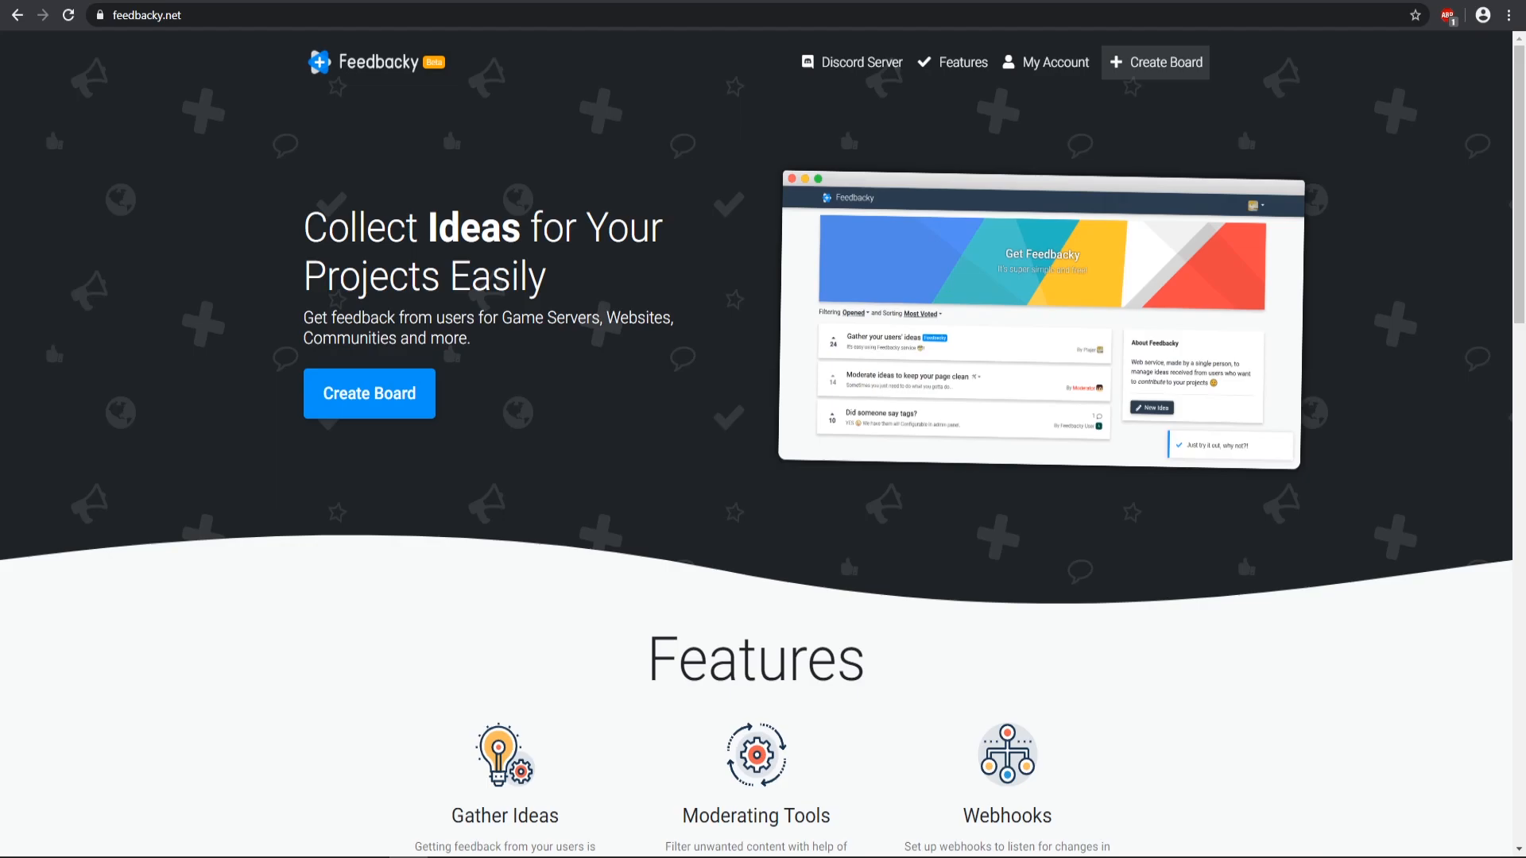
Step: Log in to Feedbacky through Discord, authorizing the site on Discord's consent page
scroll(down, 3)
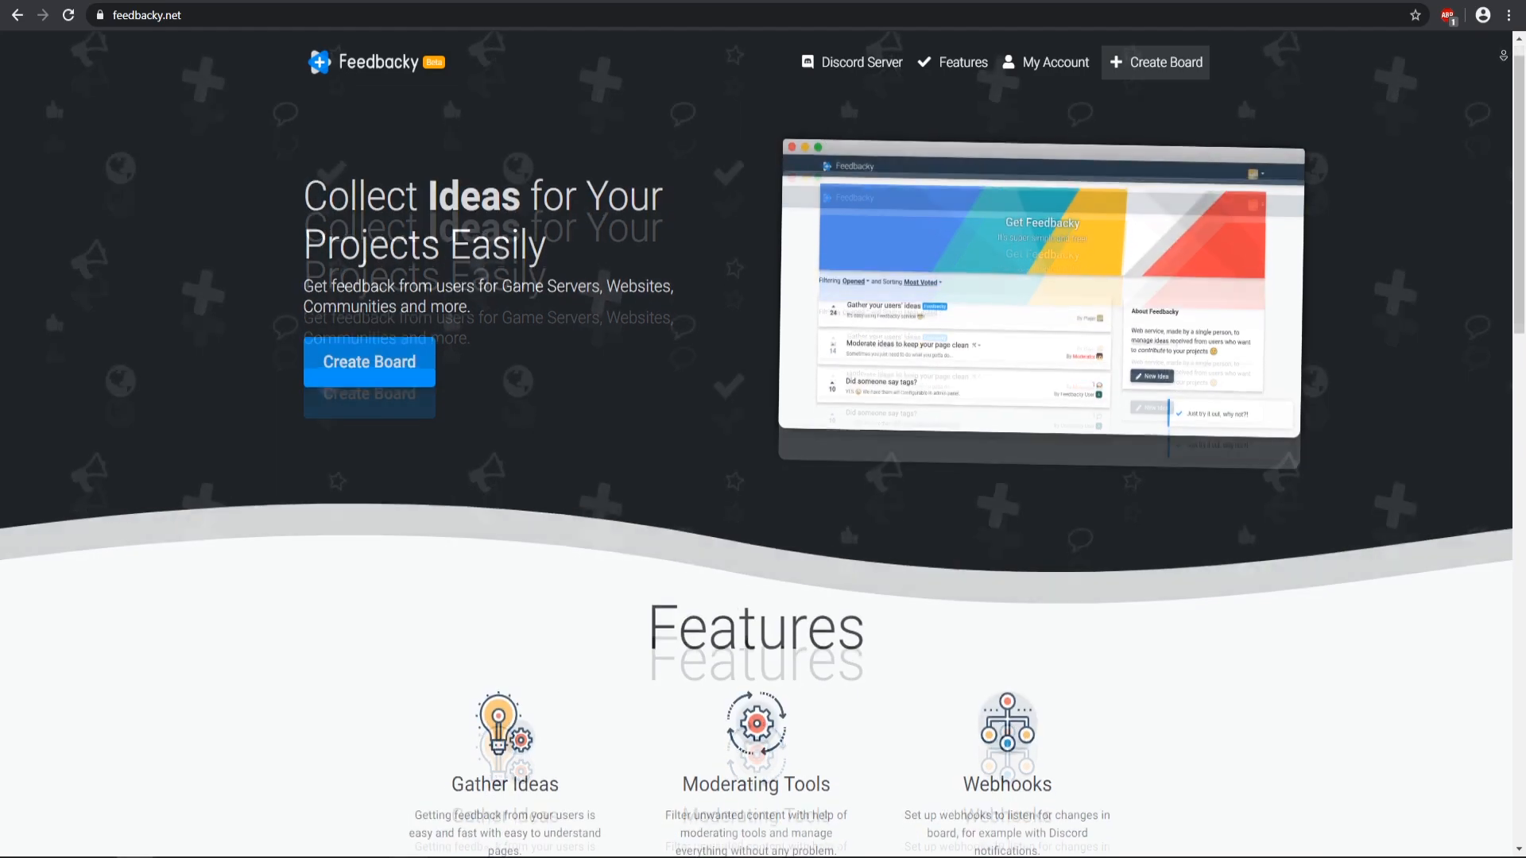
scroll(down, 3)
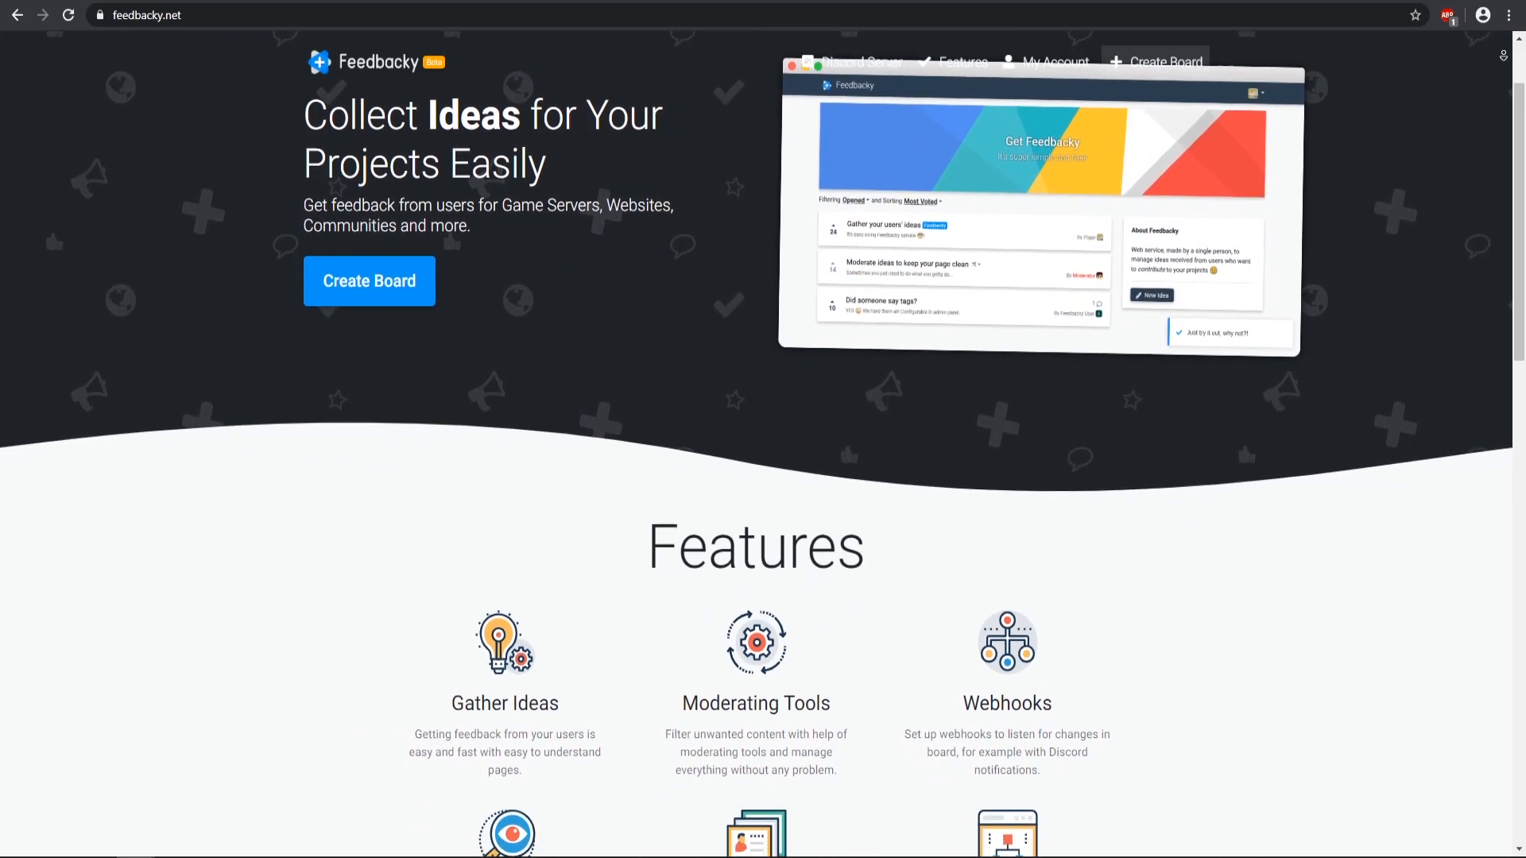
scroll(down, 3)
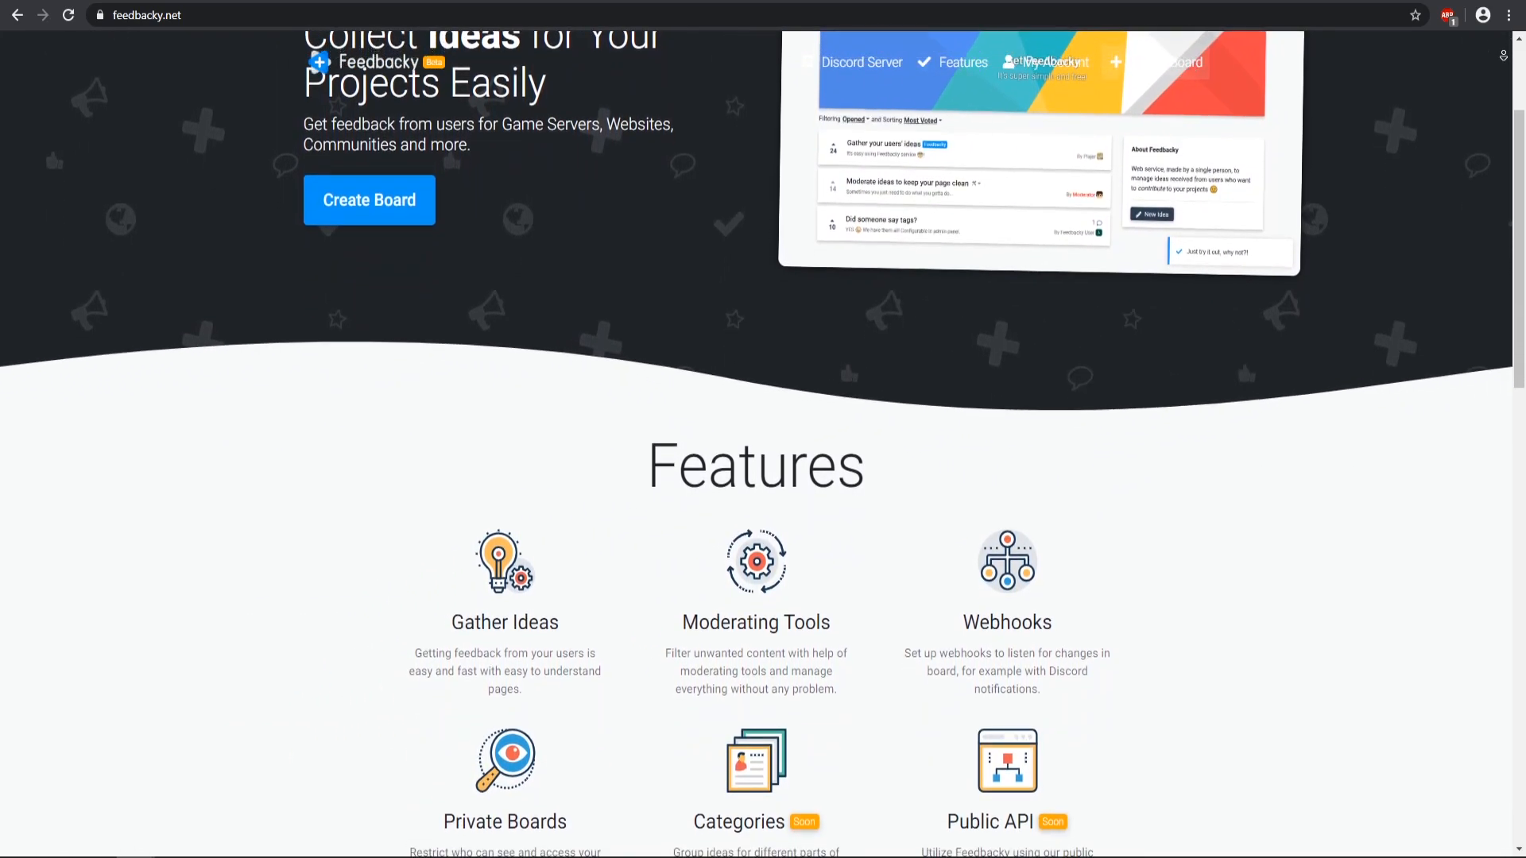
scroll(down, 3)
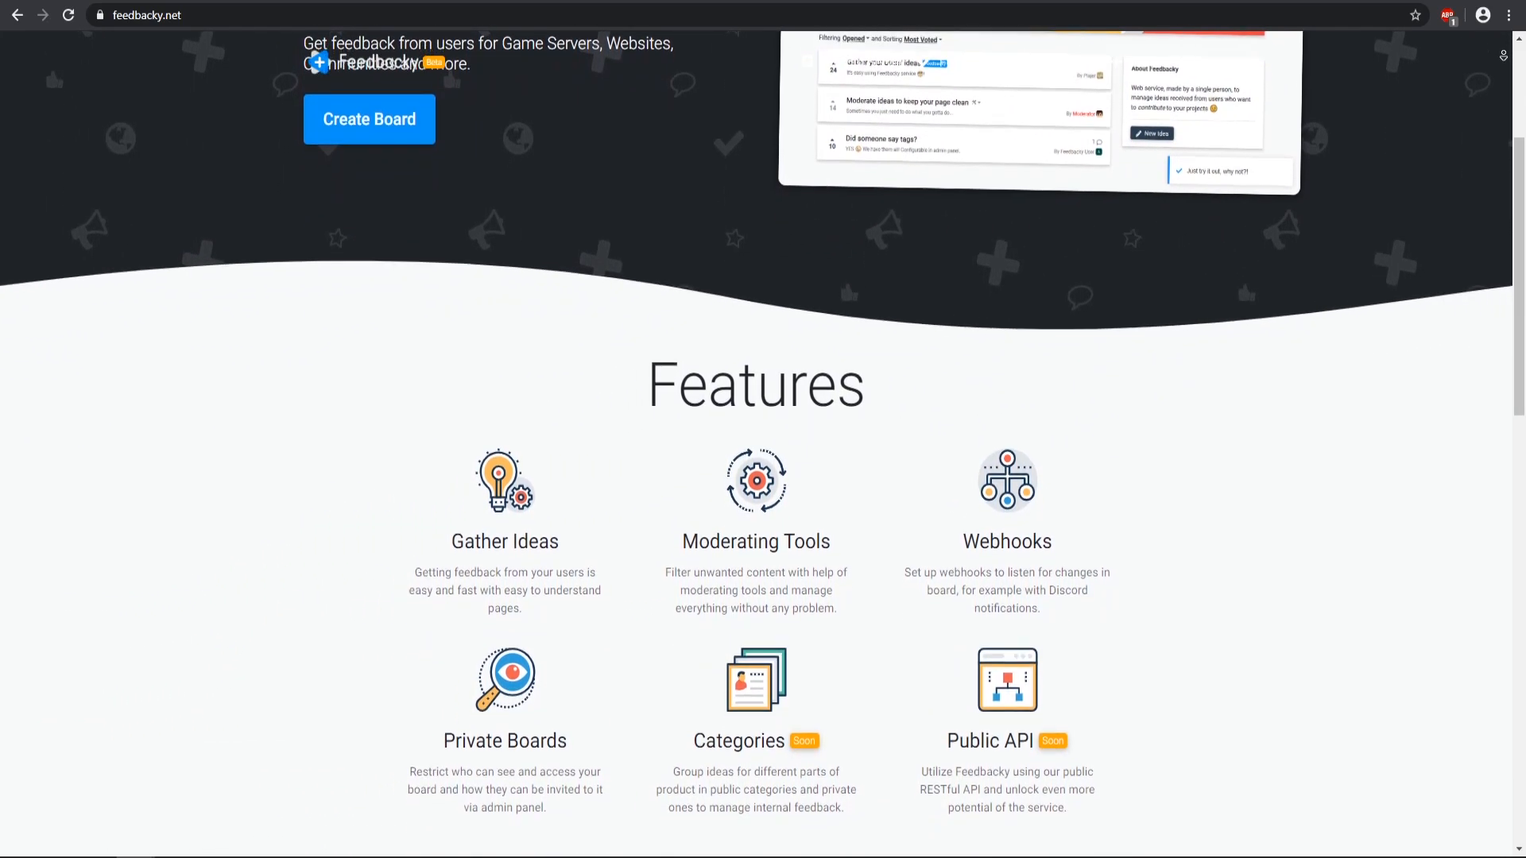
scroll(down, 3)
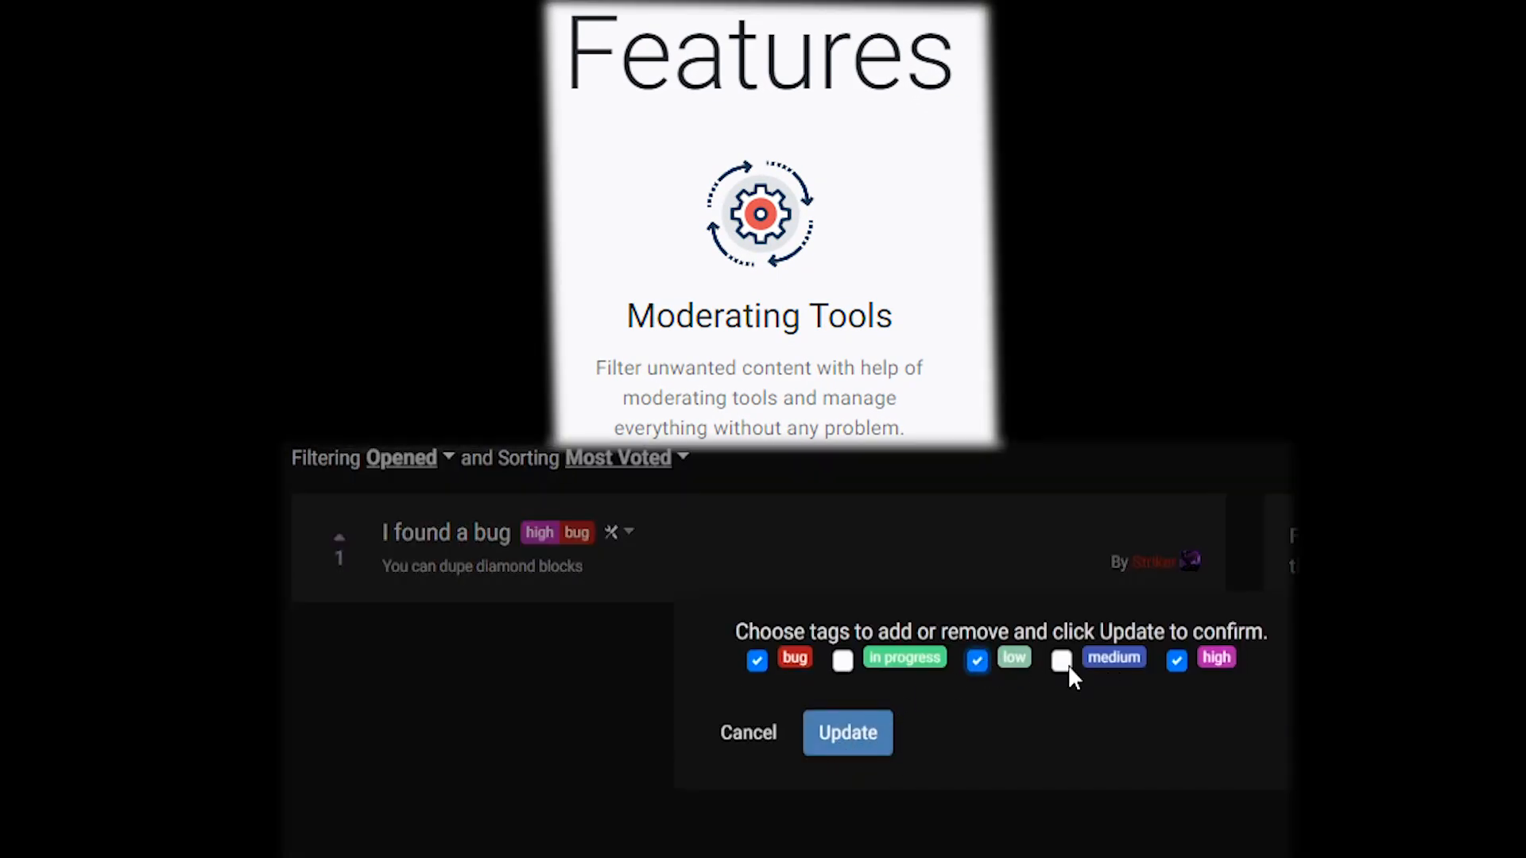
click(845, 731)
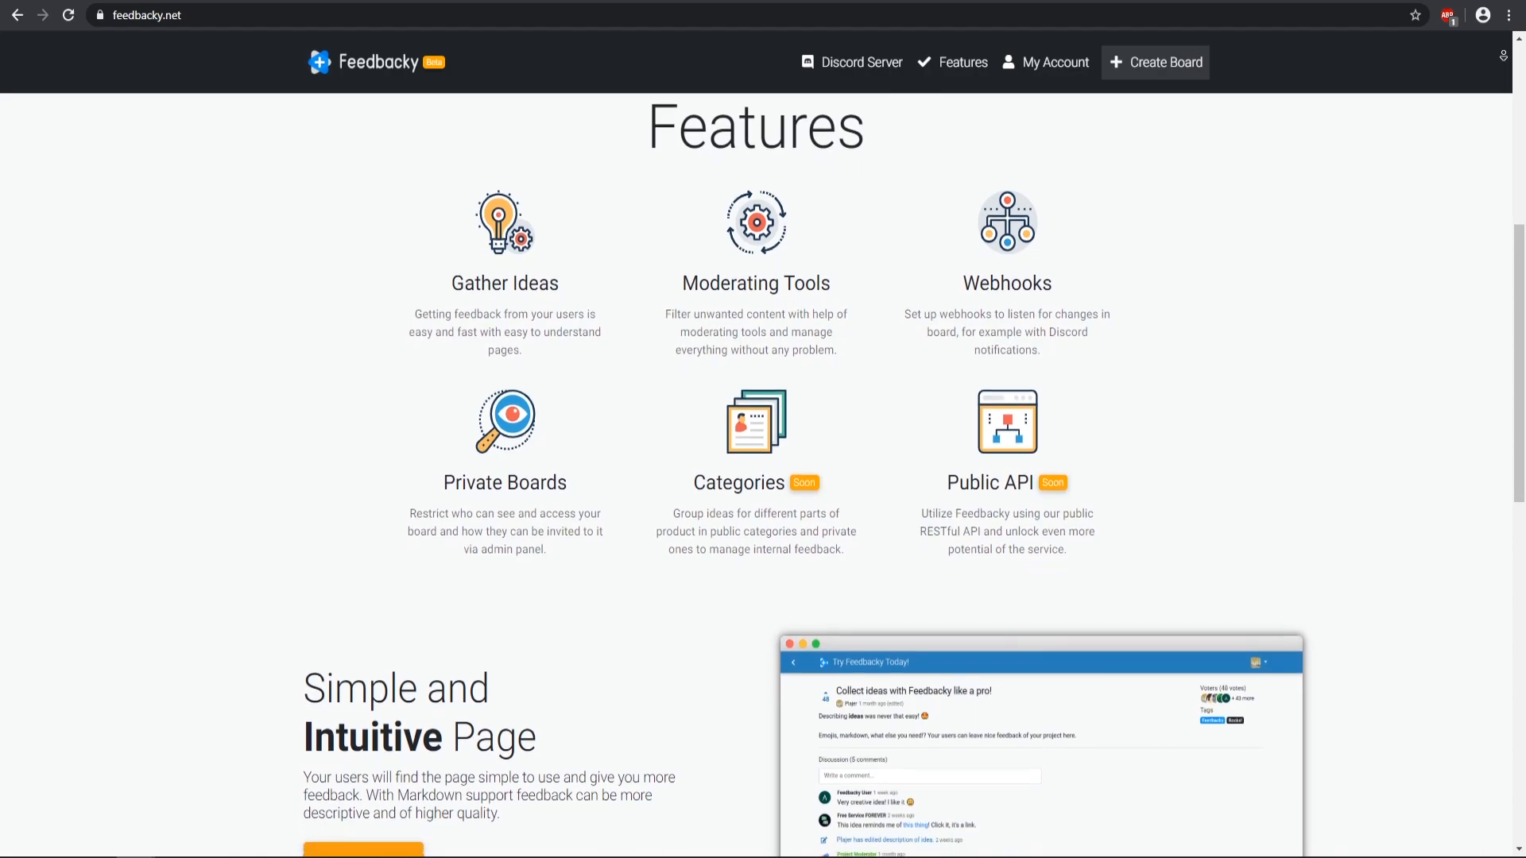
scroll(down, 3)
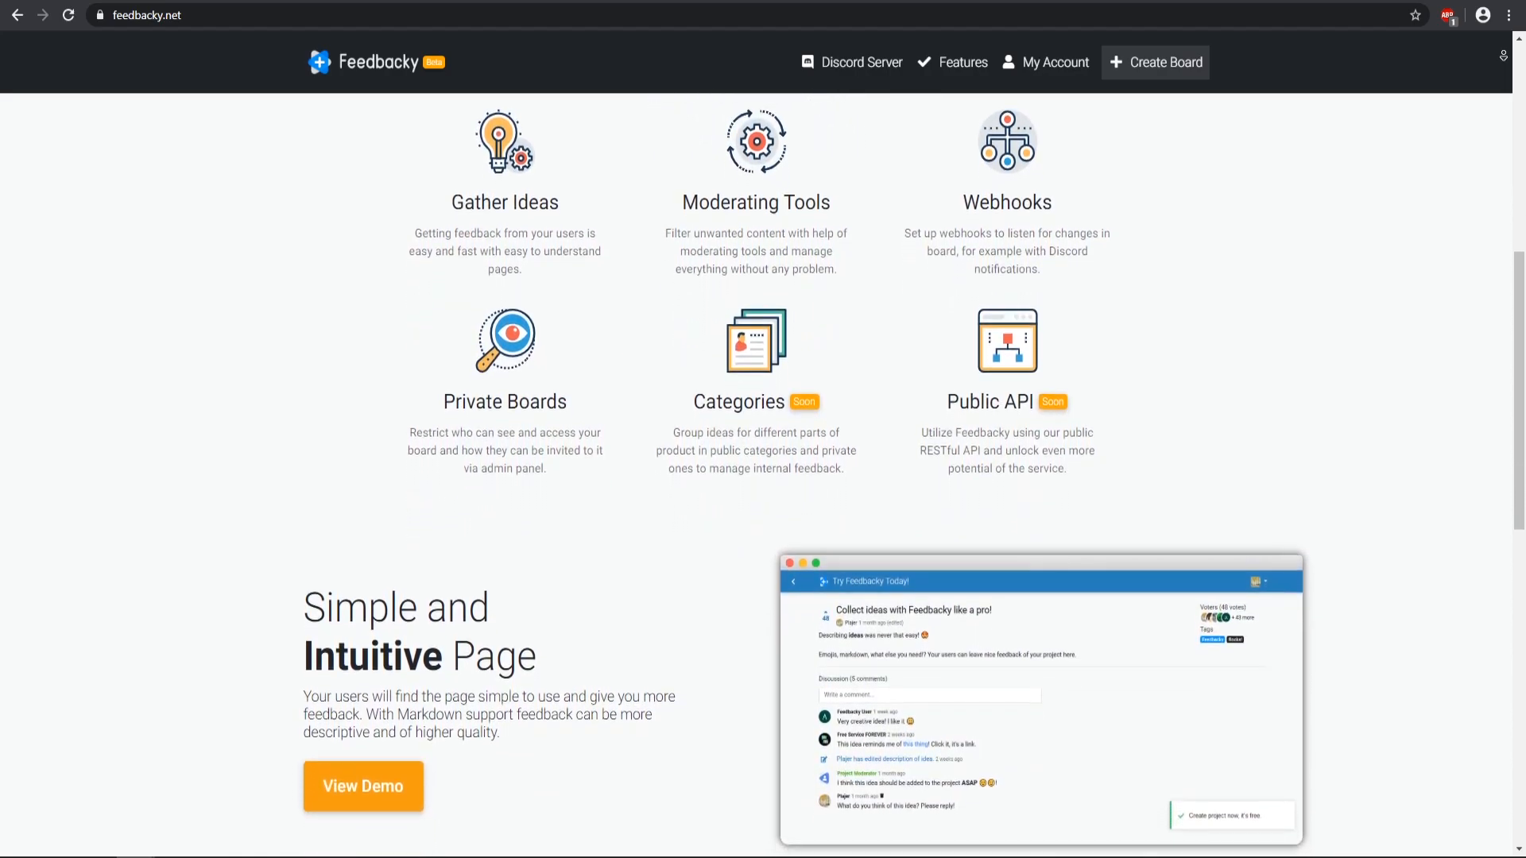
scroll(down, 3)
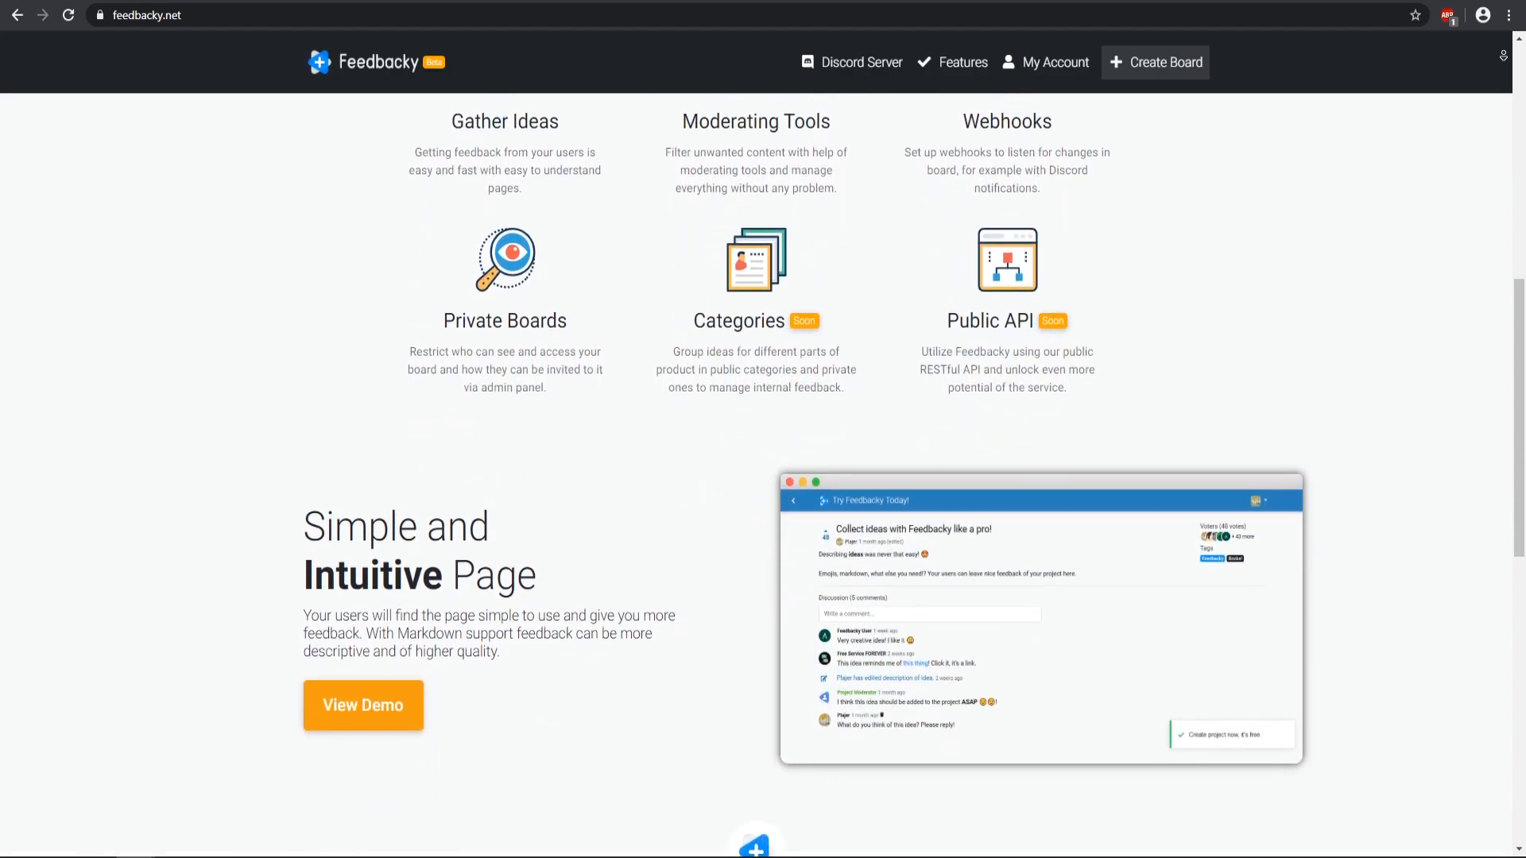
scroll(down, 3)
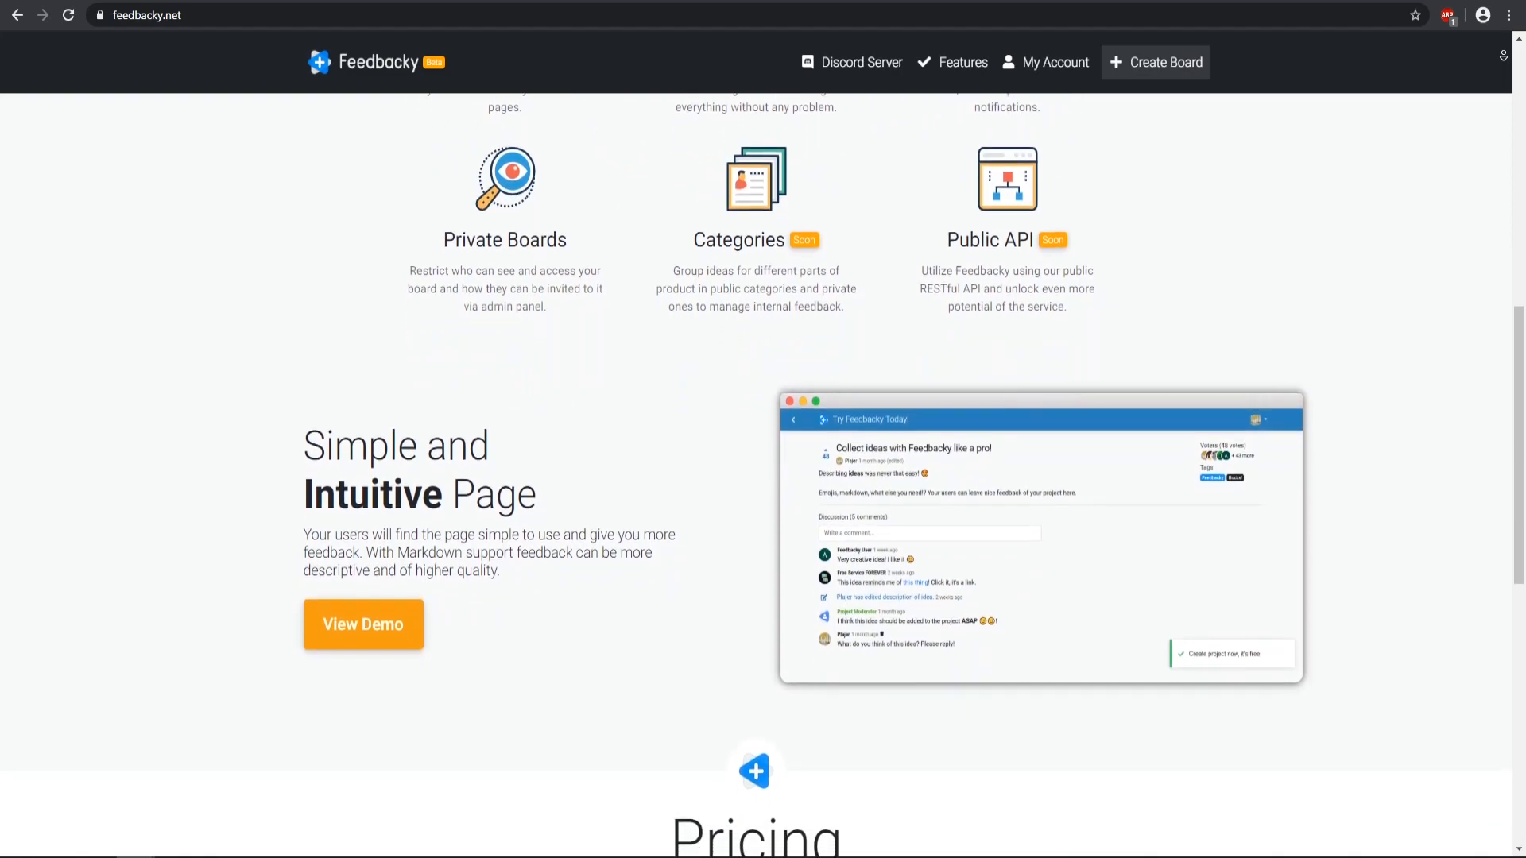
scroll(down, 3)
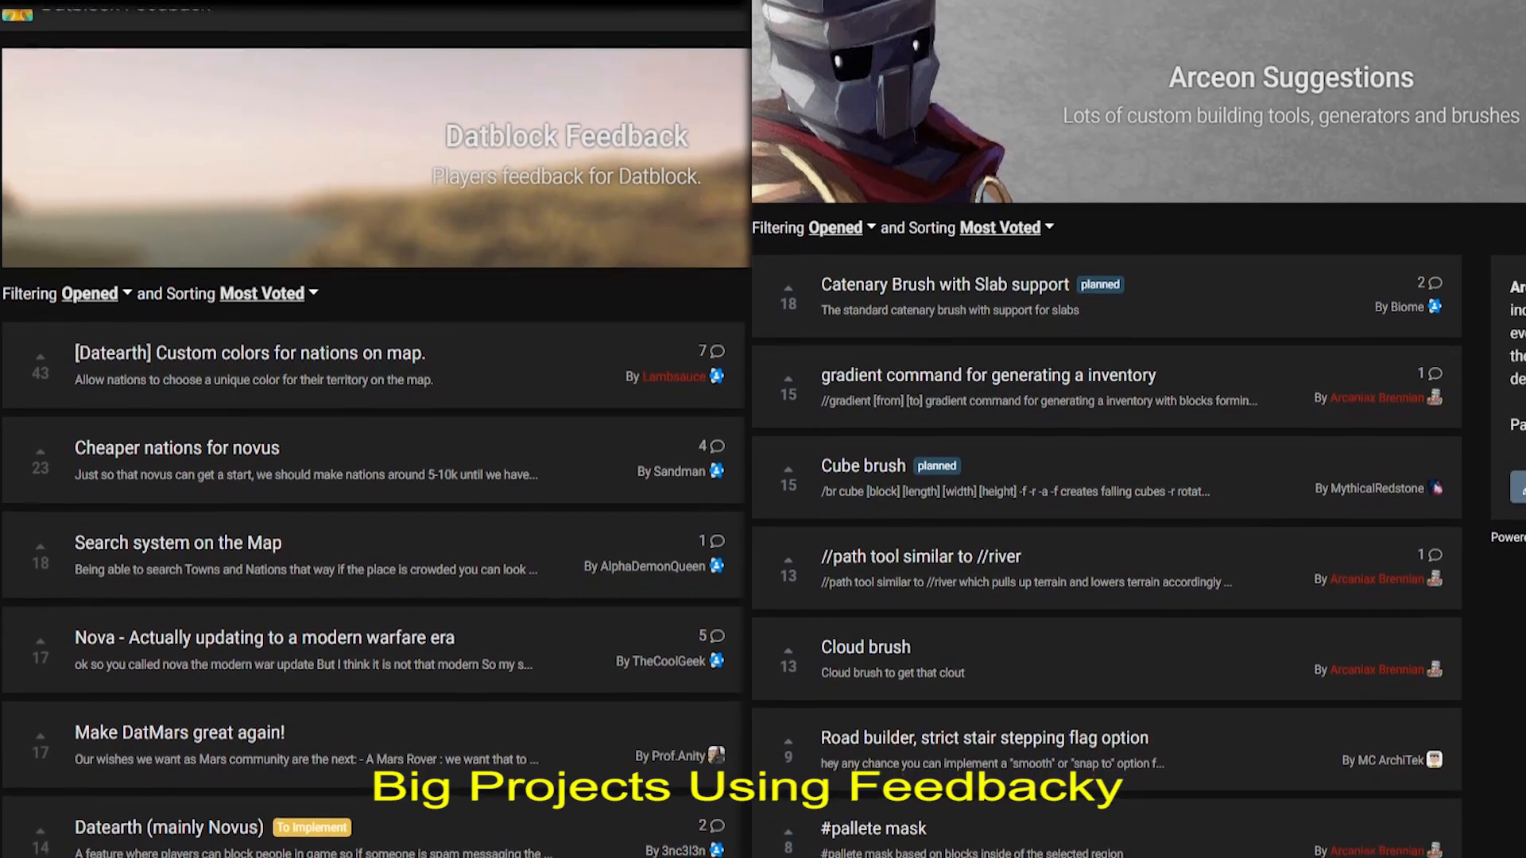
scroll(down, 3)
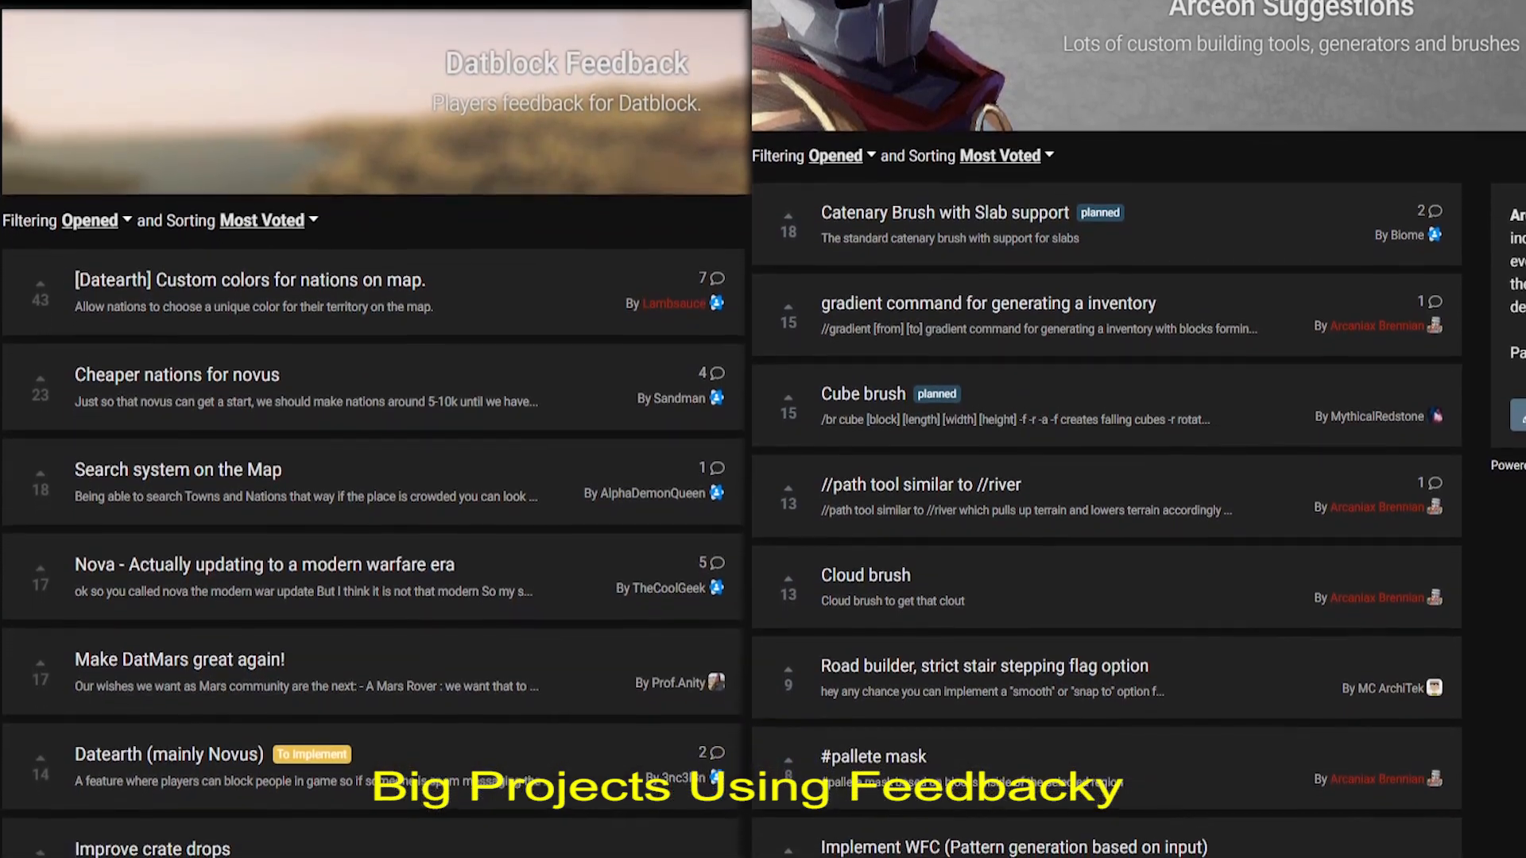
scroll(down, 3)
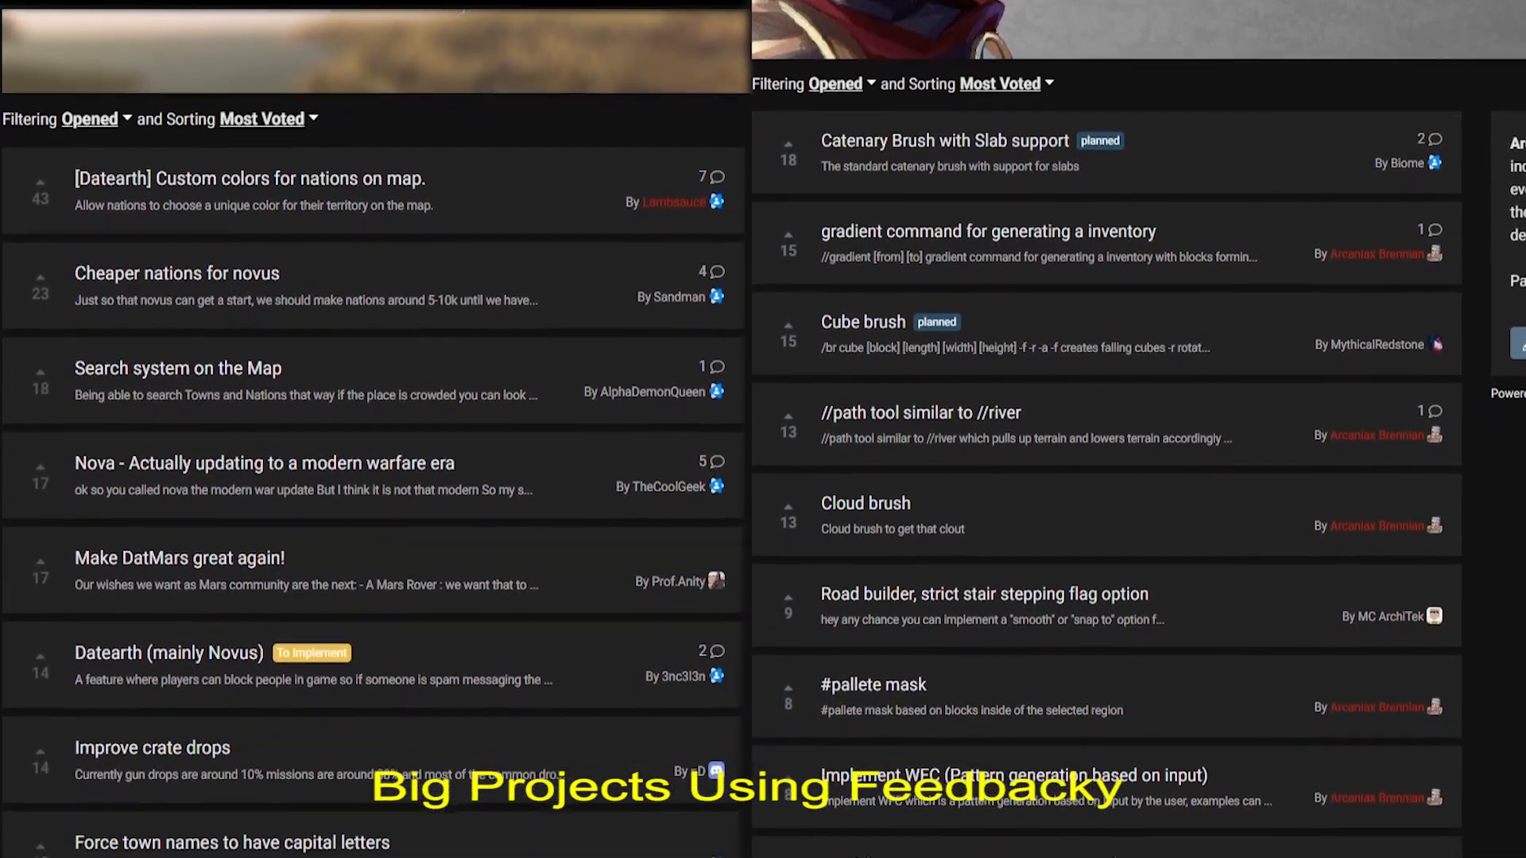
scroll(down, 3)
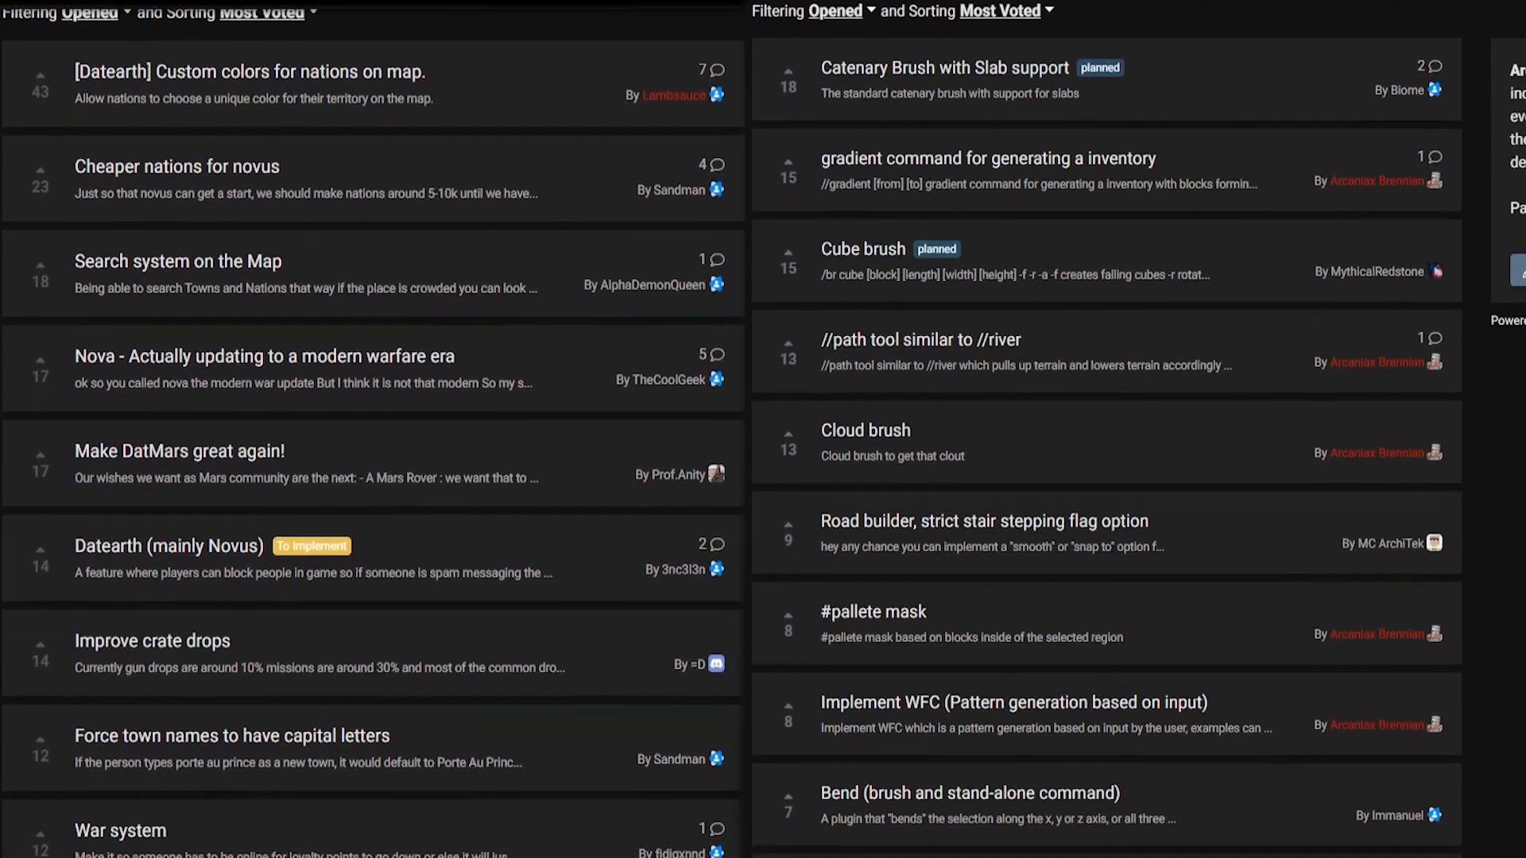
scroll(down, 3)
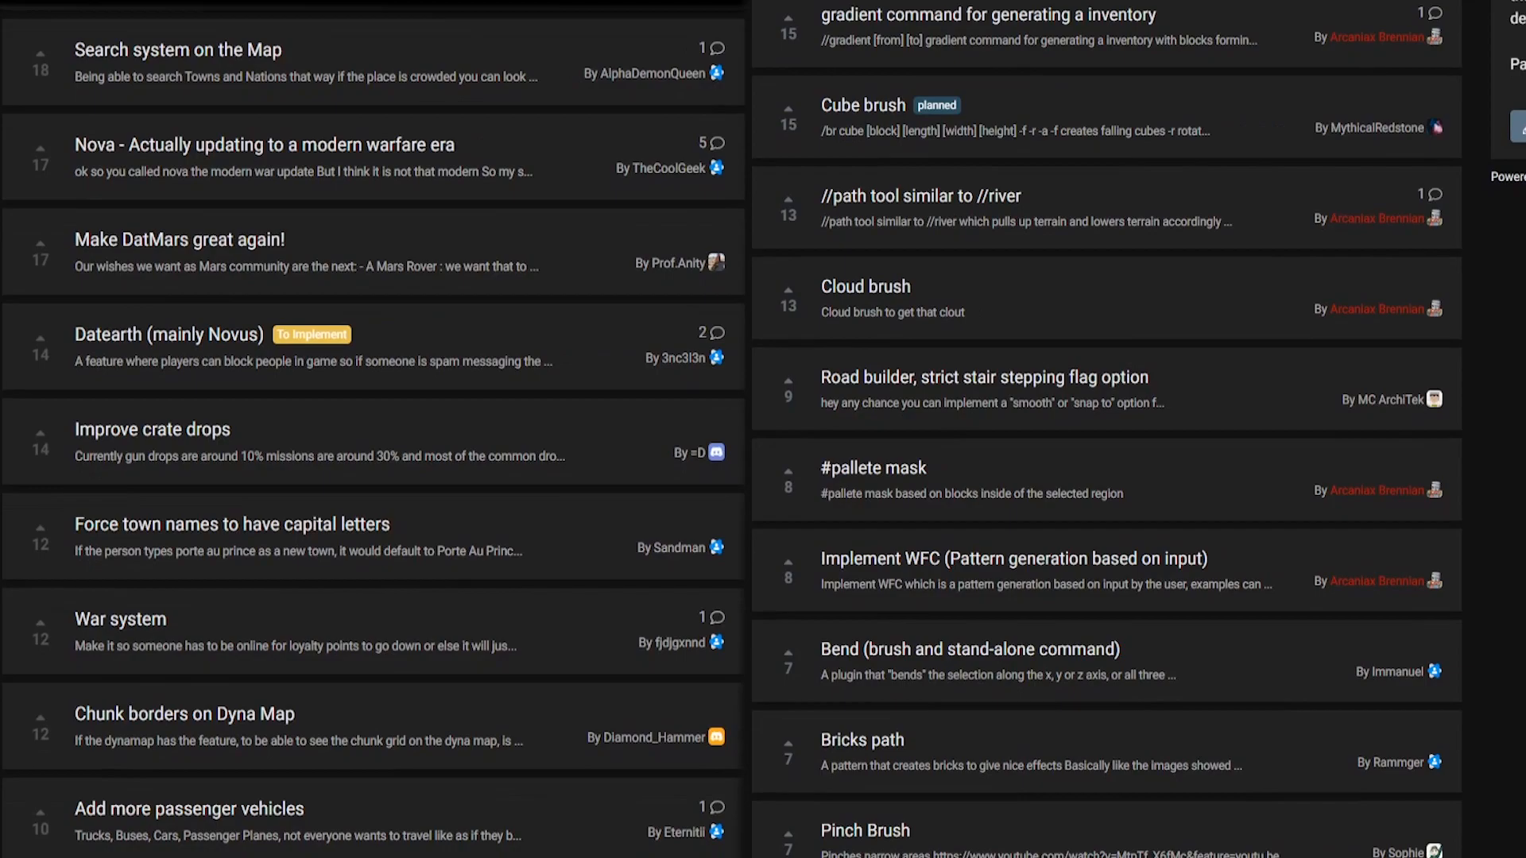
scroll(down, 3)
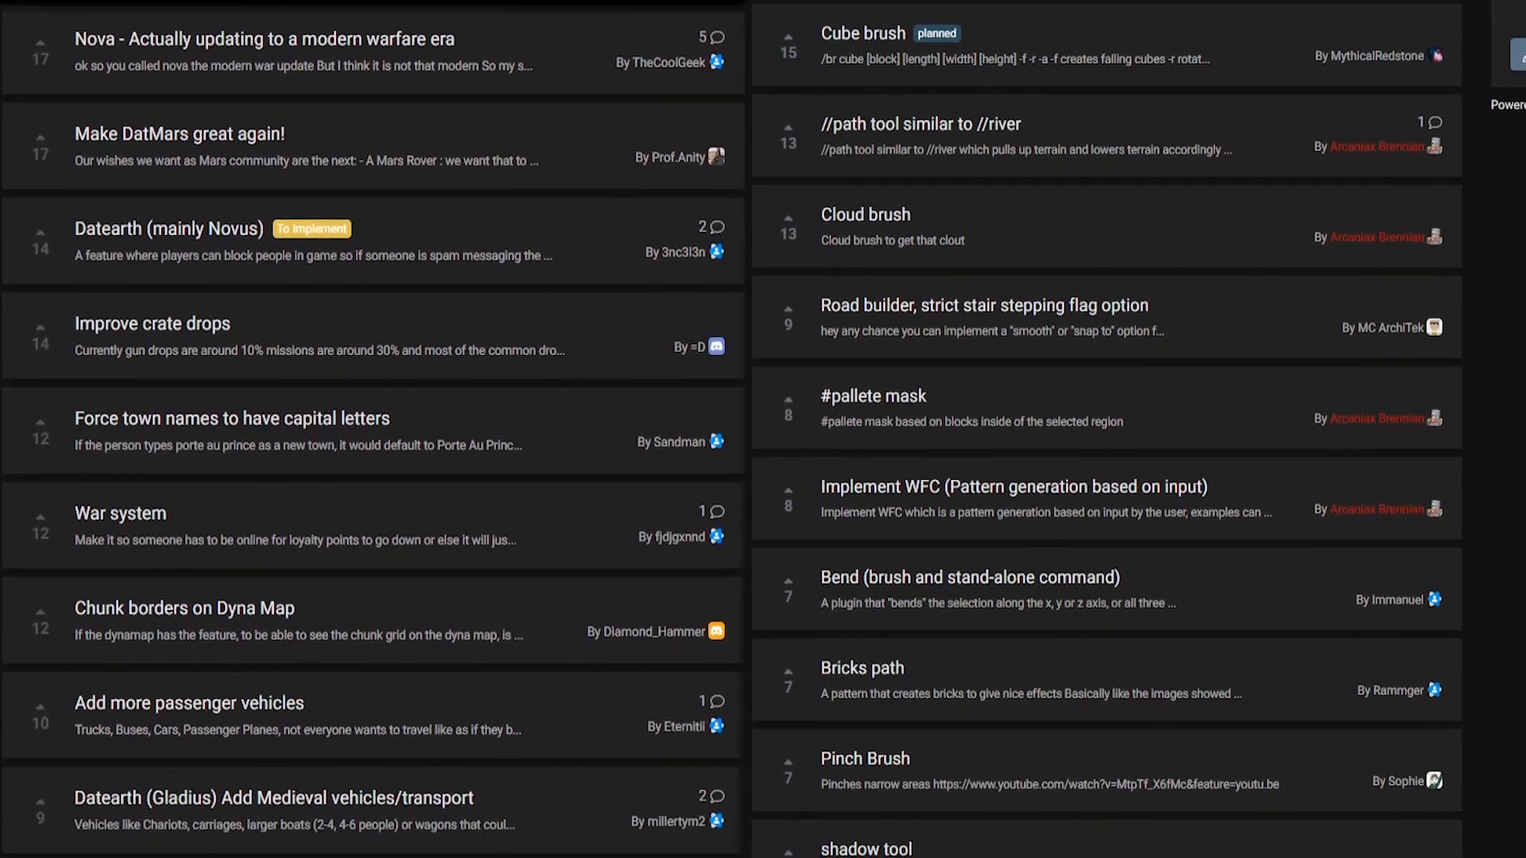
scroll(down, 3)
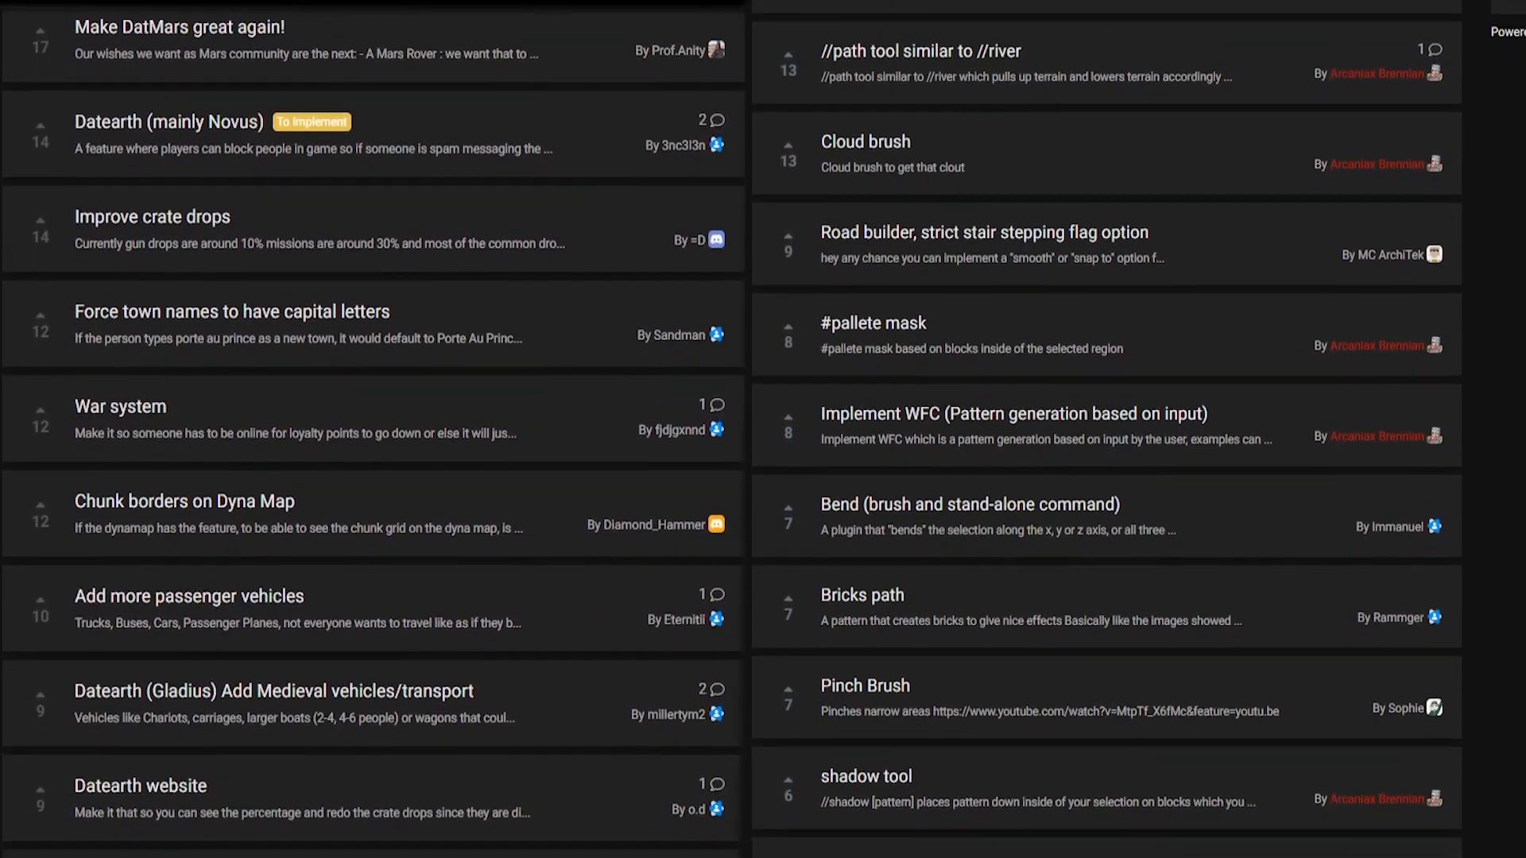
scroll(down, 3)
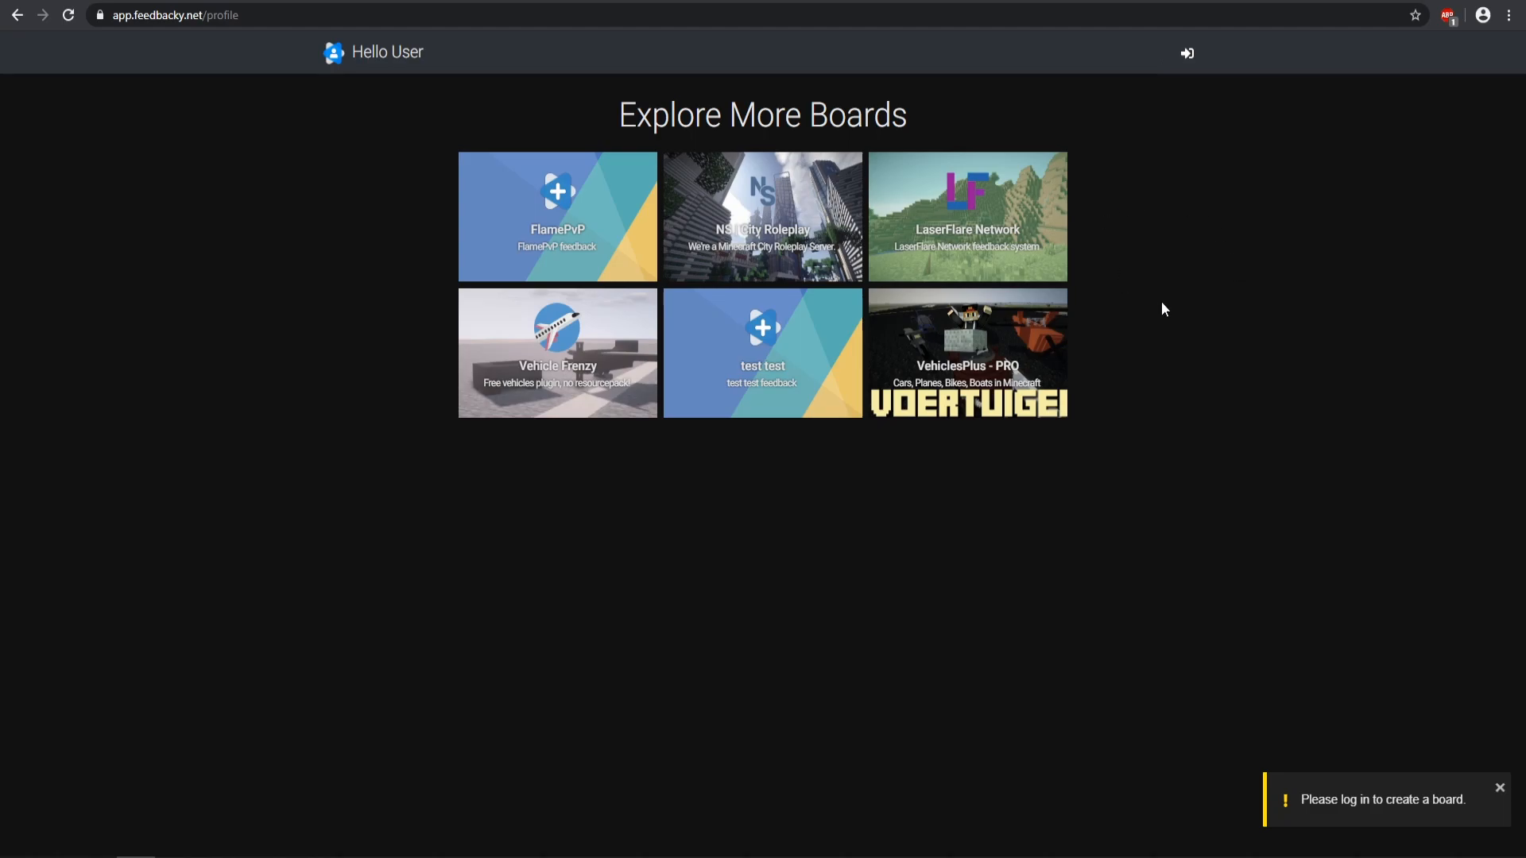
mouse_move(561, 455)
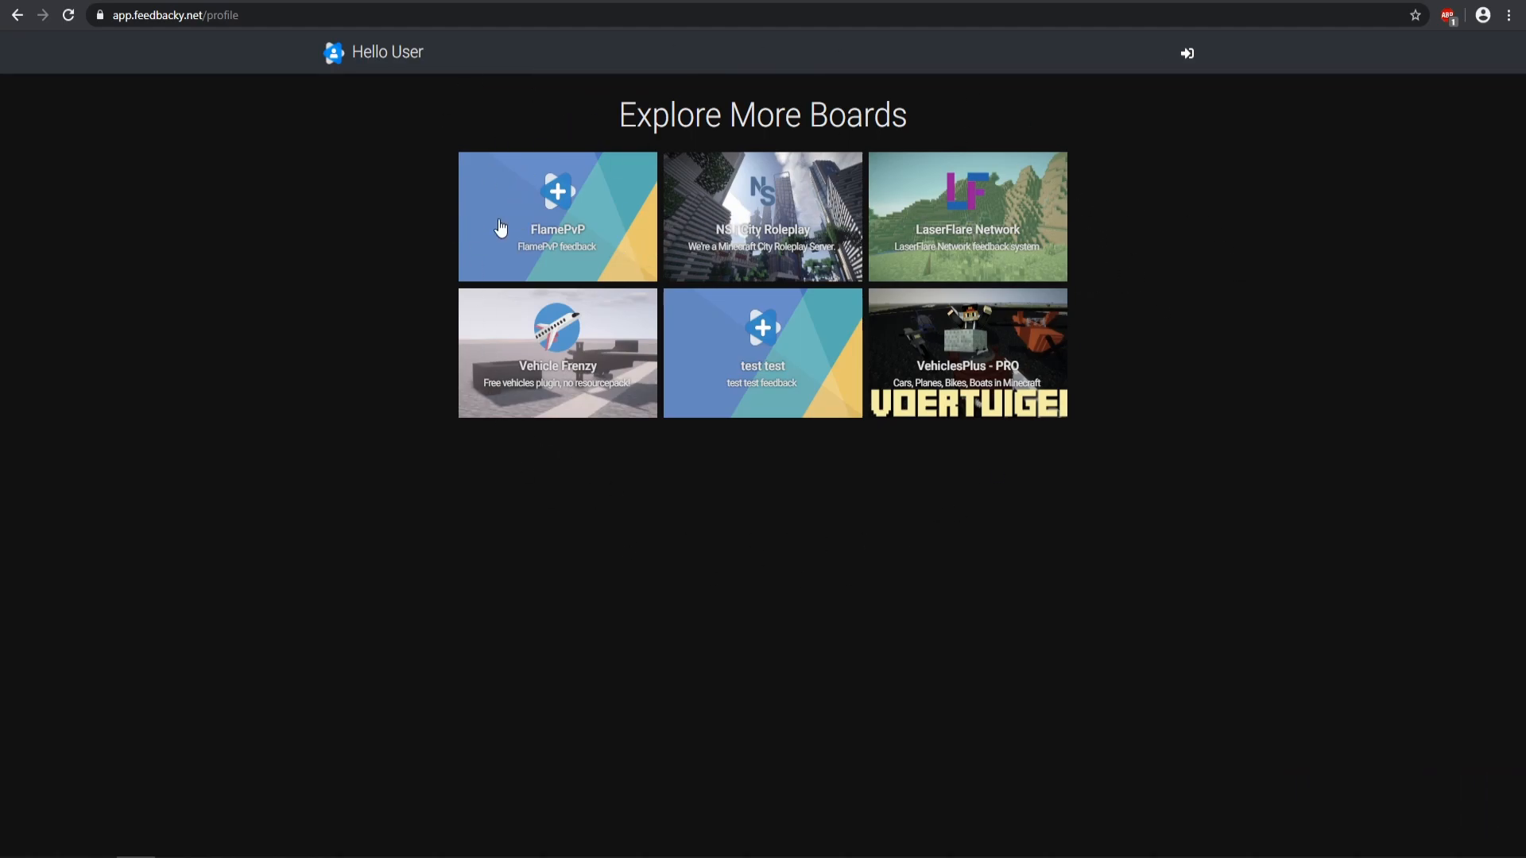
mouse_move(973, 362)
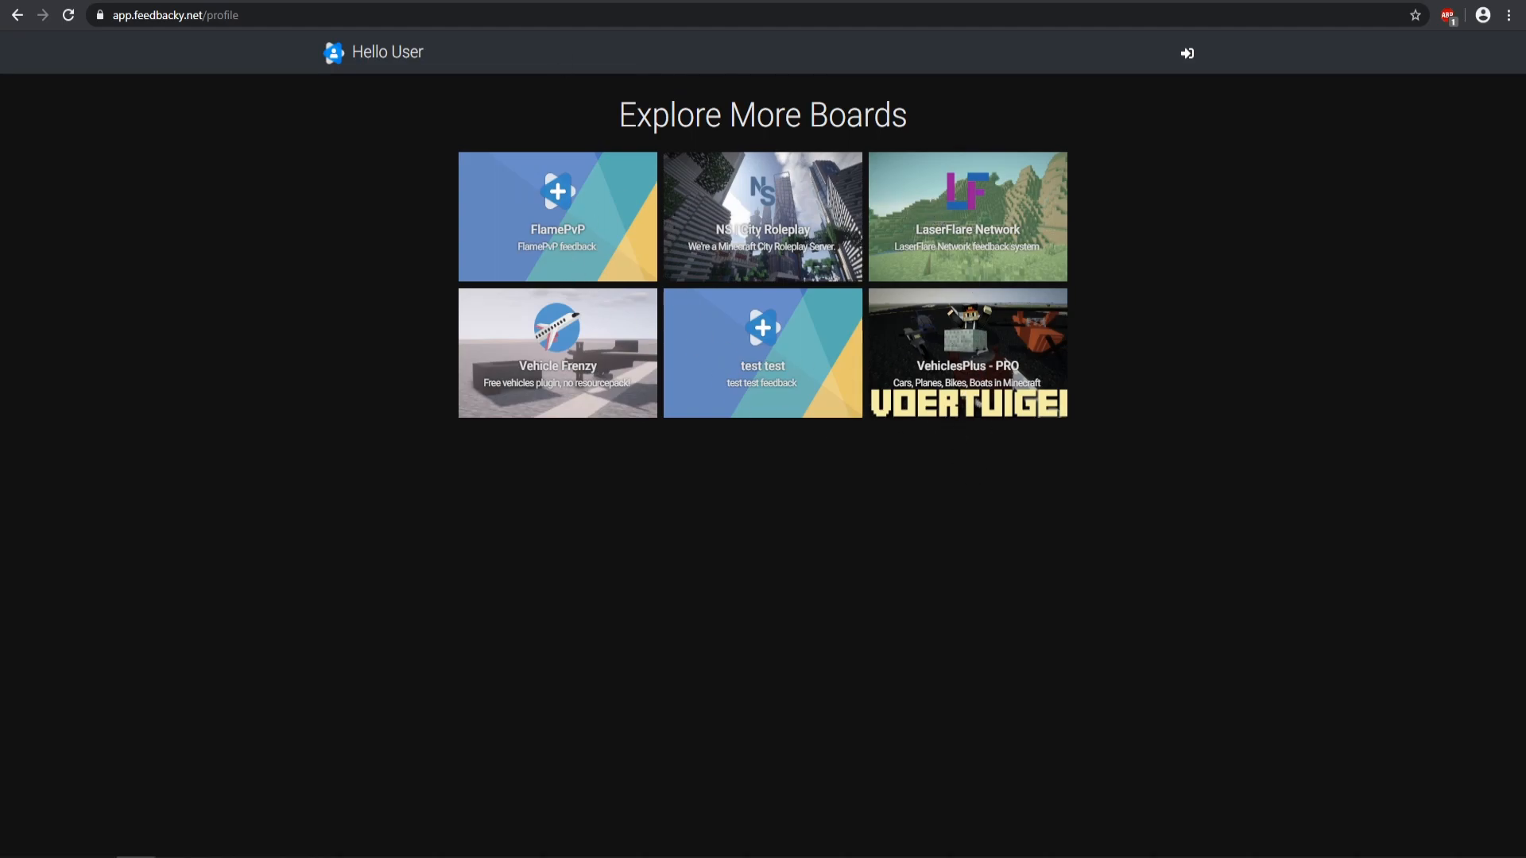
click(965, 353)
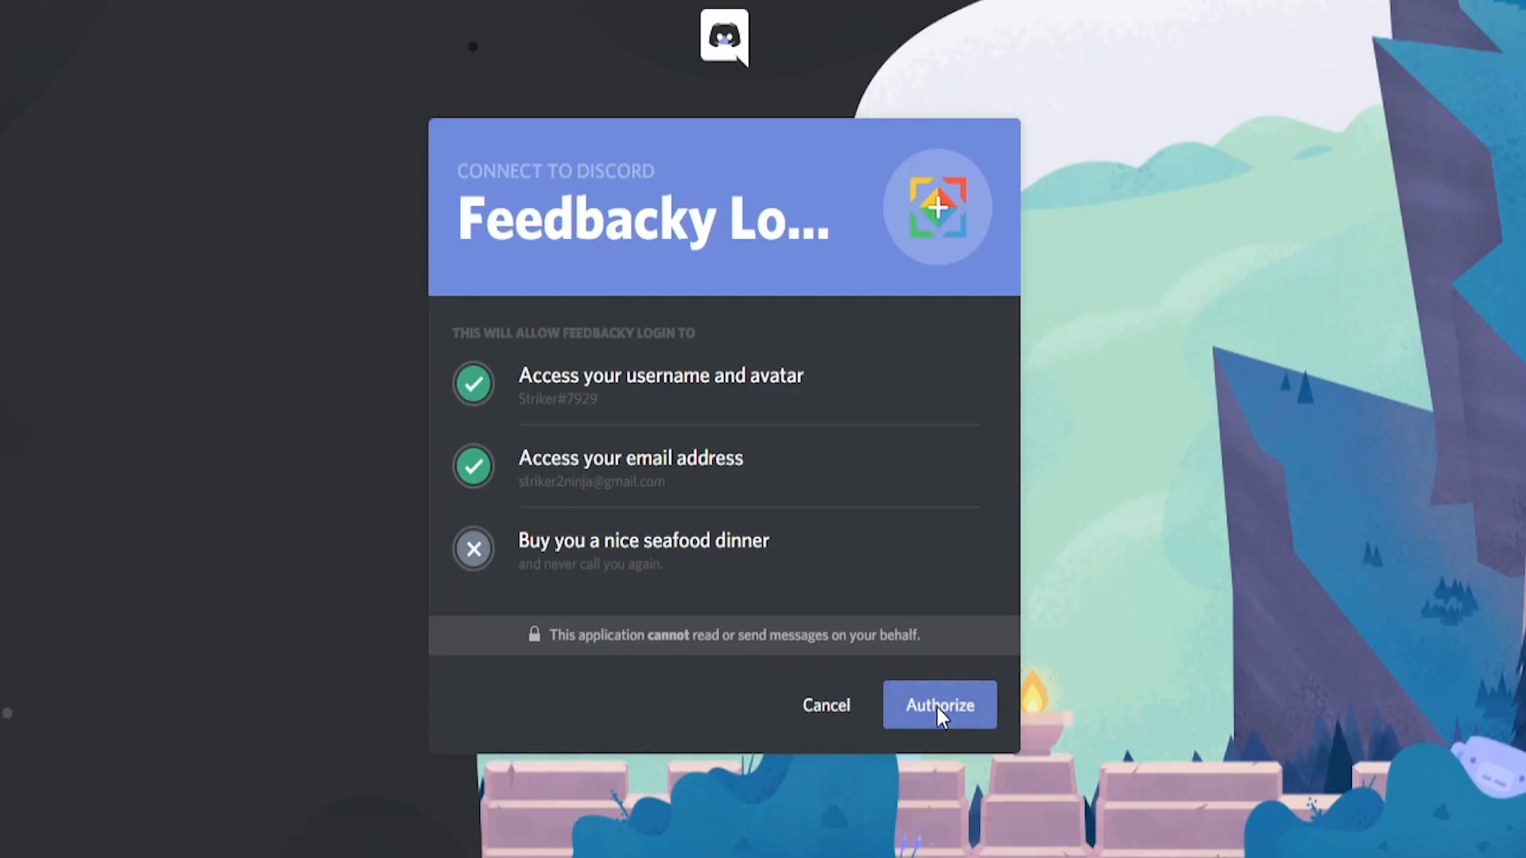
click(938, 704)
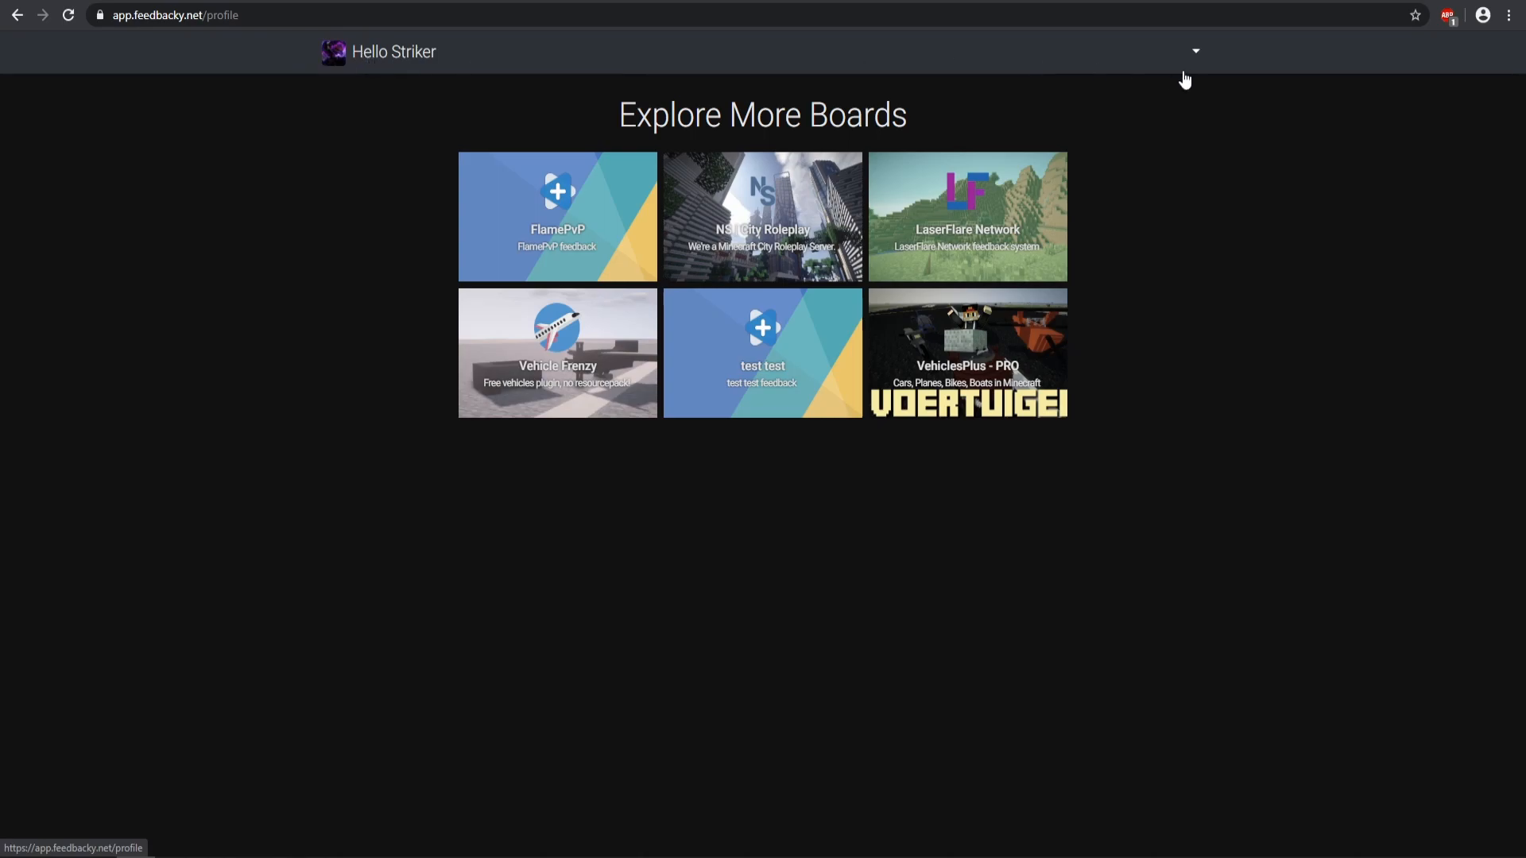
Step: Enable beta Dark Mode from the profile menu and choose Create Own Board
click(1195, 50)
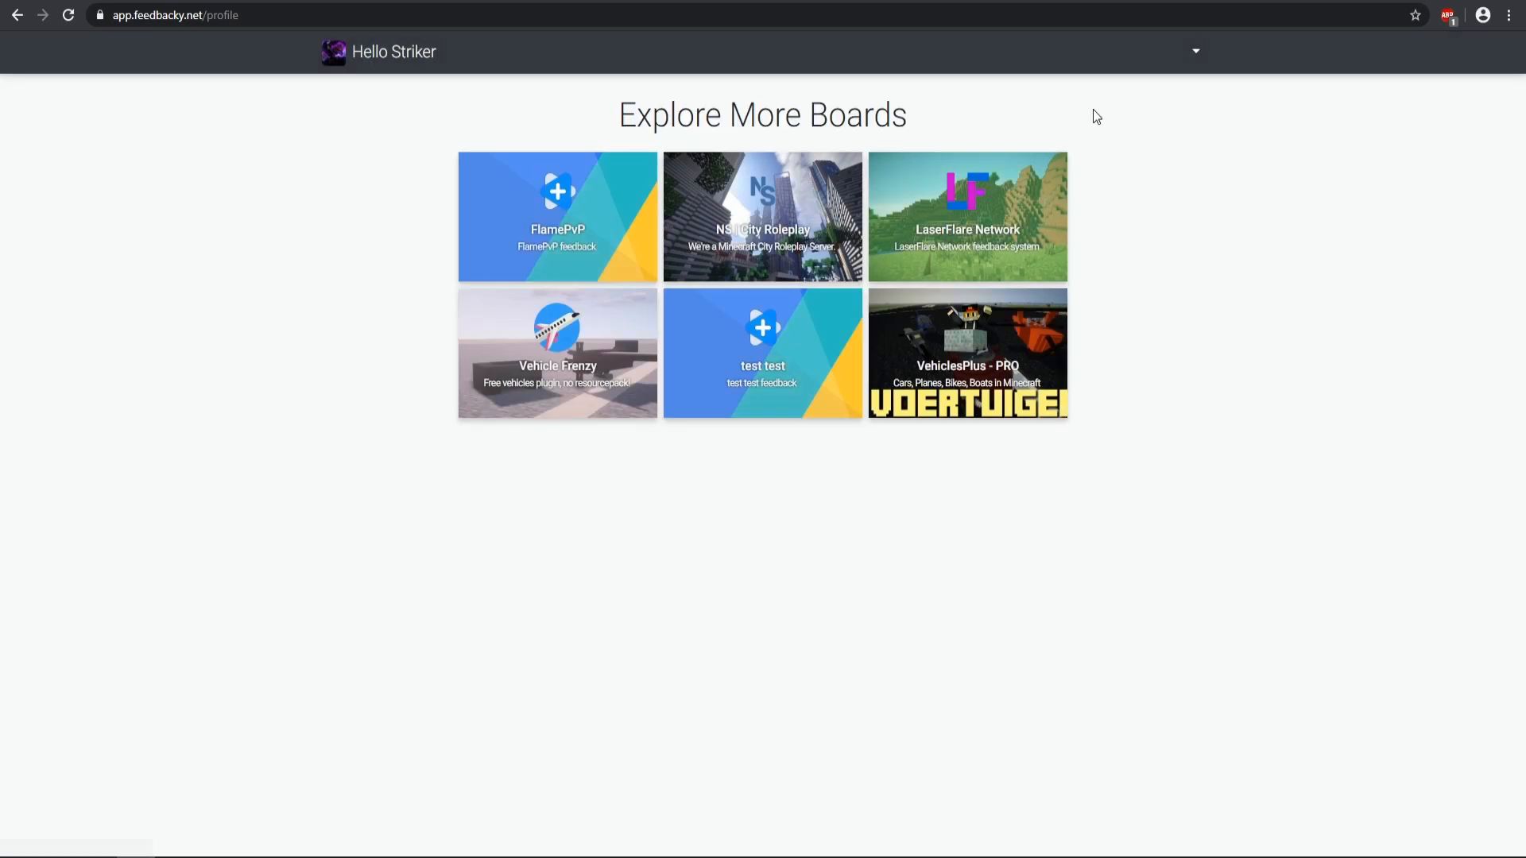
click(1196, 51)
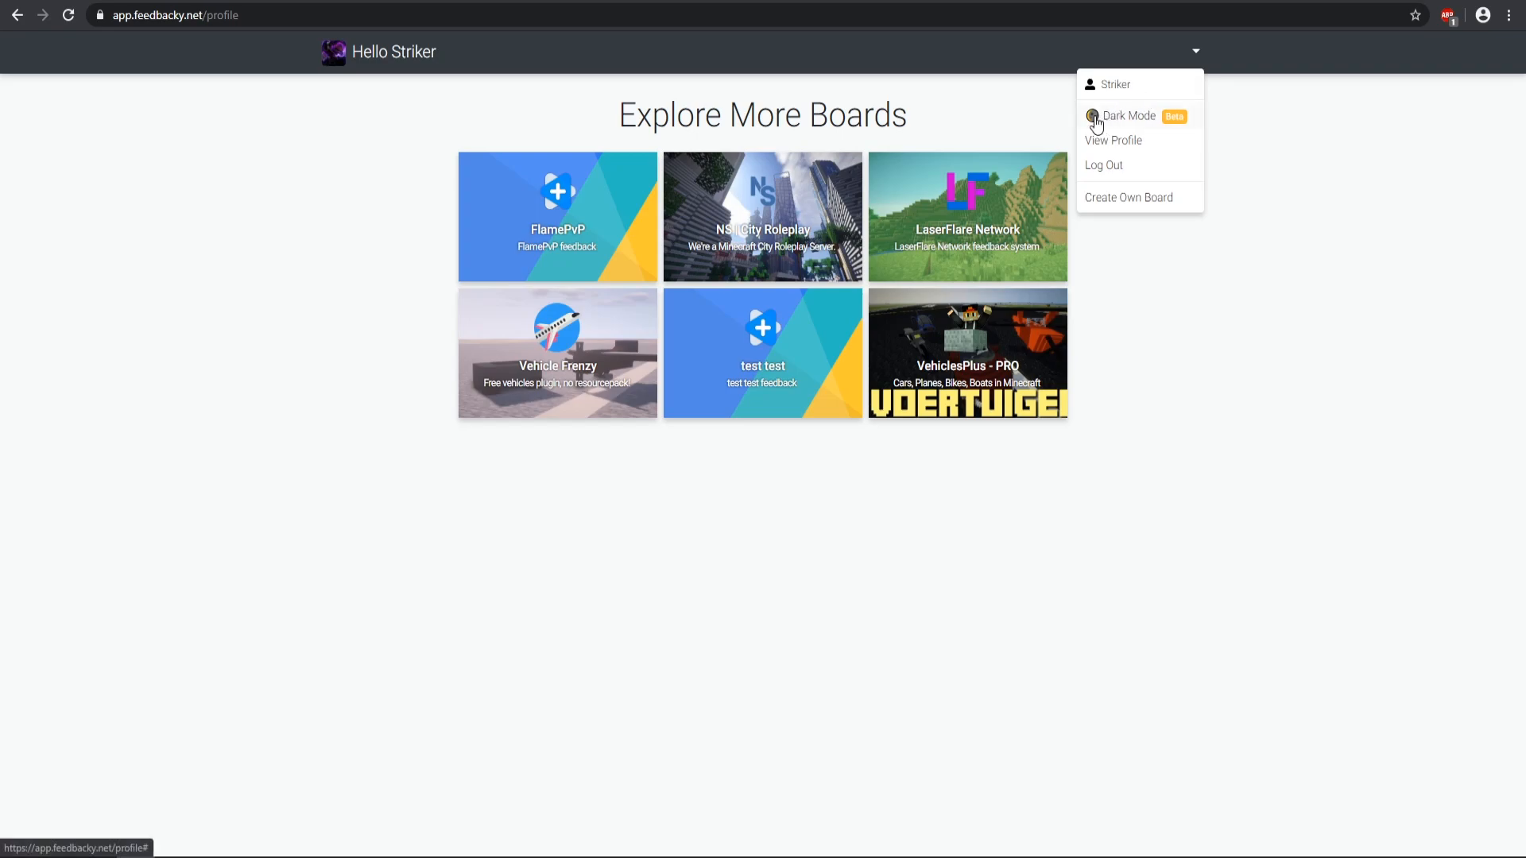
click(1091, 116)
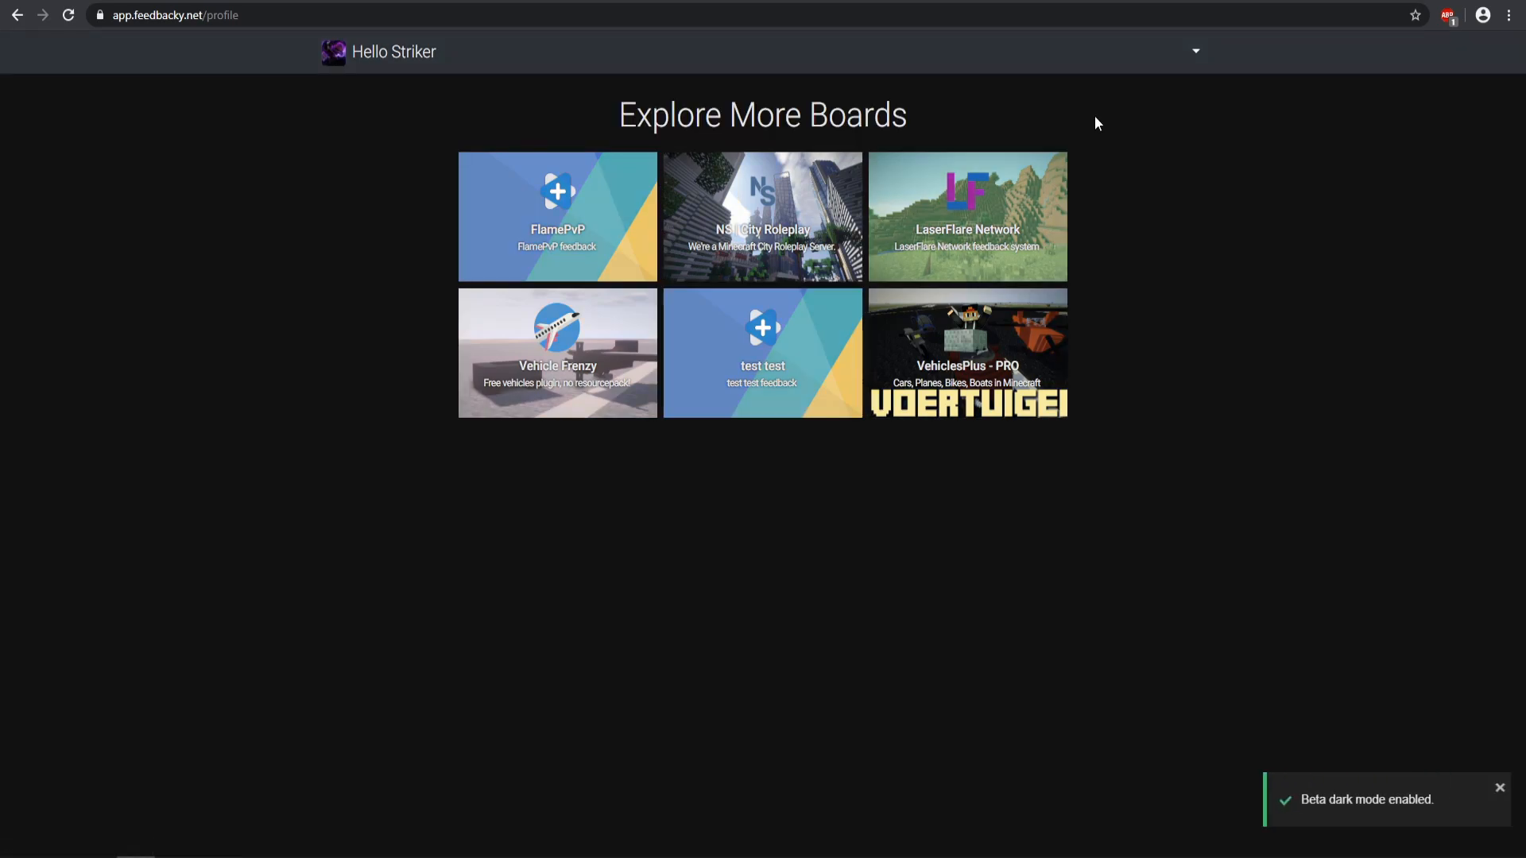
click(1195, 51)
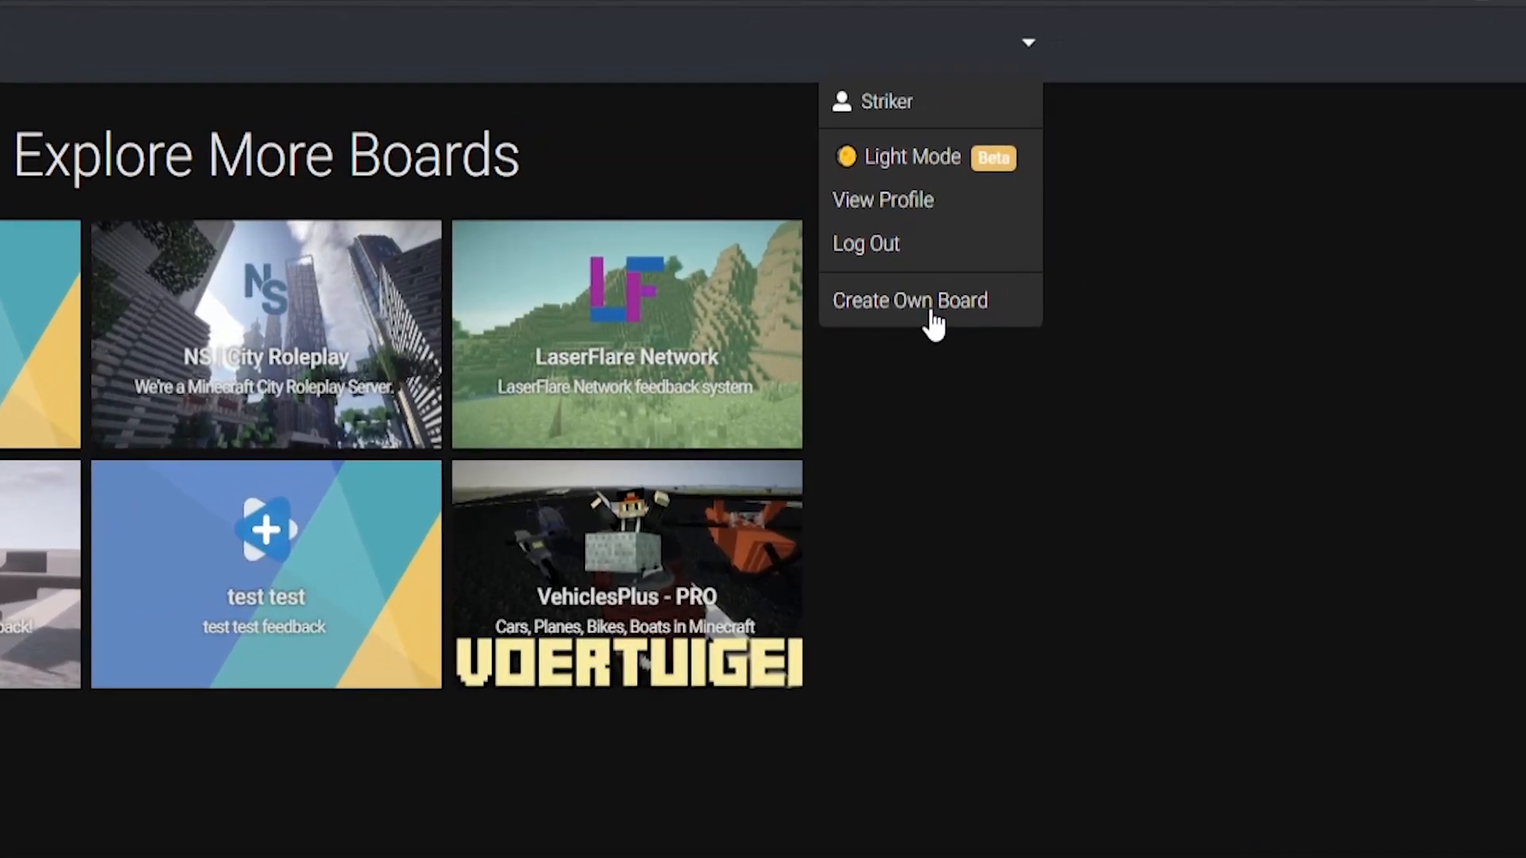
click(907, 301)
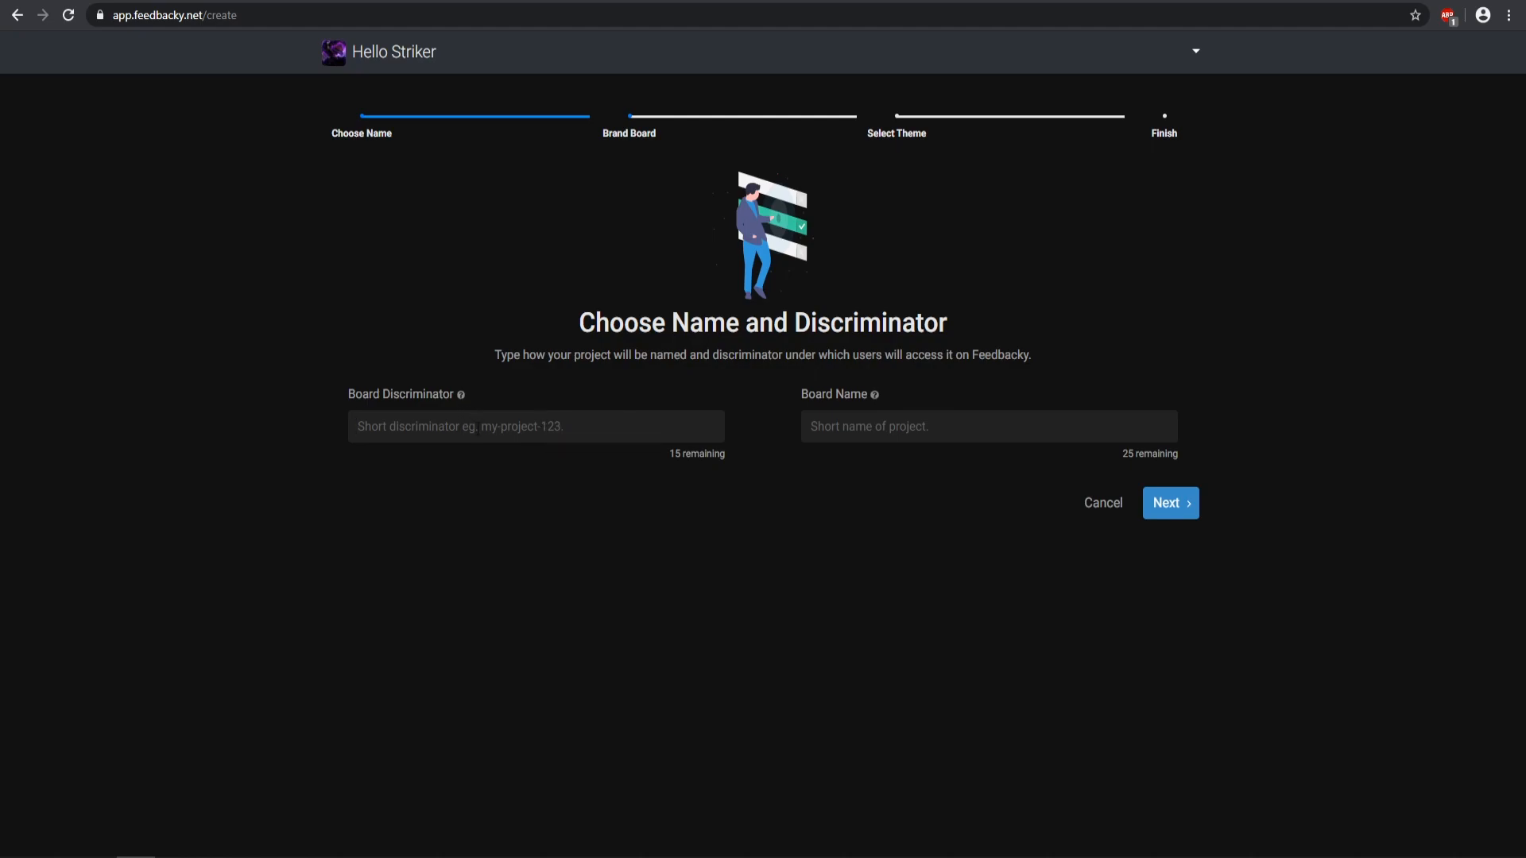
mouse_move(467, 406)
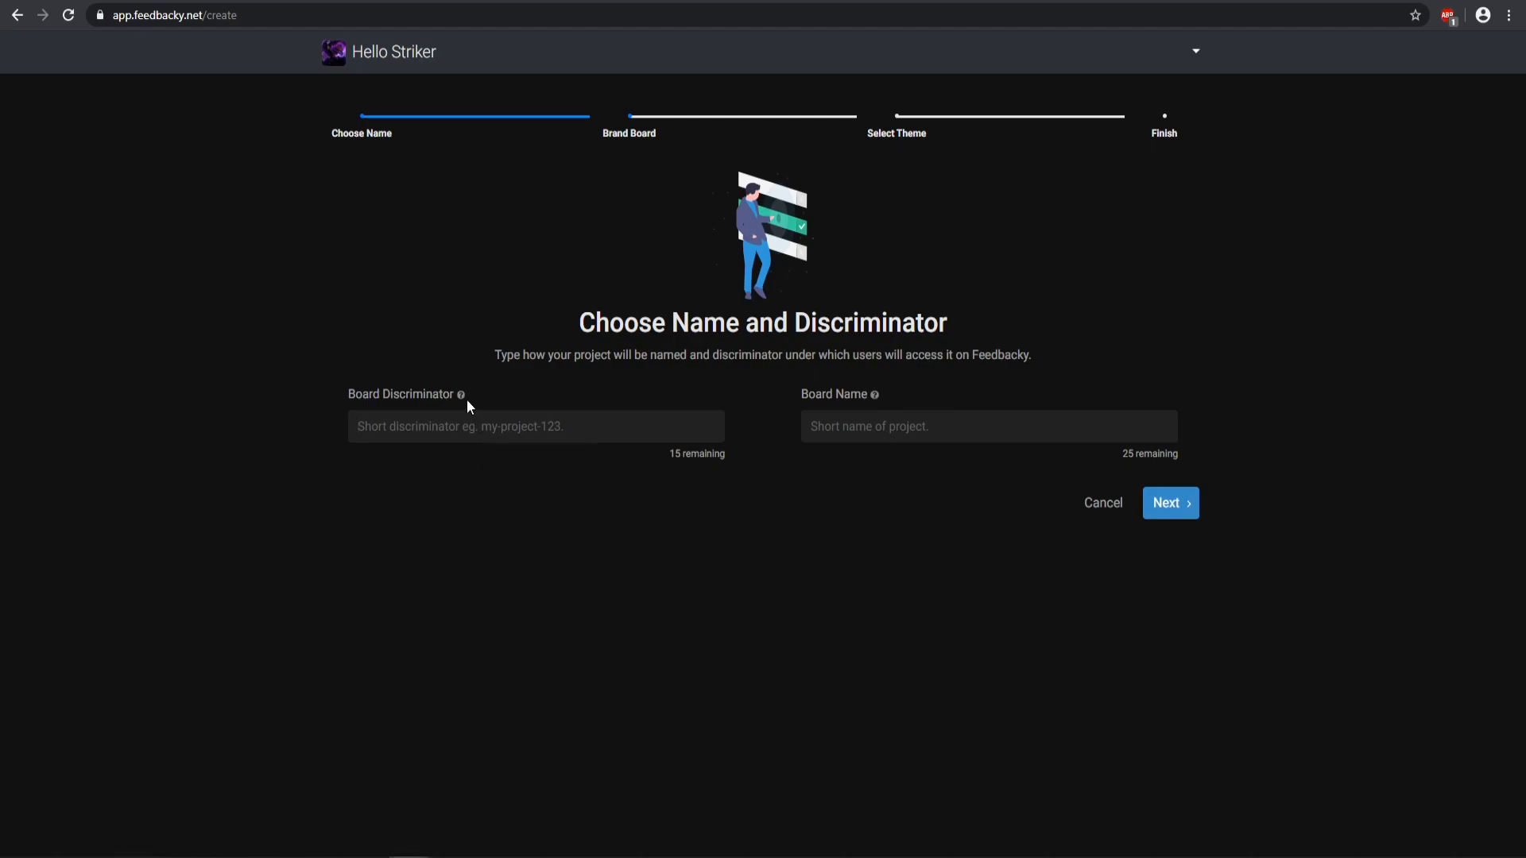
Step: Set discriminator 'feedbacky-video' and name 'Feedbacky Video', then continue to branding
click(536, 426)
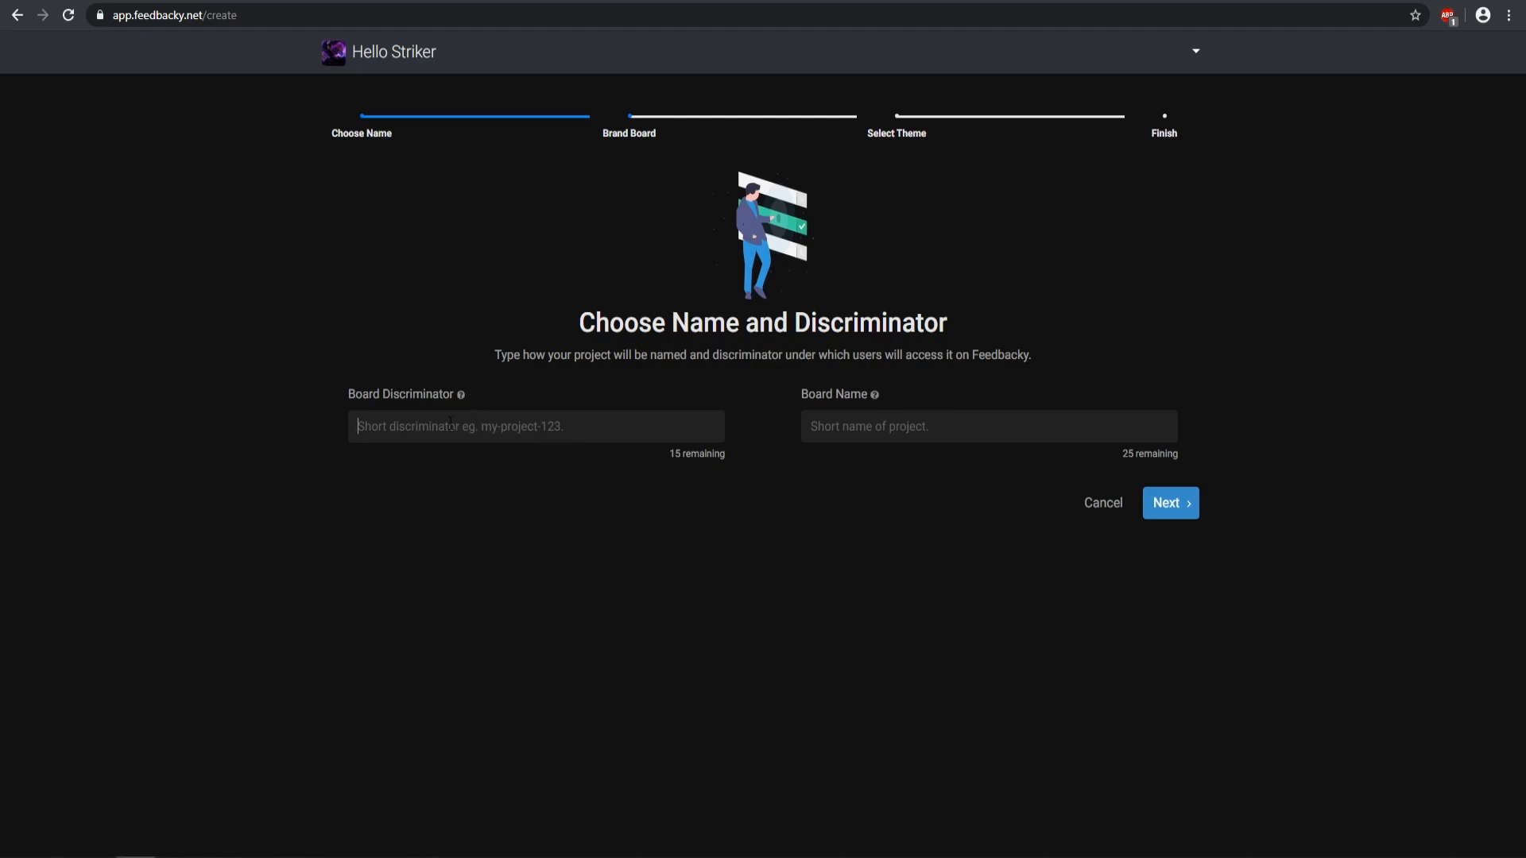
text(feedb)
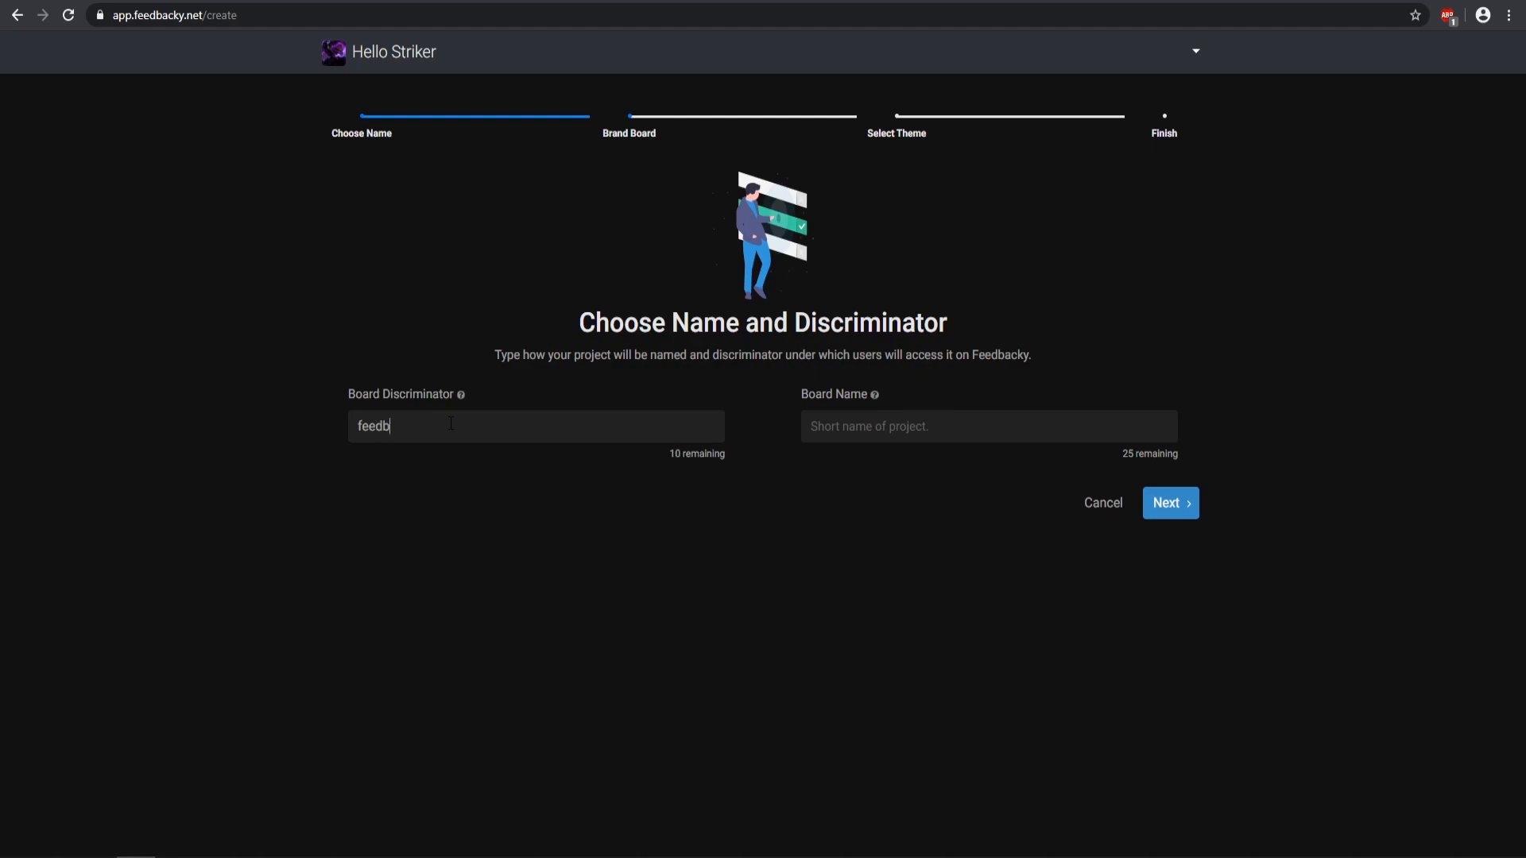
text(acky-video)
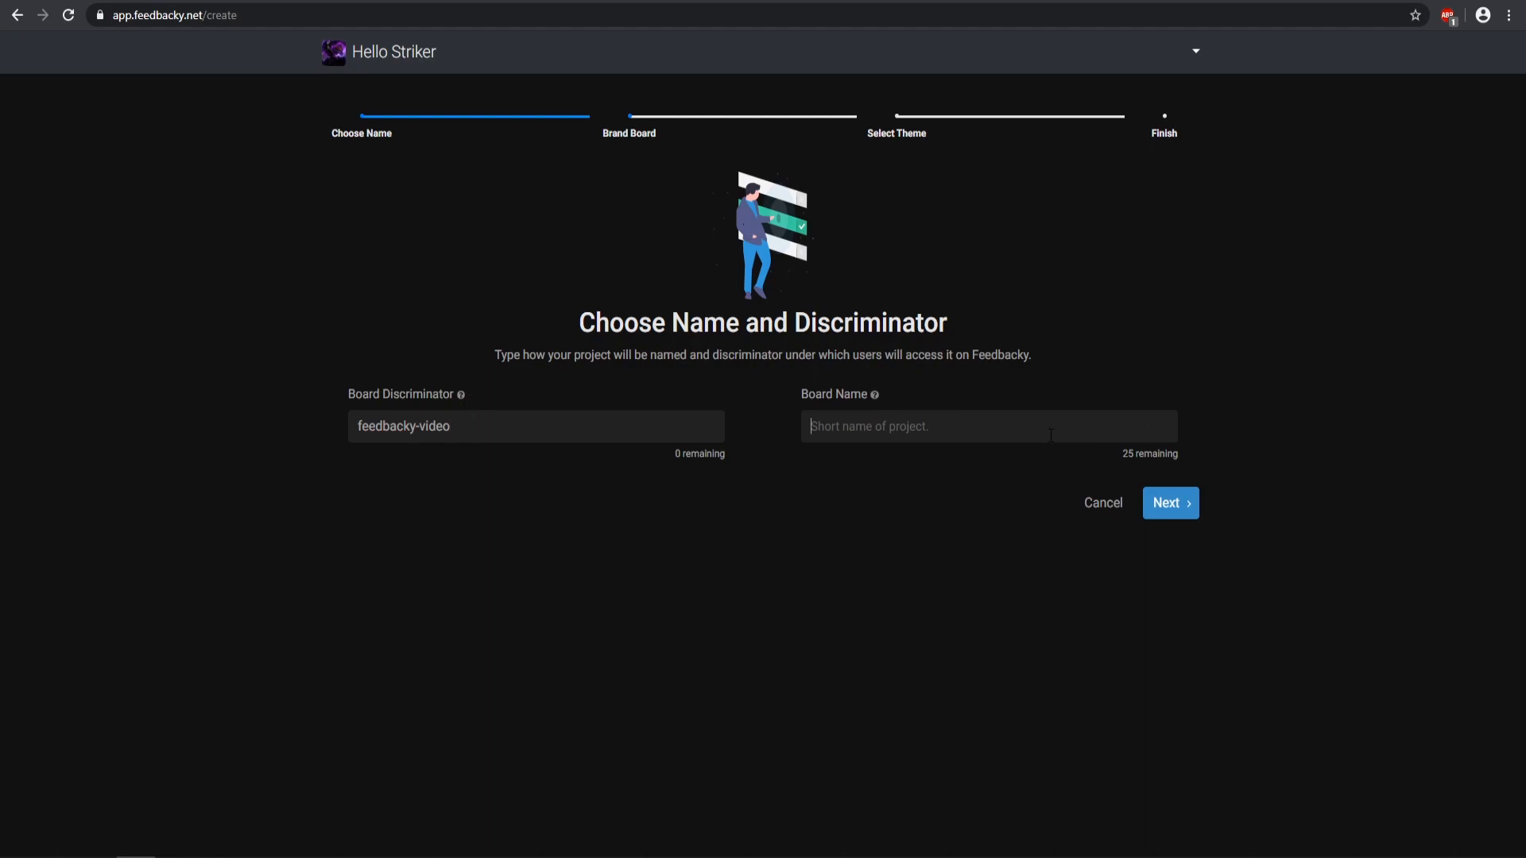
text(Feedbacky)
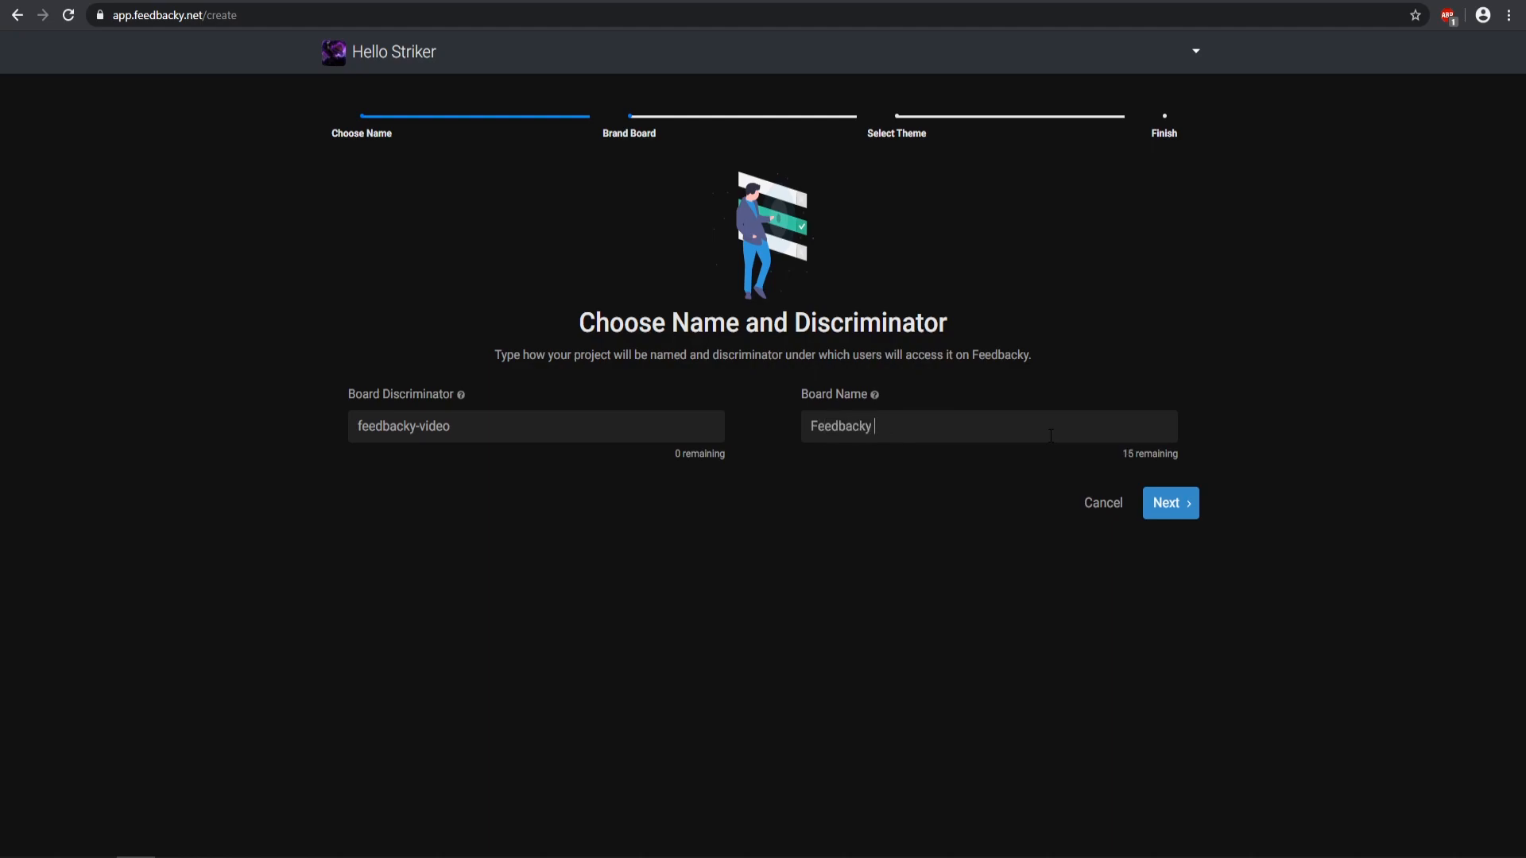
text(Video)
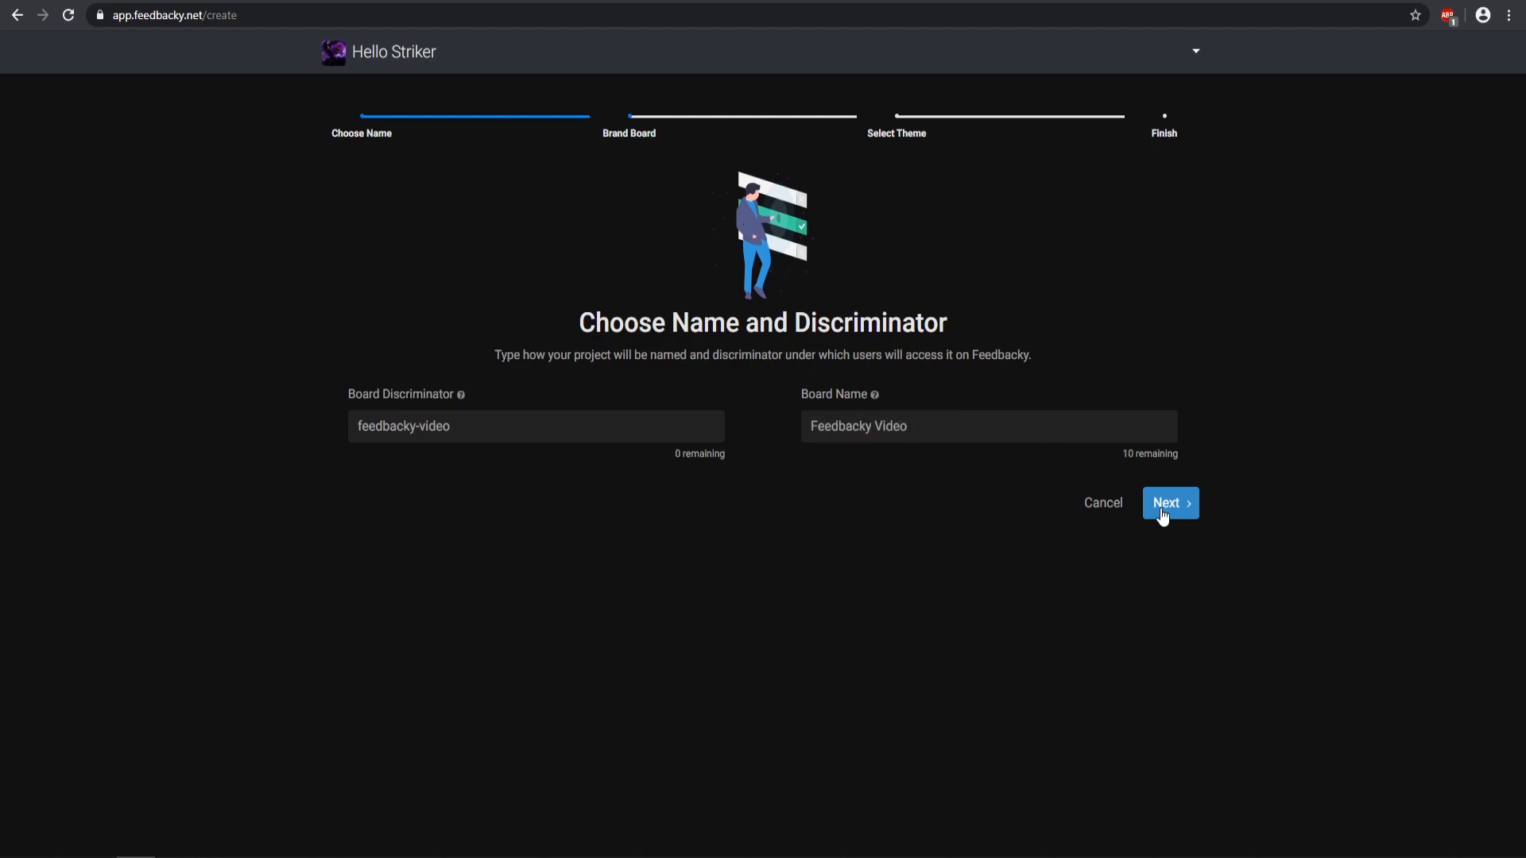
click(1170, 504)
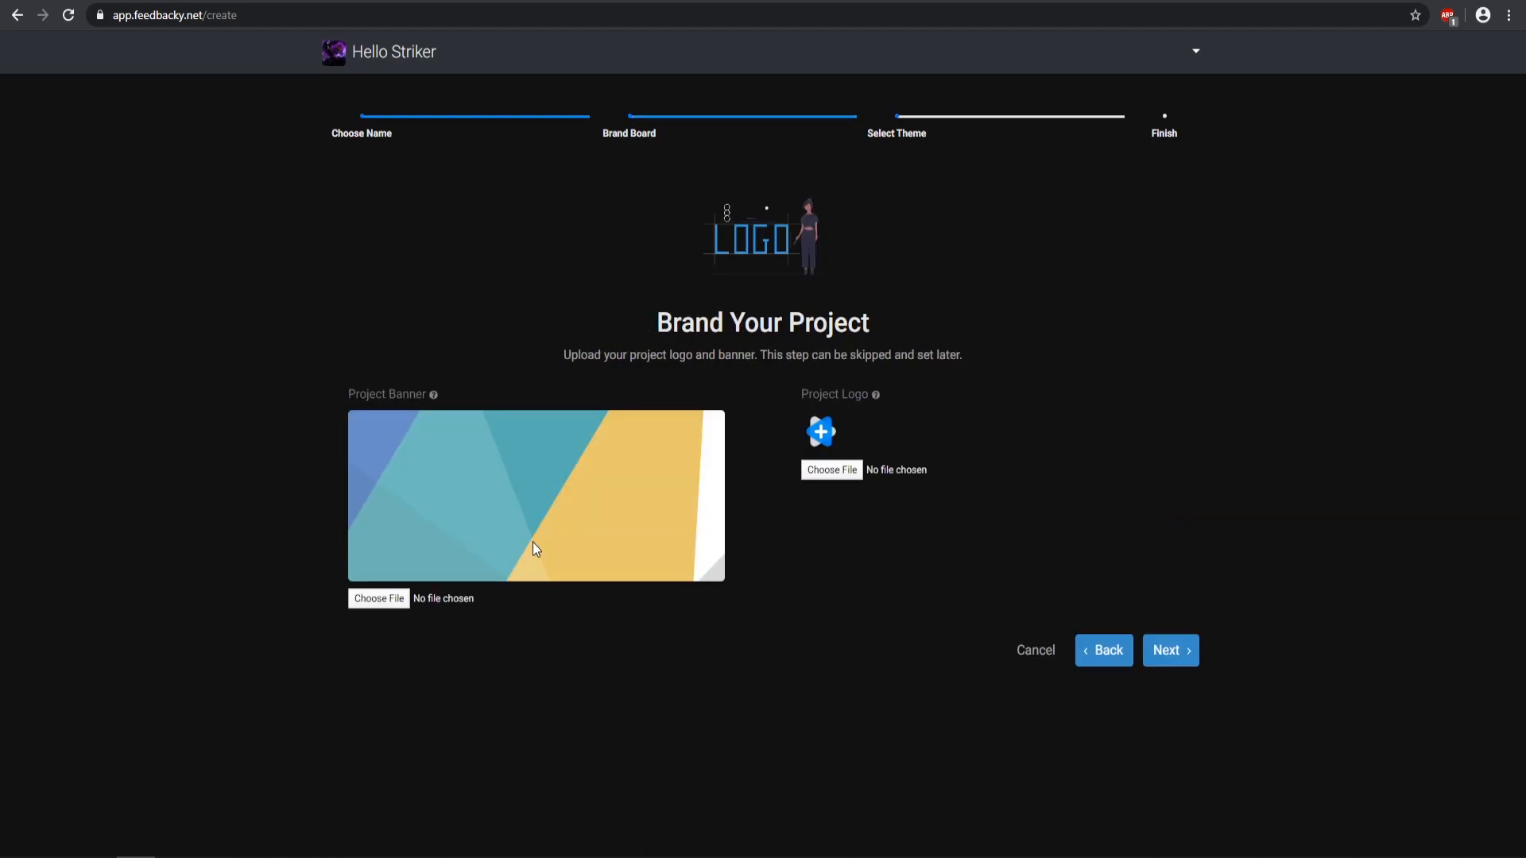
mouse_move(504, 492)
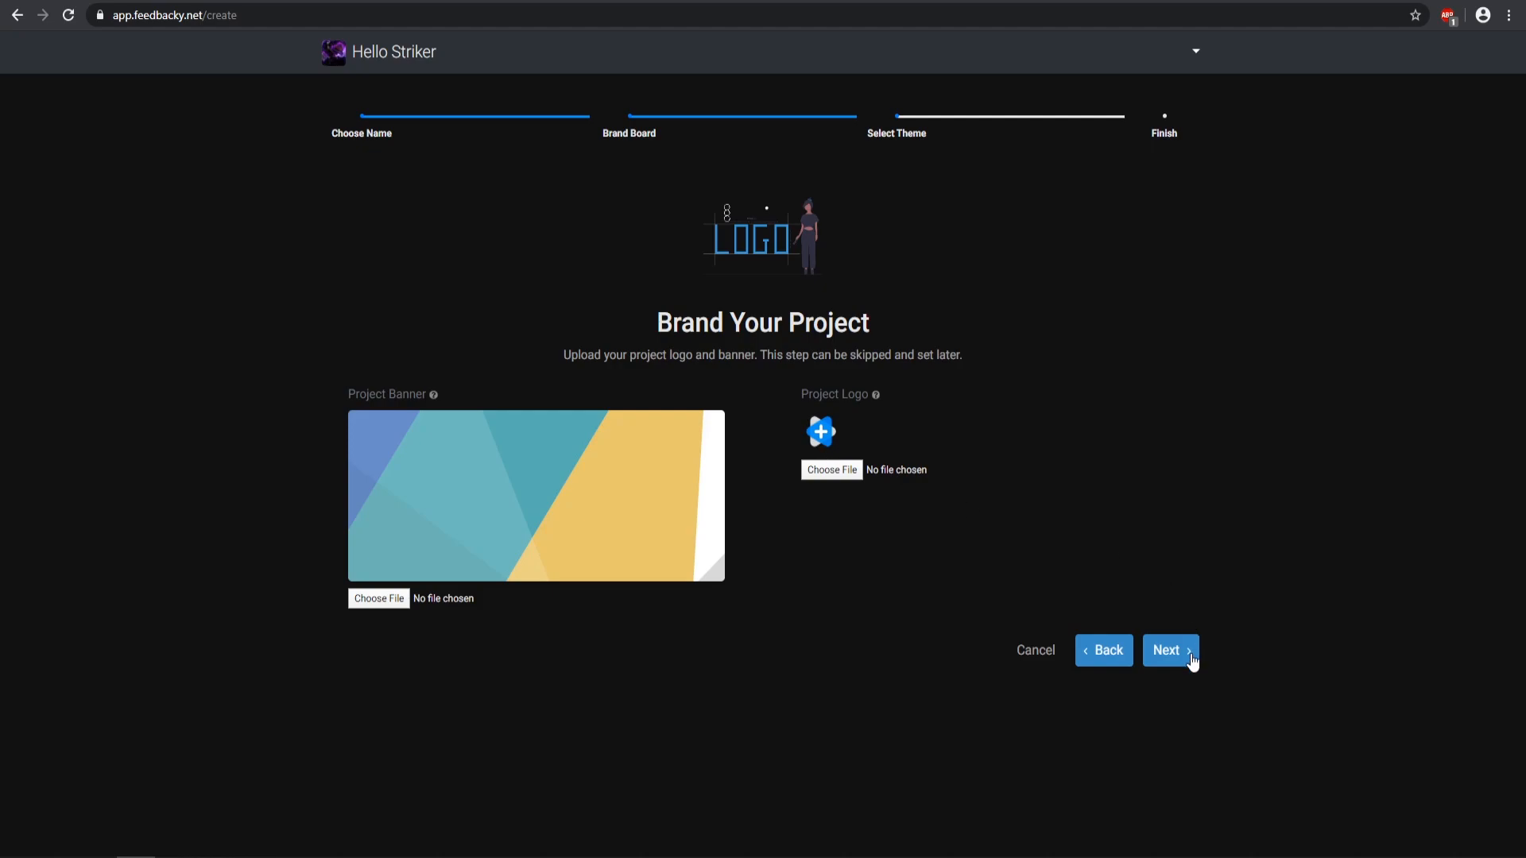
Step: Skip branding, pick the purple theme colour and create the board
click(1169, 650)
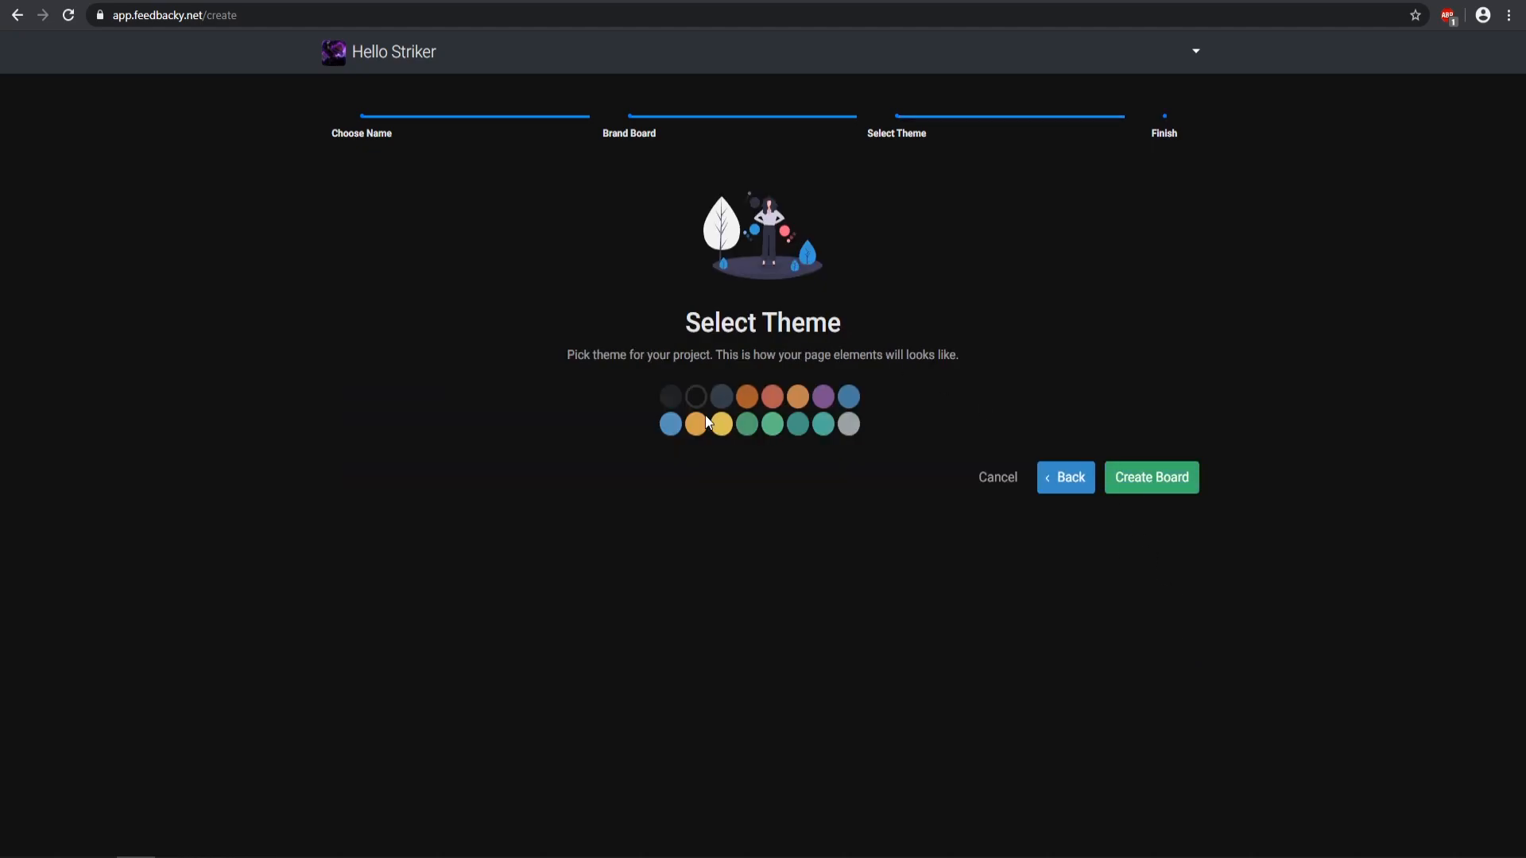
click(821, 397)
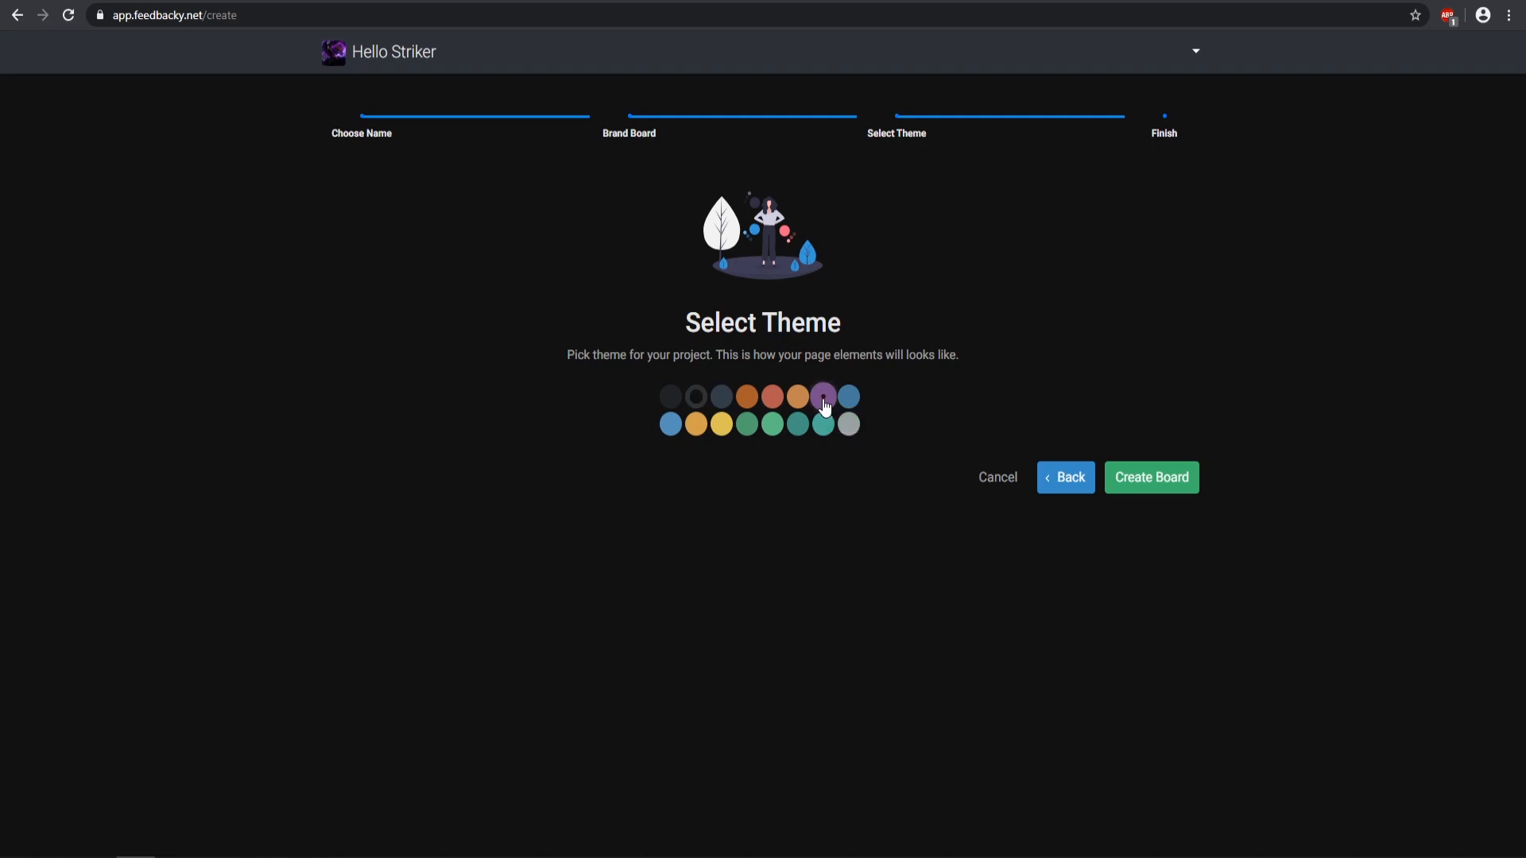
click(822, 397)
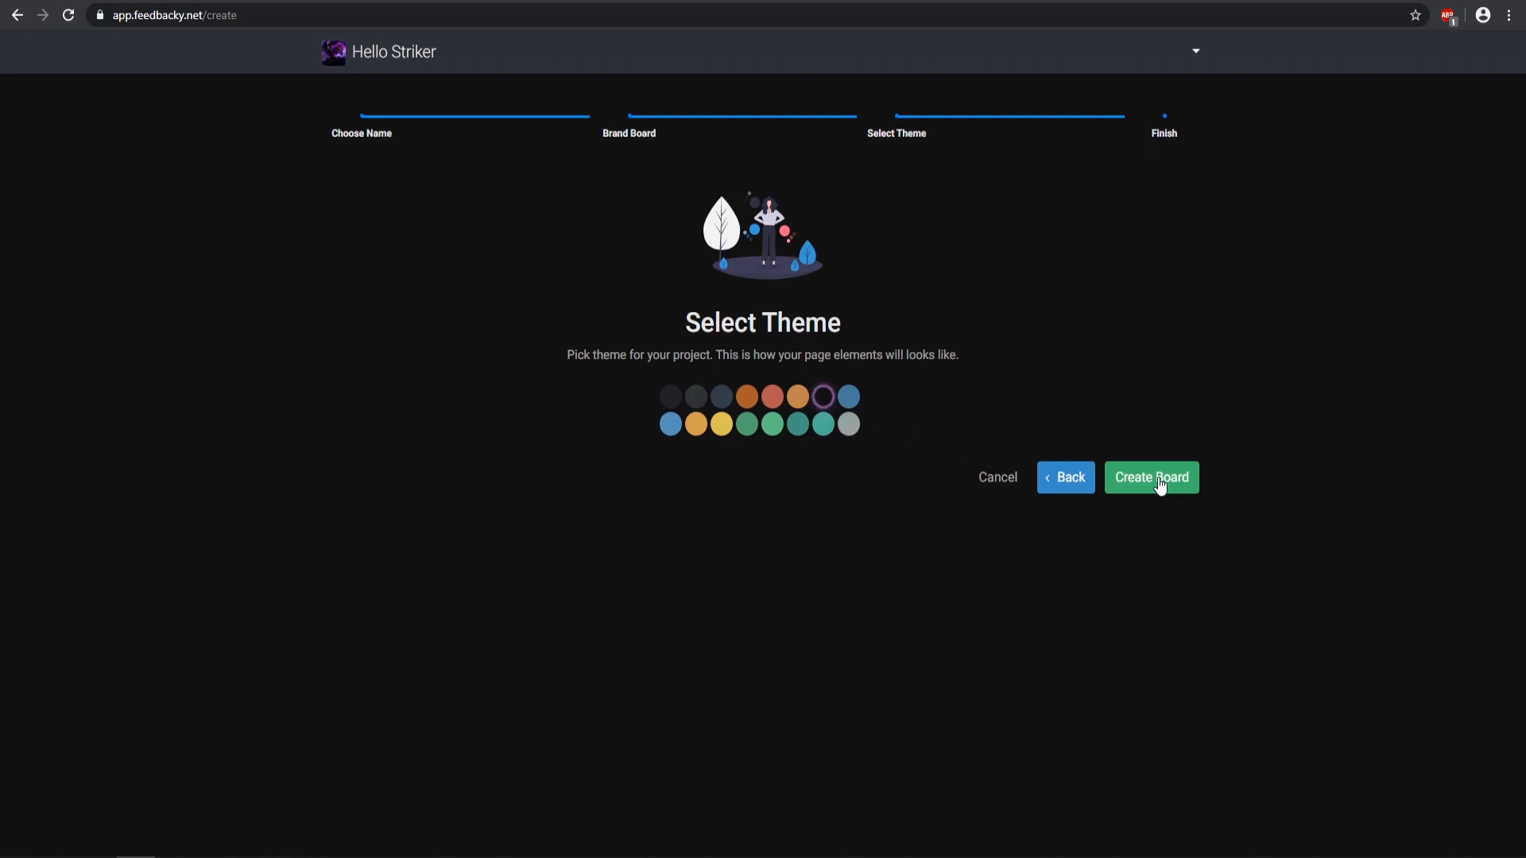
click(1150, 477)
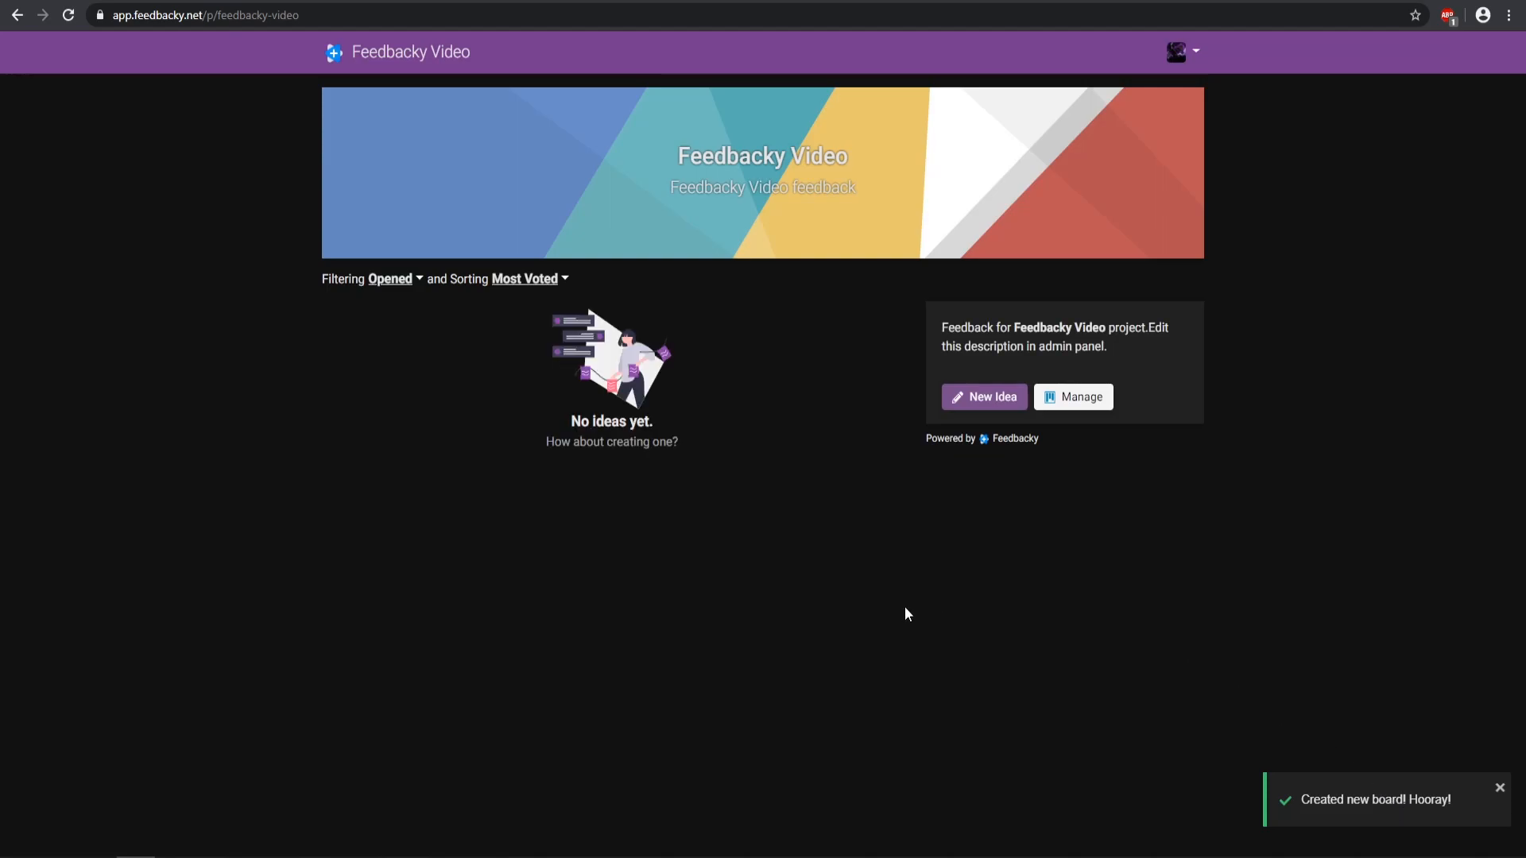
mouse_move(831, 172)
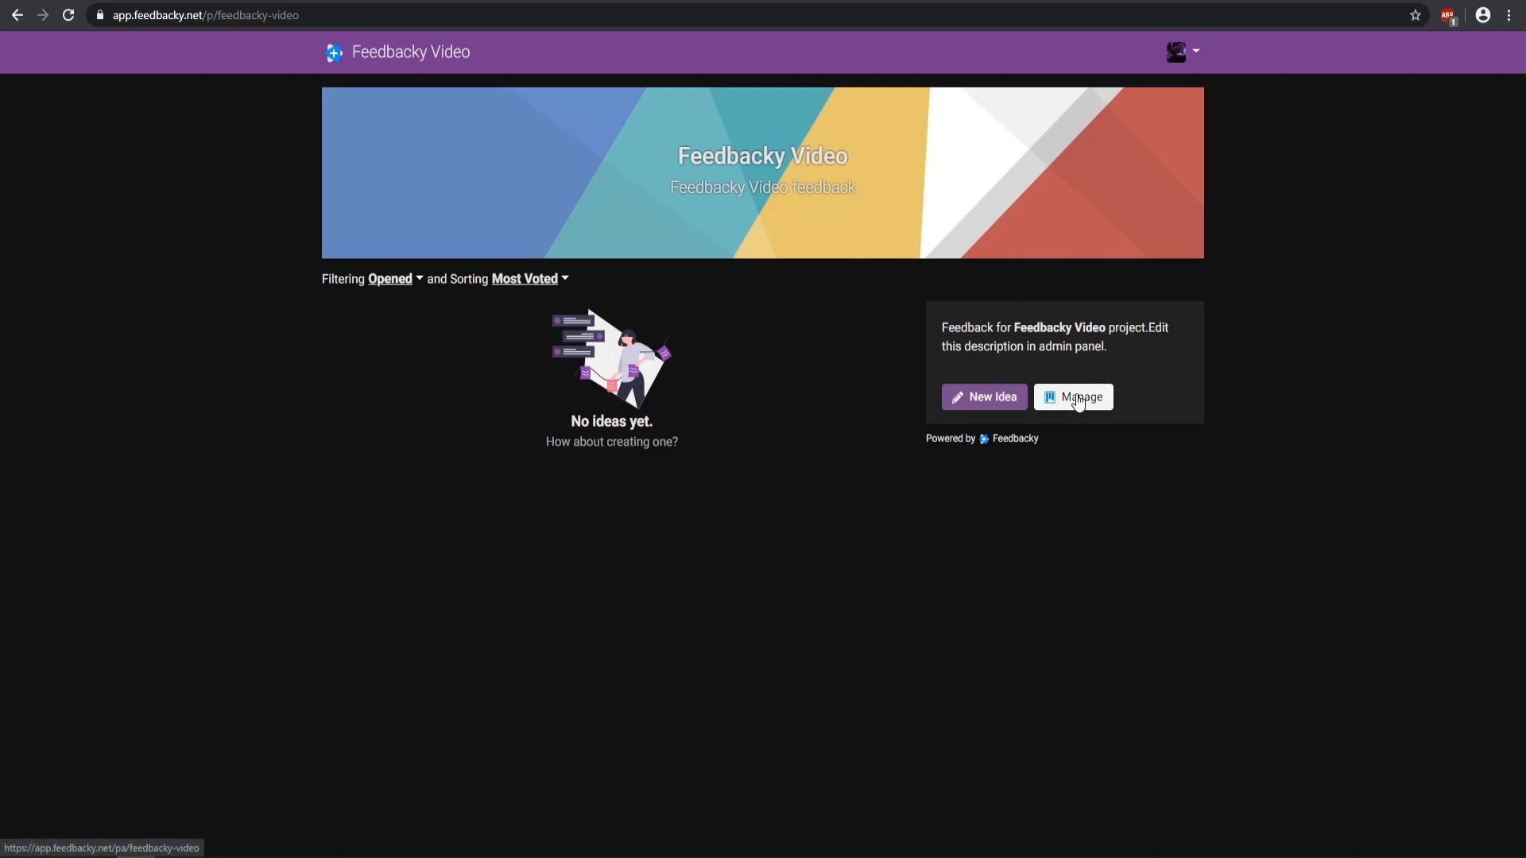
Step: Open the board's admin General Settings via the Manage button
click(1072, 397)
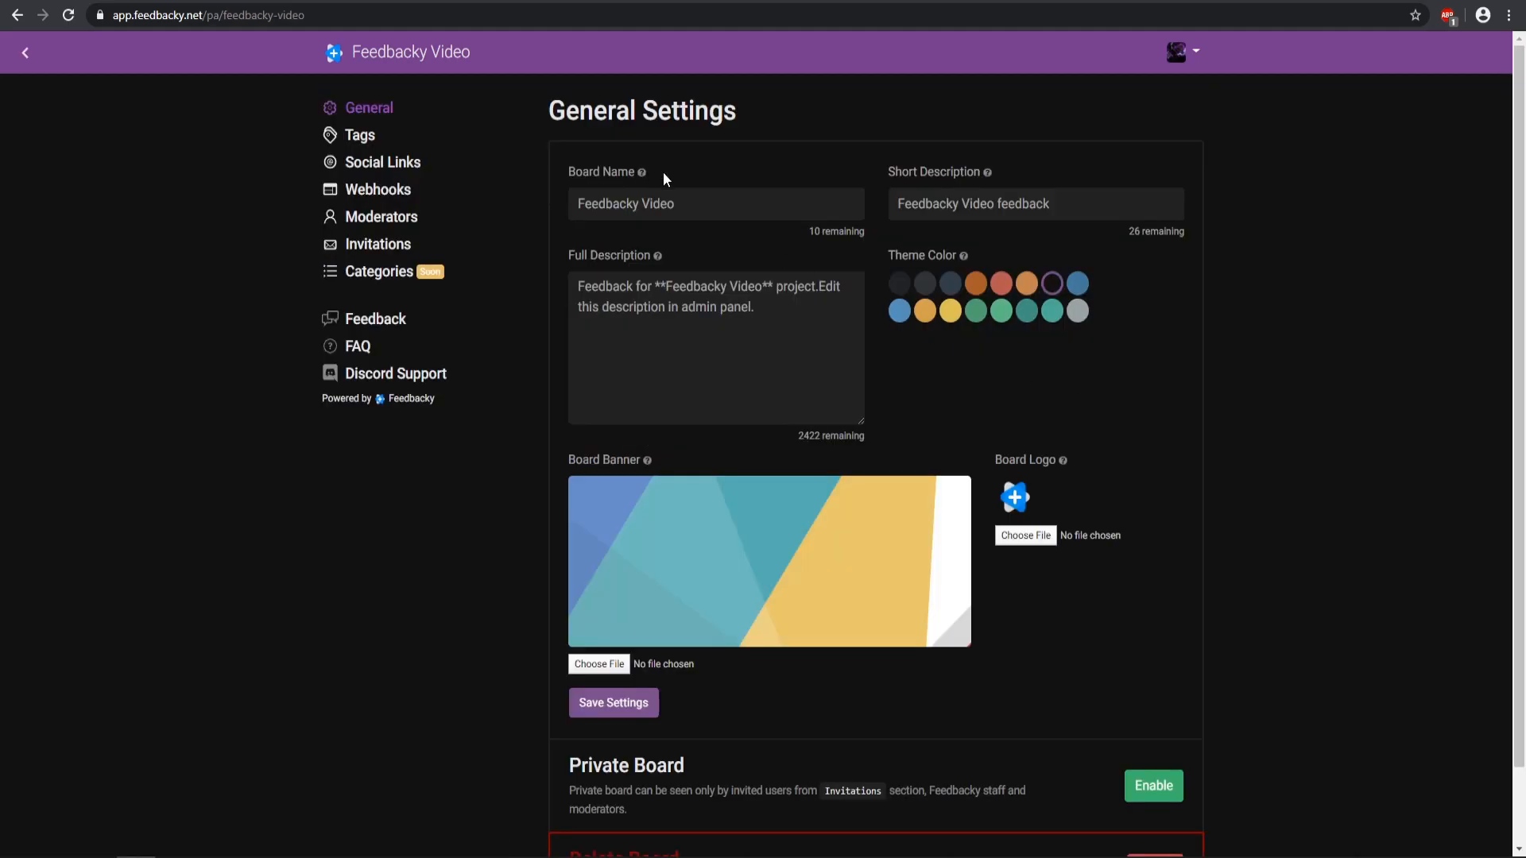
Step: Review the full description and Private Board option, then go to Tags Management
triple_click(625, 204)
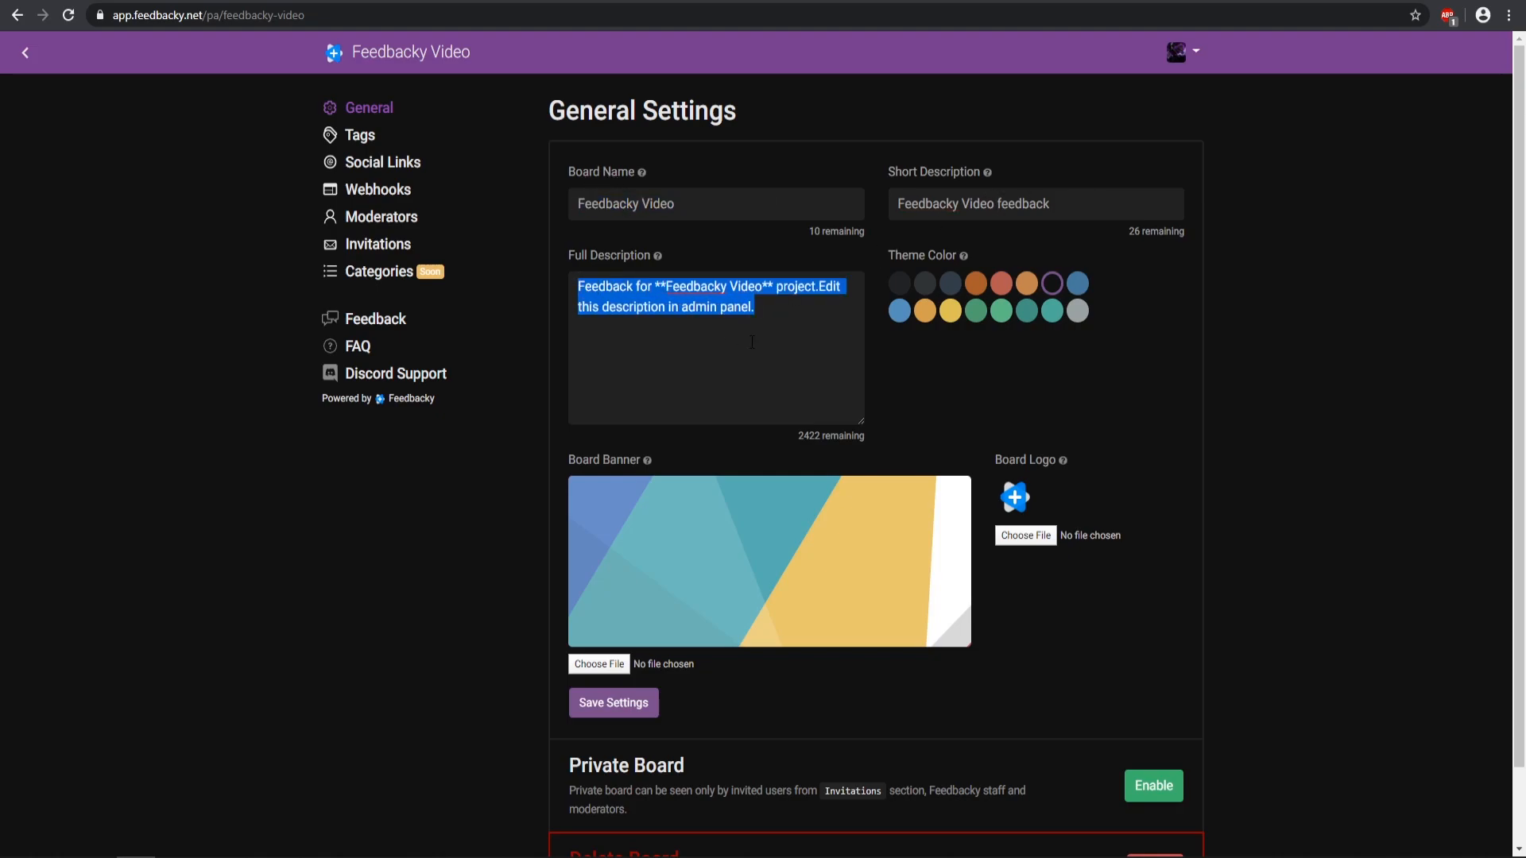
mouse_move(658, 254)
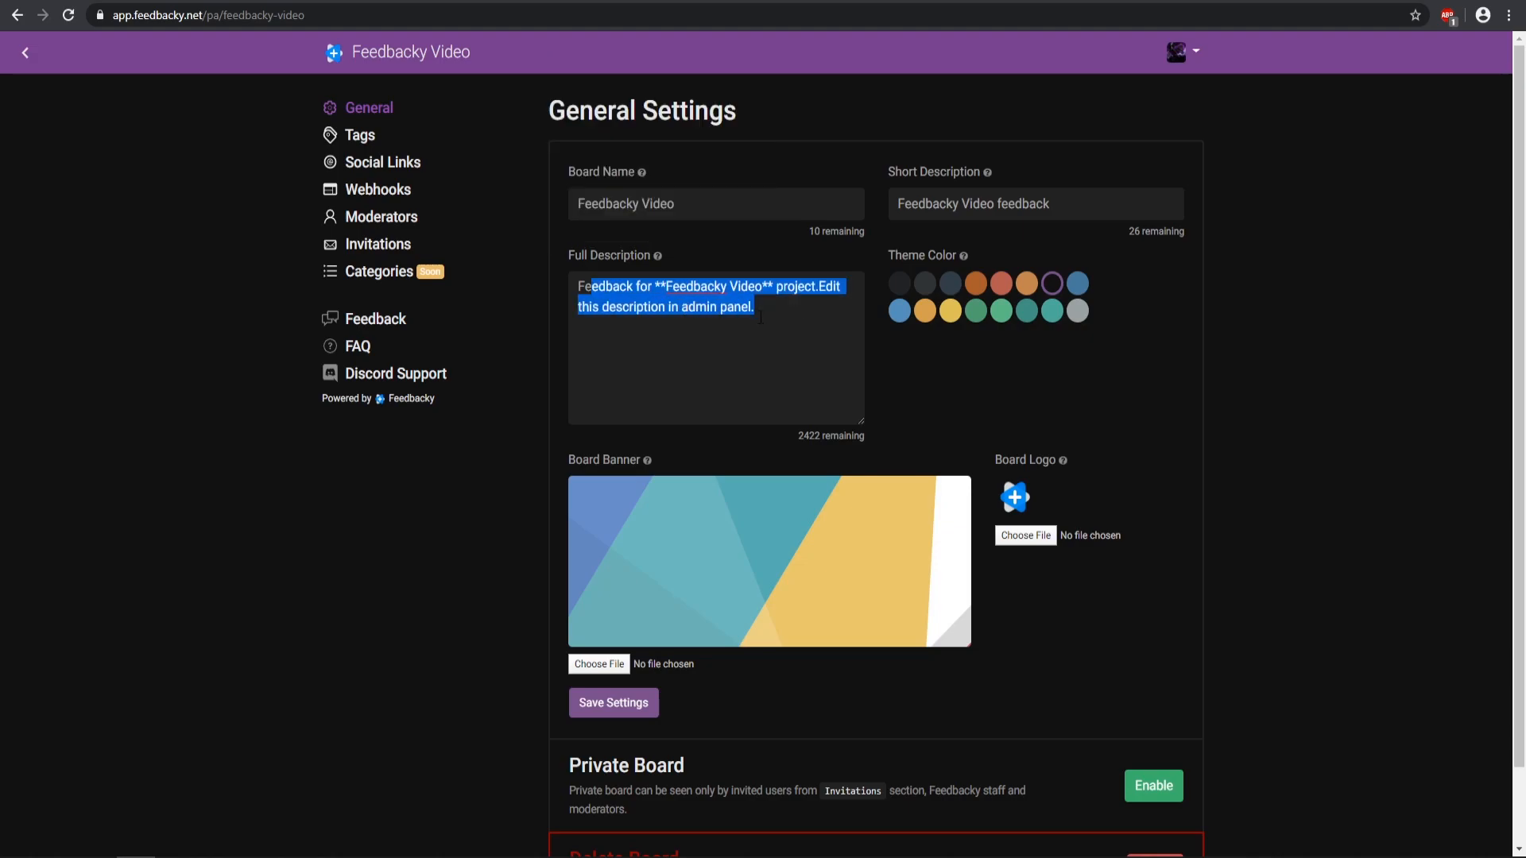
scroll(down, 3)
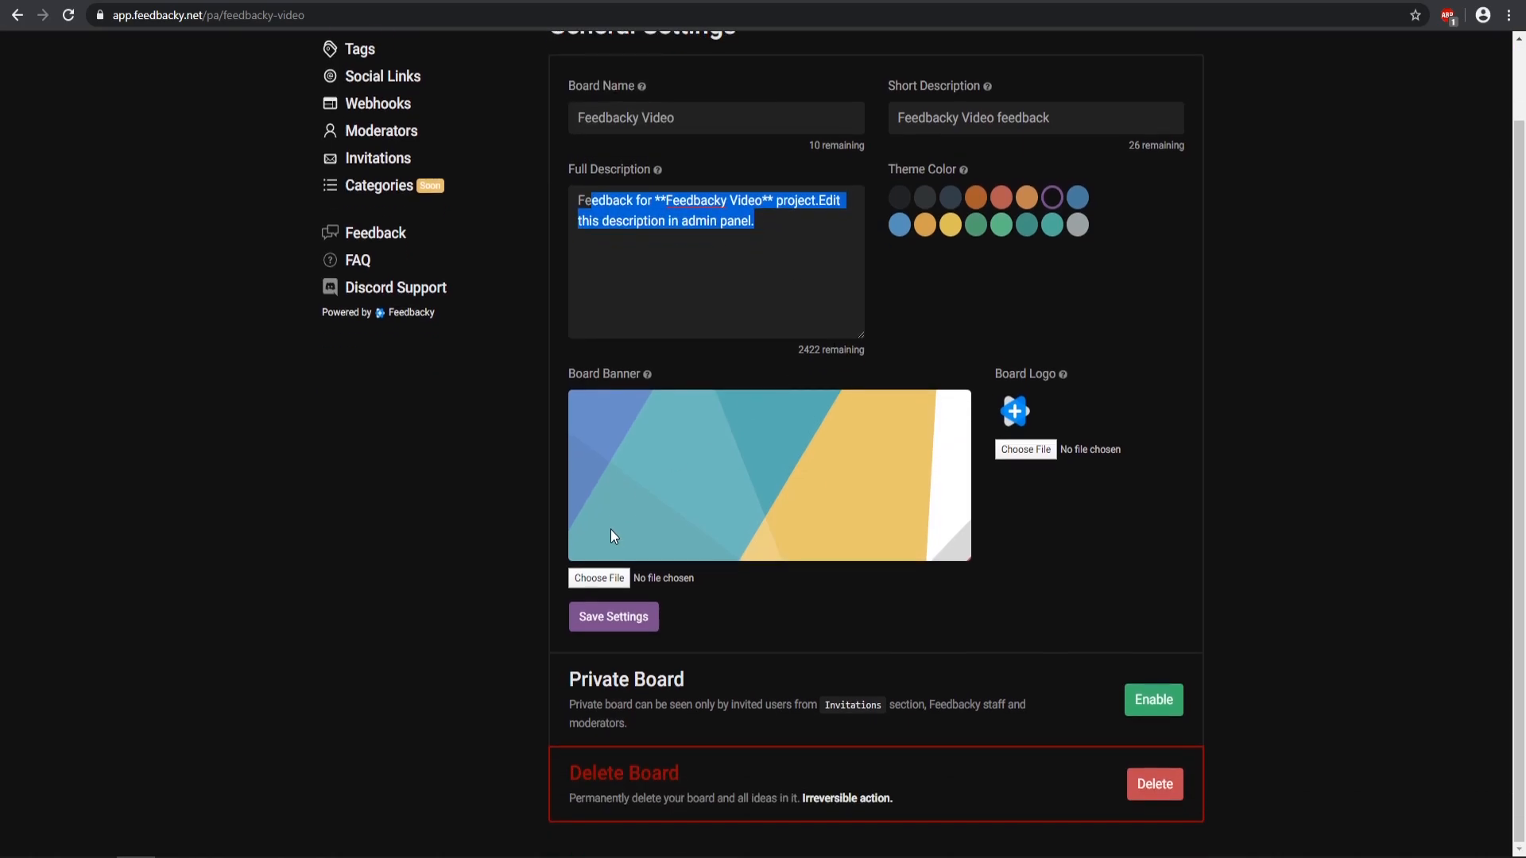
mouse_move(842, 632)
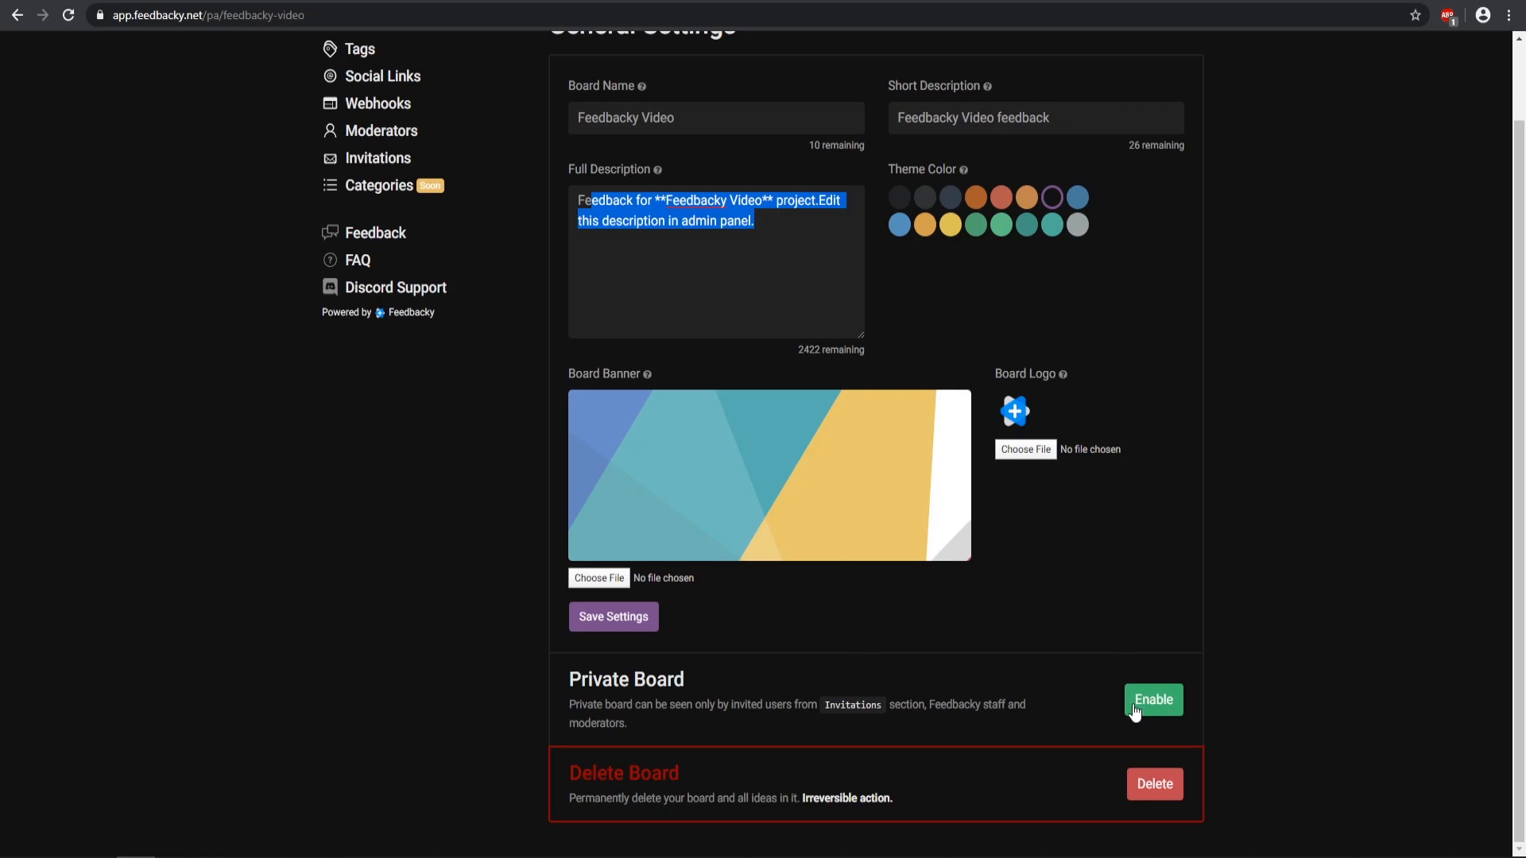
mouse_move(1158, 717)
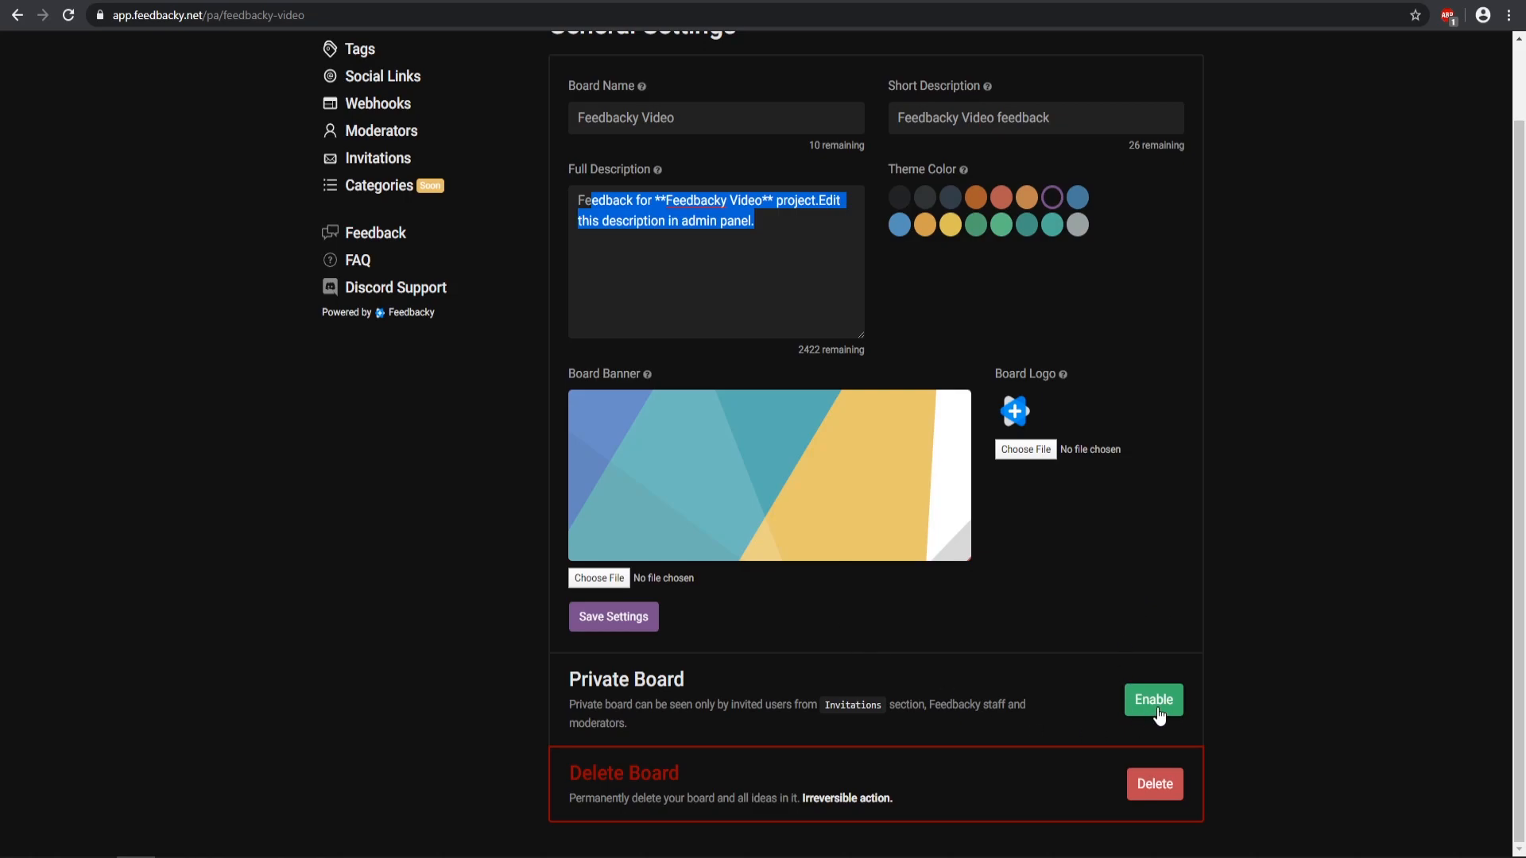
mouse_move(1070, 604)
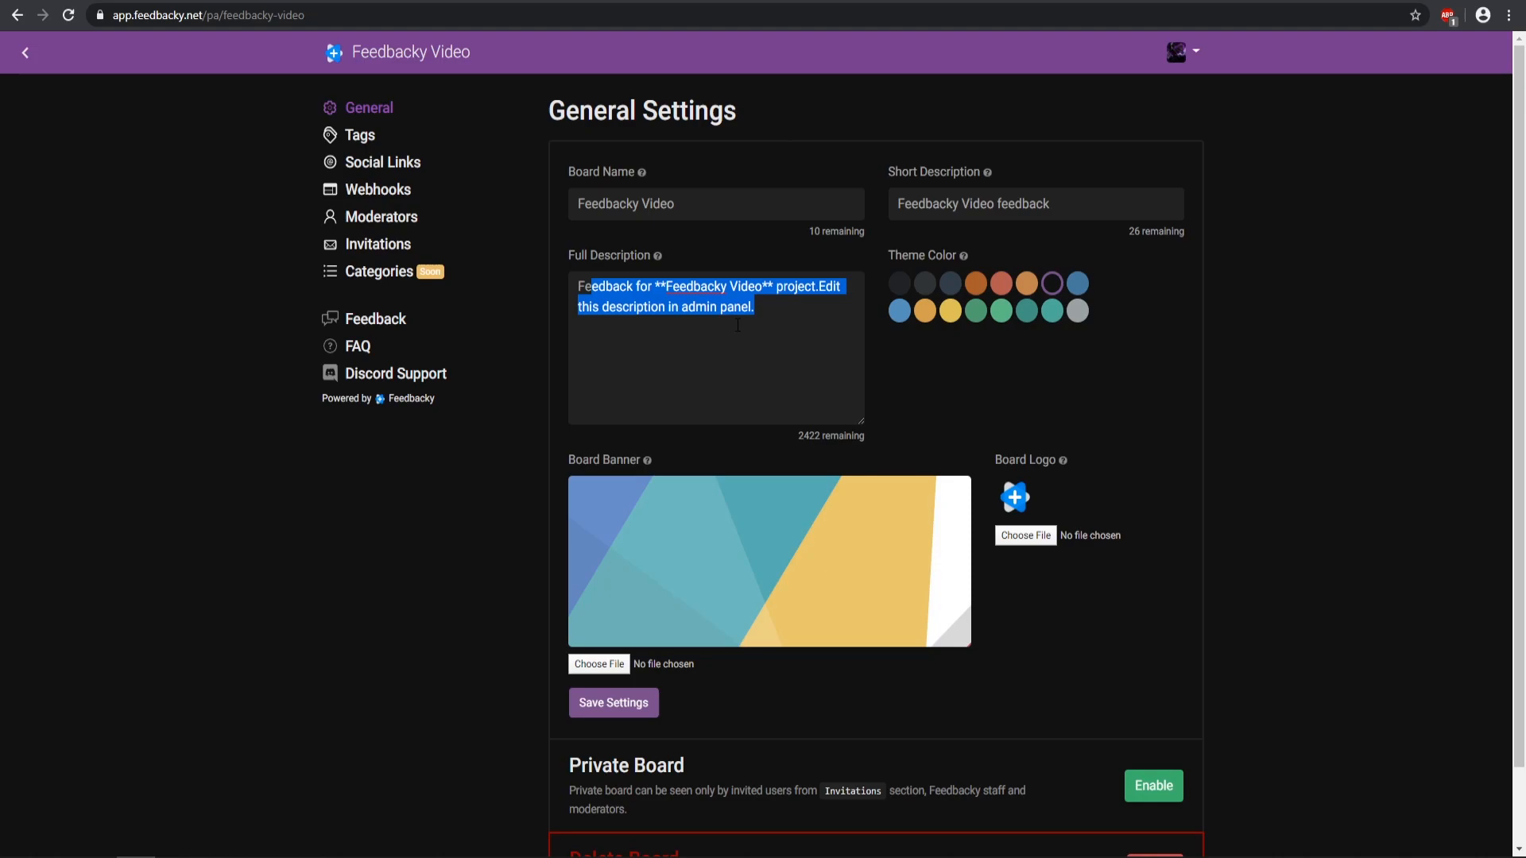
click(360, 134)
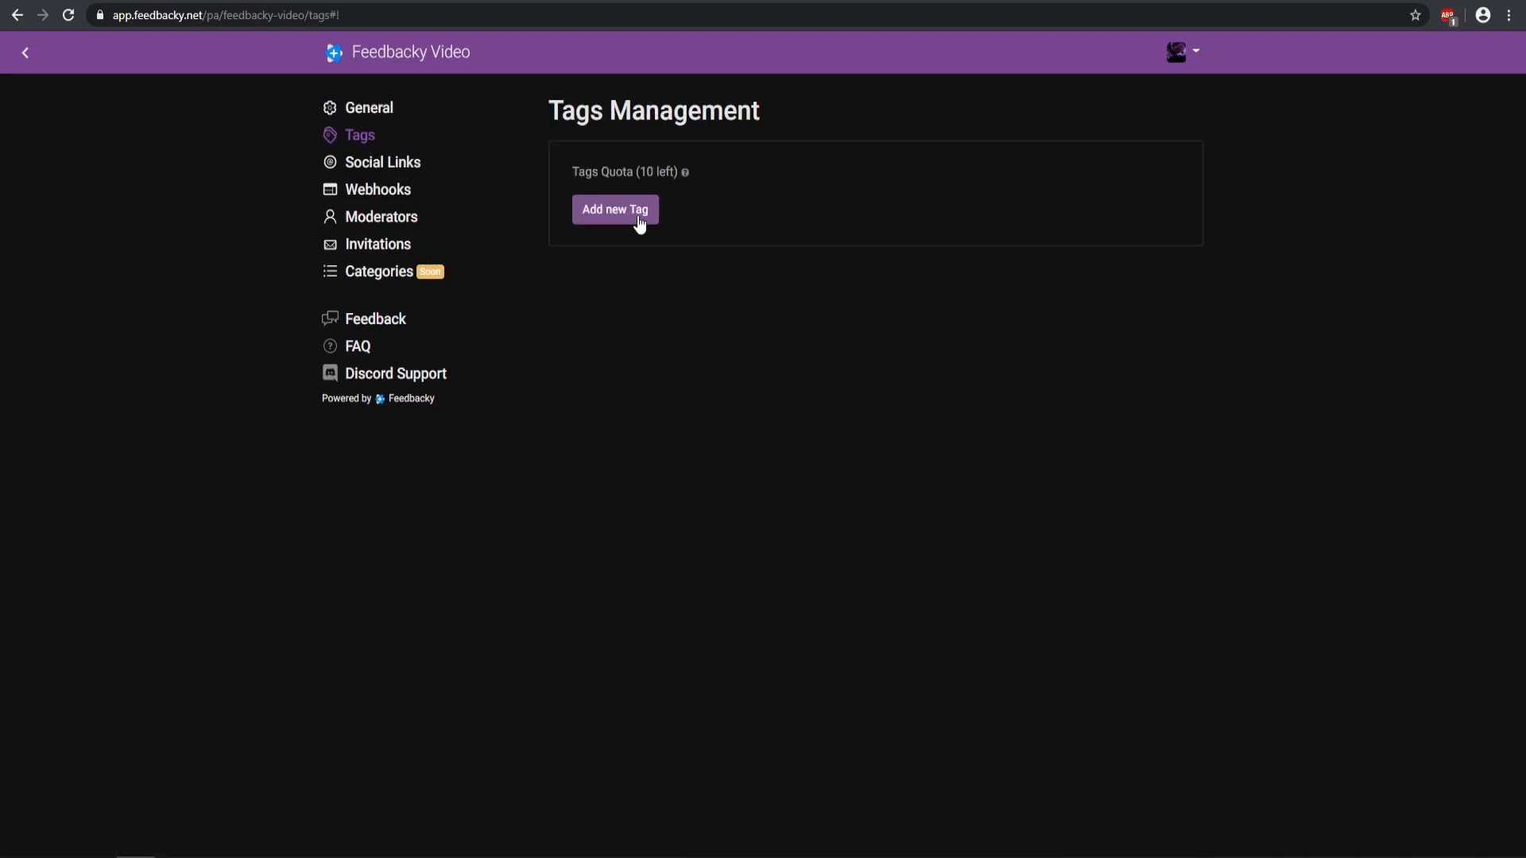
Step: Create a red 'bug' tag and a green 'in progress' tag
click(613, 209)
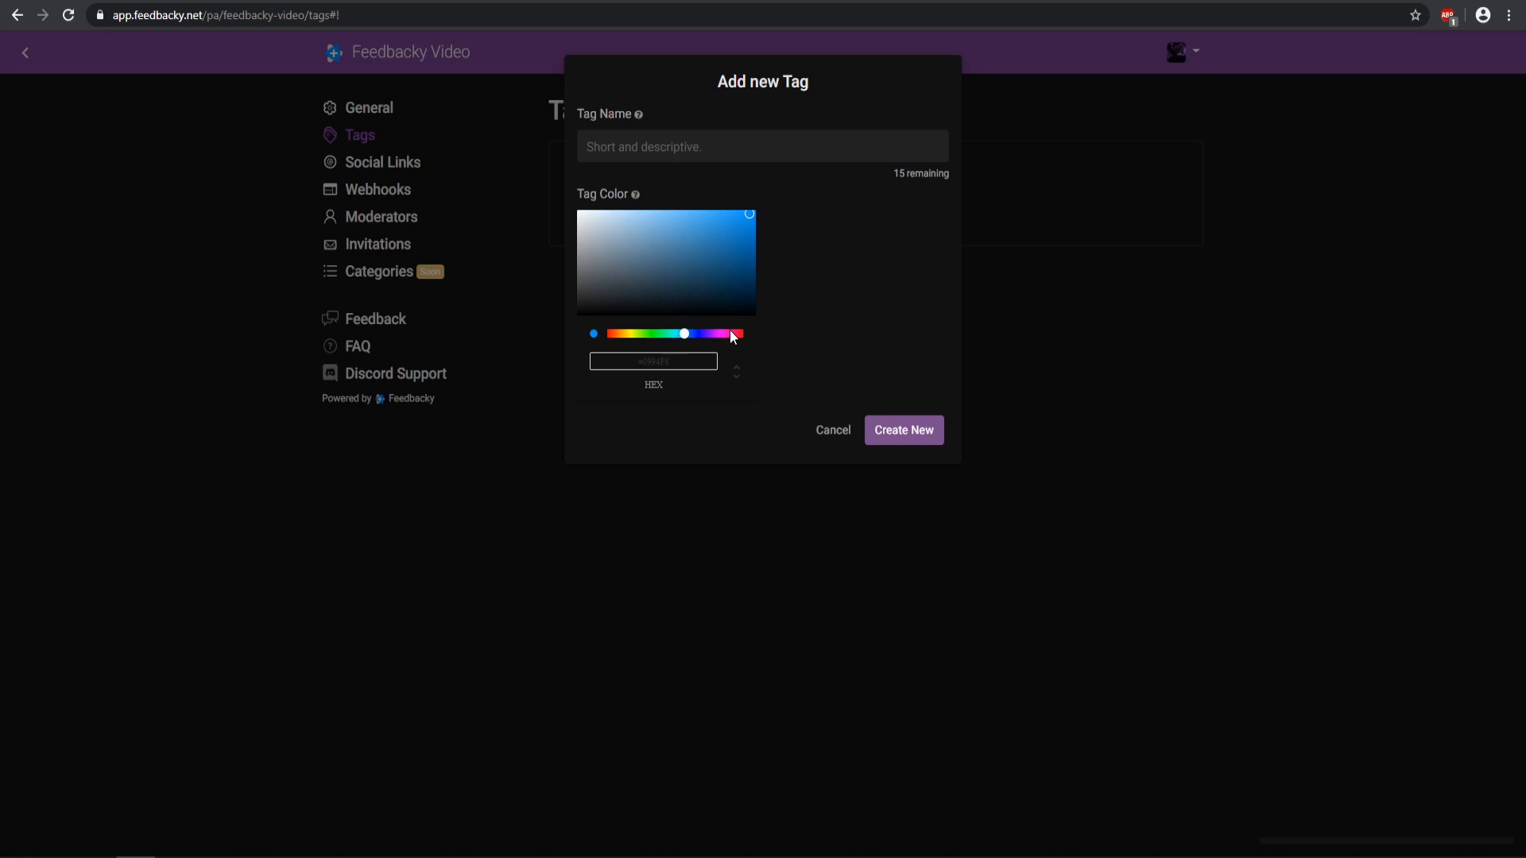
drag(684, 332, 742, 332)
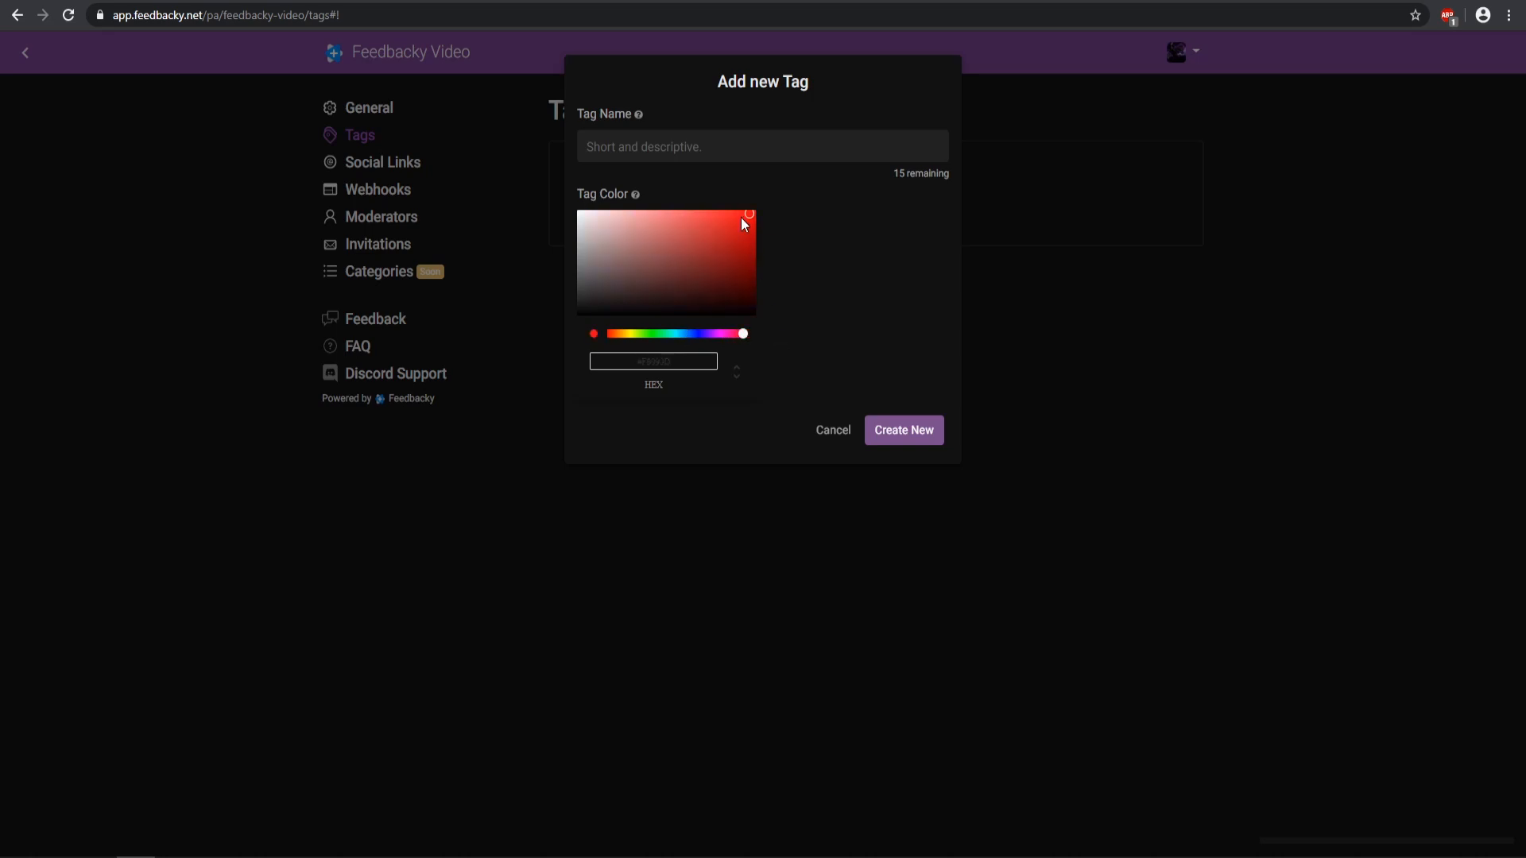
text(bug)
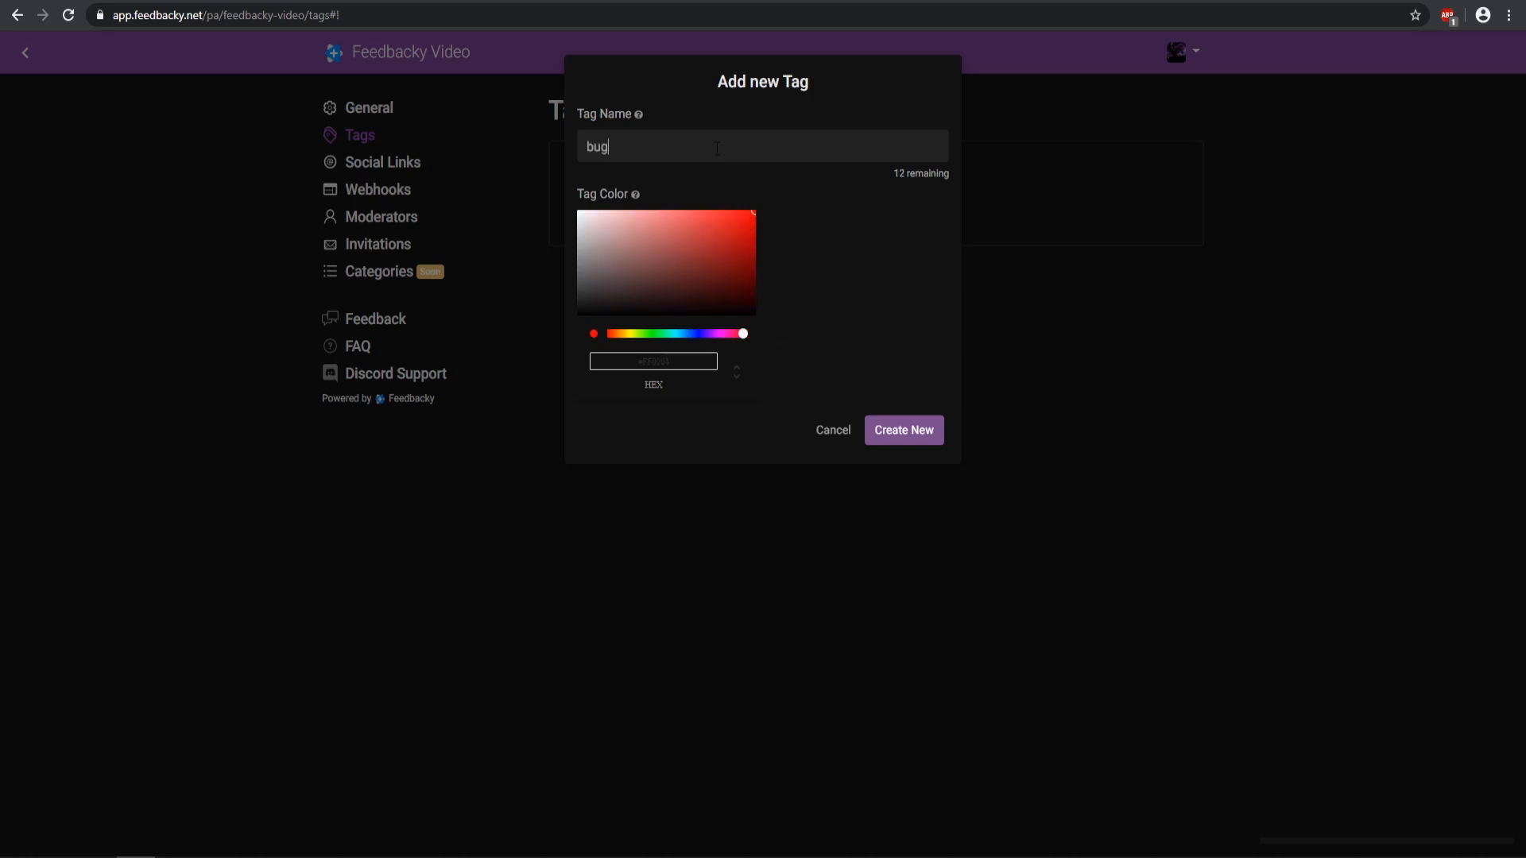
click(903, 429)
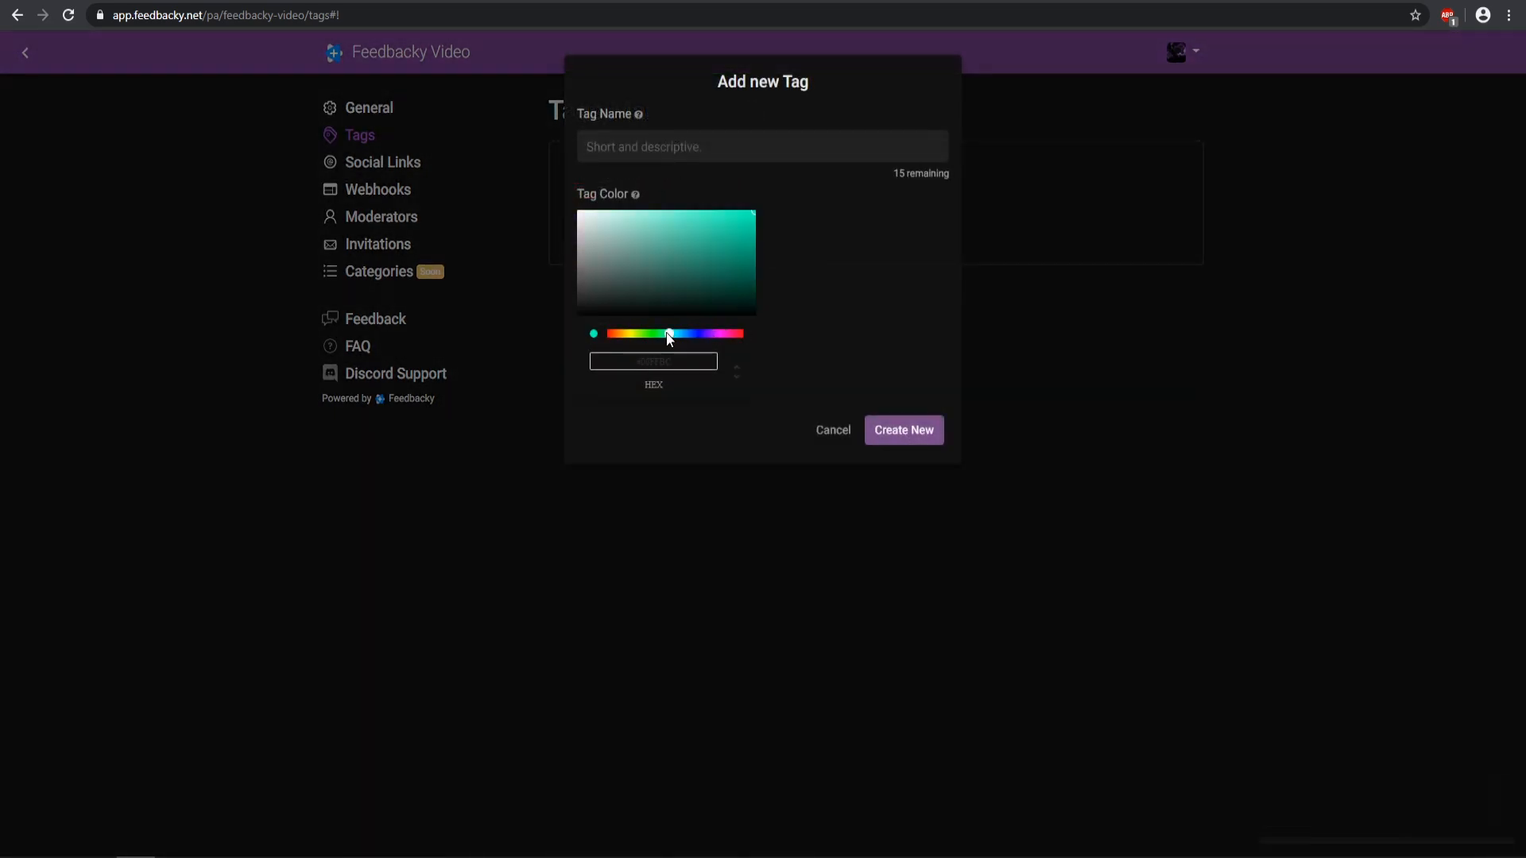
drag(669, 334, 659, 334)
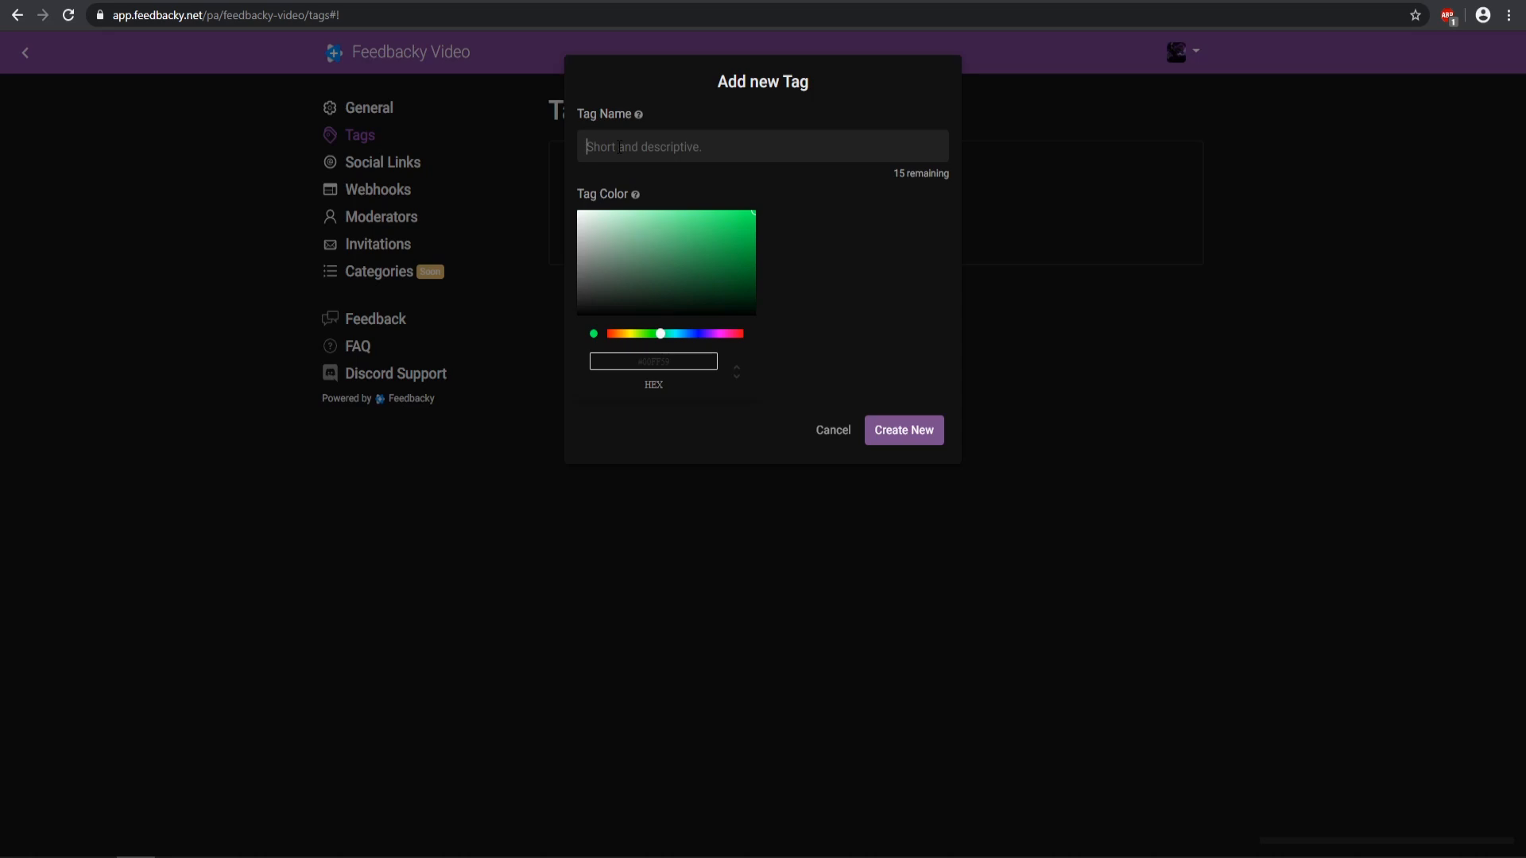
text(in progress)
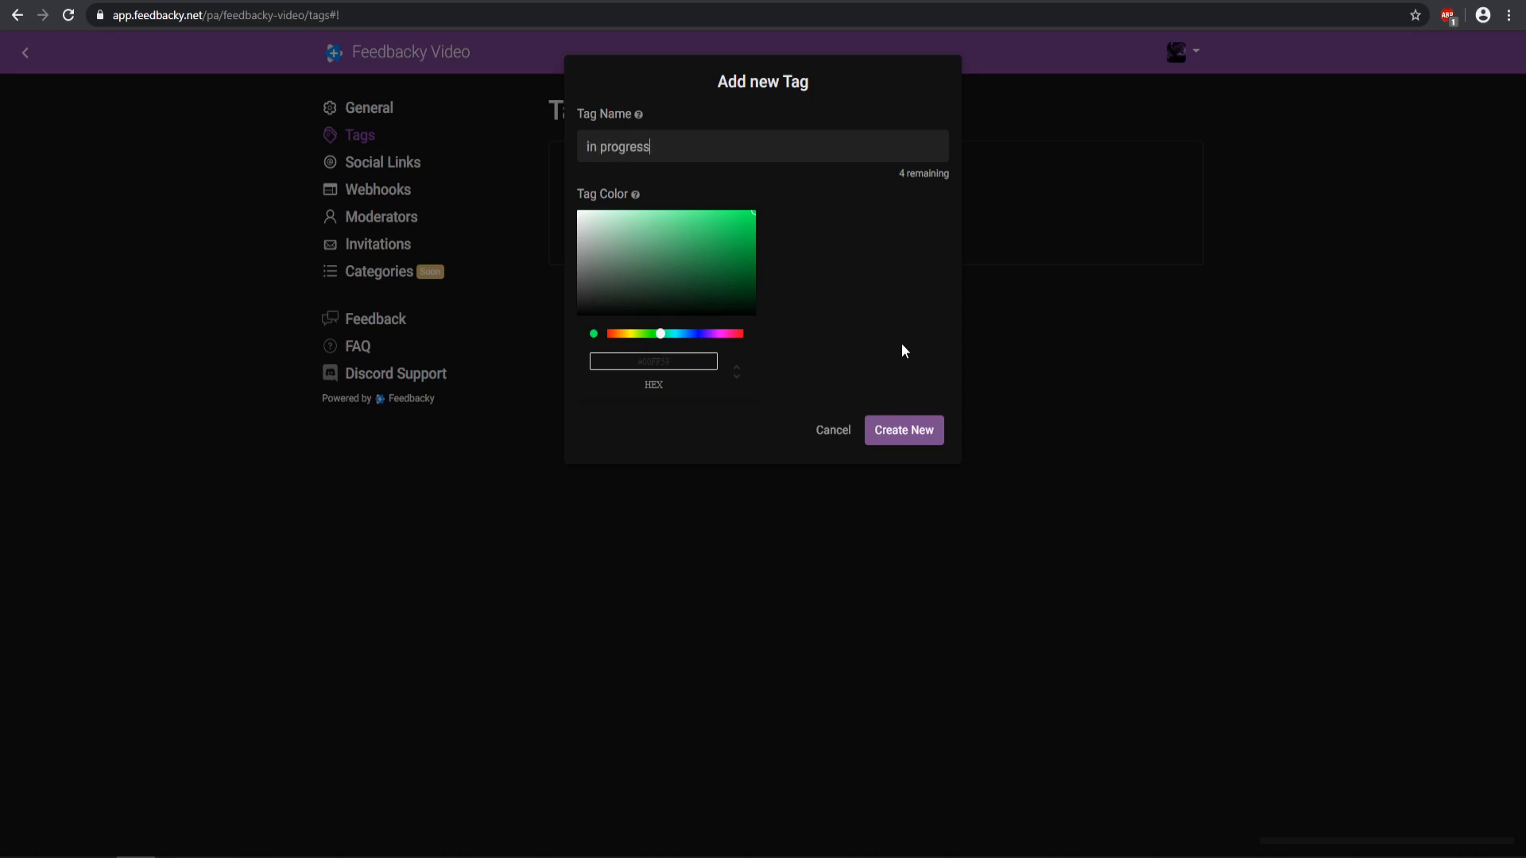
click(901, 431)
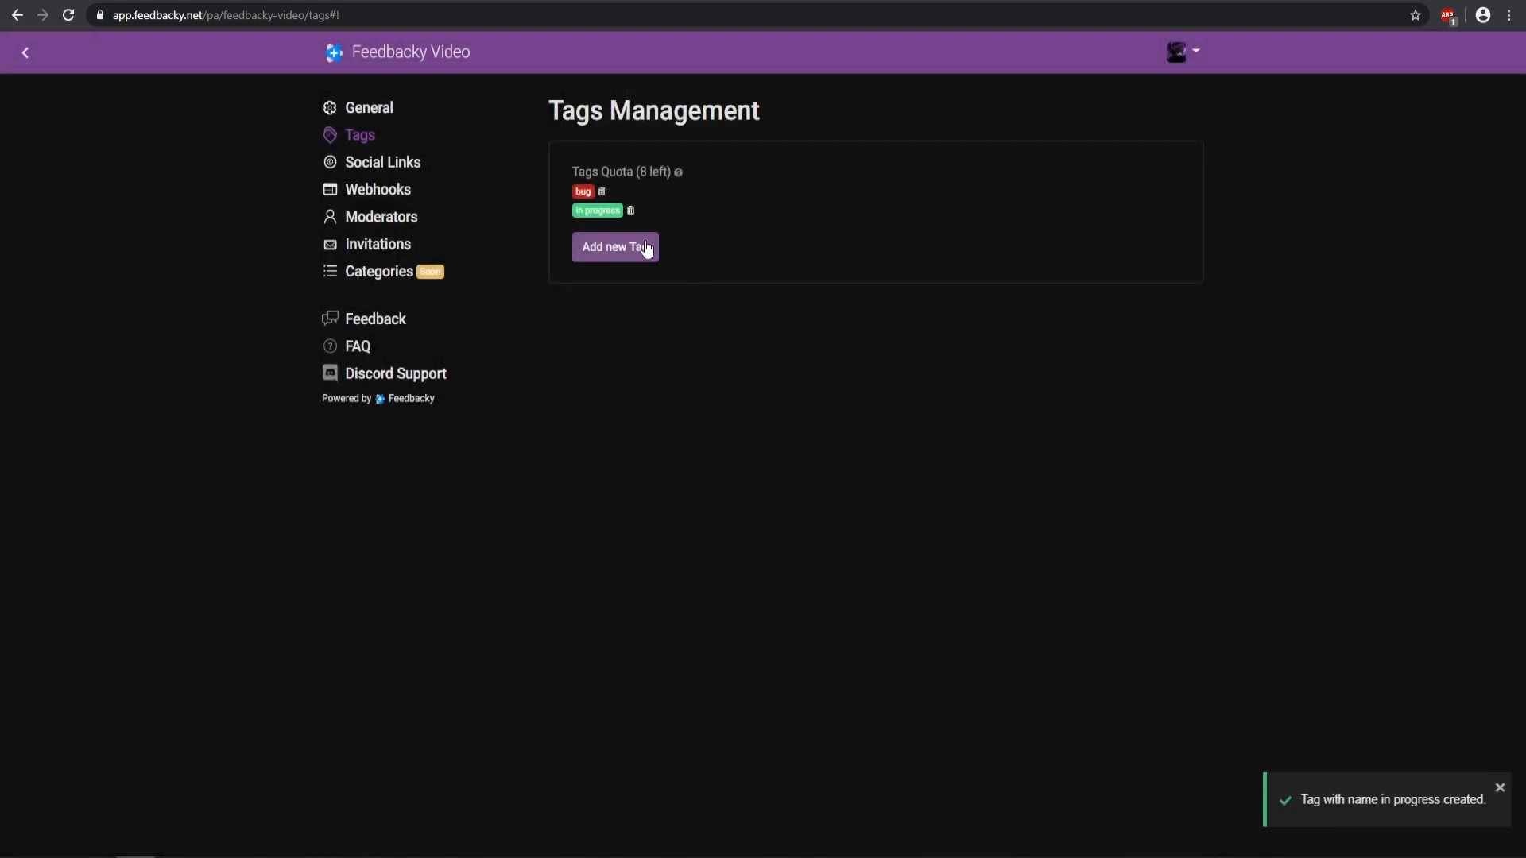
Step: Create the green 'low', blue 'medium' and pink 'high' tags
click(615, 246)
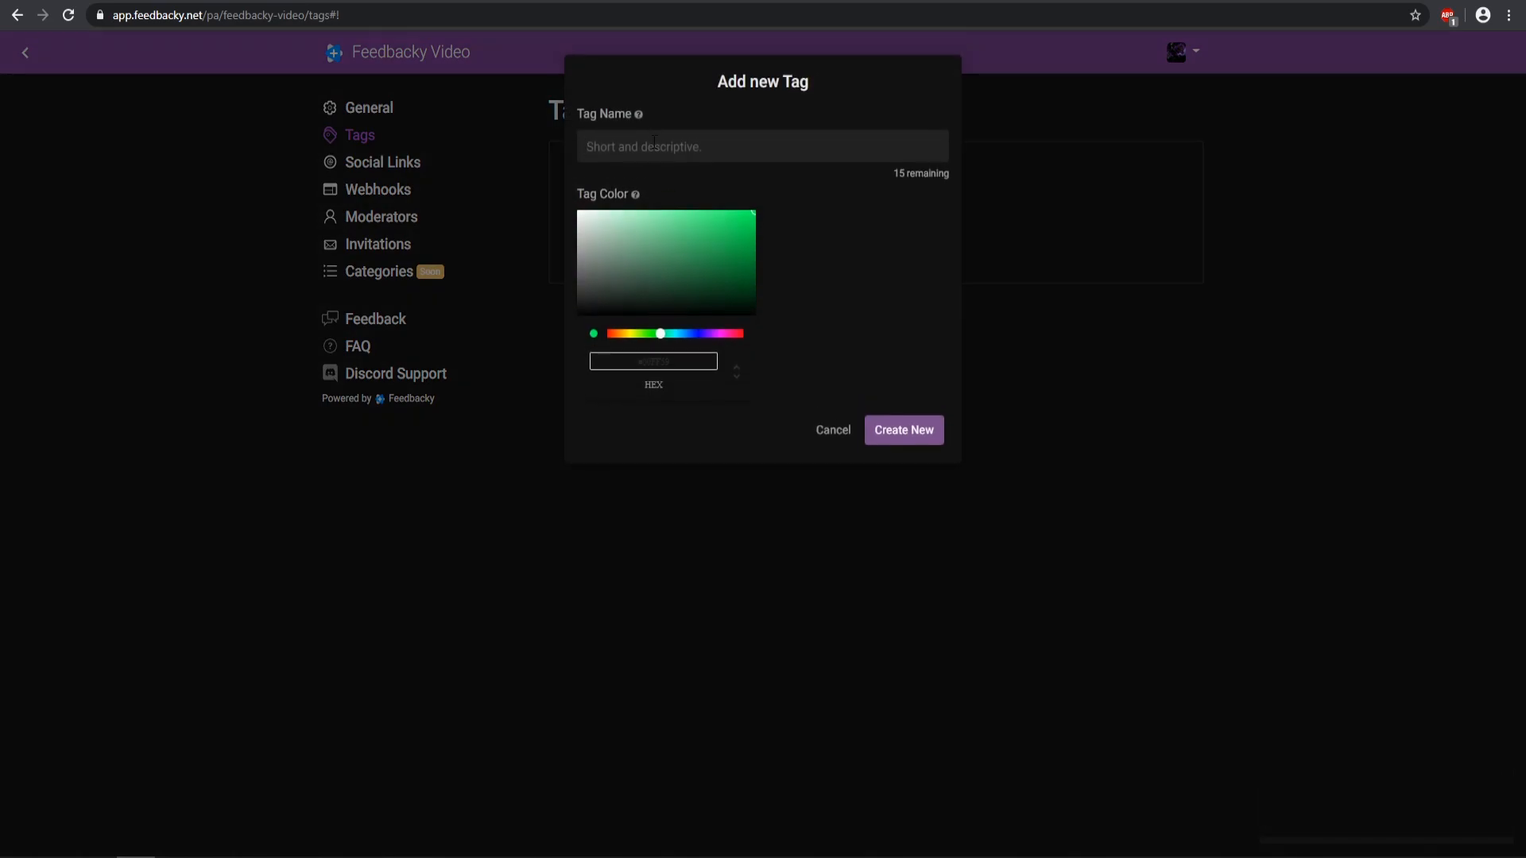
text(a)
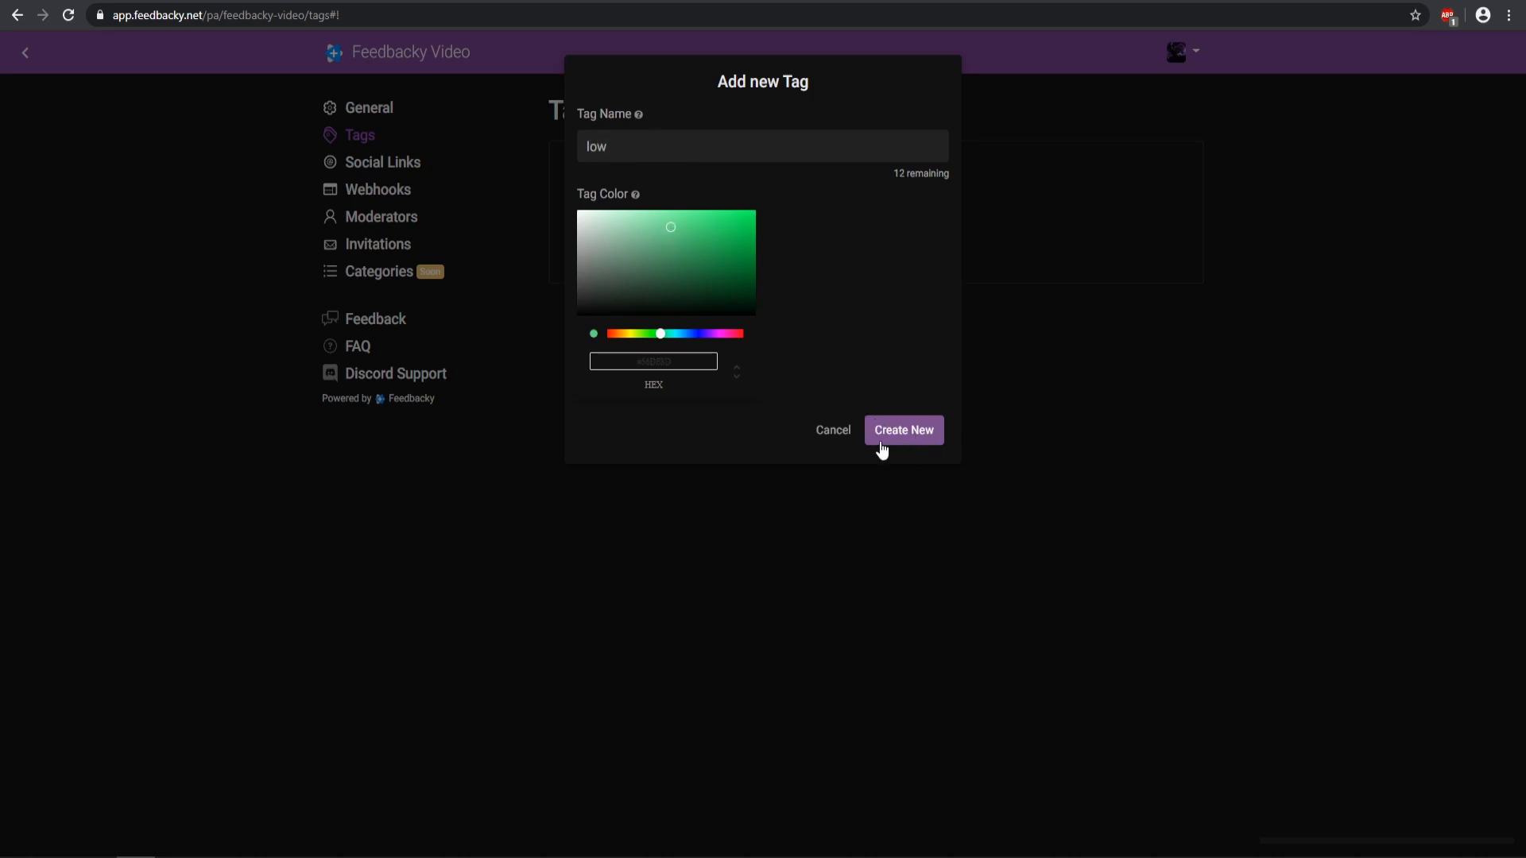
click(902, 429)
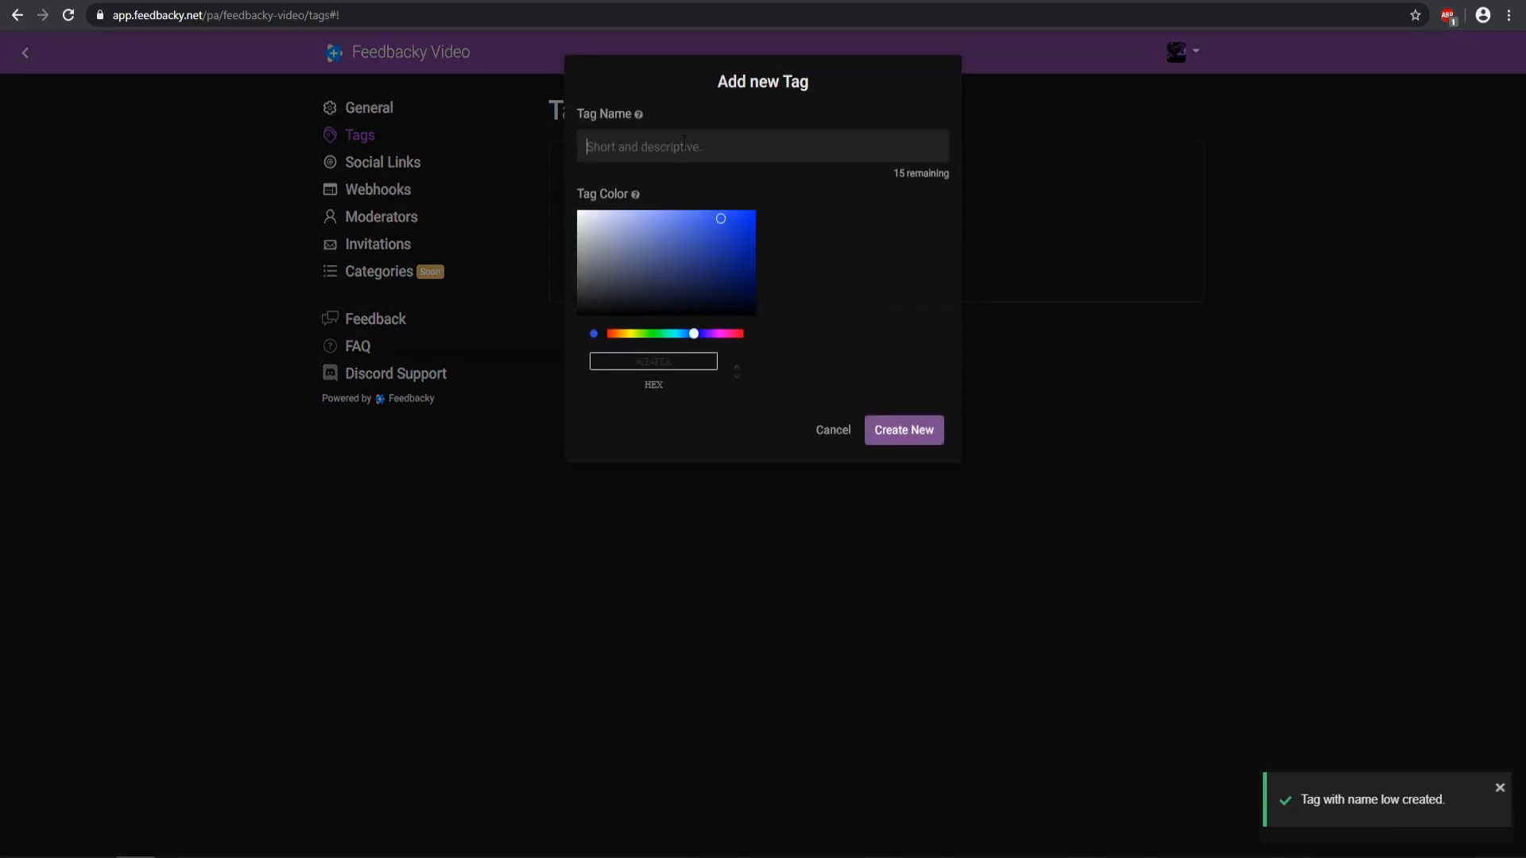
text(medium)
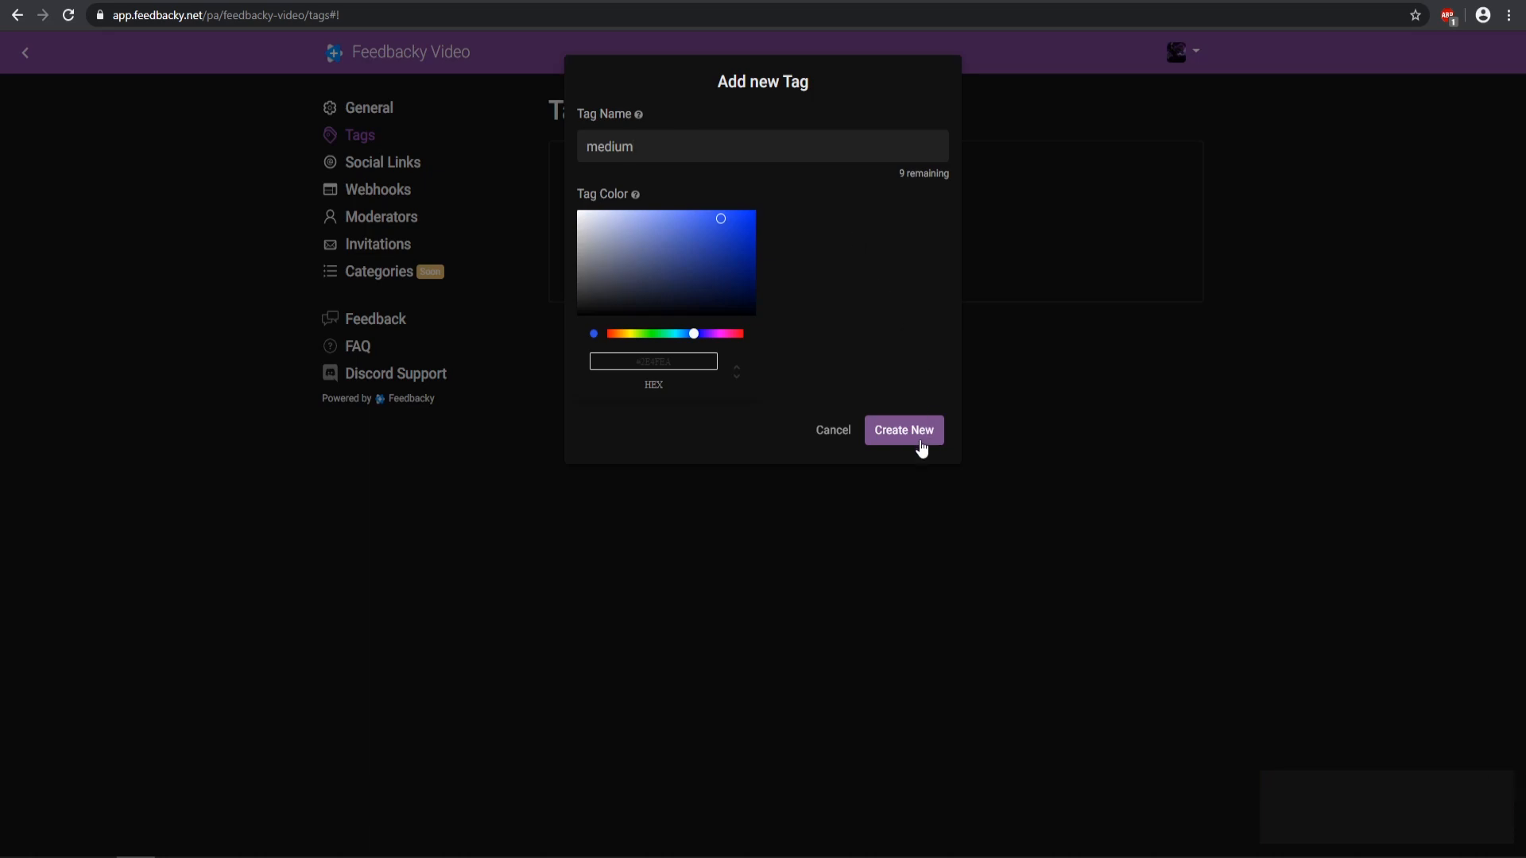
click(902, 430)
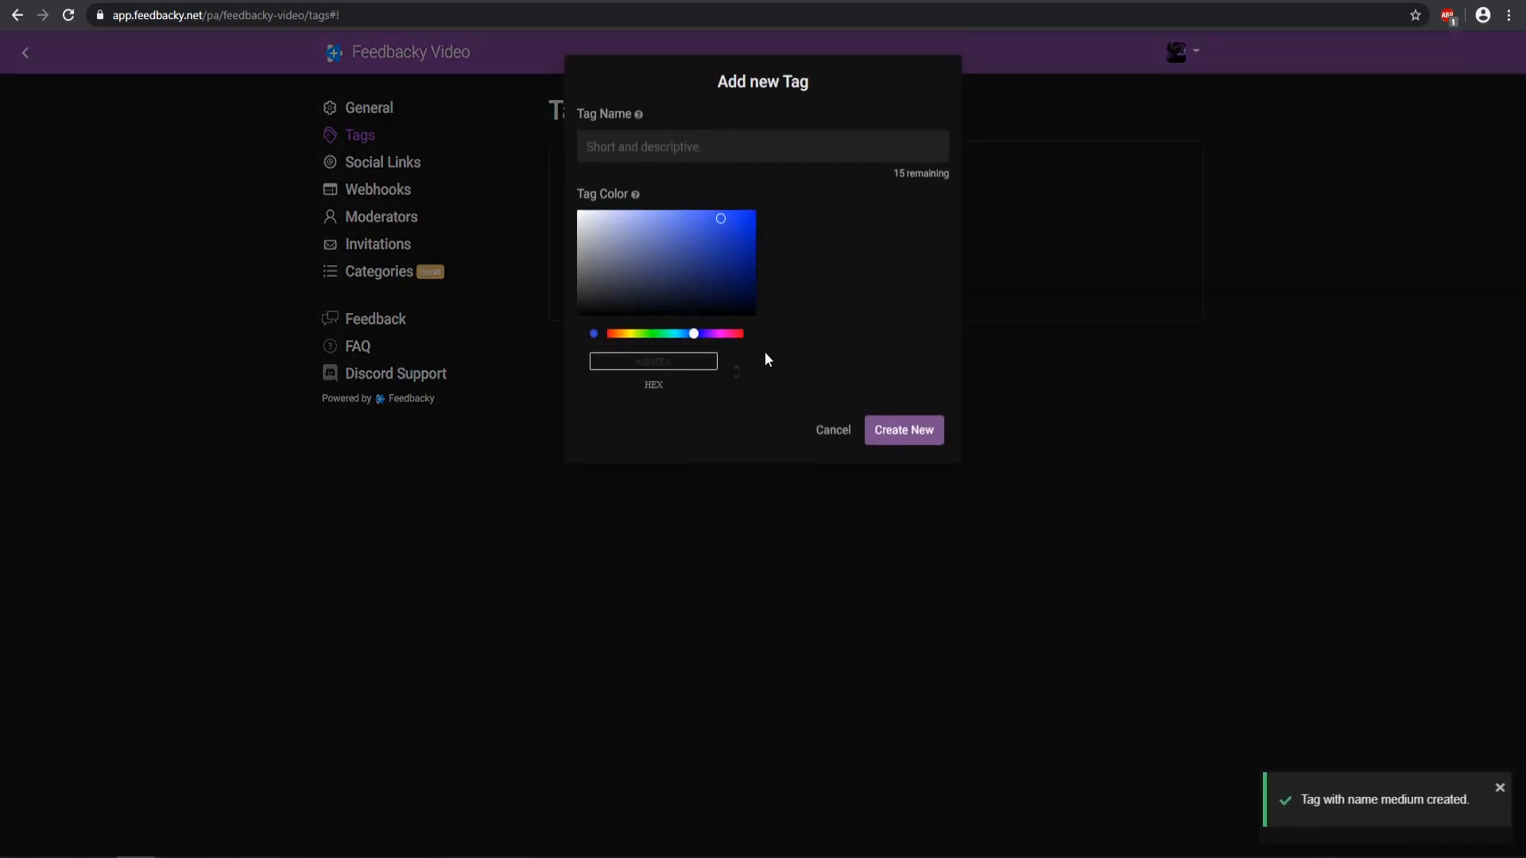
click(720, 333)
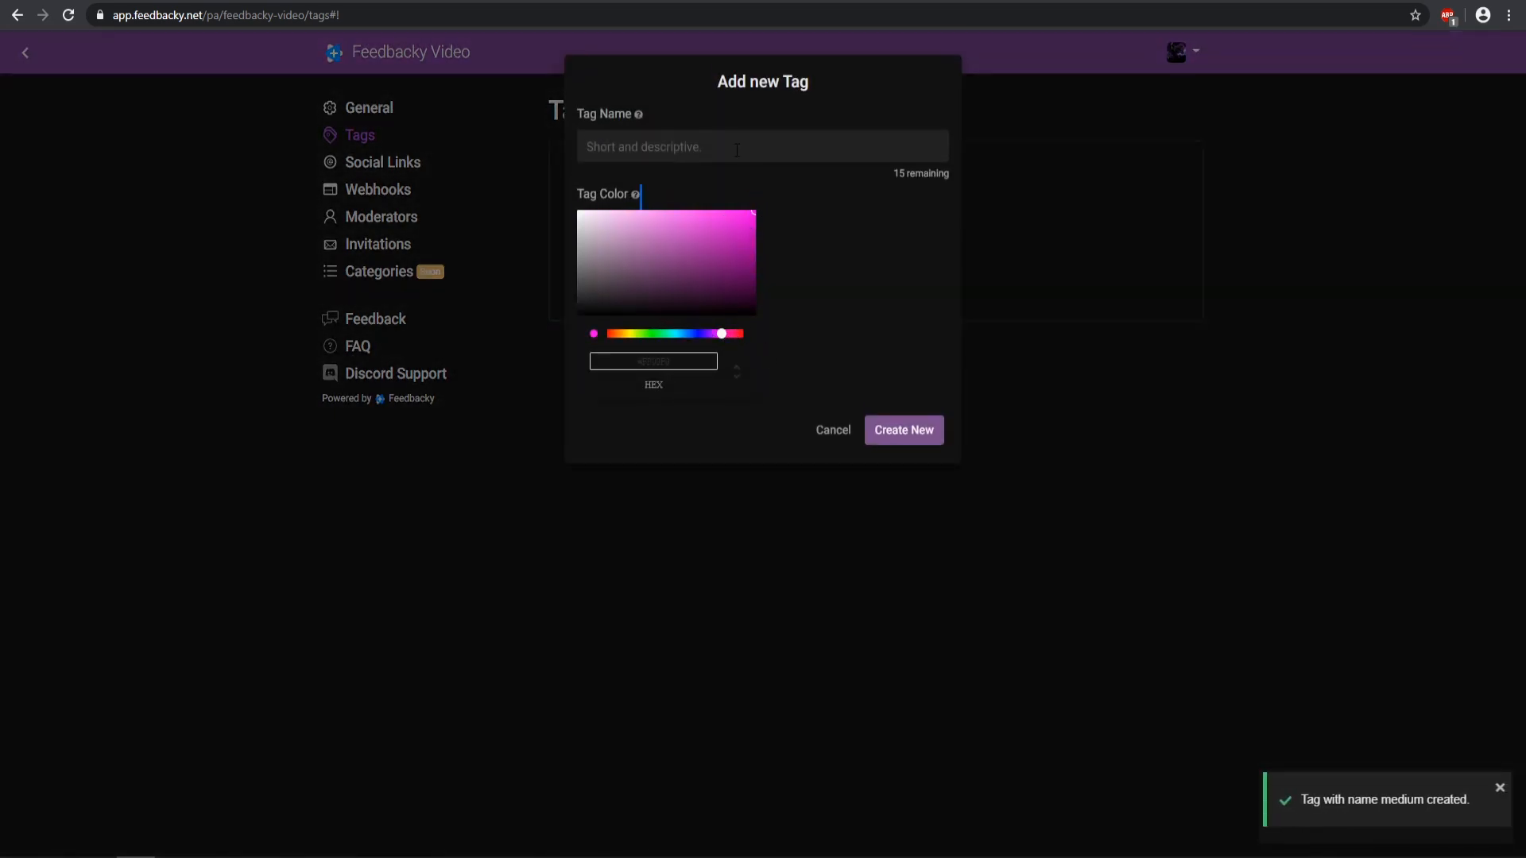
text(high)
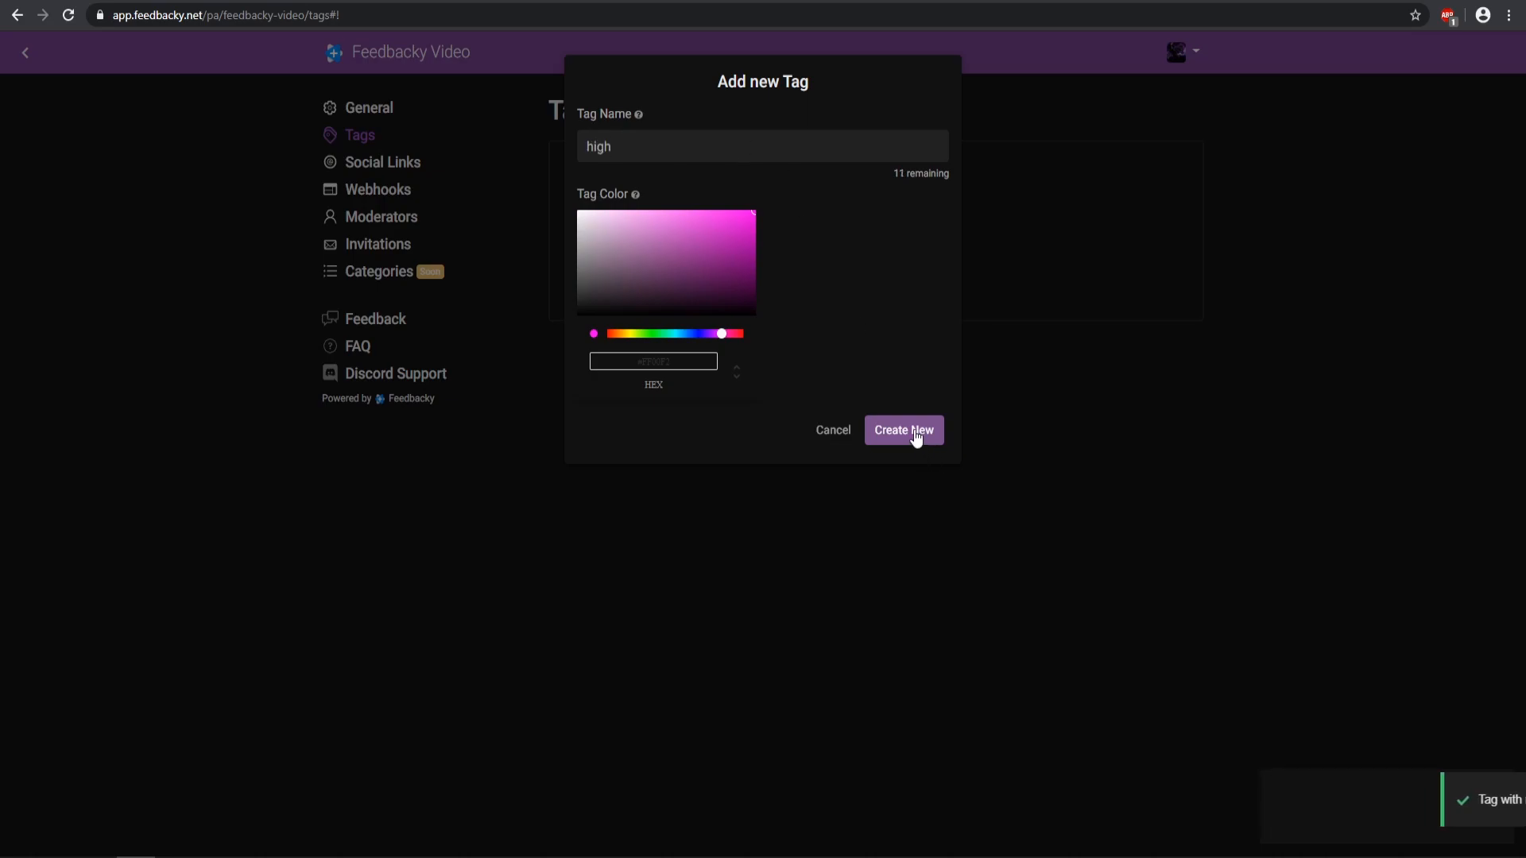
click(903, 430)
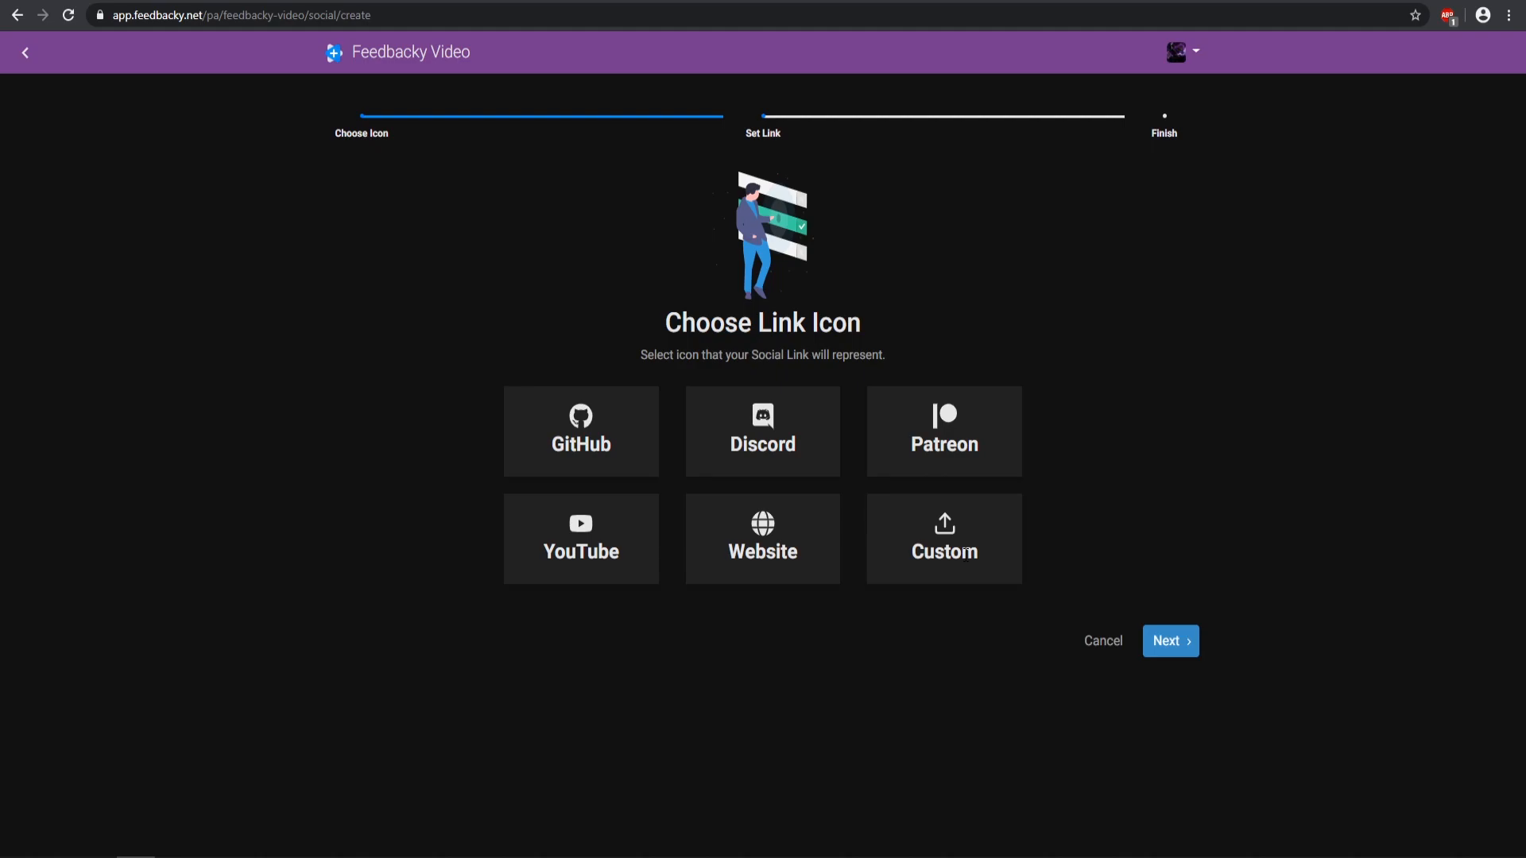
Step: Add a Discord social link to discord.gg/bEDGQxc, then go to the Webhooks page
click(761, 431)
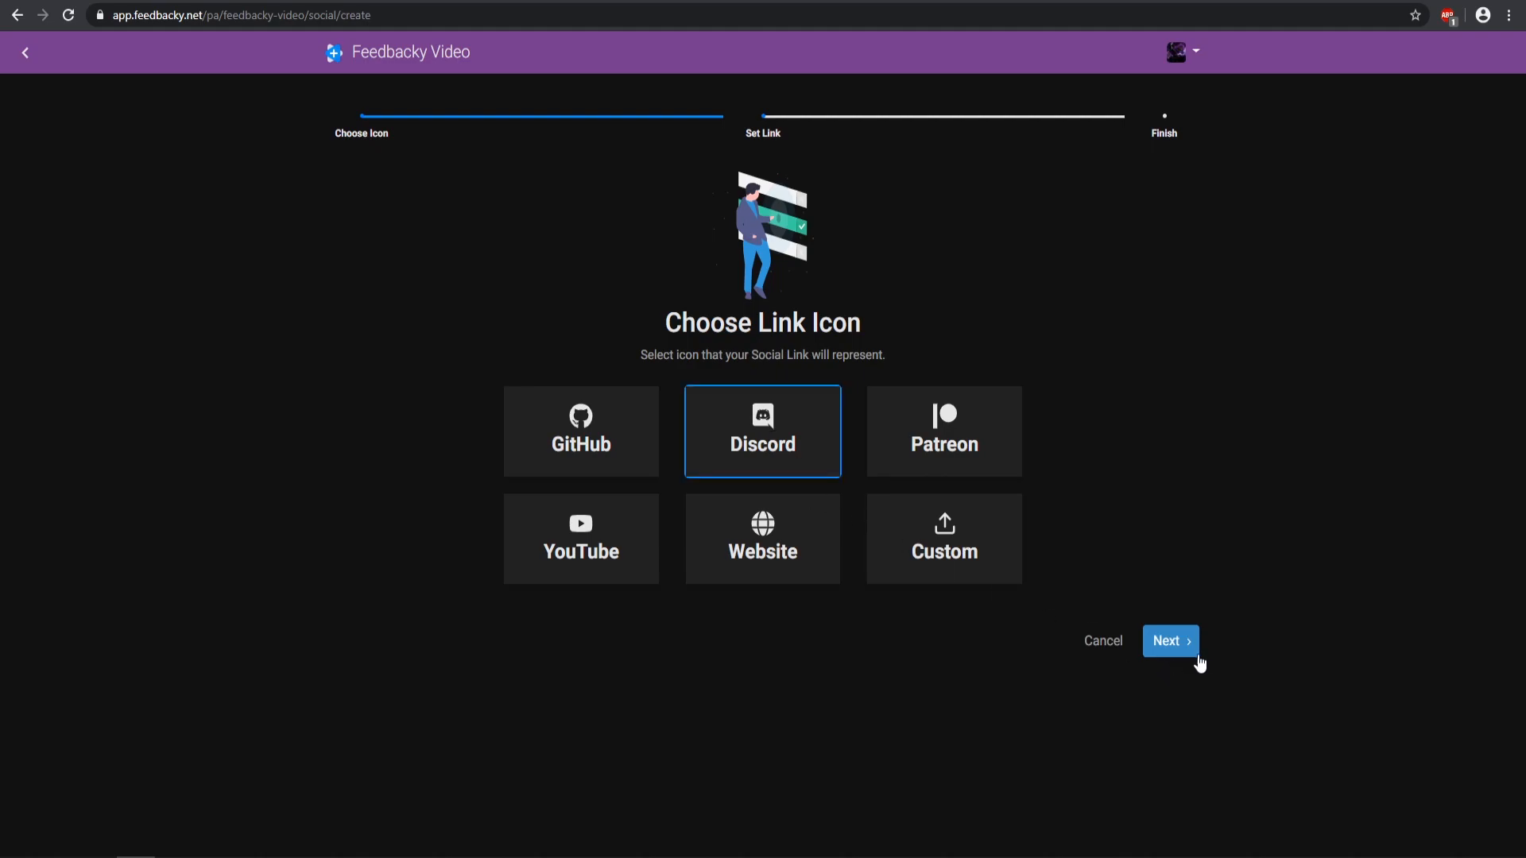
click(1169, 640)
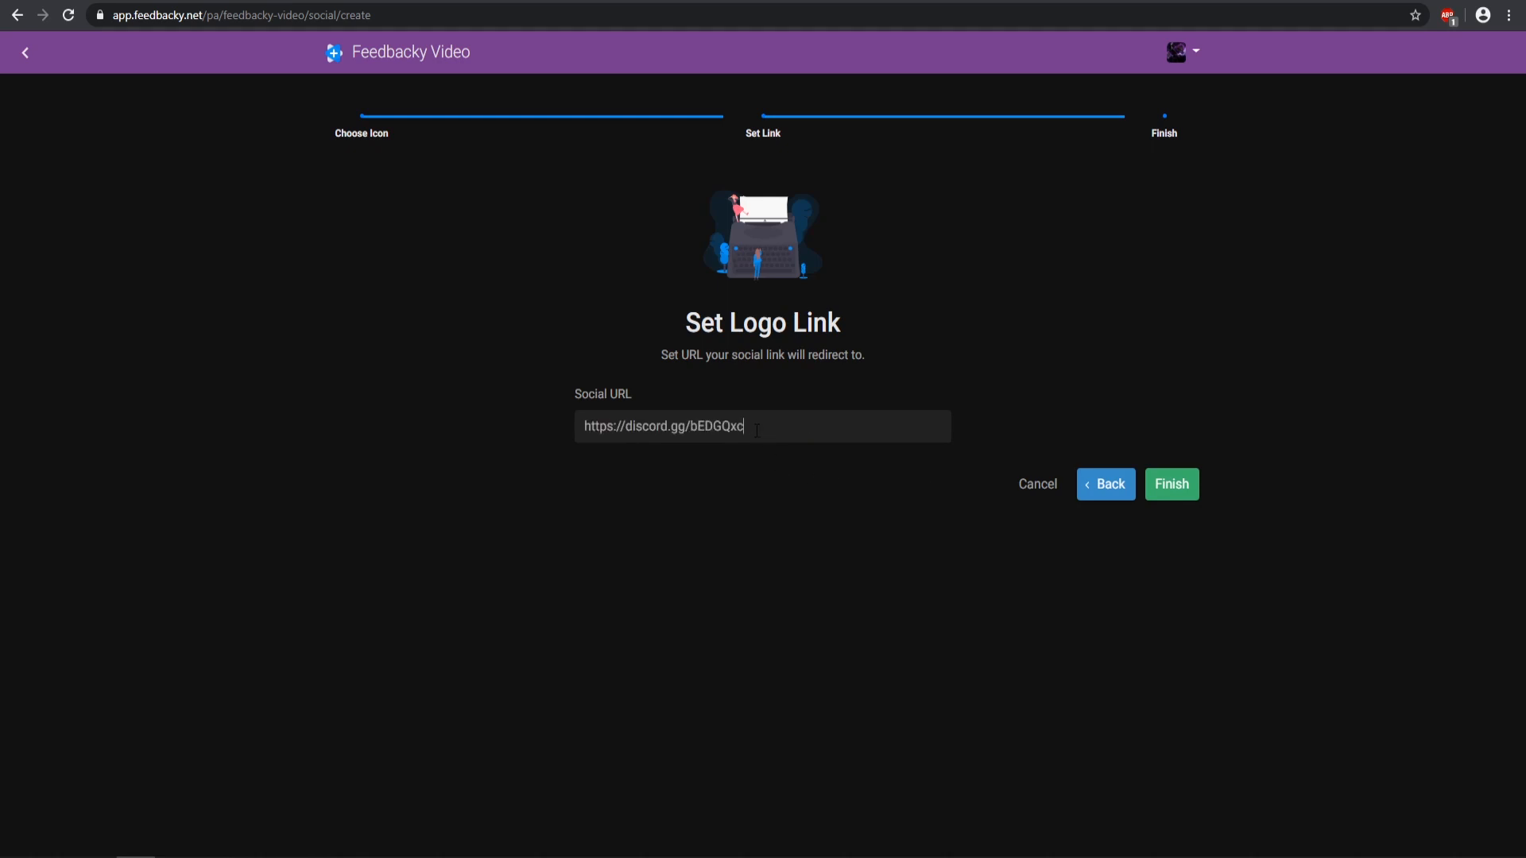
click(1171, 483)
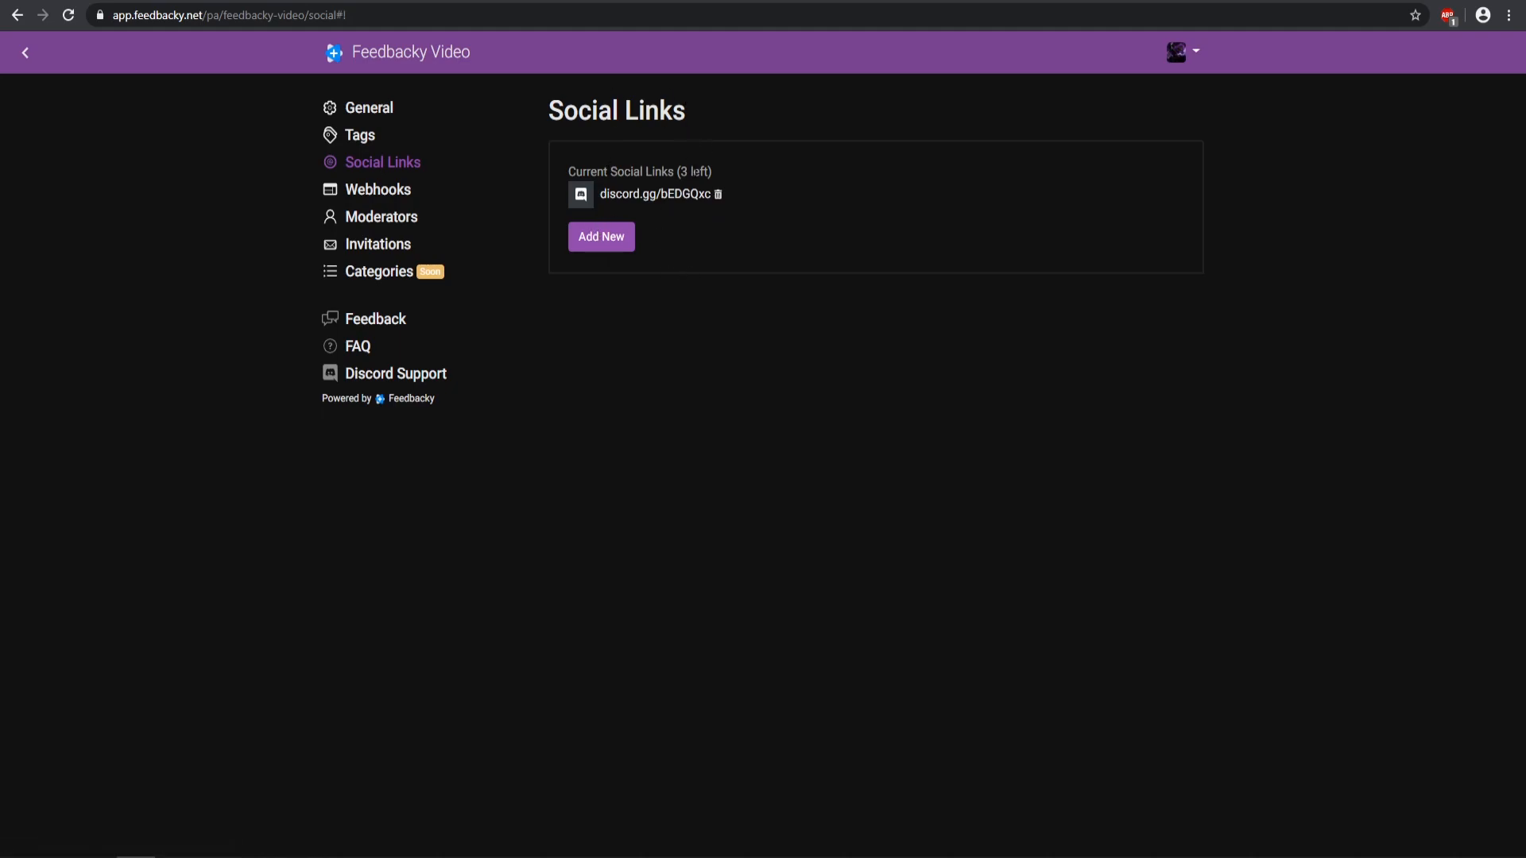
mouse_move(378, 189)
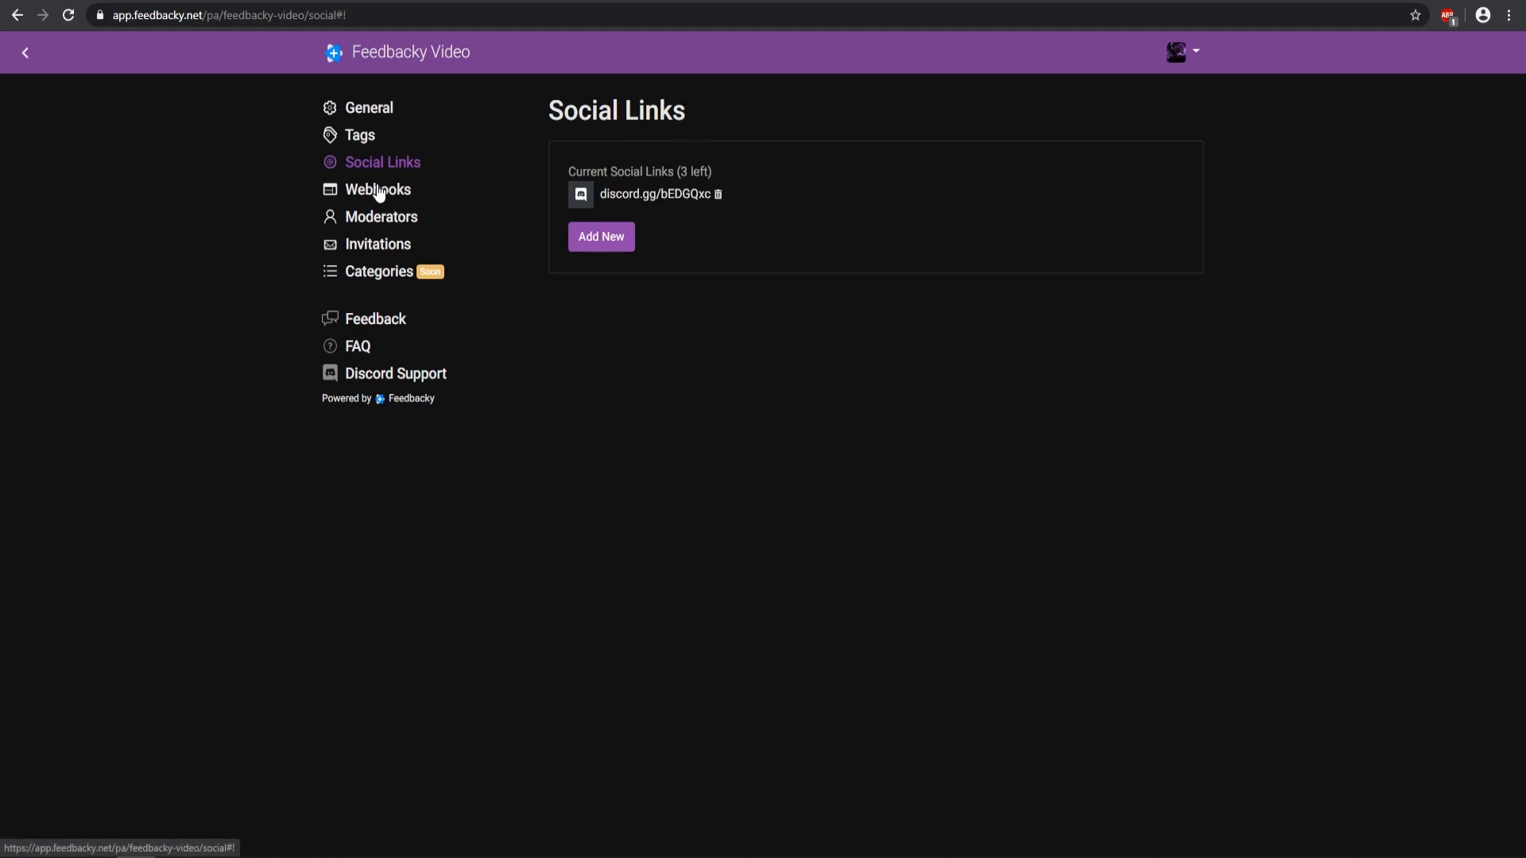
click(379, 189)
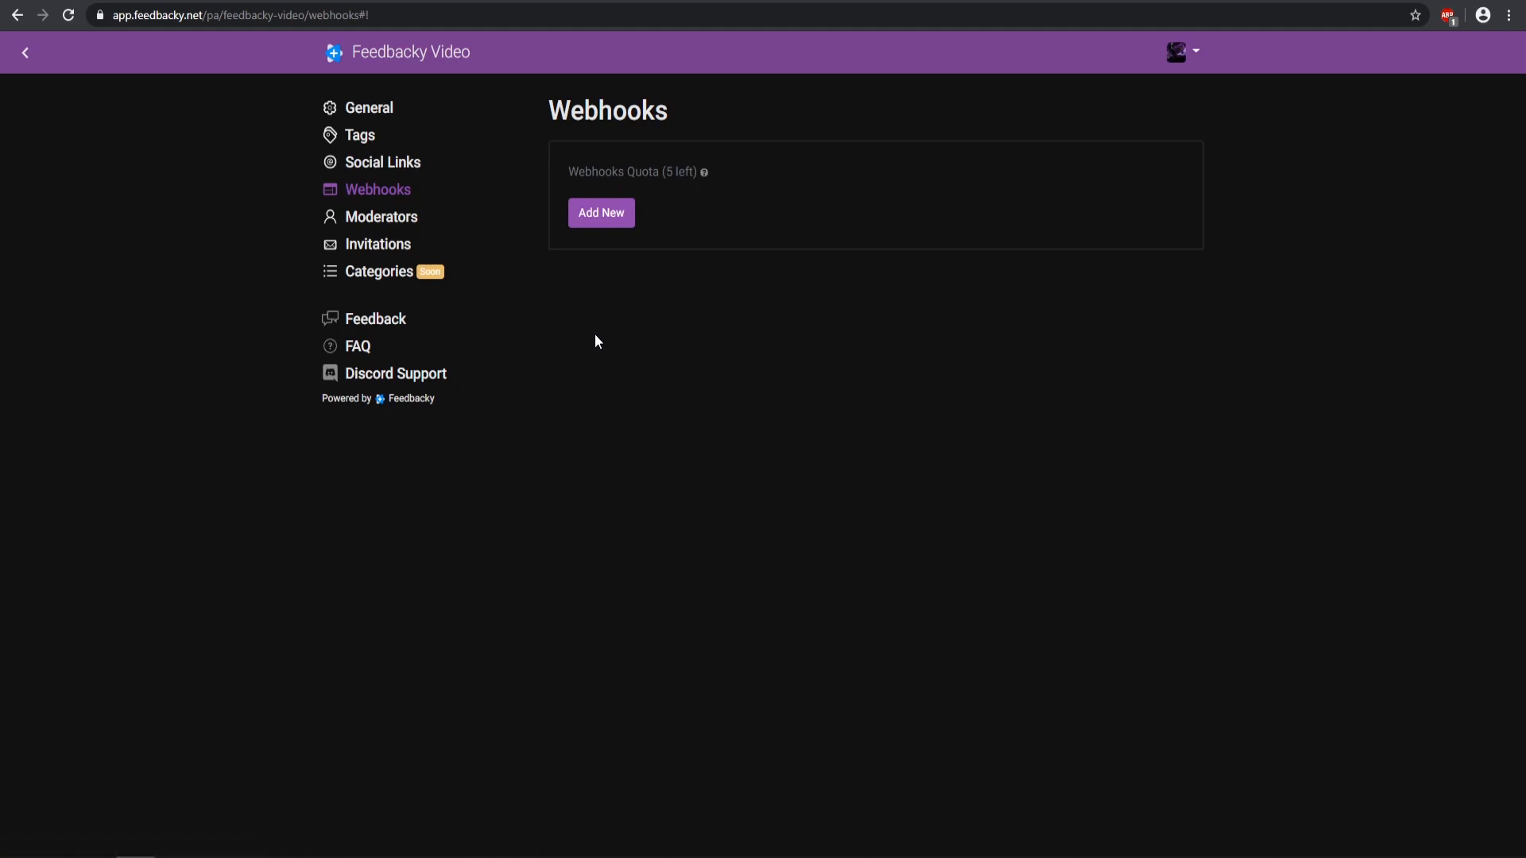
Step: Preview the Discord webhook wizard and its events, cancel it, then go to Moderators
click(600, 212)
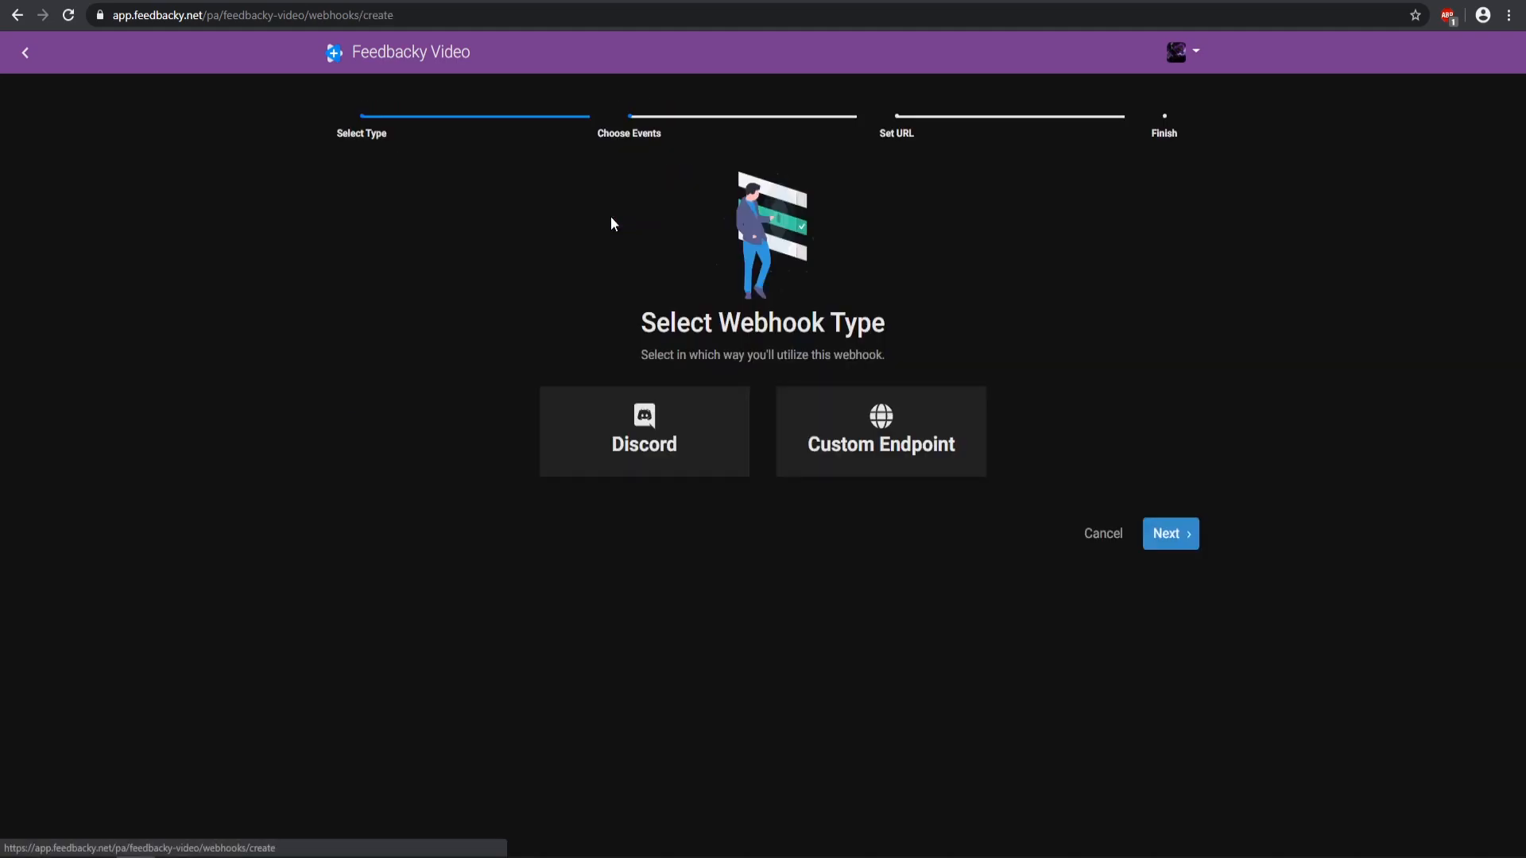
click(644, 431)
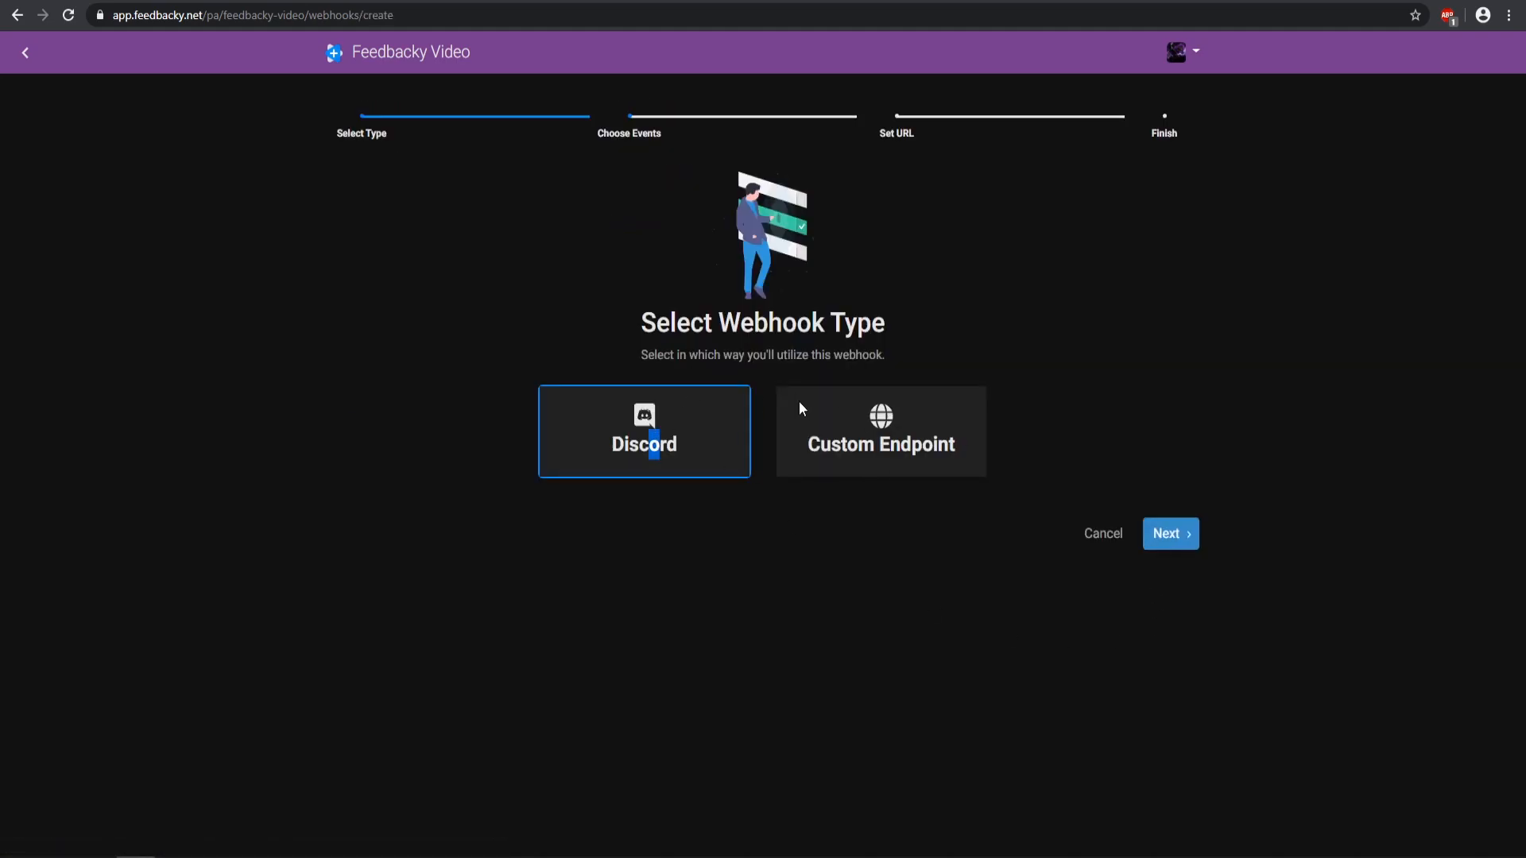
click(1168, 534)
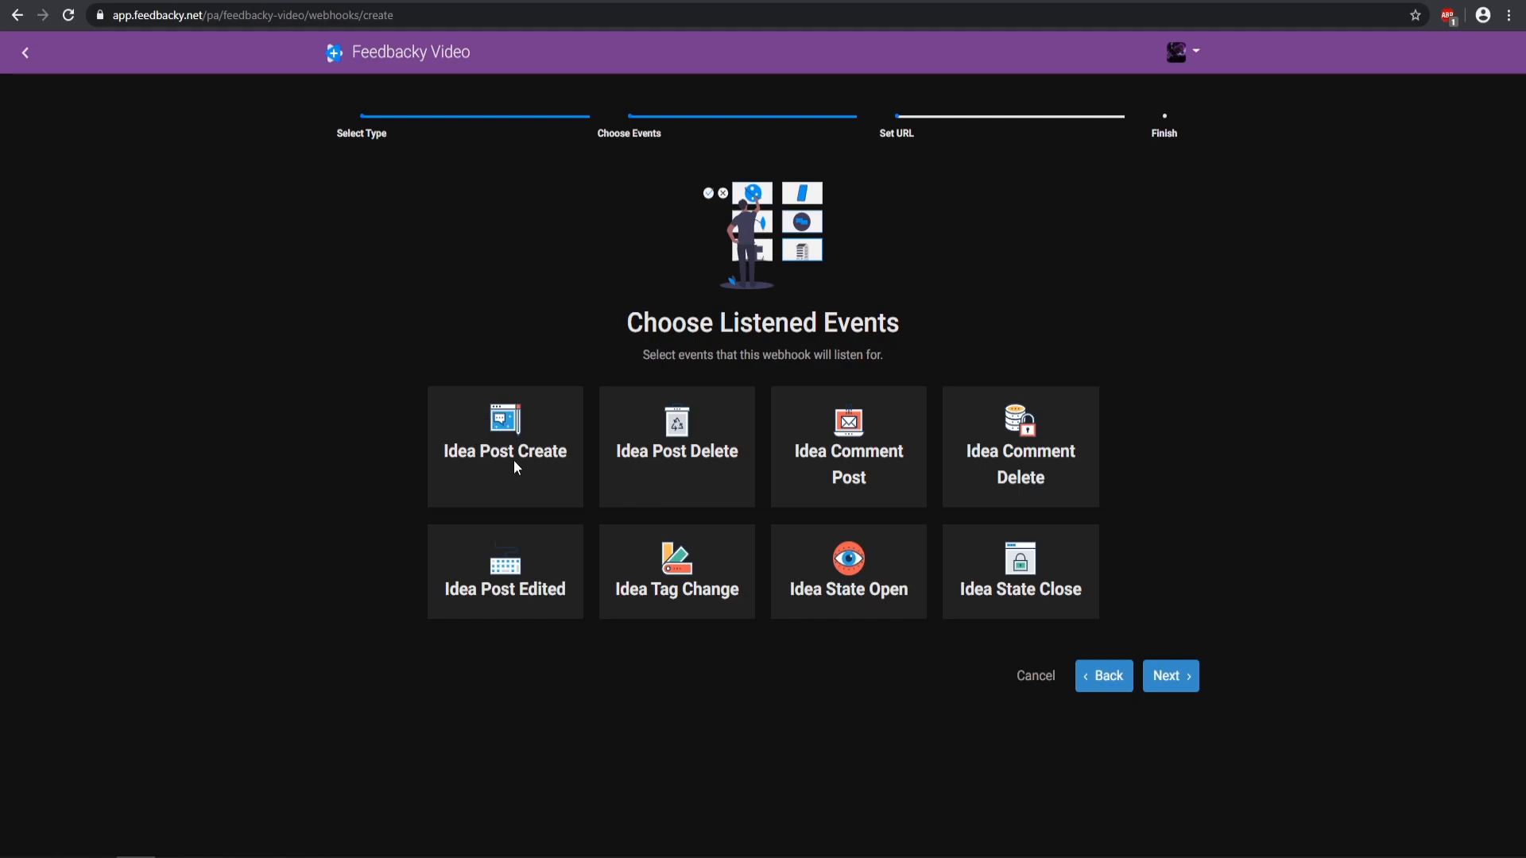
mouse_move(610, 548)
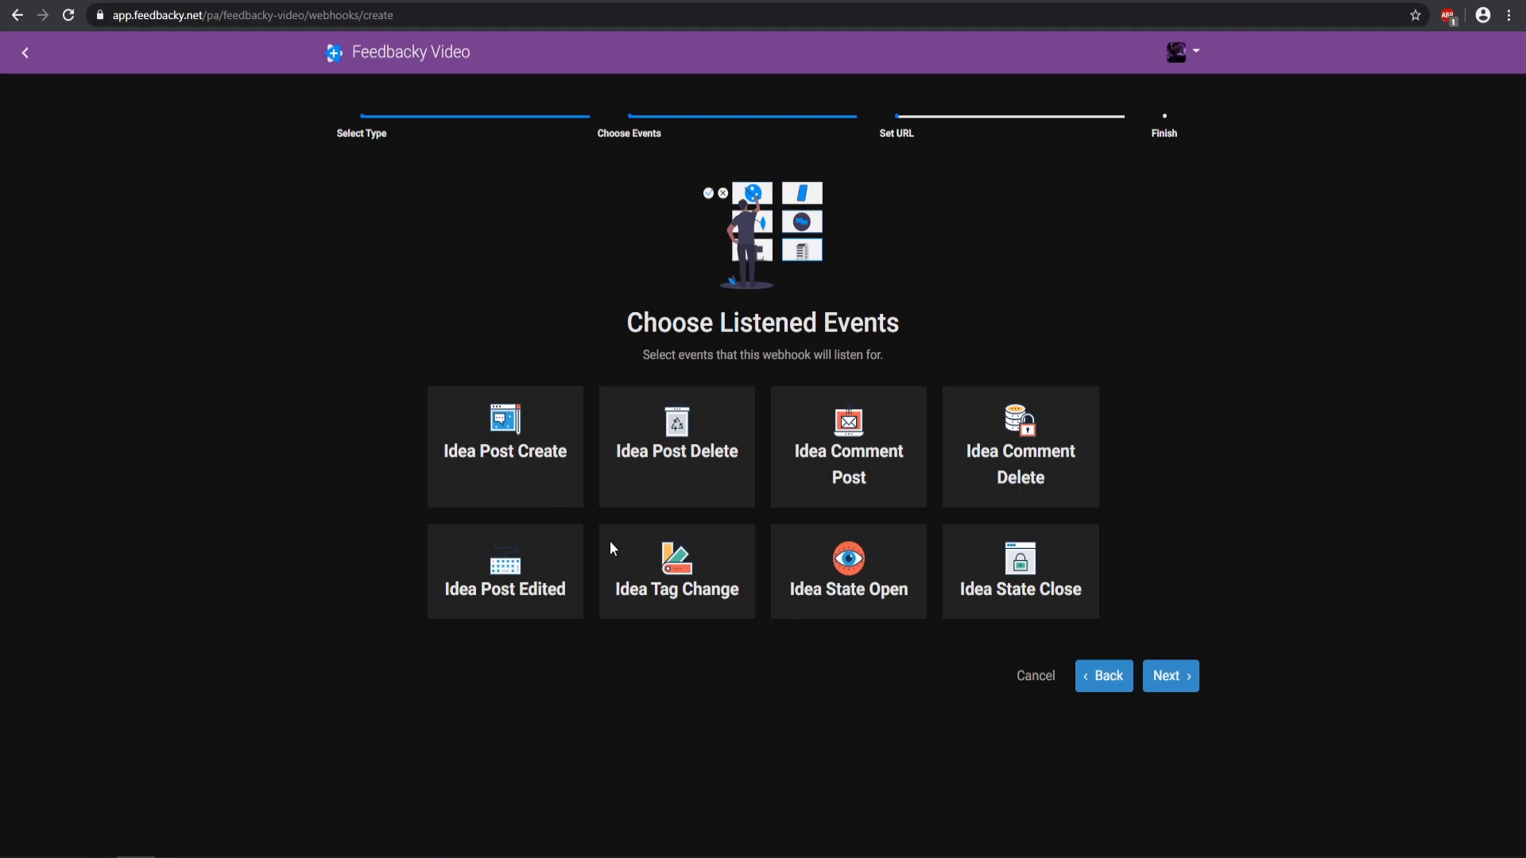
mouse_move(1097, 542)
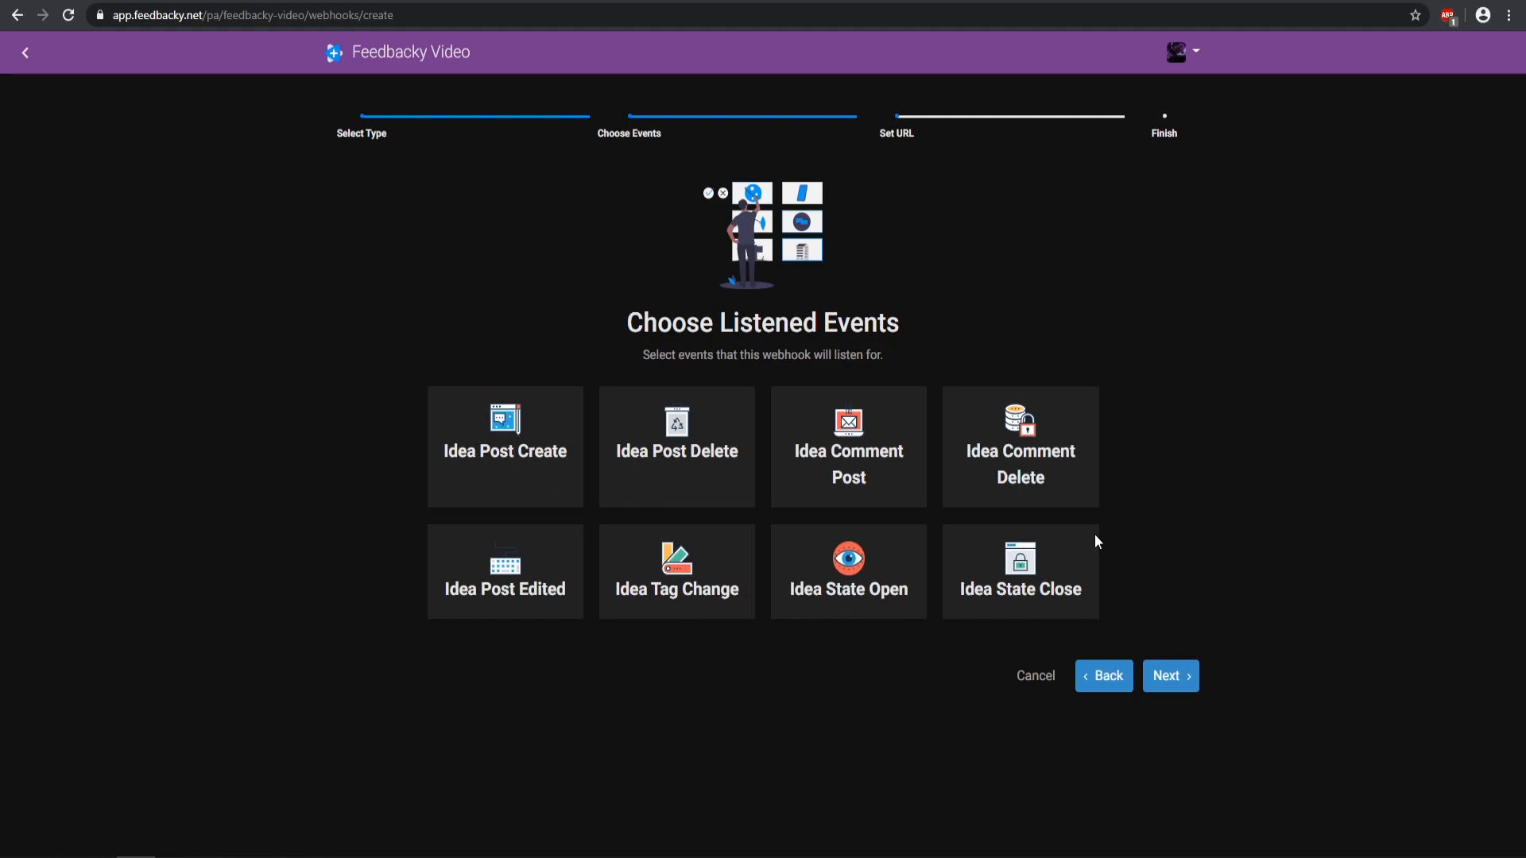
mouse_move(1051, 656)
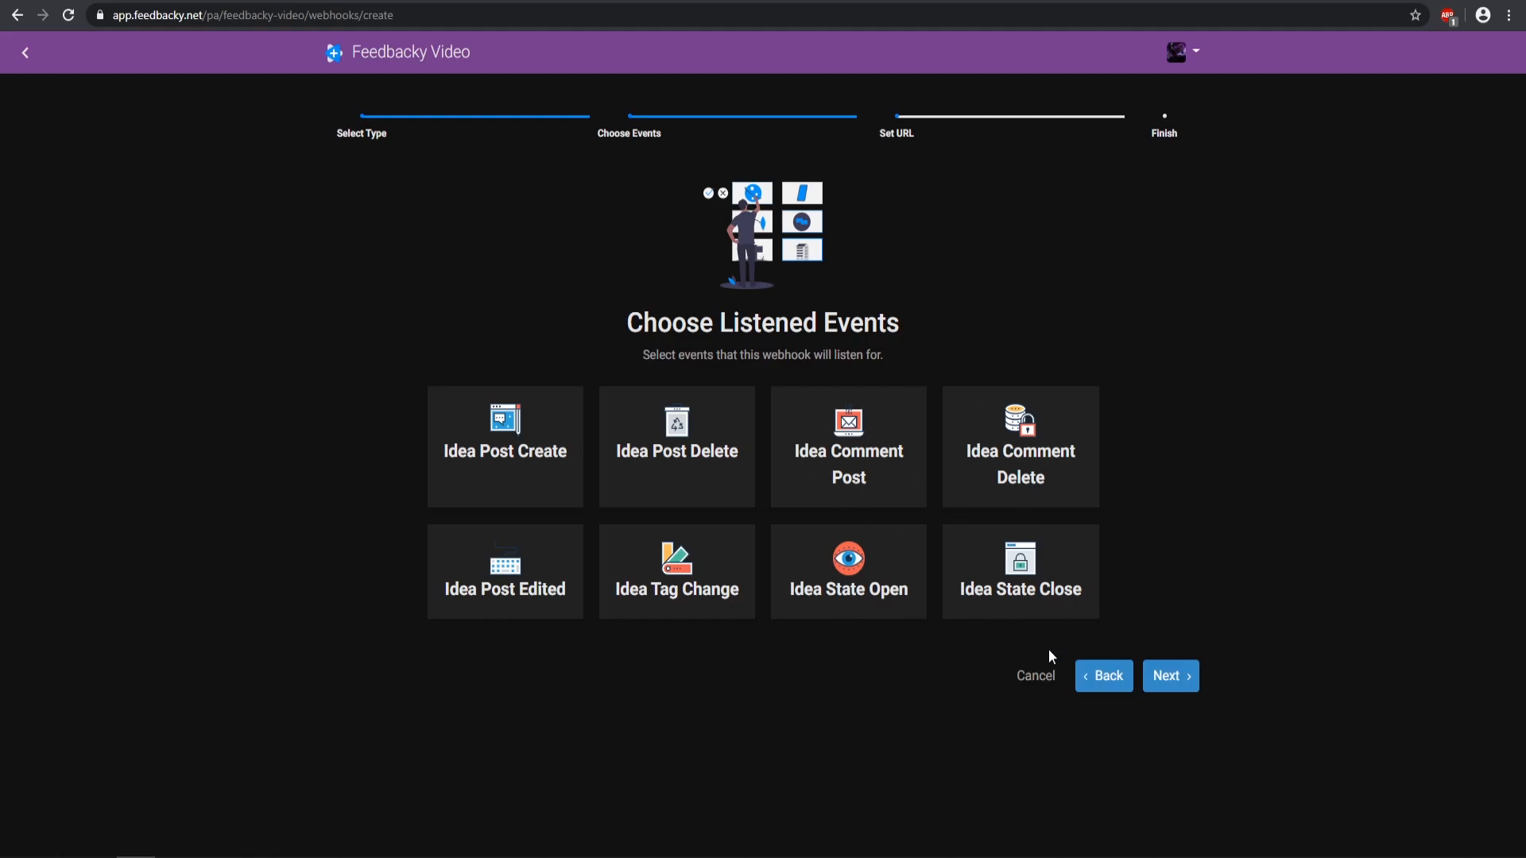
click(1034, 675)
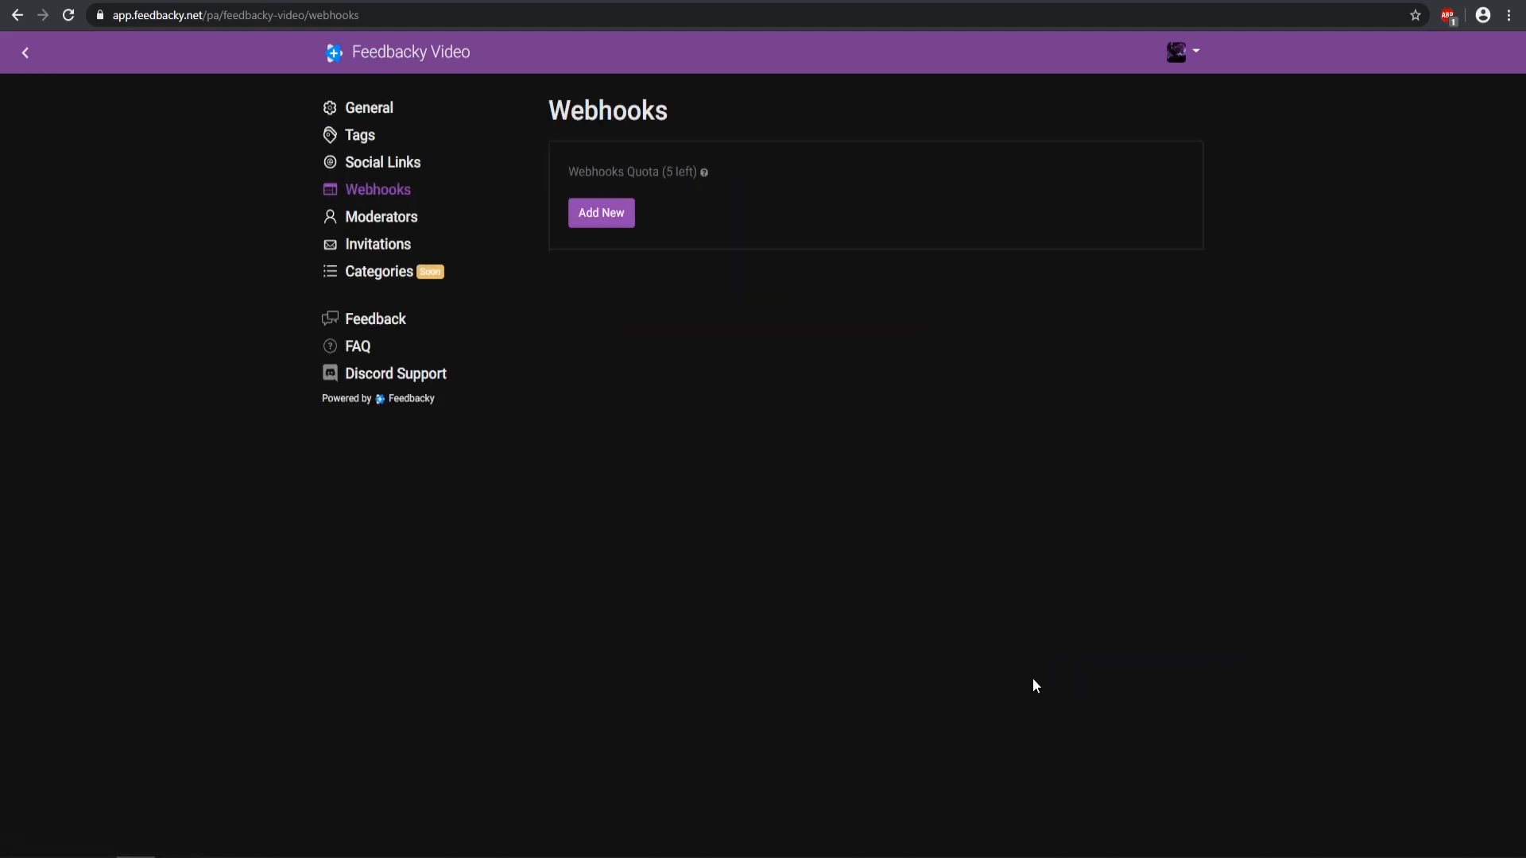
click(382, 216)
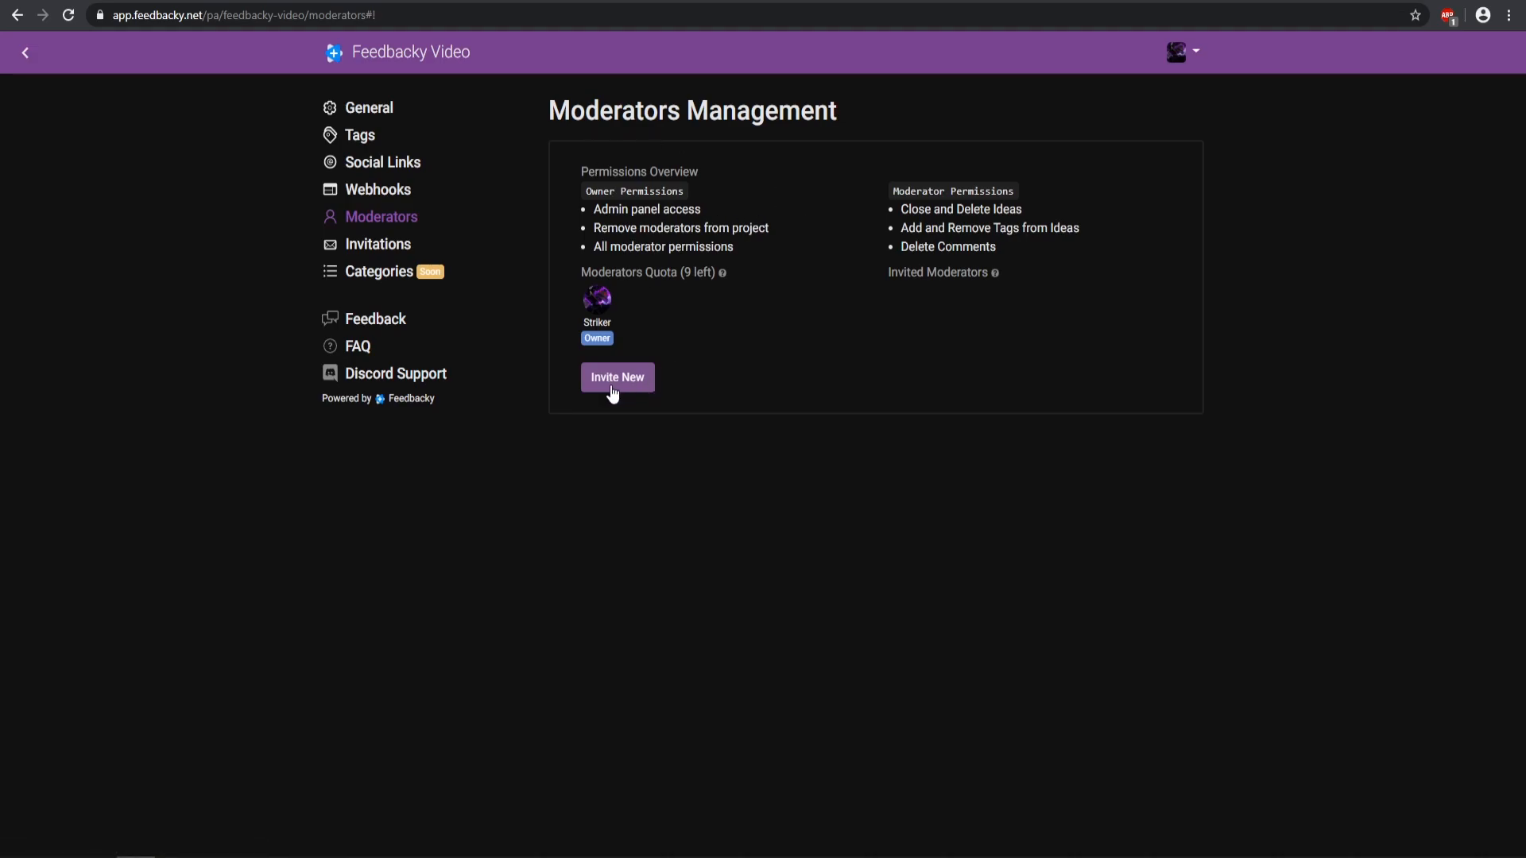
Step: Check the Invitations page, return to the public board and start a New Idea
click(378, 243)
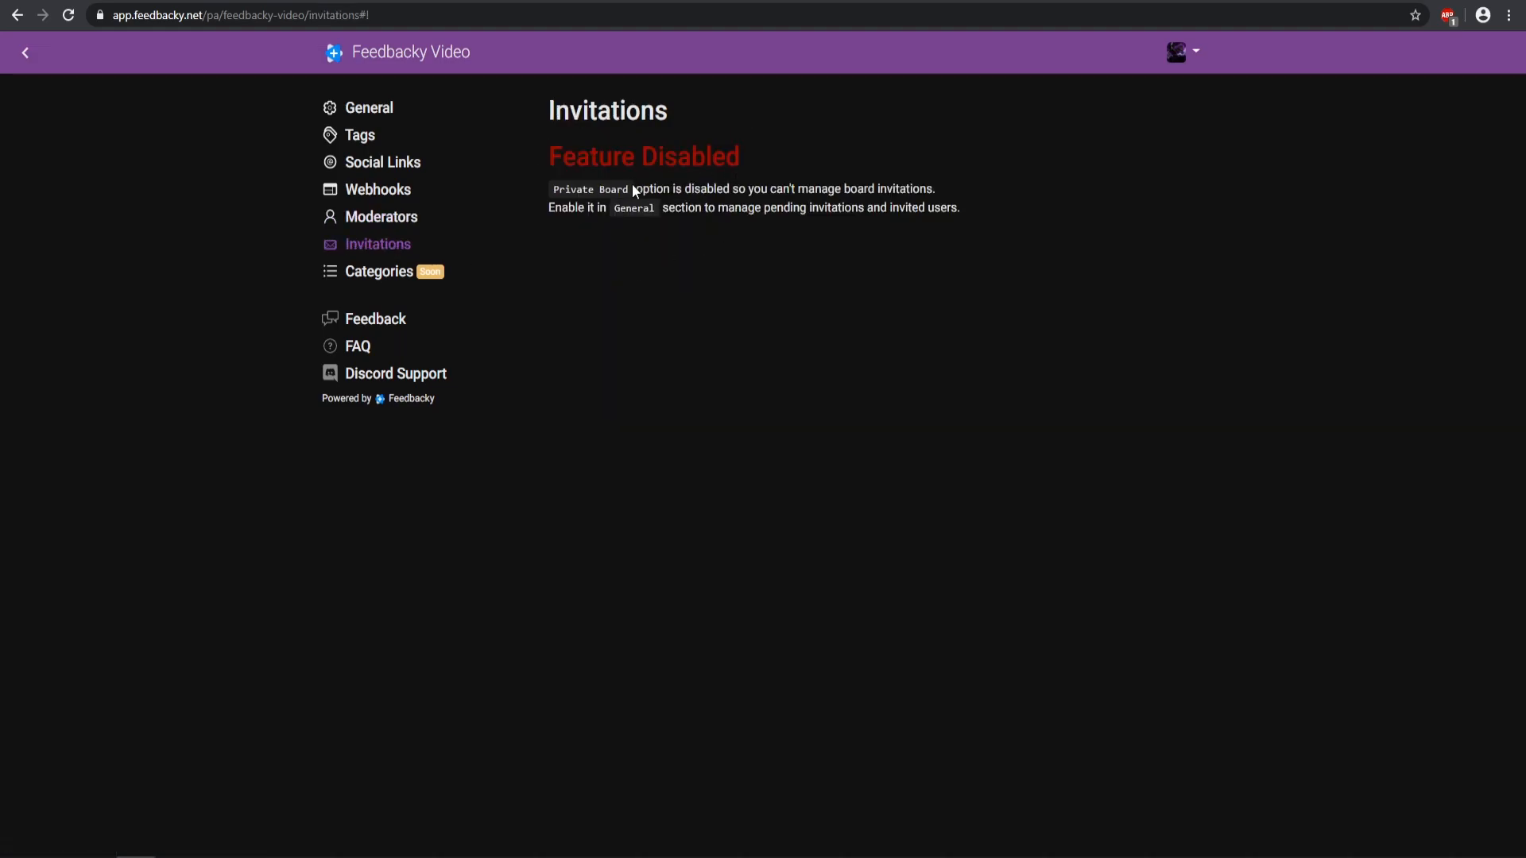
mouse_move(633, 192)
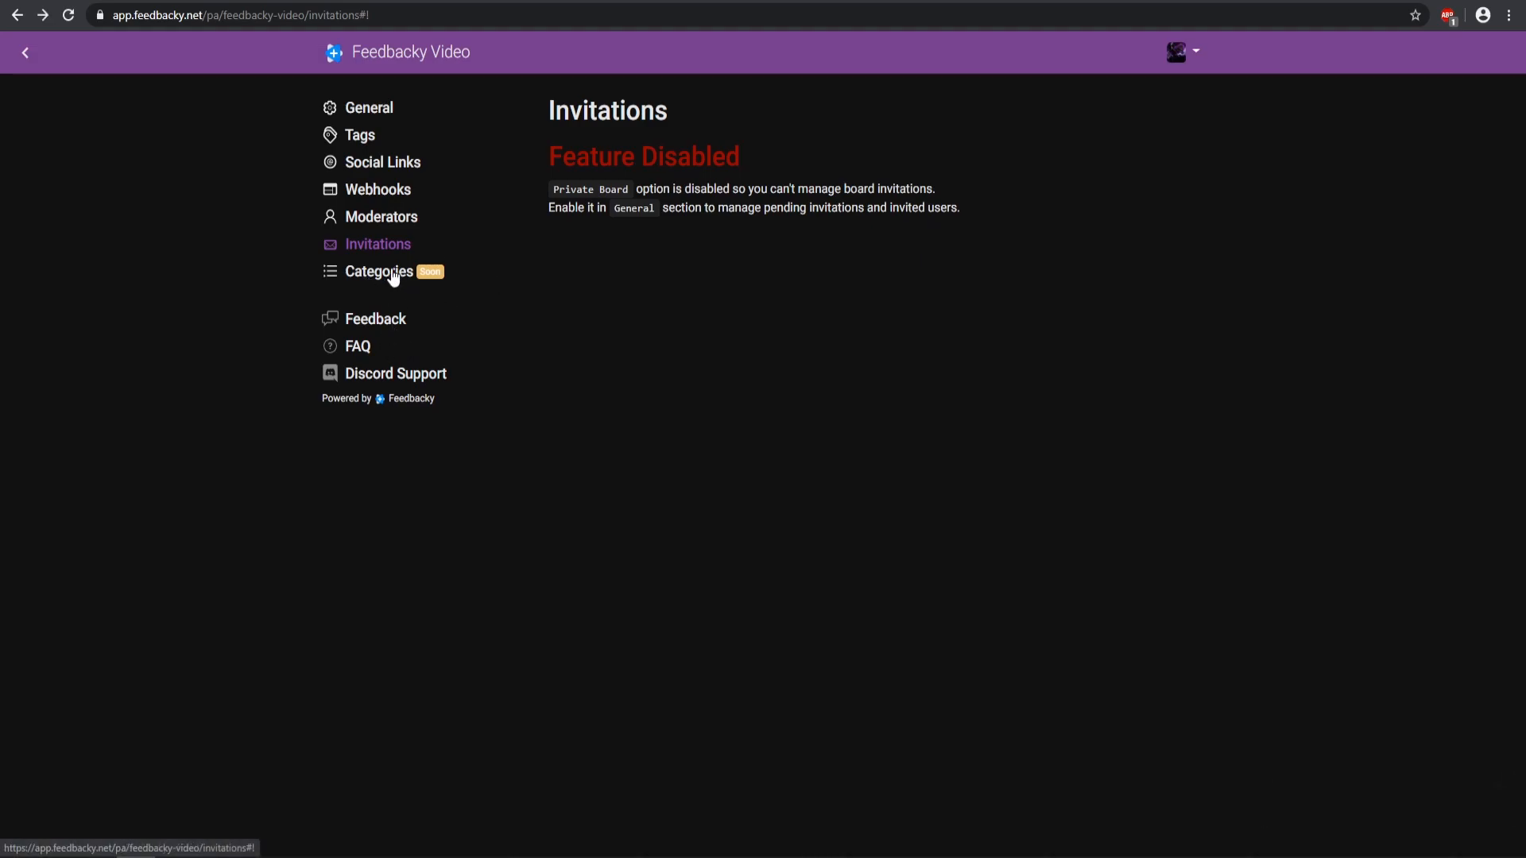
mouse_move(380, 274)
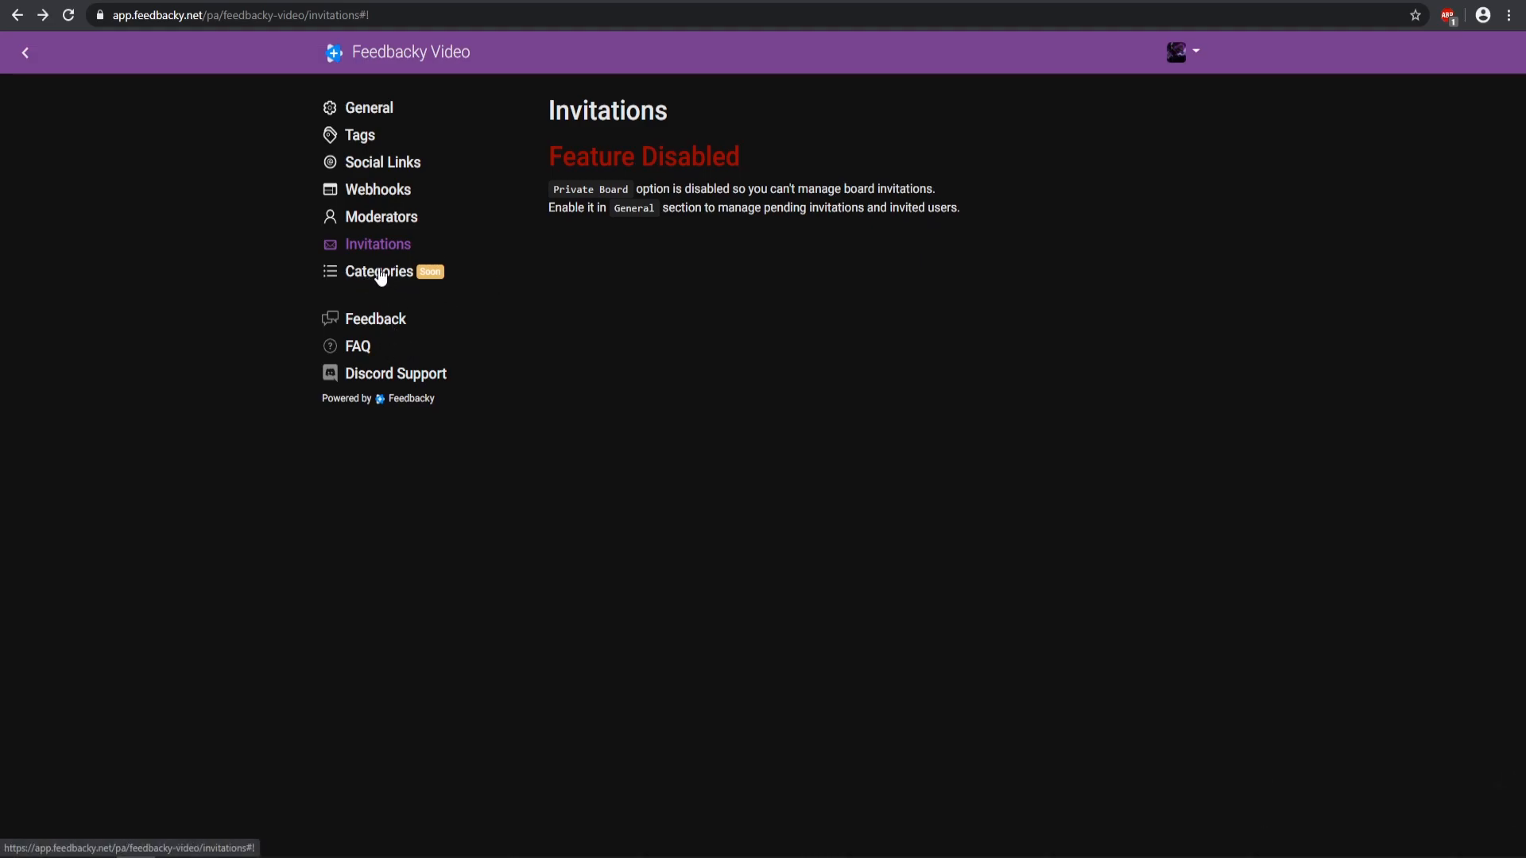
mouse_move(342, 235)
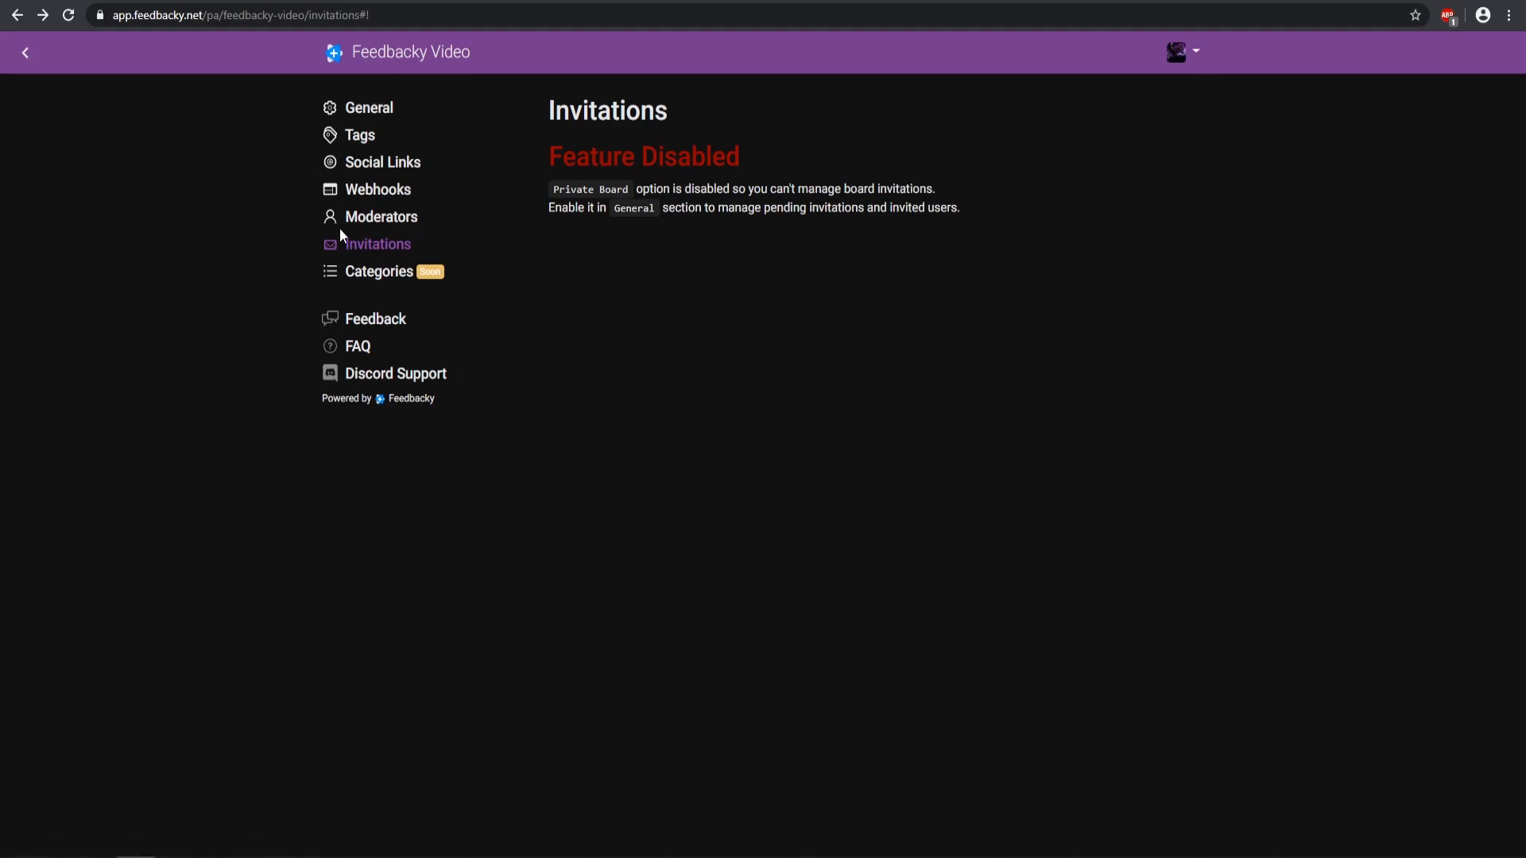
mouse_move(396, 372)
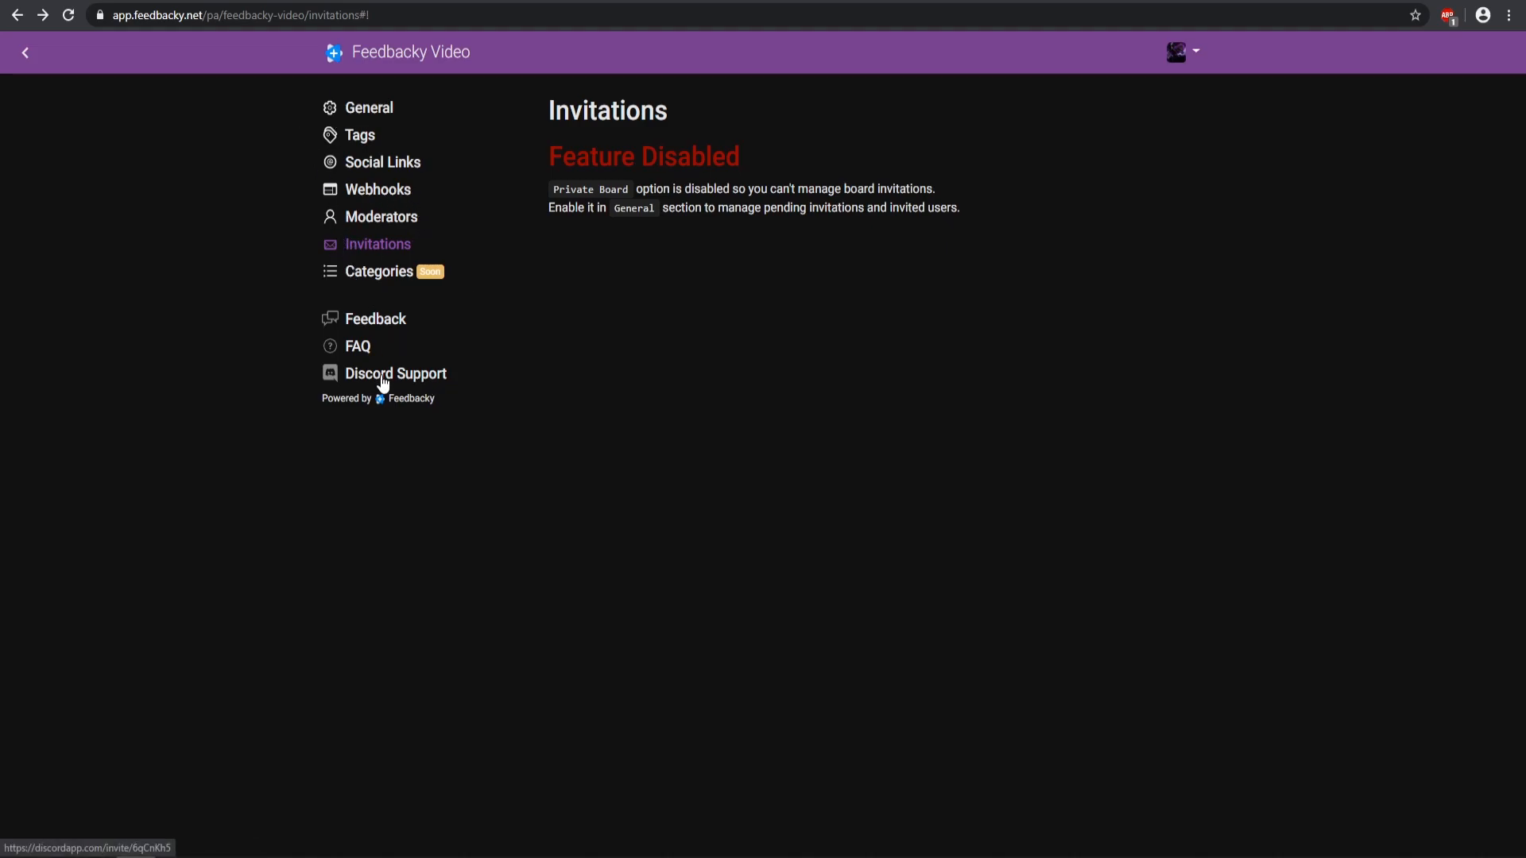
mouse_move(375, 318)
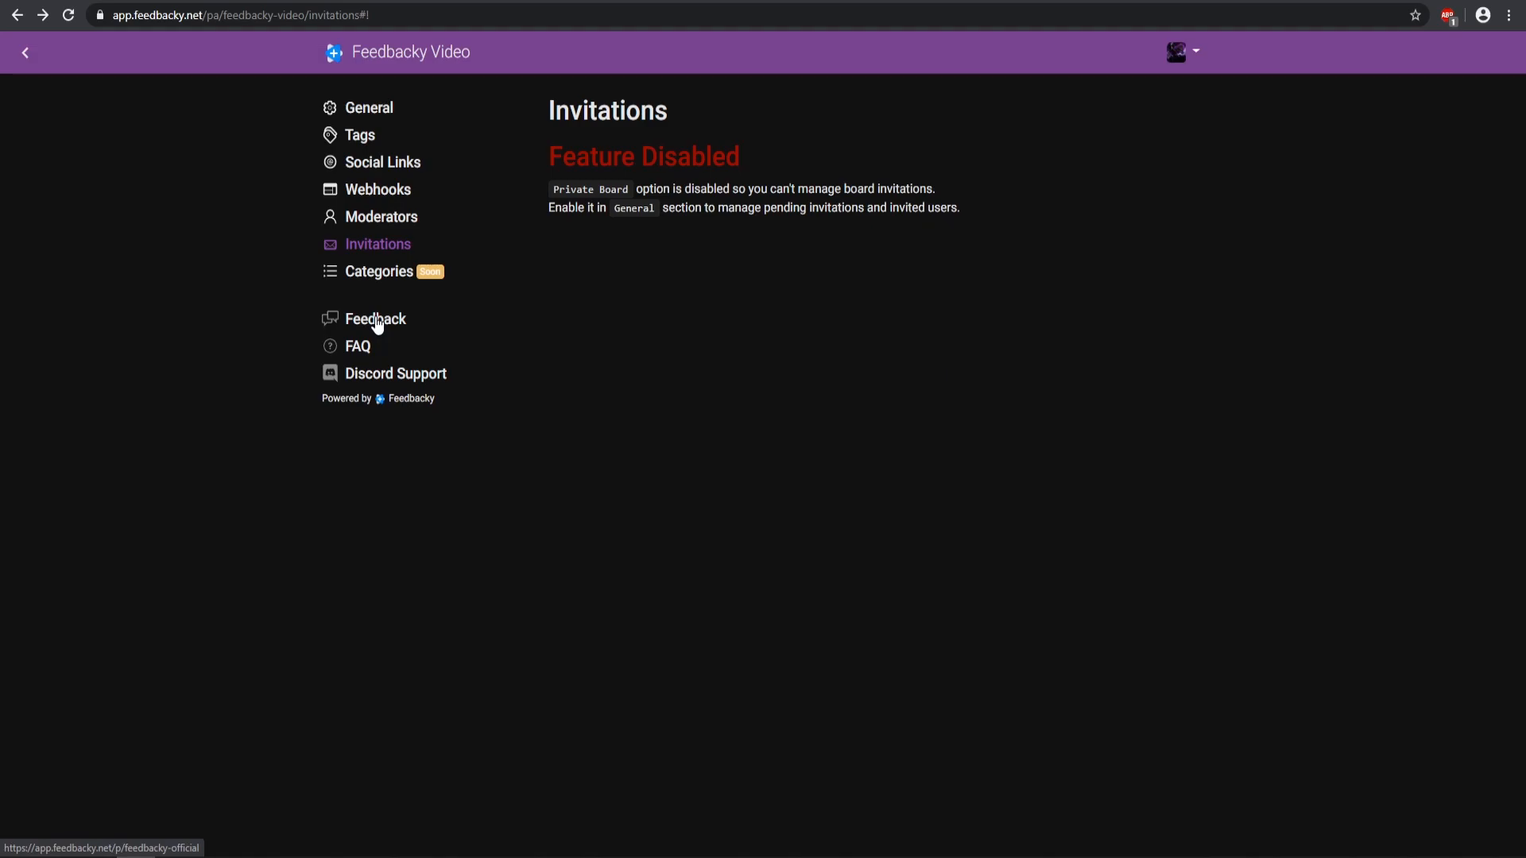
mouse_move(396, 371)
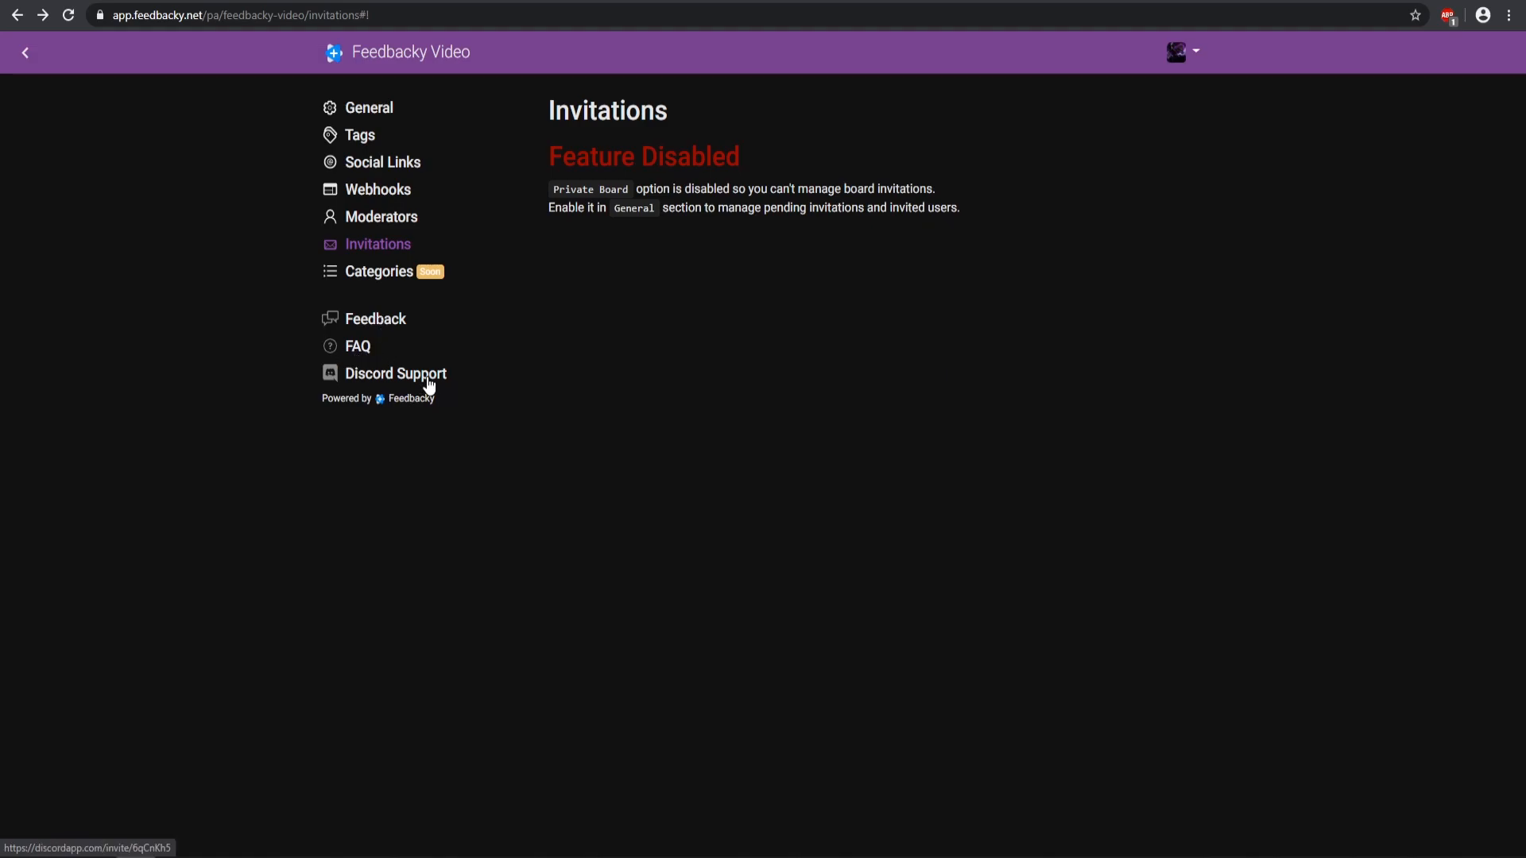
click(24, 53)
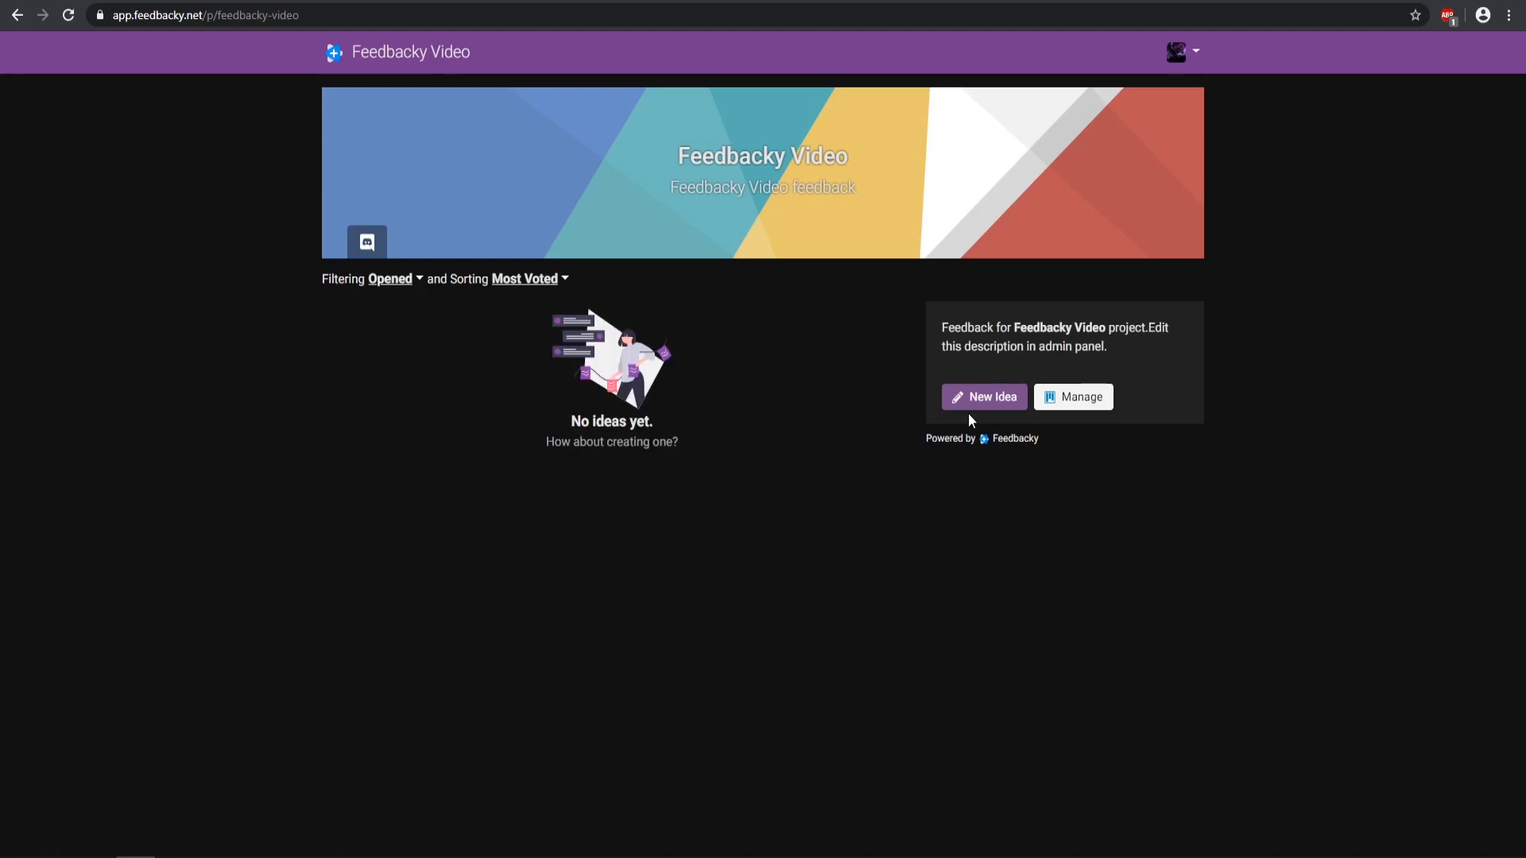
click(982, 395)
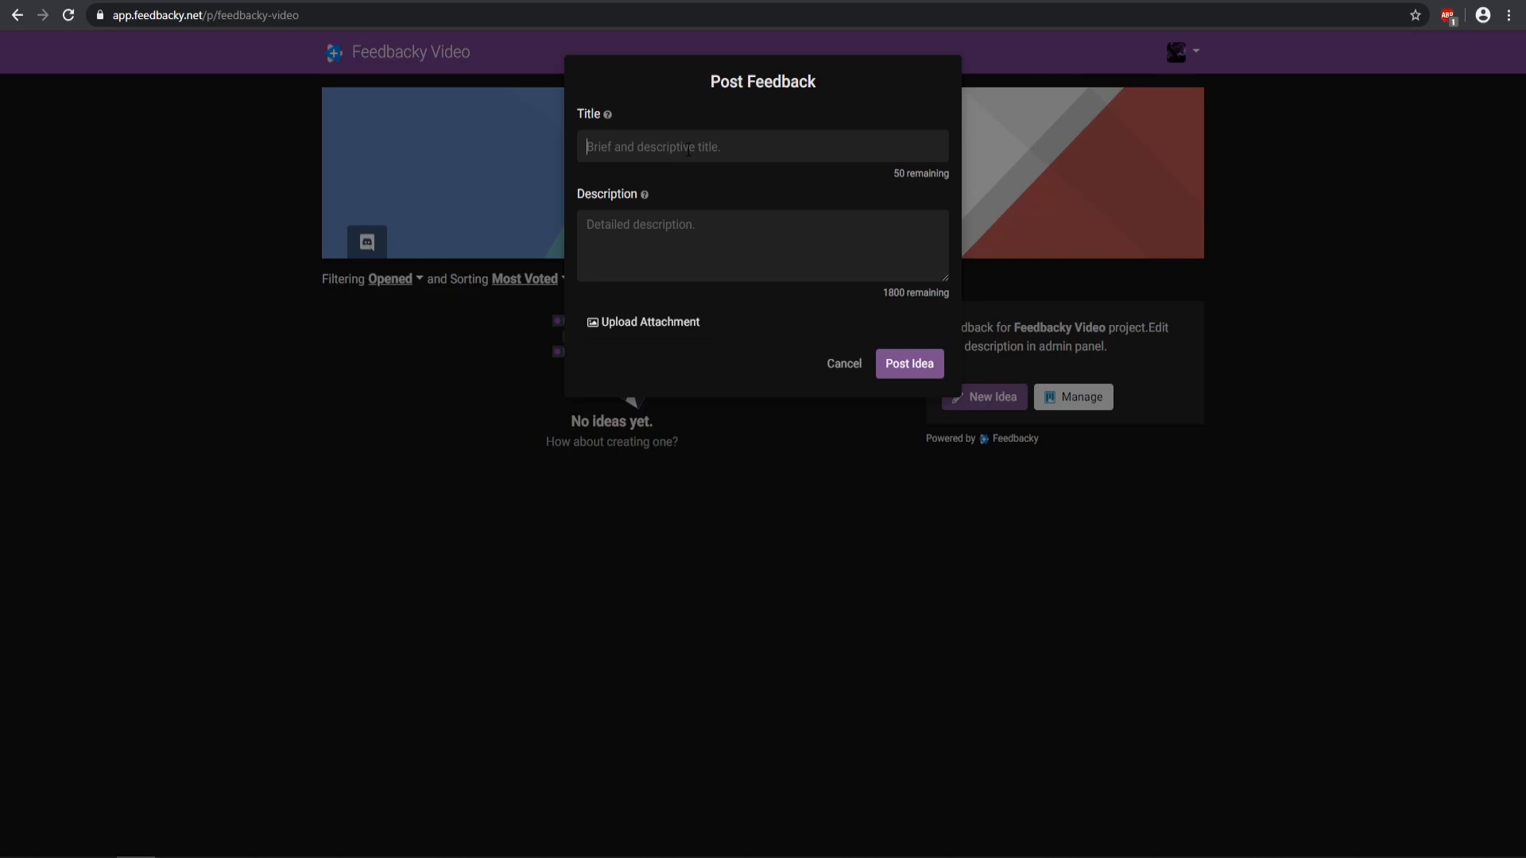
Step: Post an idea 'Example Title' described 'This is a really great feature with feedbacky'
text(Example Title)
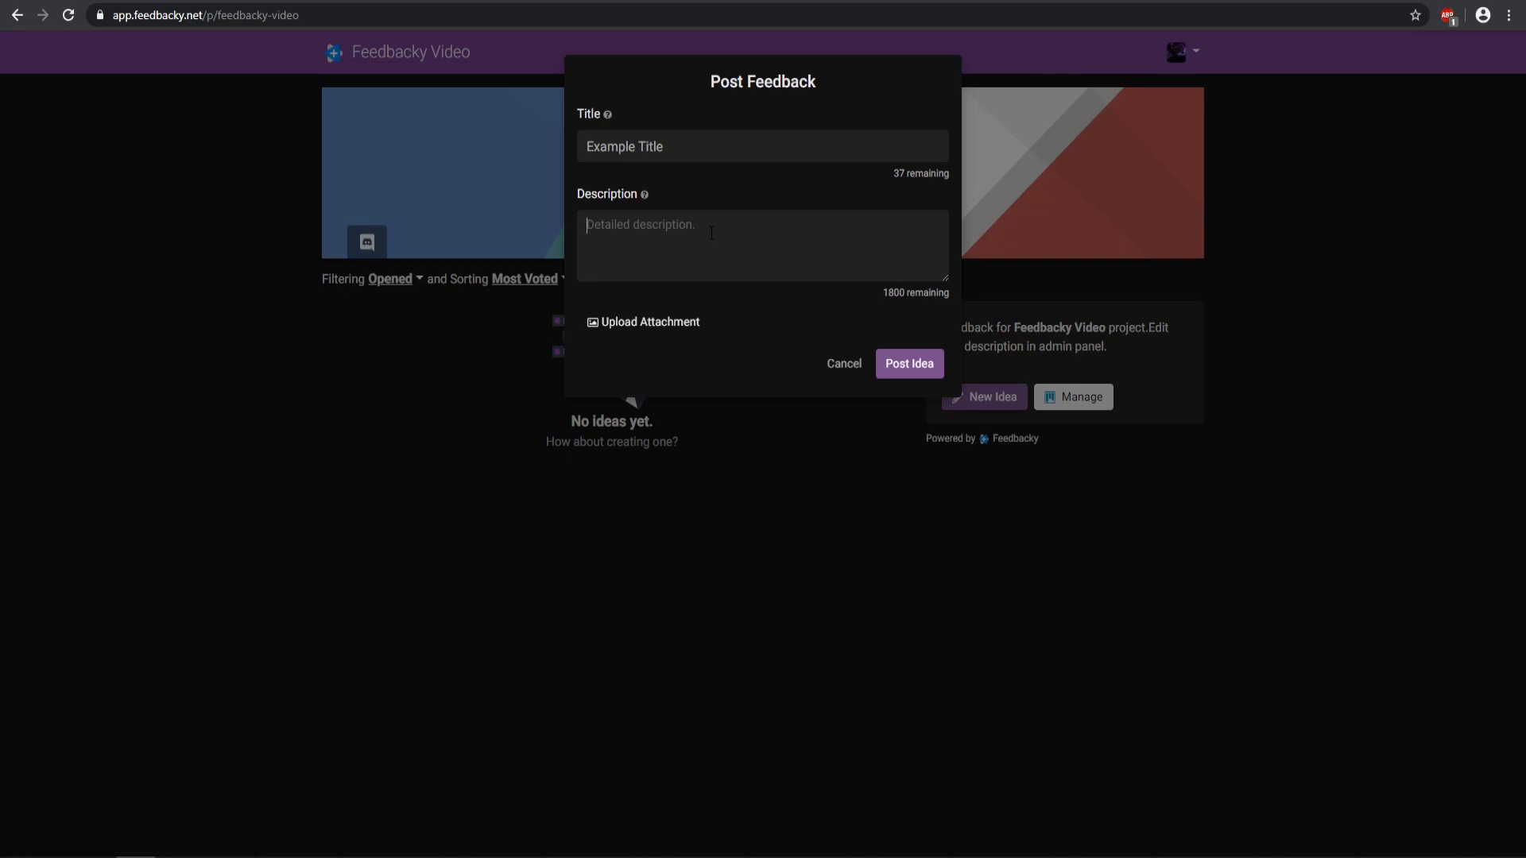
text(This is a really)
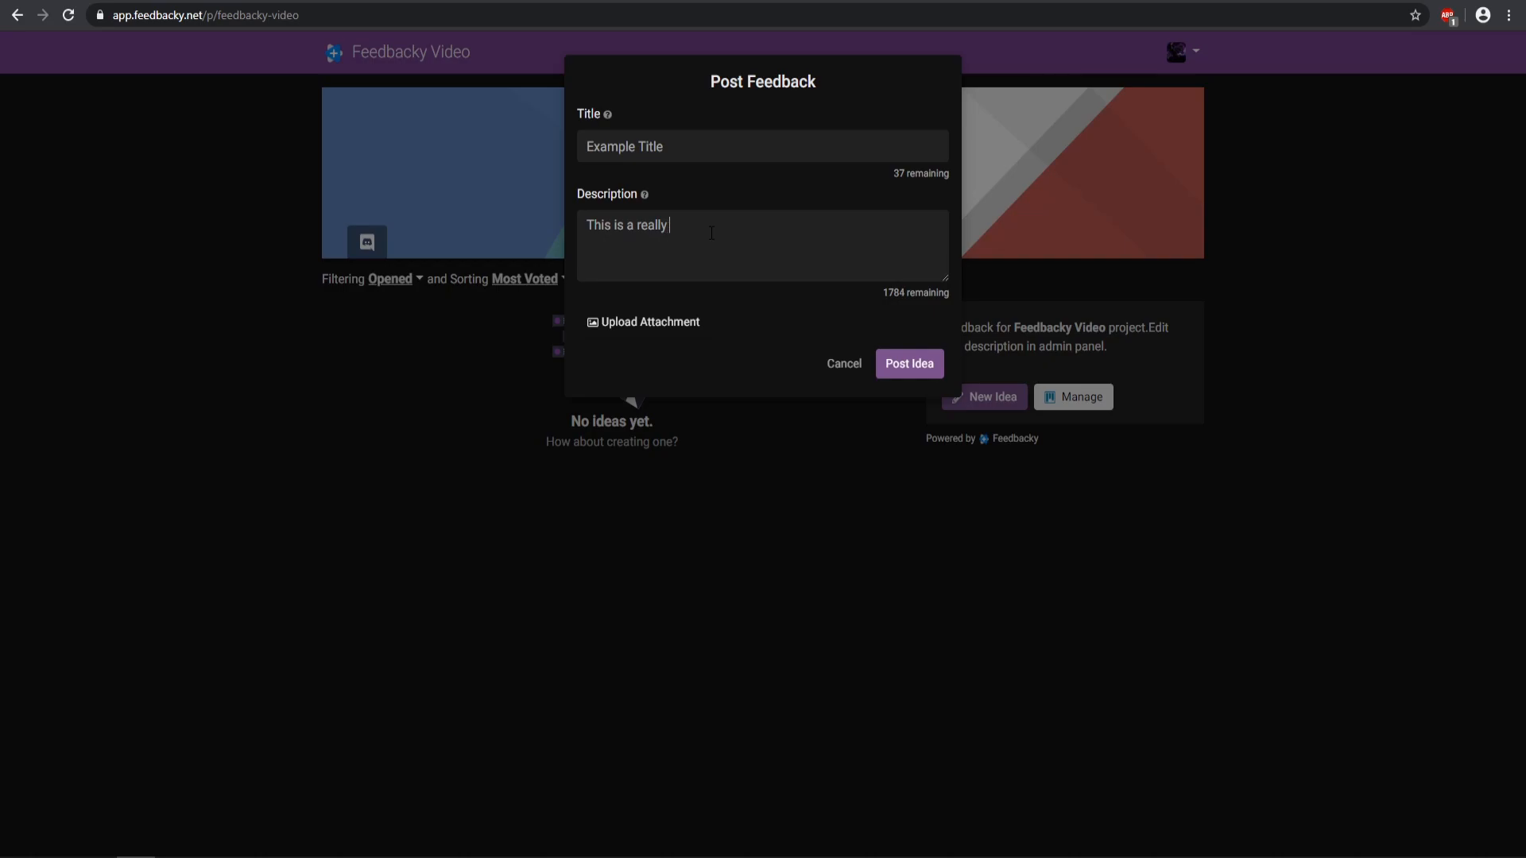
text(great feature)
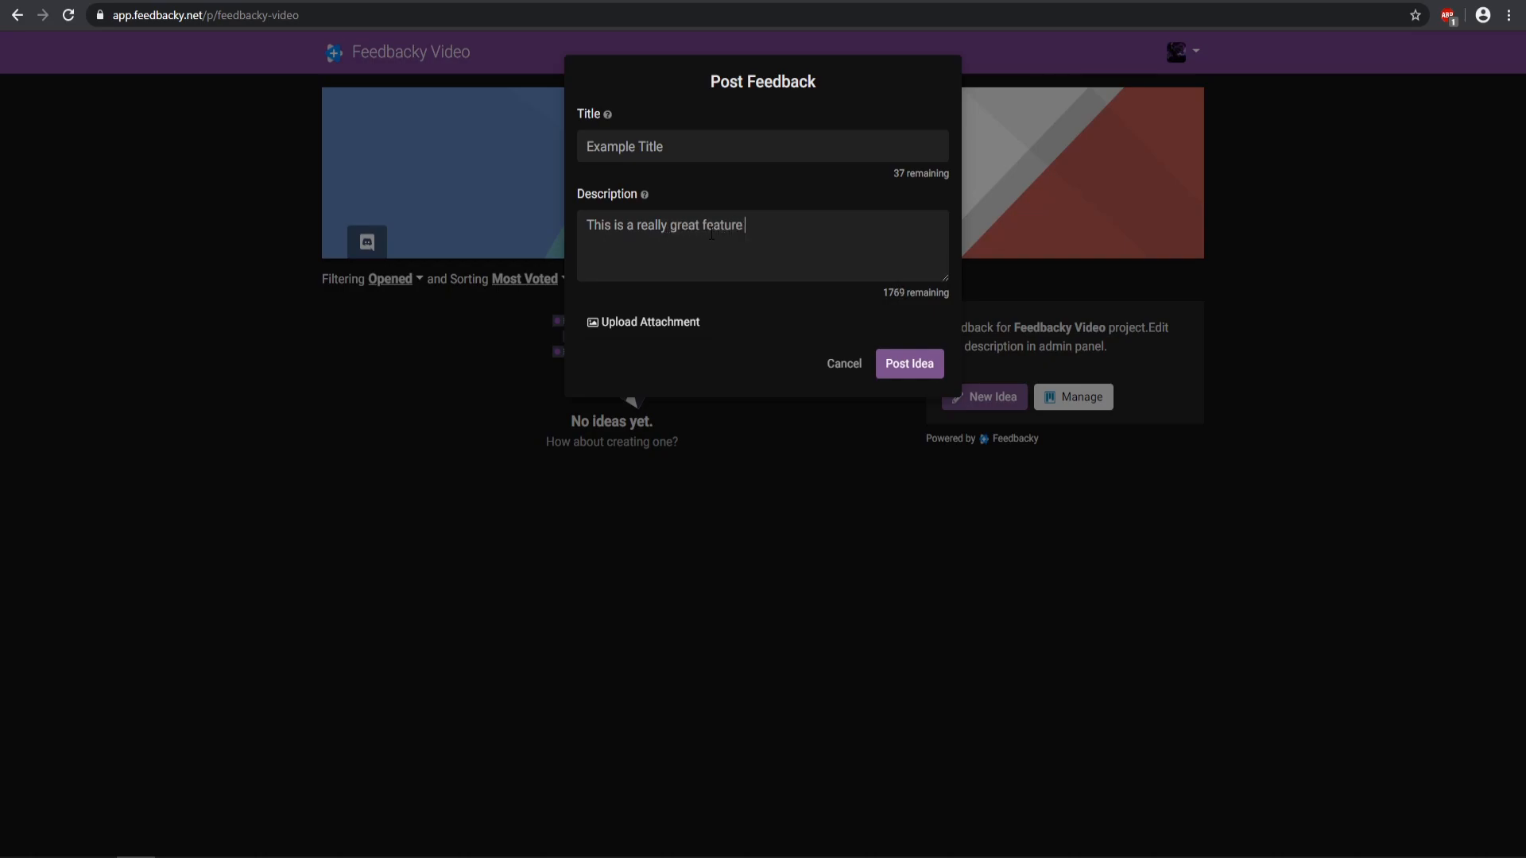
text(with feedbacky!)
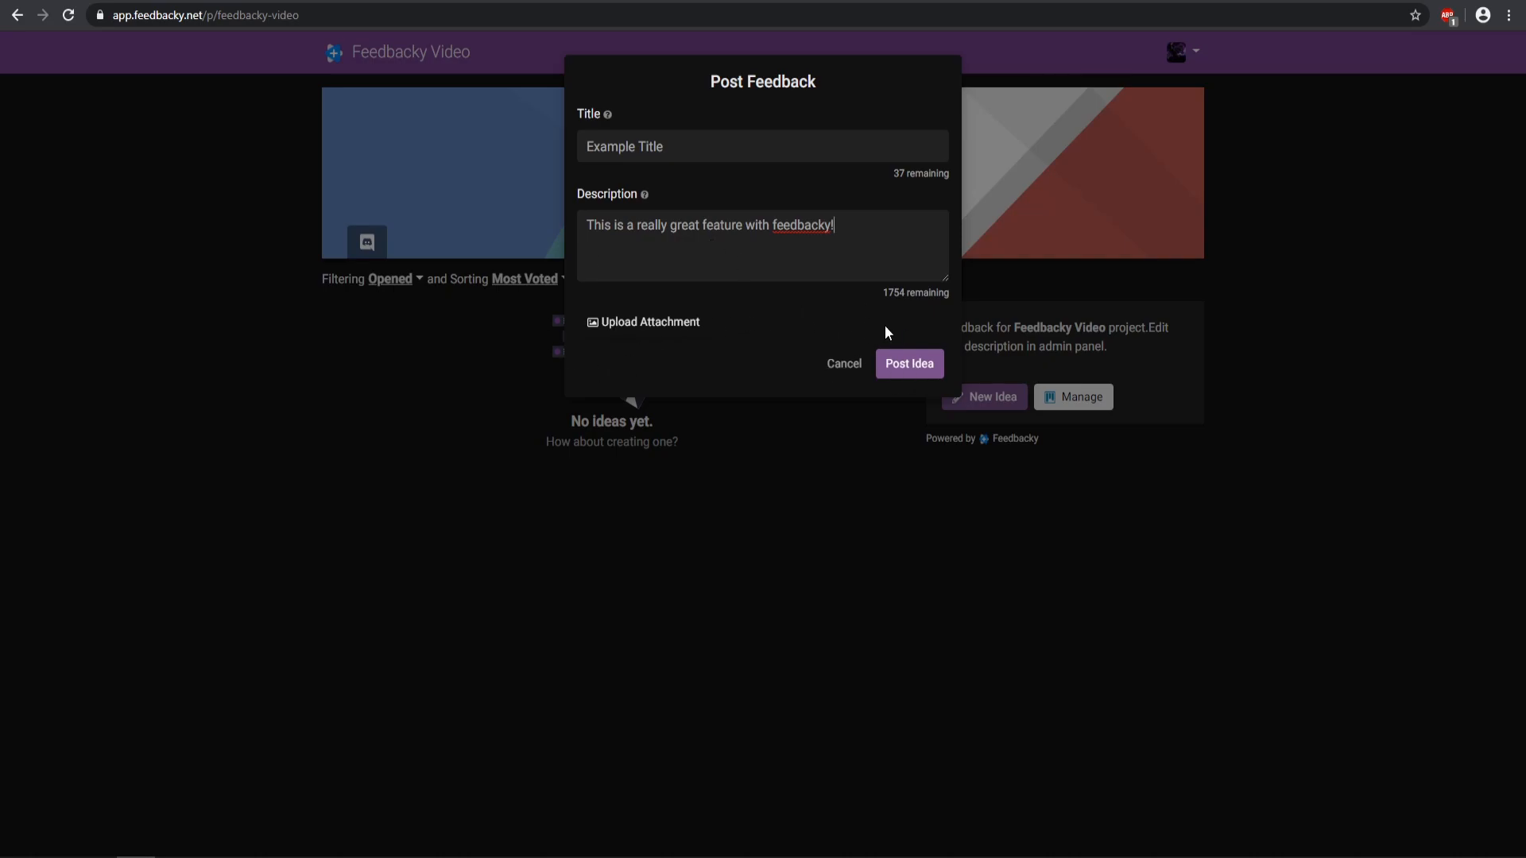
click(908, 362)
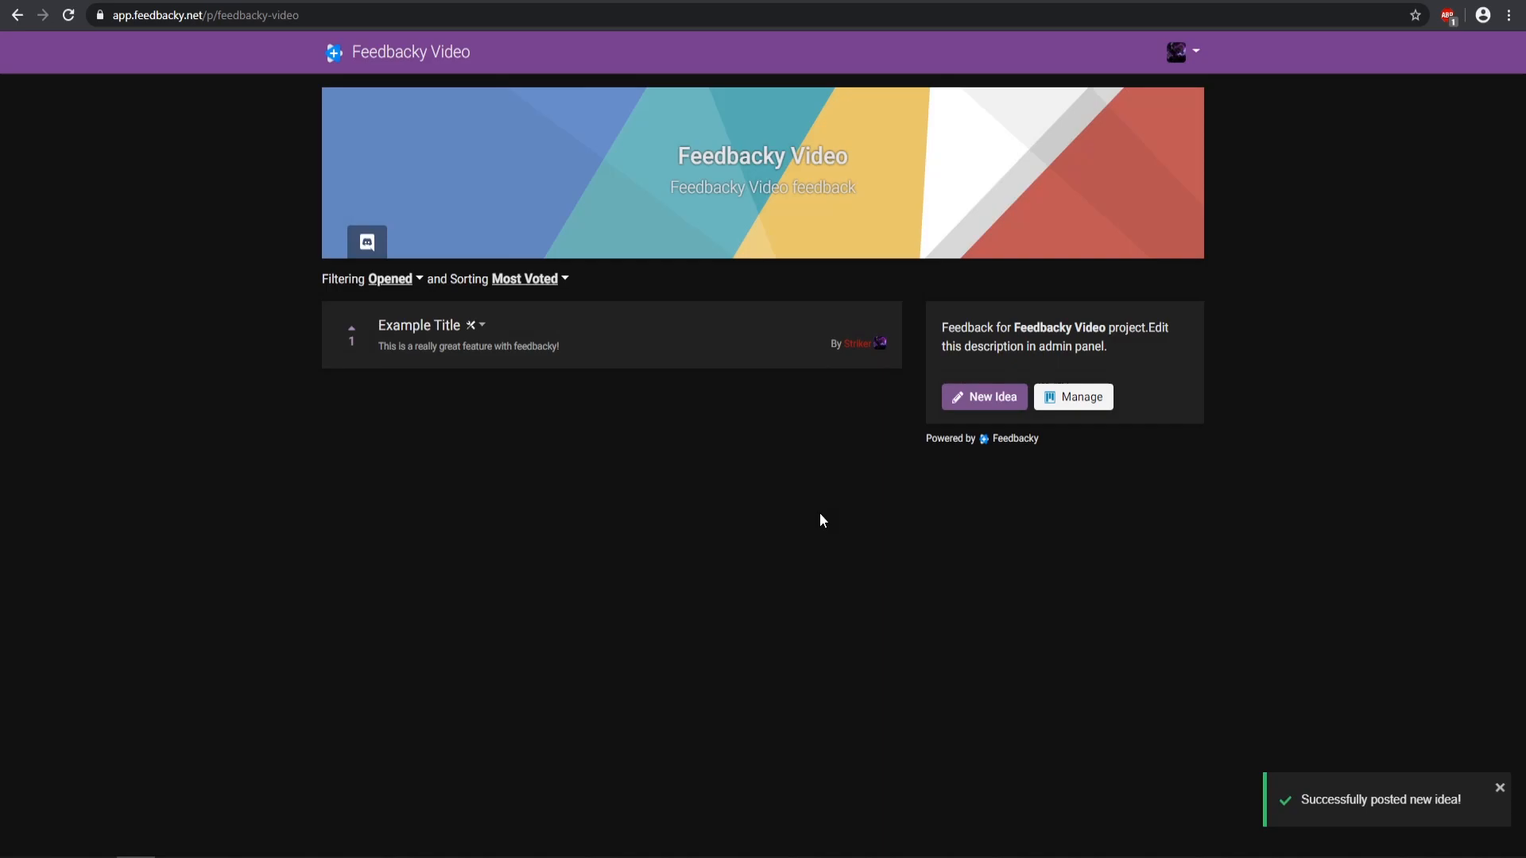
mouse_move(521, 426)
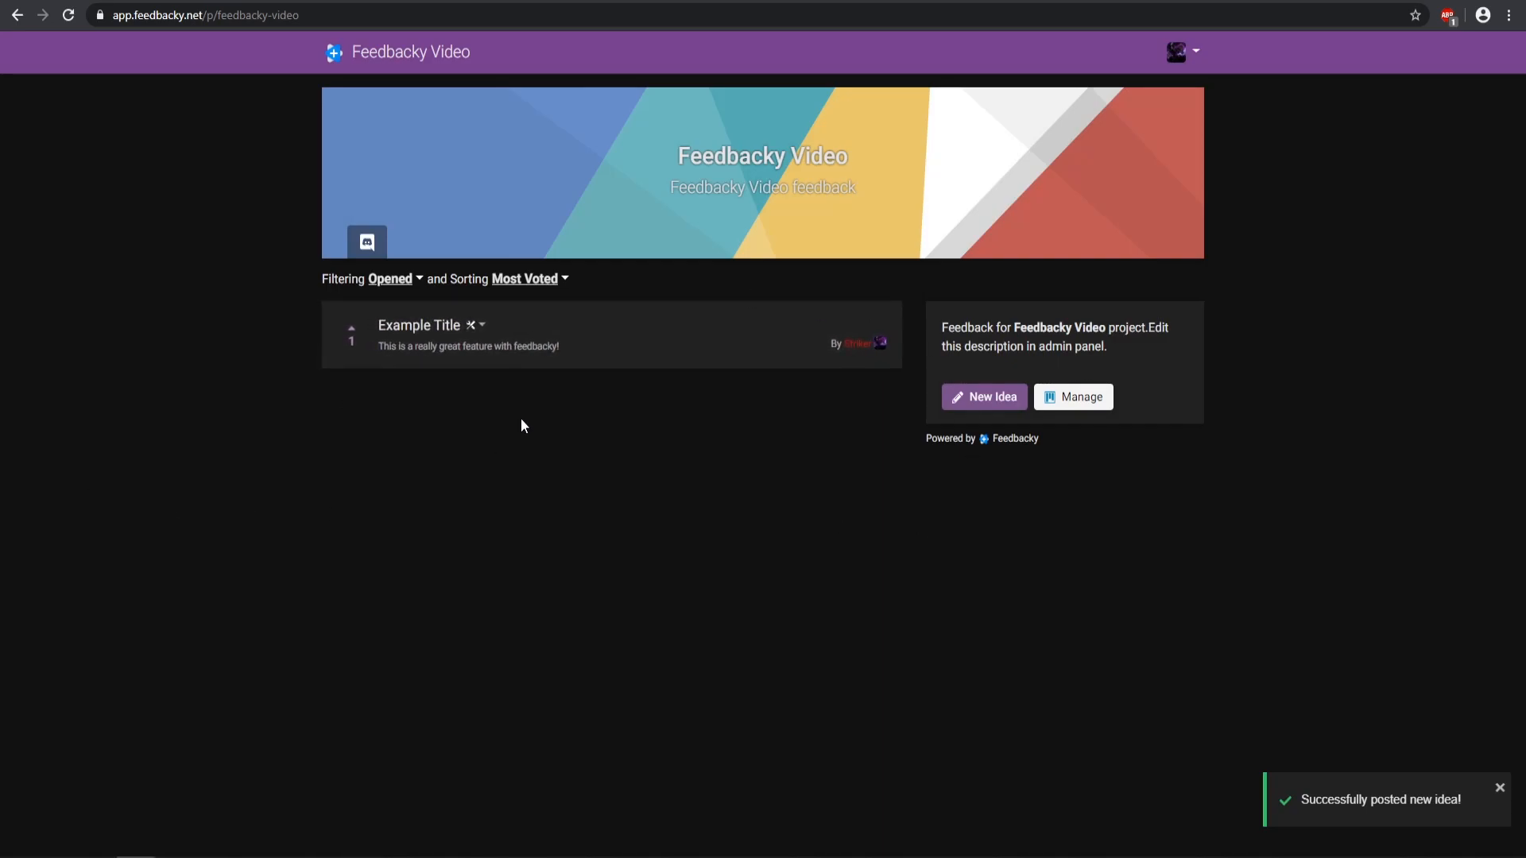
Step: Post the comment "This is a great feature!" on the Example Title idea
click(420, 324)
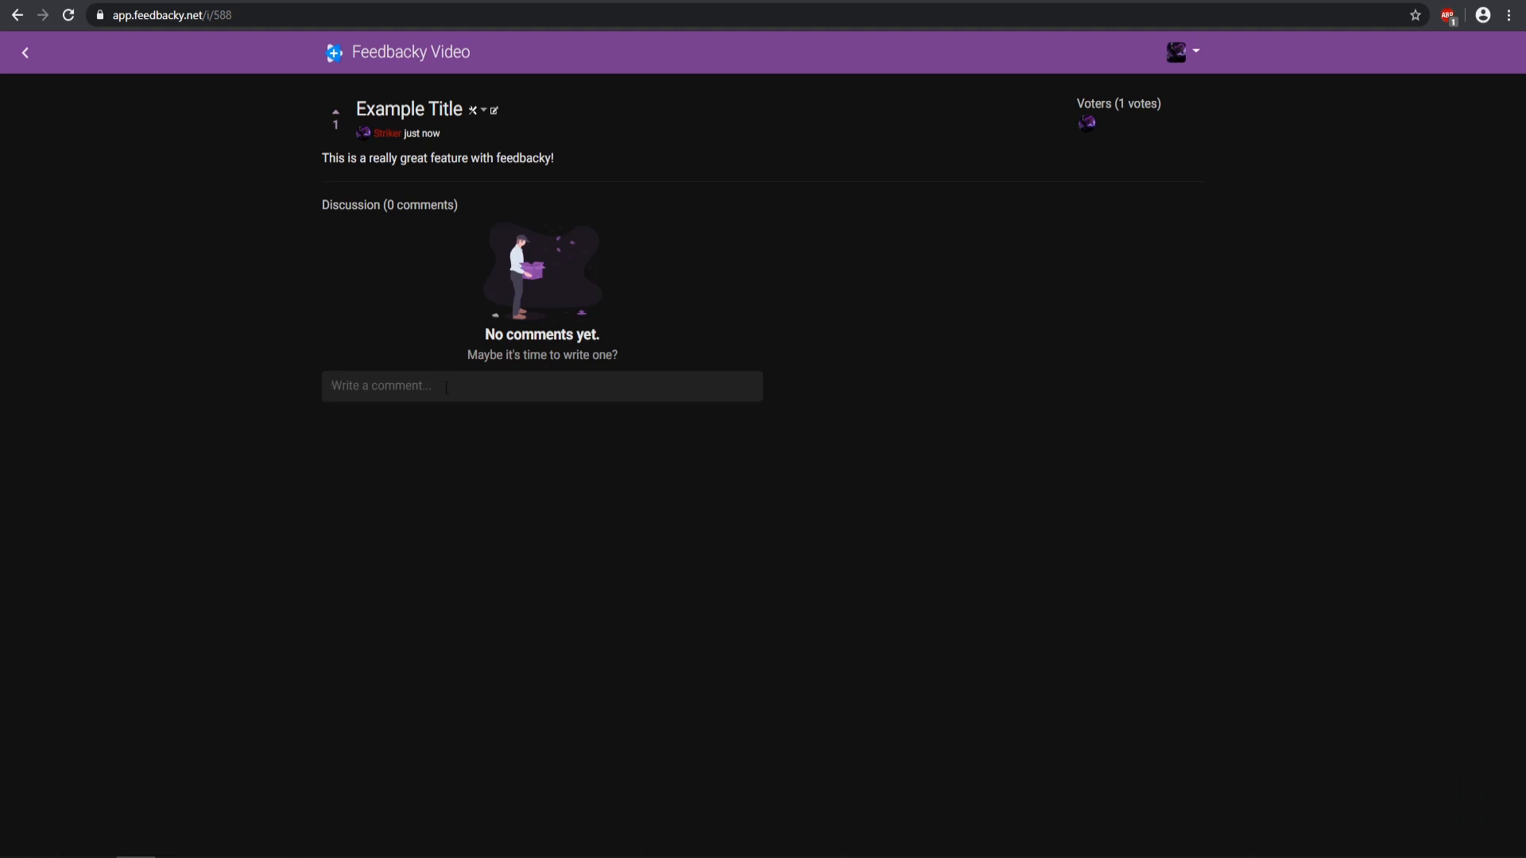
text(T)
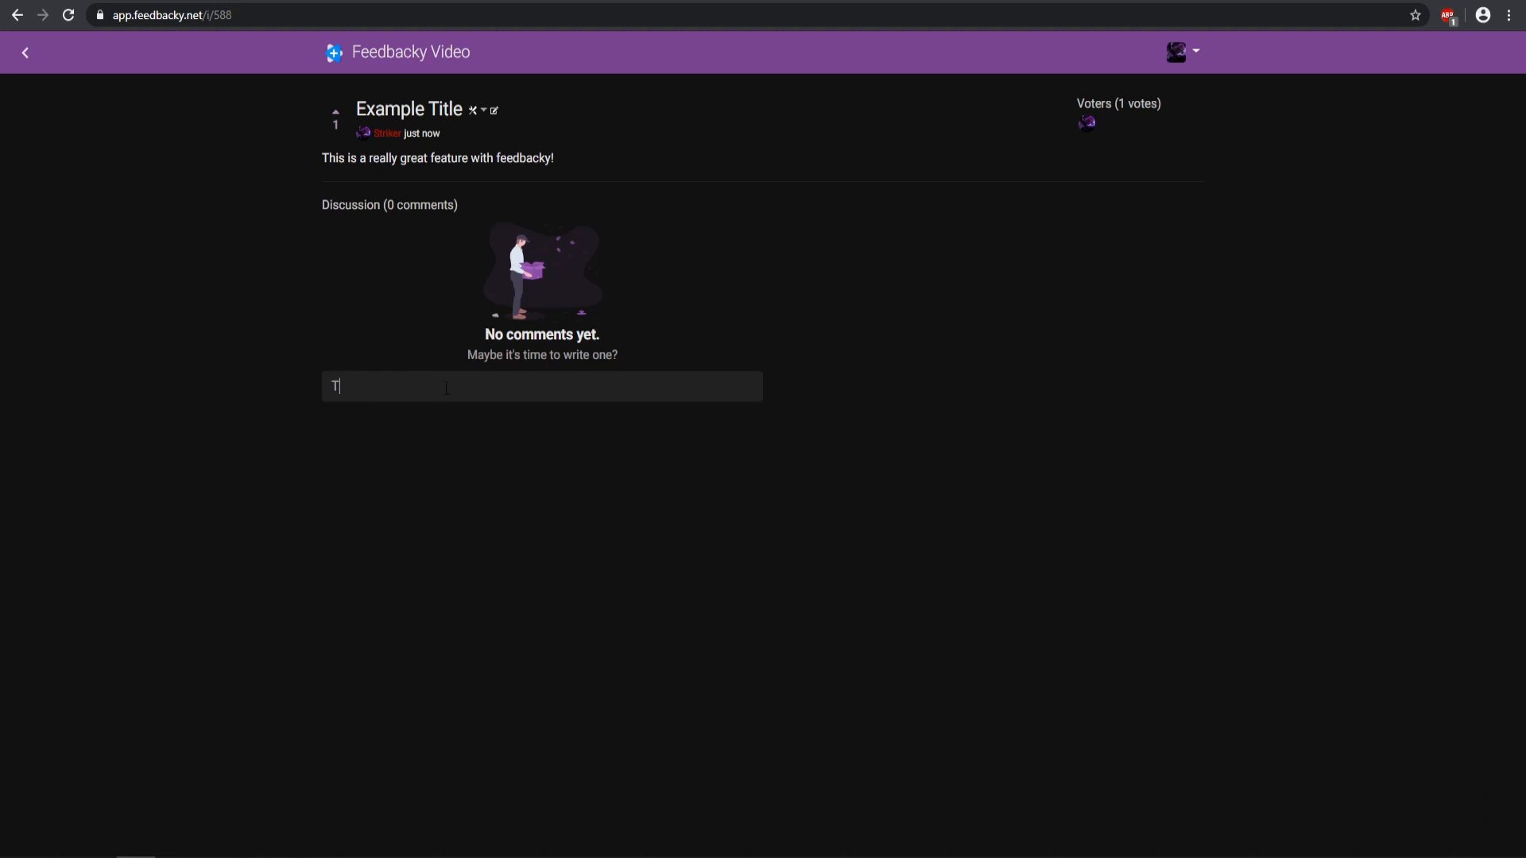
text(This is a great fea)
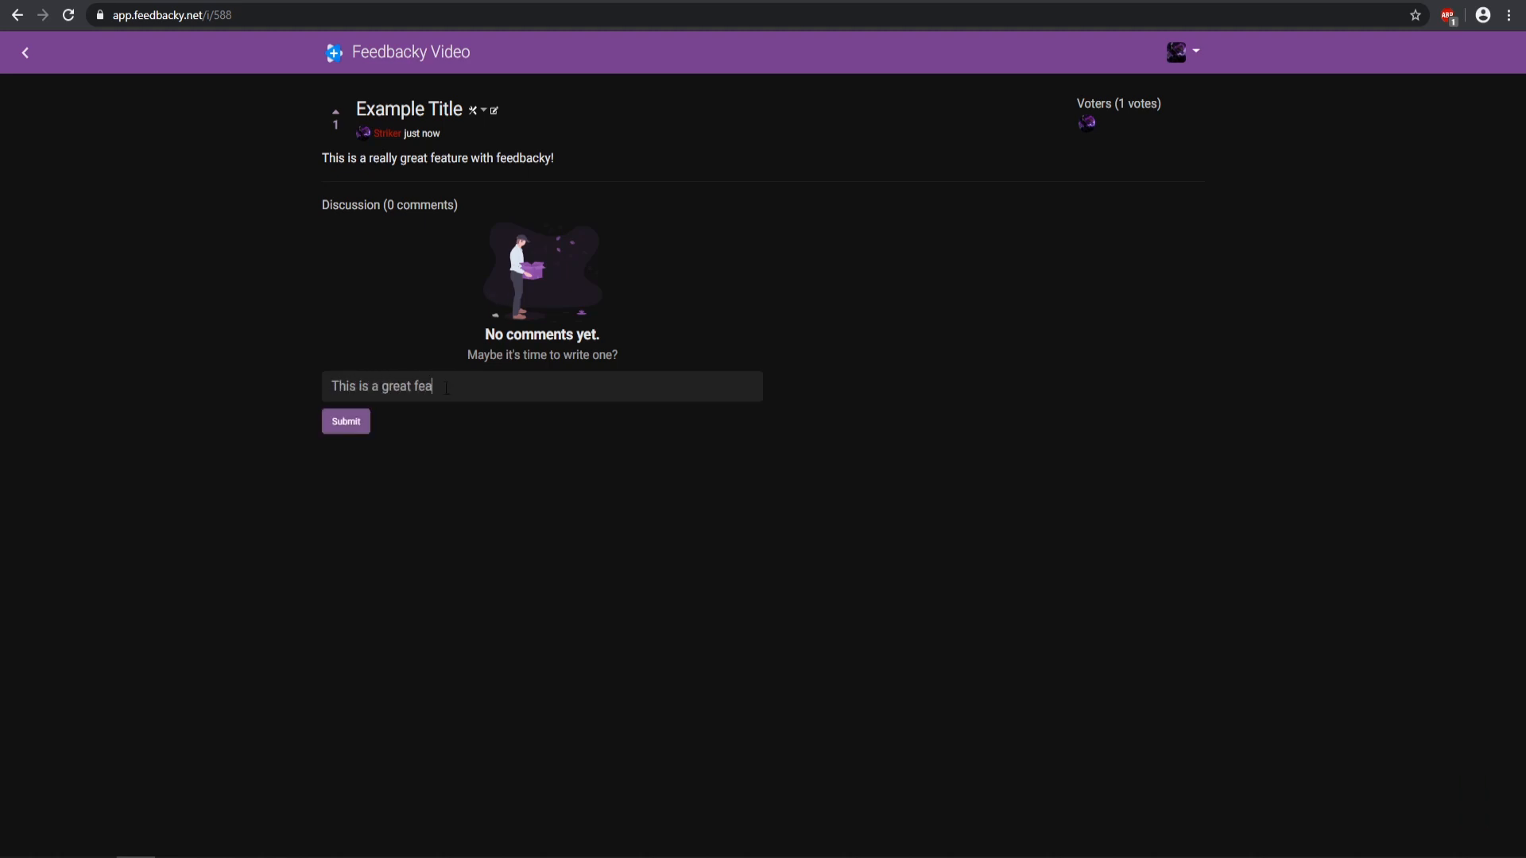
text(ture!)
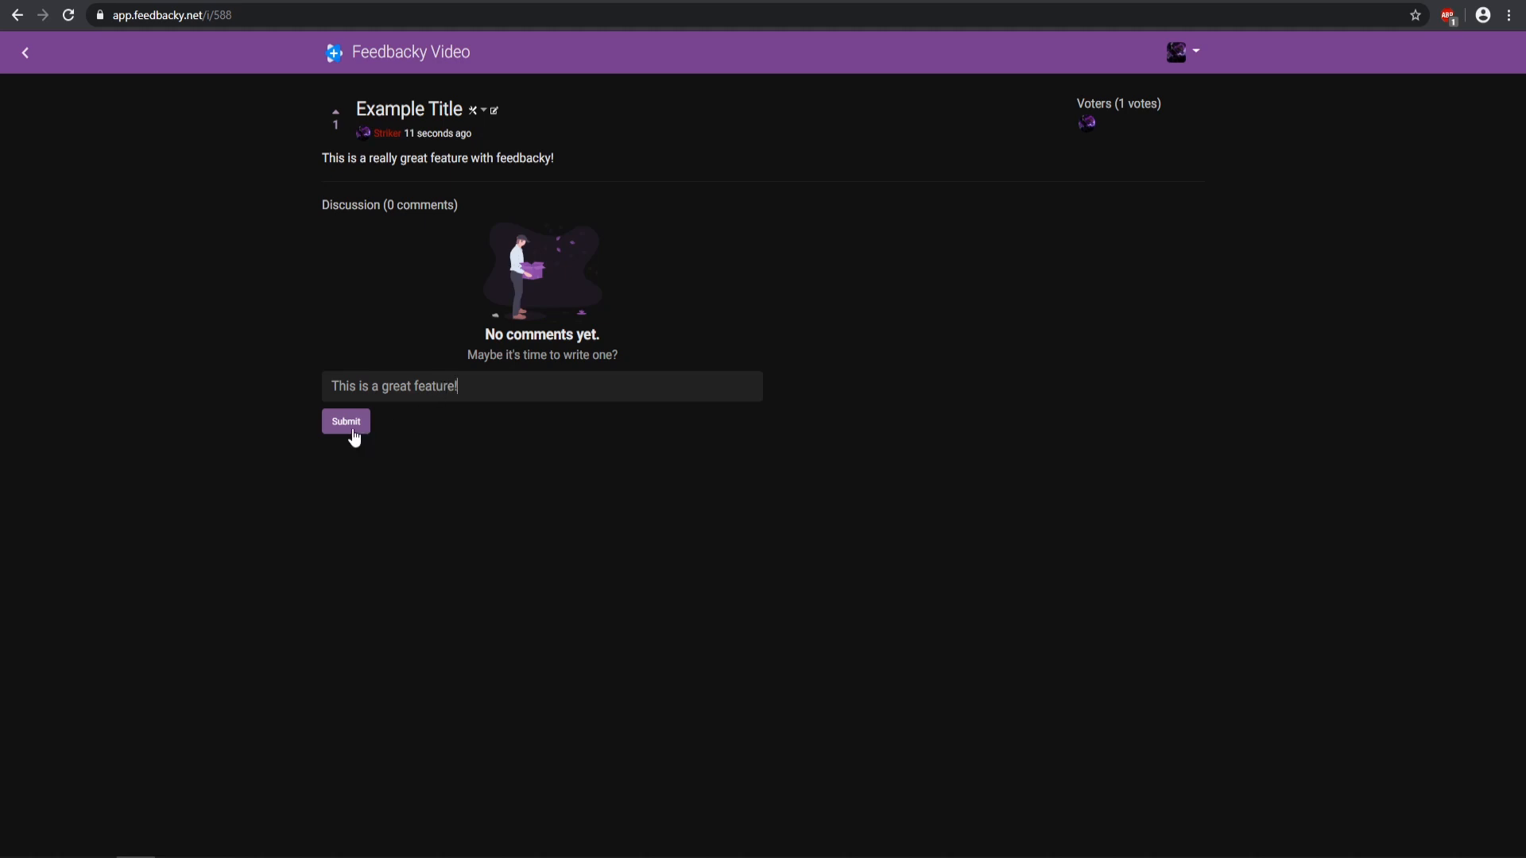
click(345, 421)
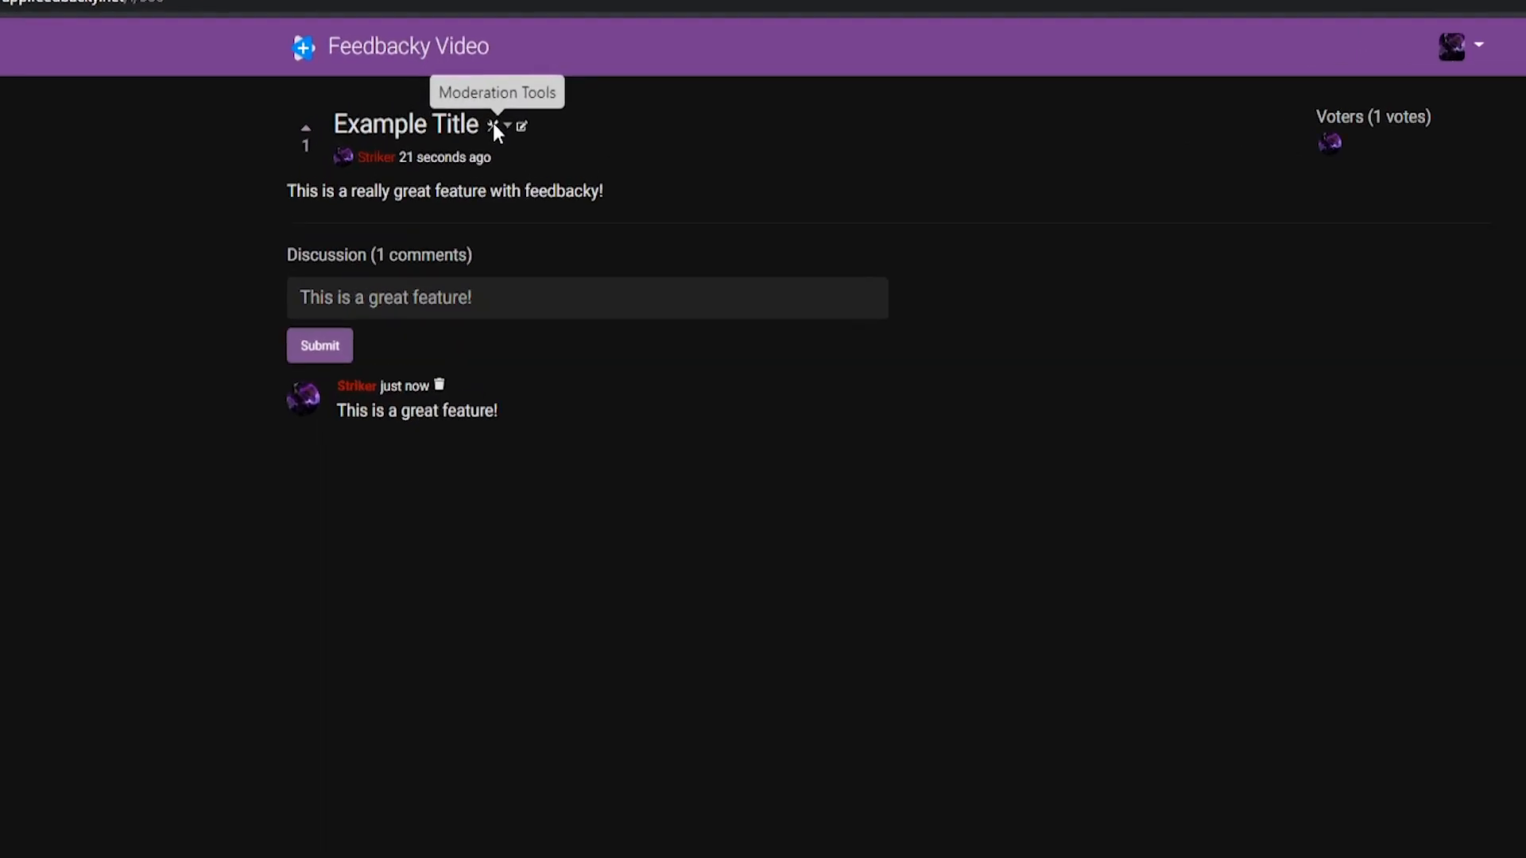
Step: Tag Example Title as in progress and low via Moderation Tools > Change Tags
click(495, 127)
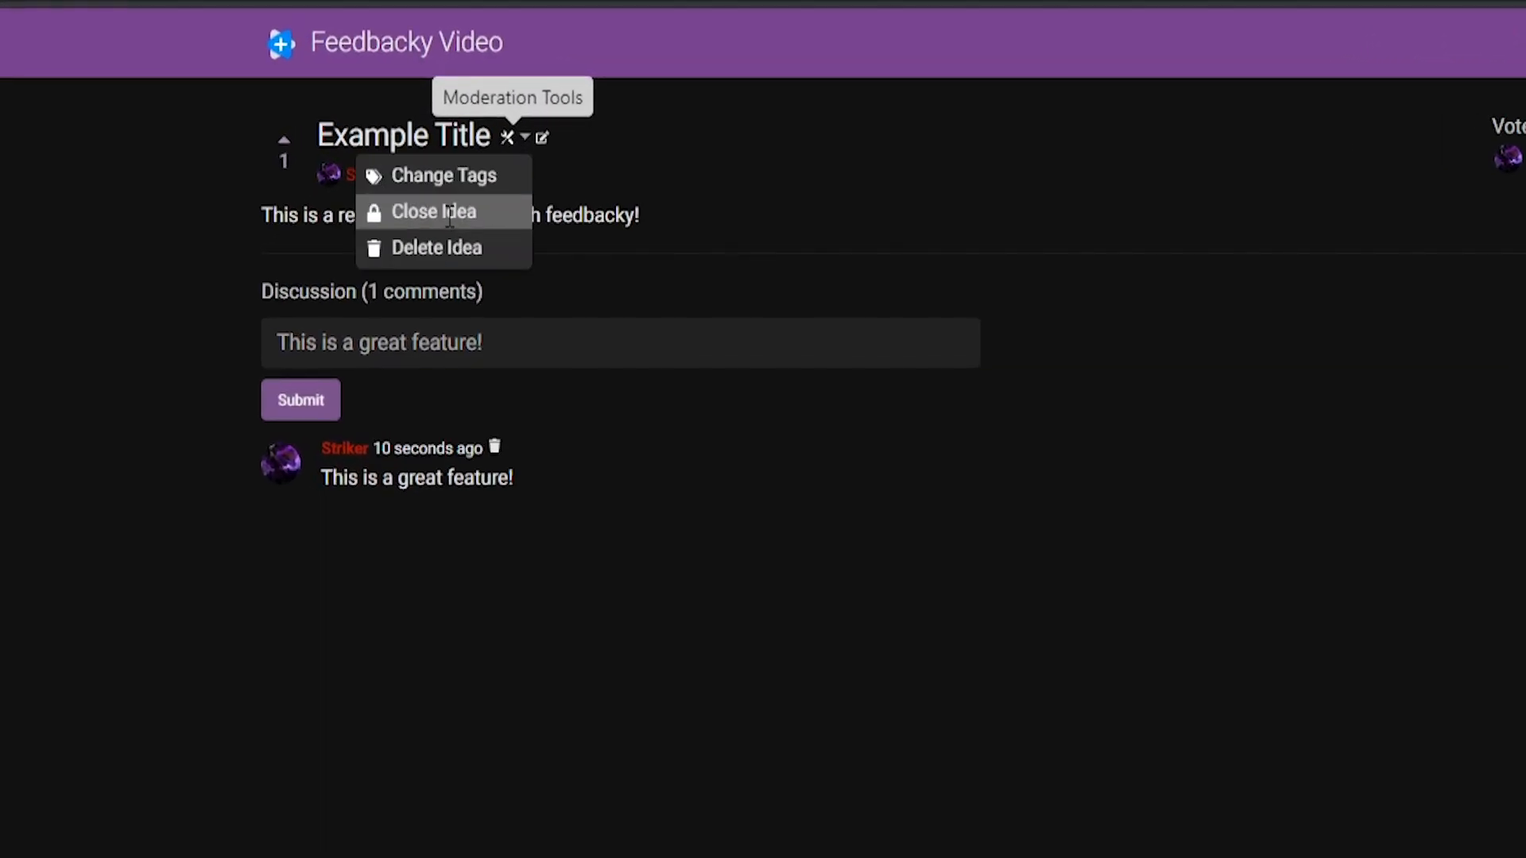
mouse_move(440, 177)
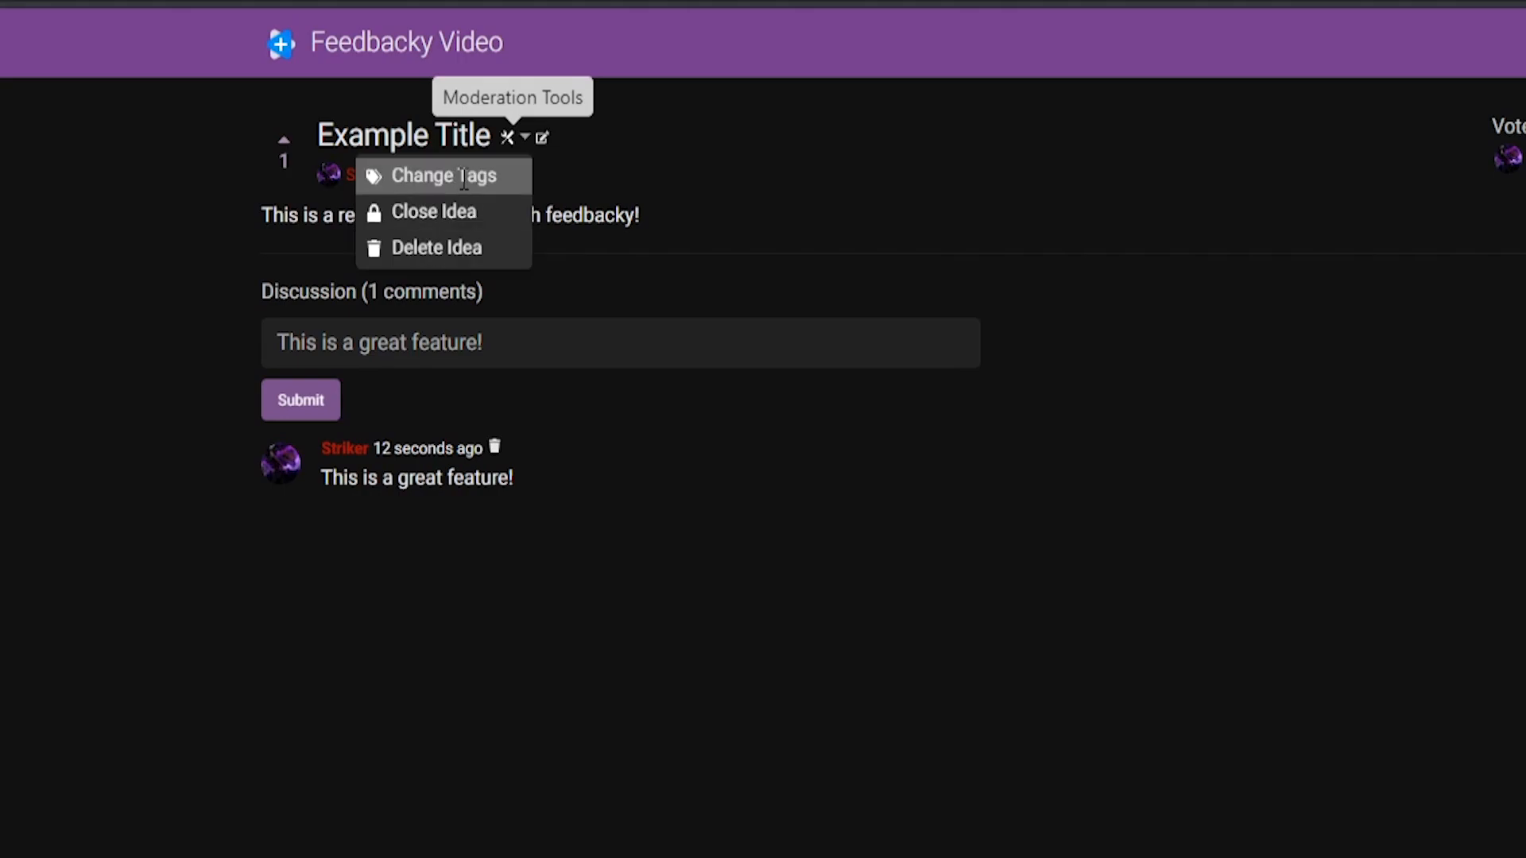
click(441, 175)
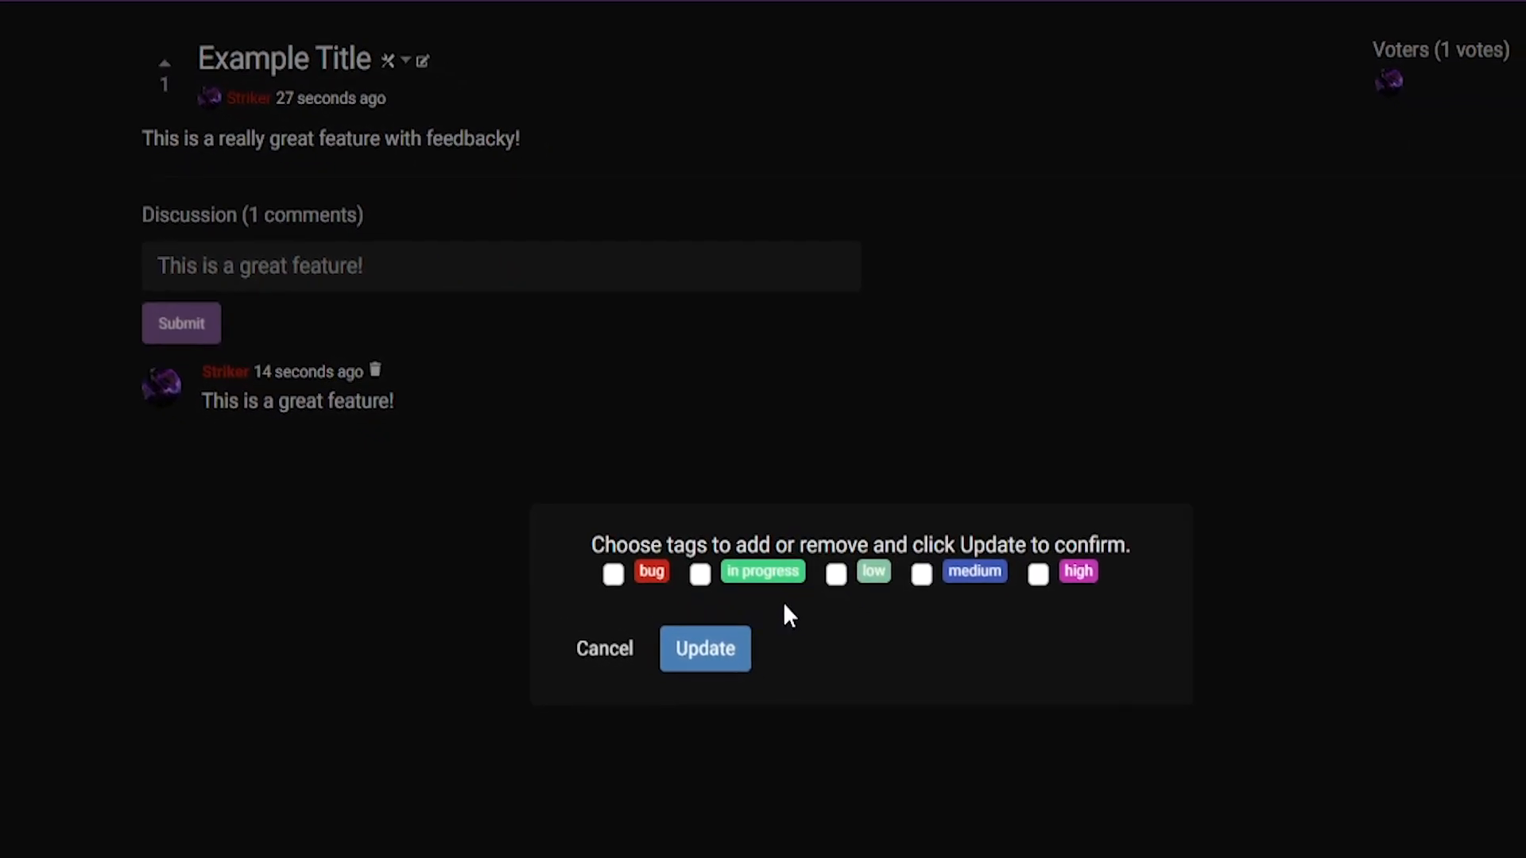
click(700, 574)
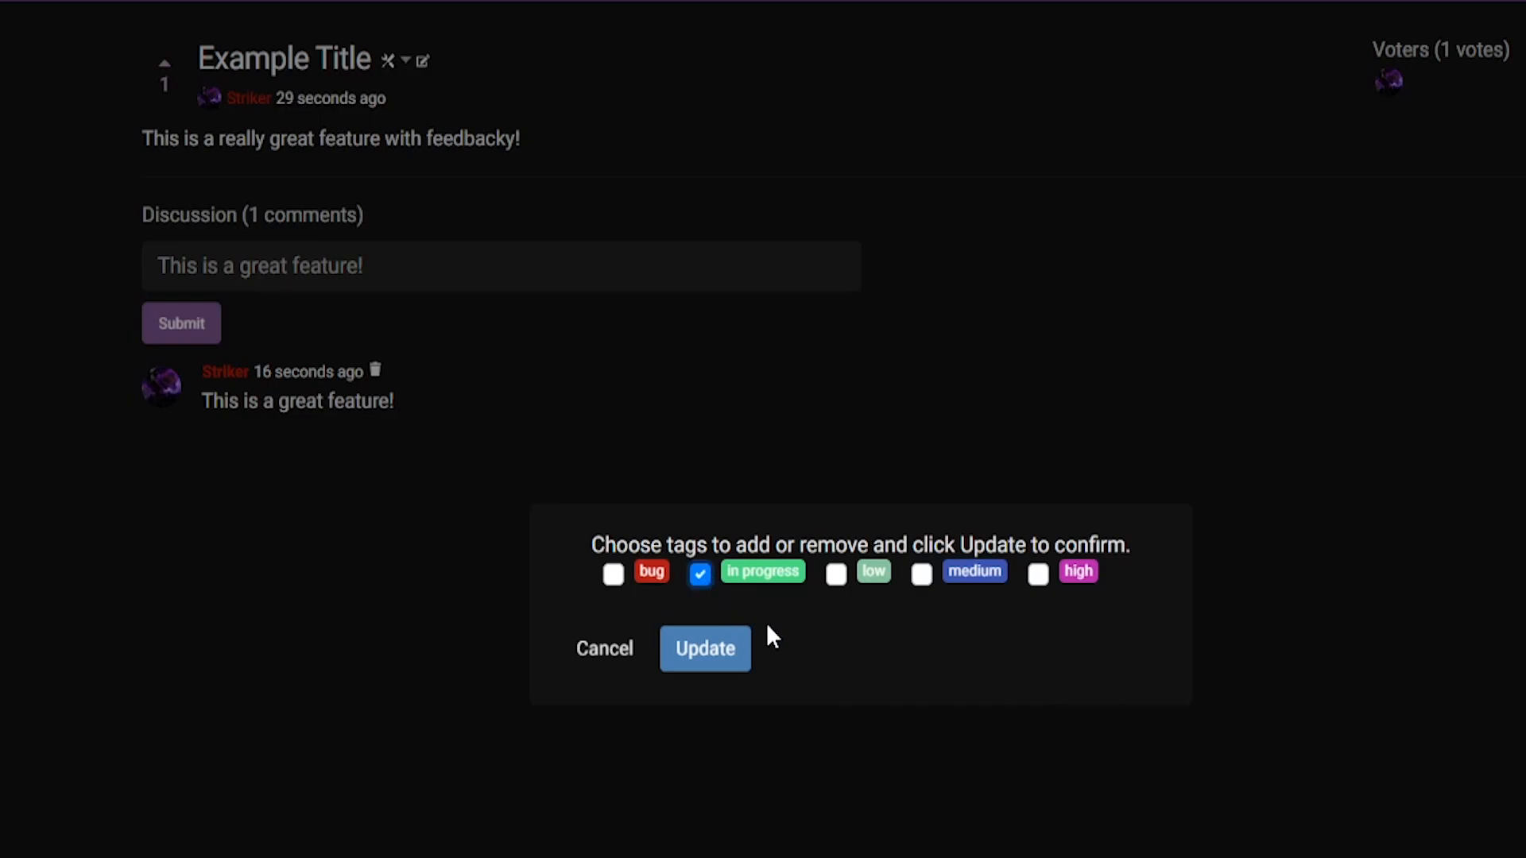
click(834, 574)
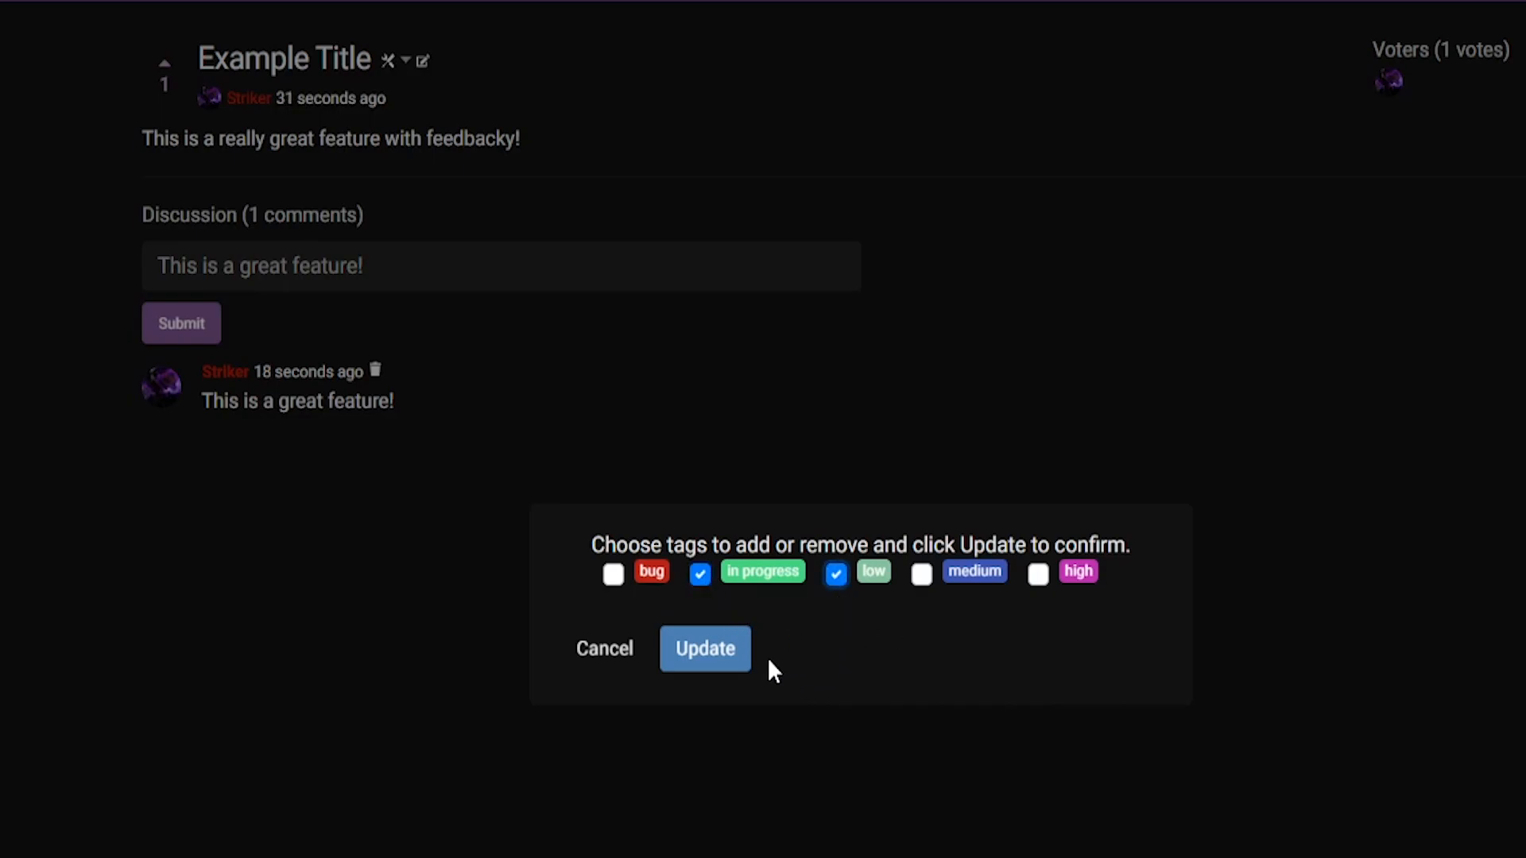
click(704, 648)
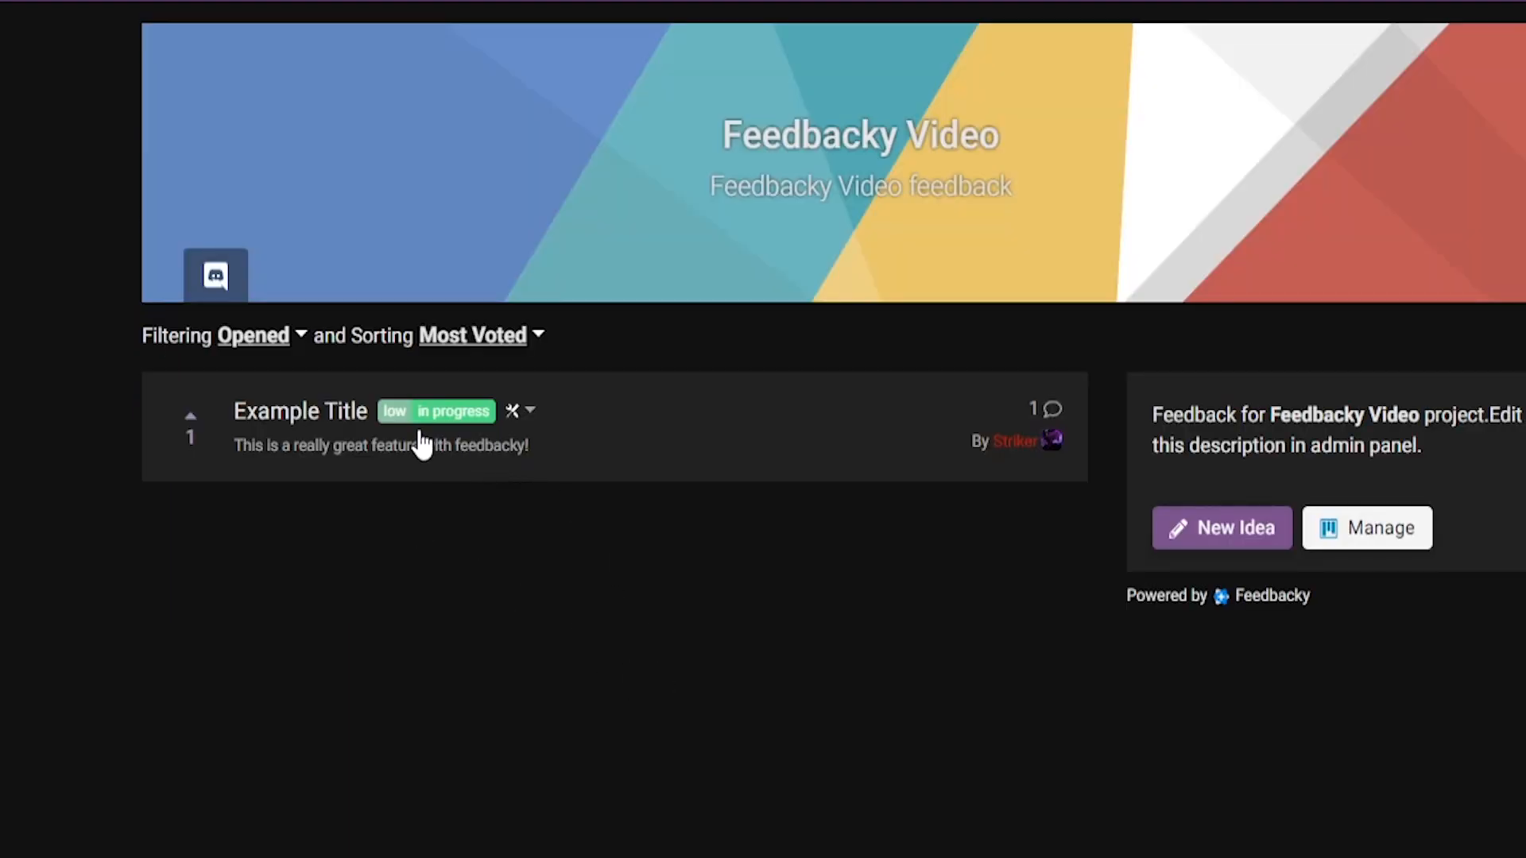
mouse_move(458, 418)
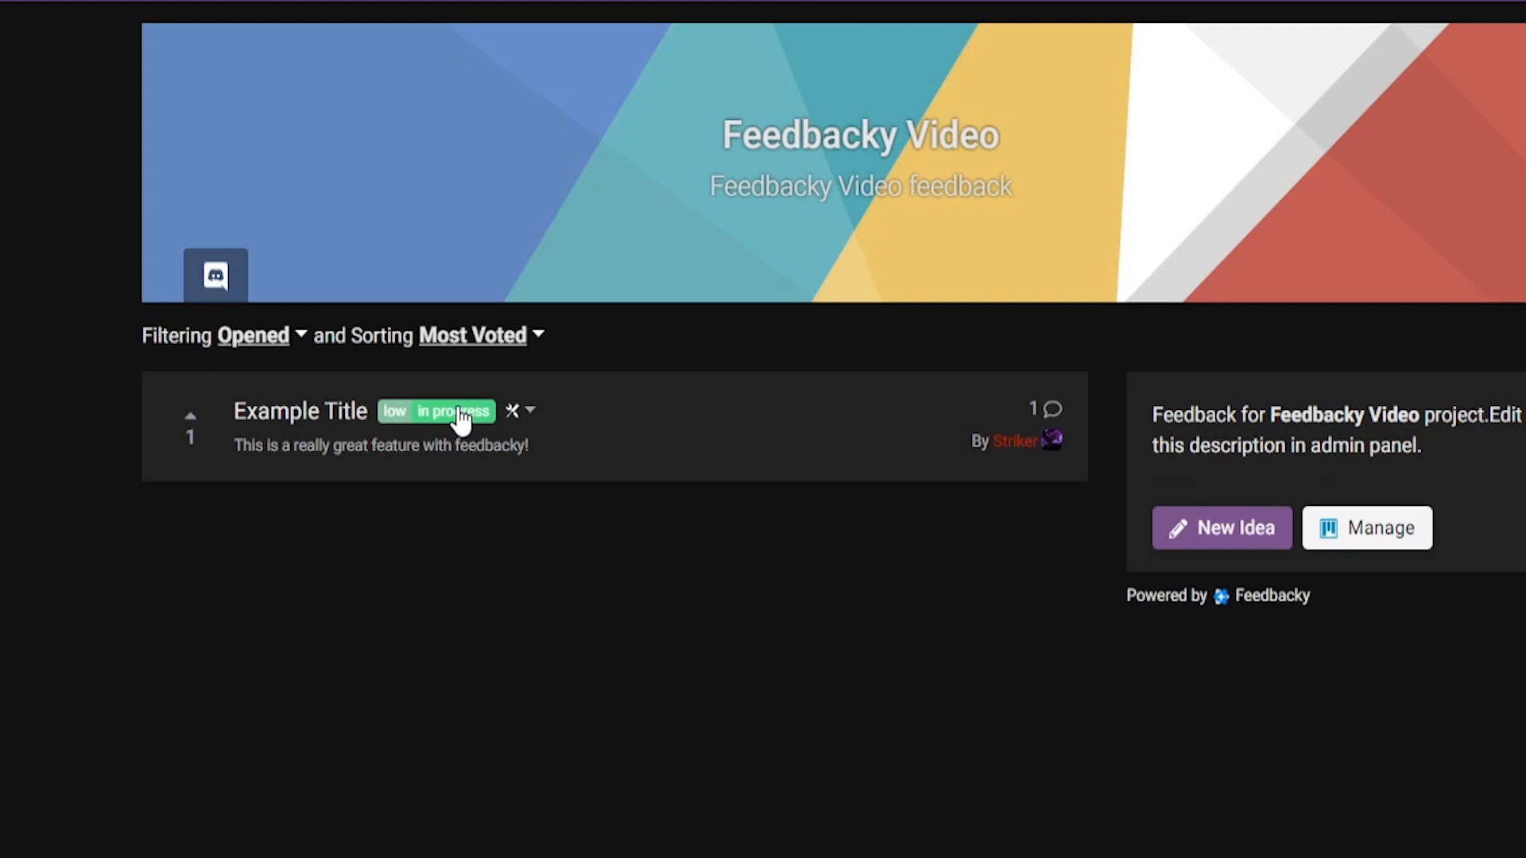
mouse_move(192, 439)
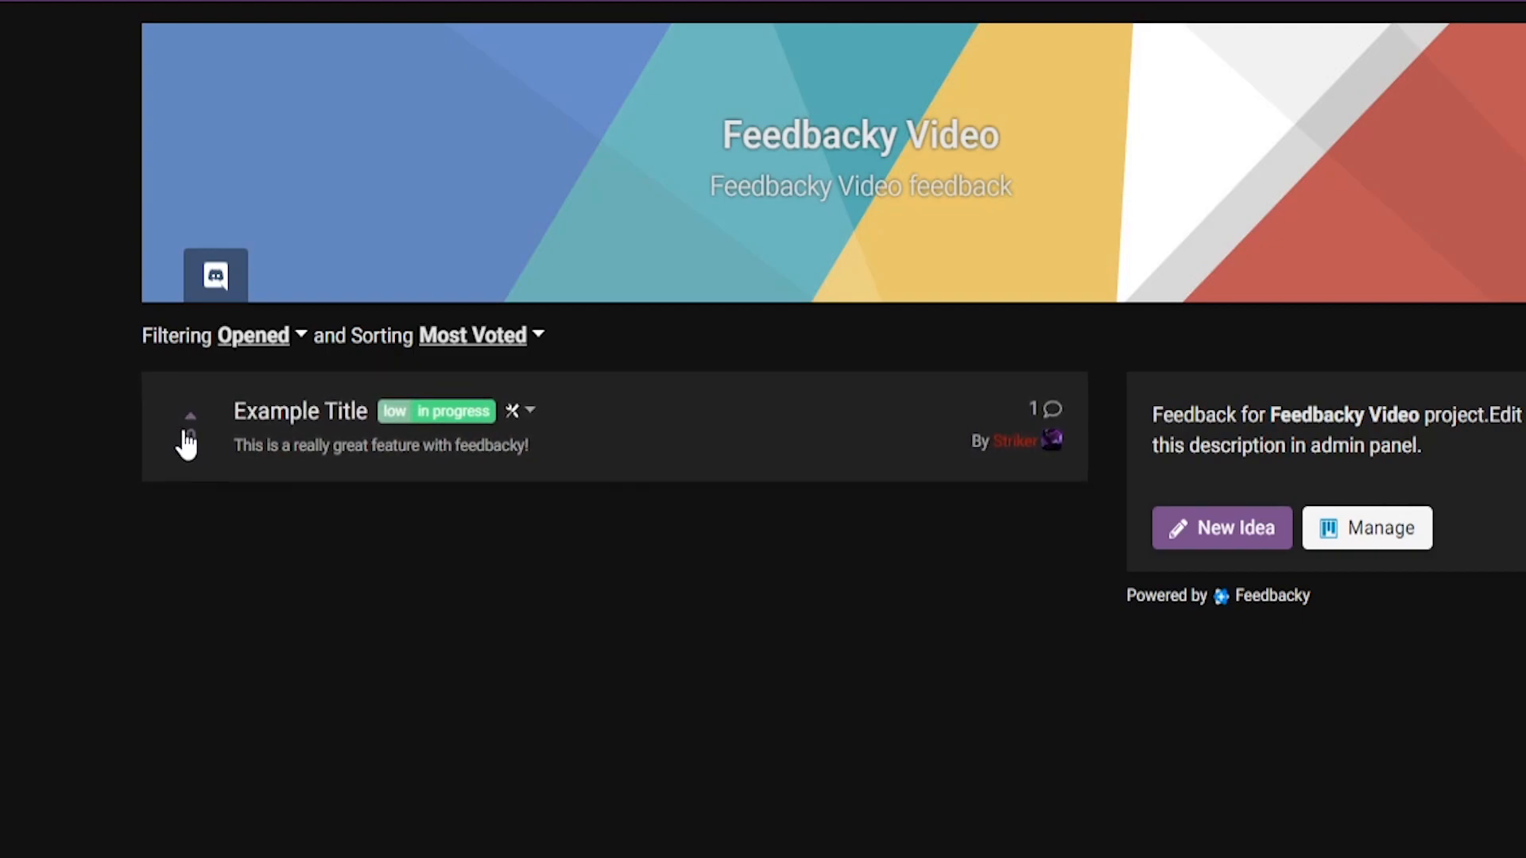
Step: Return to the board and start a new idea with an empty Post Feedback form
click(190, 415)
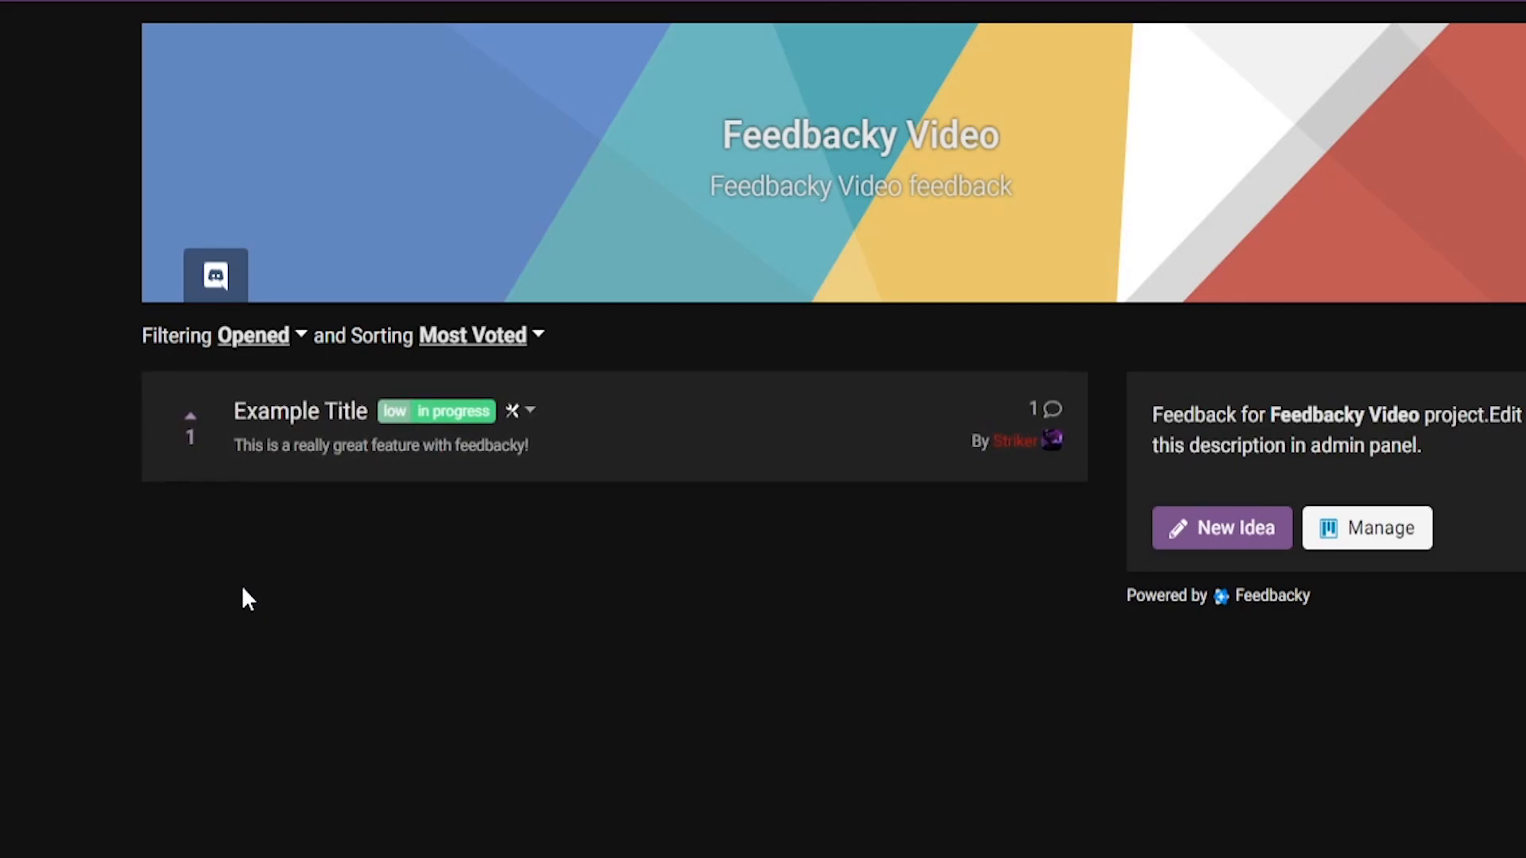
click(1221, 528)
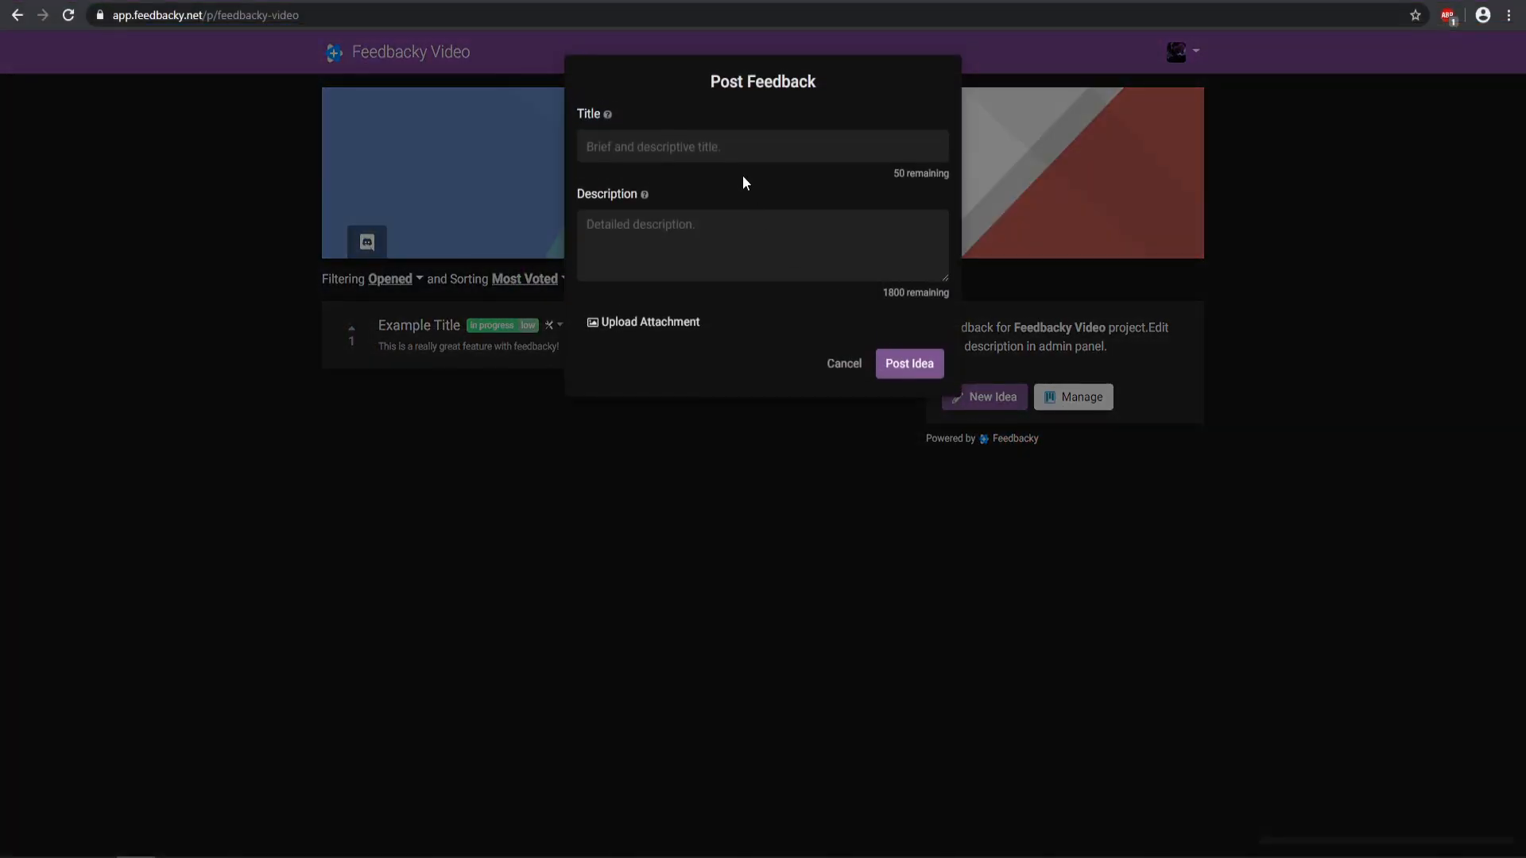
Step: Post the idea "I found a bug" describing that you can dupe diamond blocks
click(762, 146)
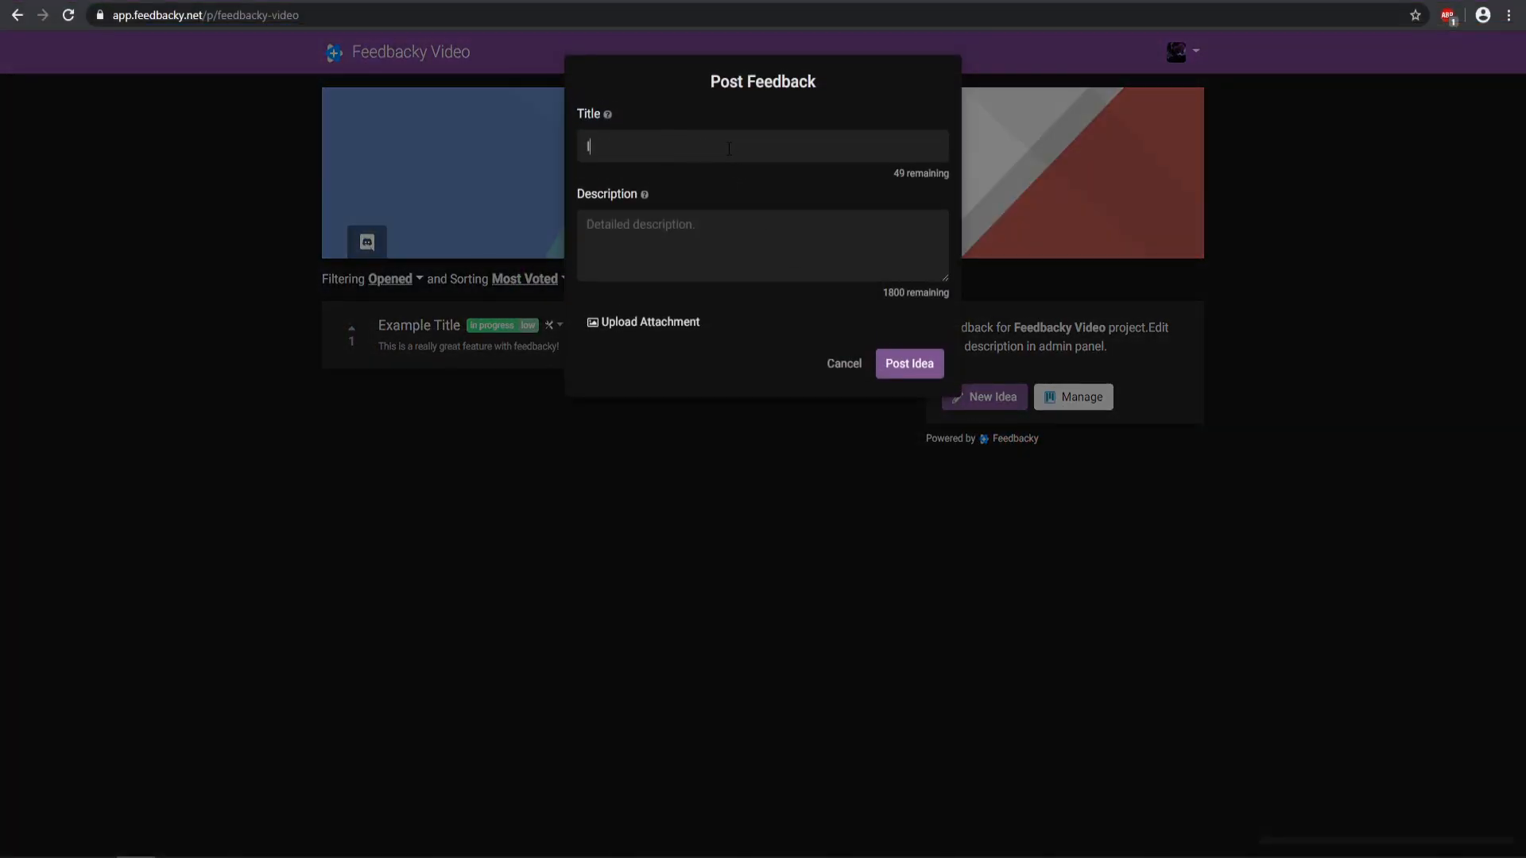
text(I found a bug)
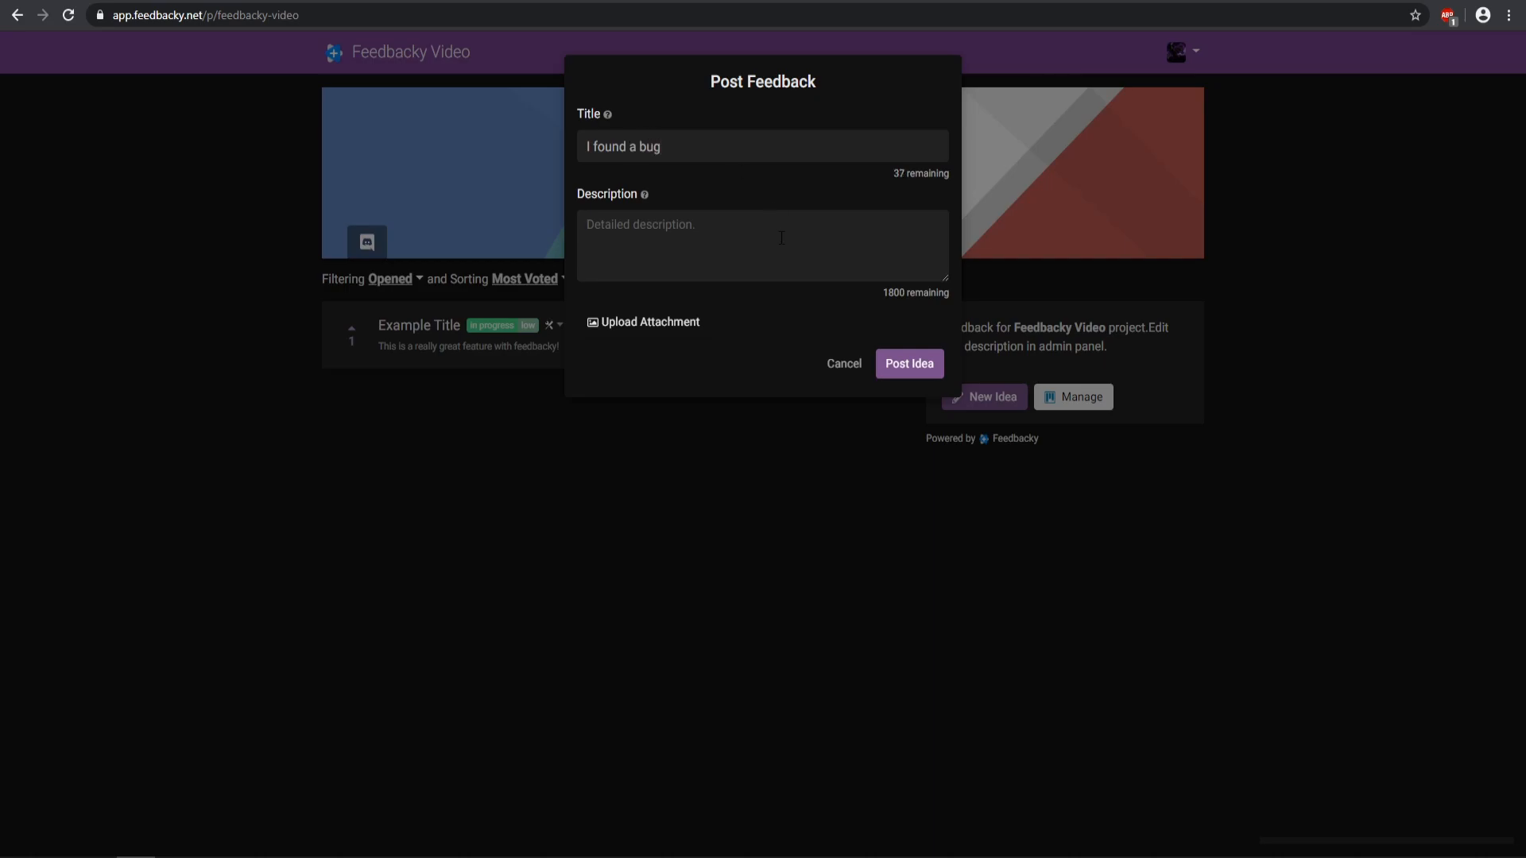
text(You can)
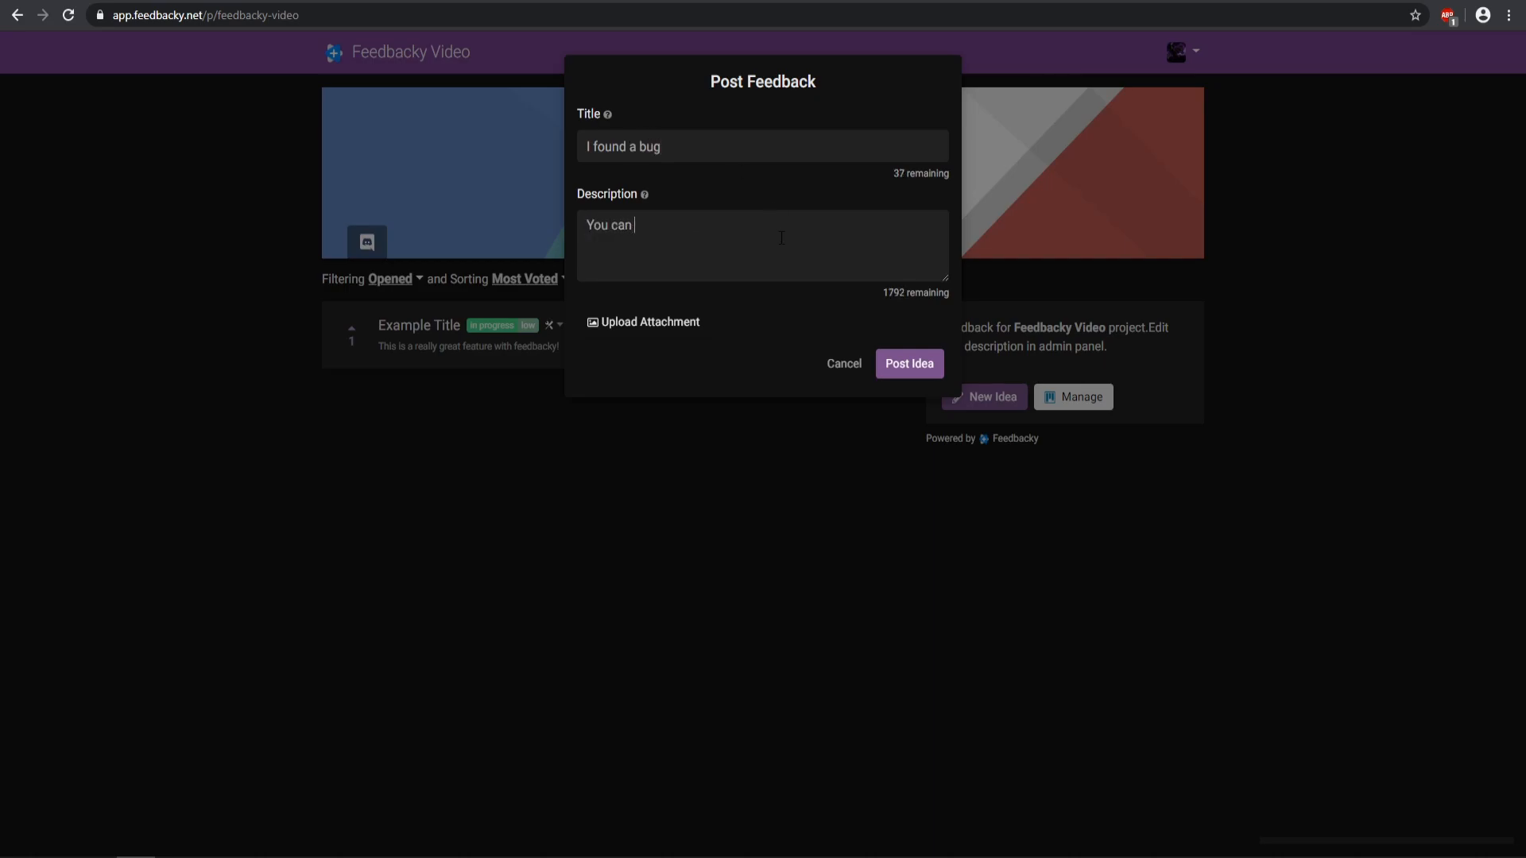
text(dupe diamond blocks)
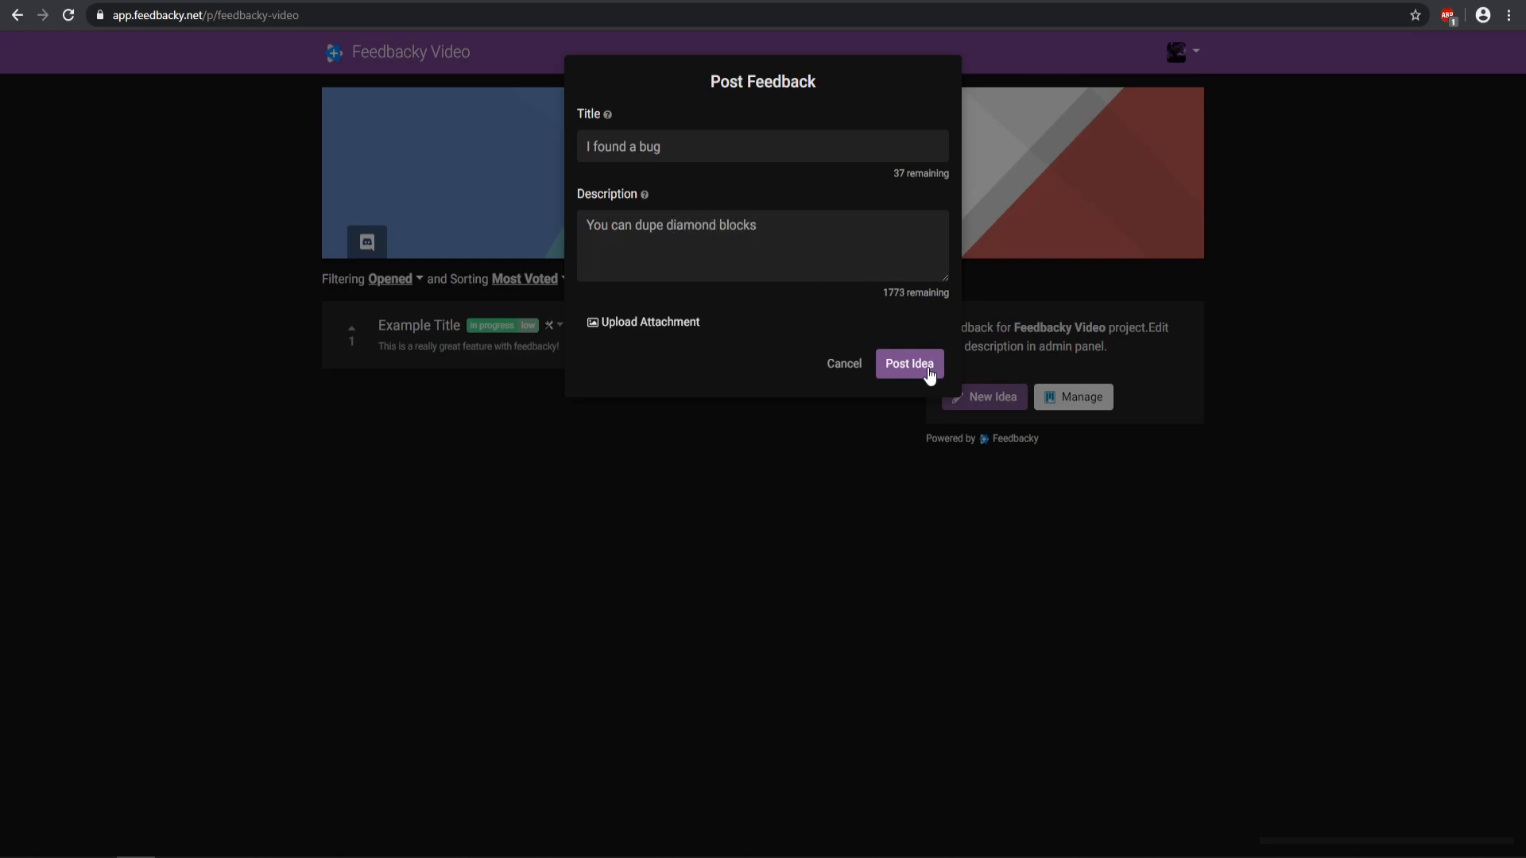
click(907, 362)
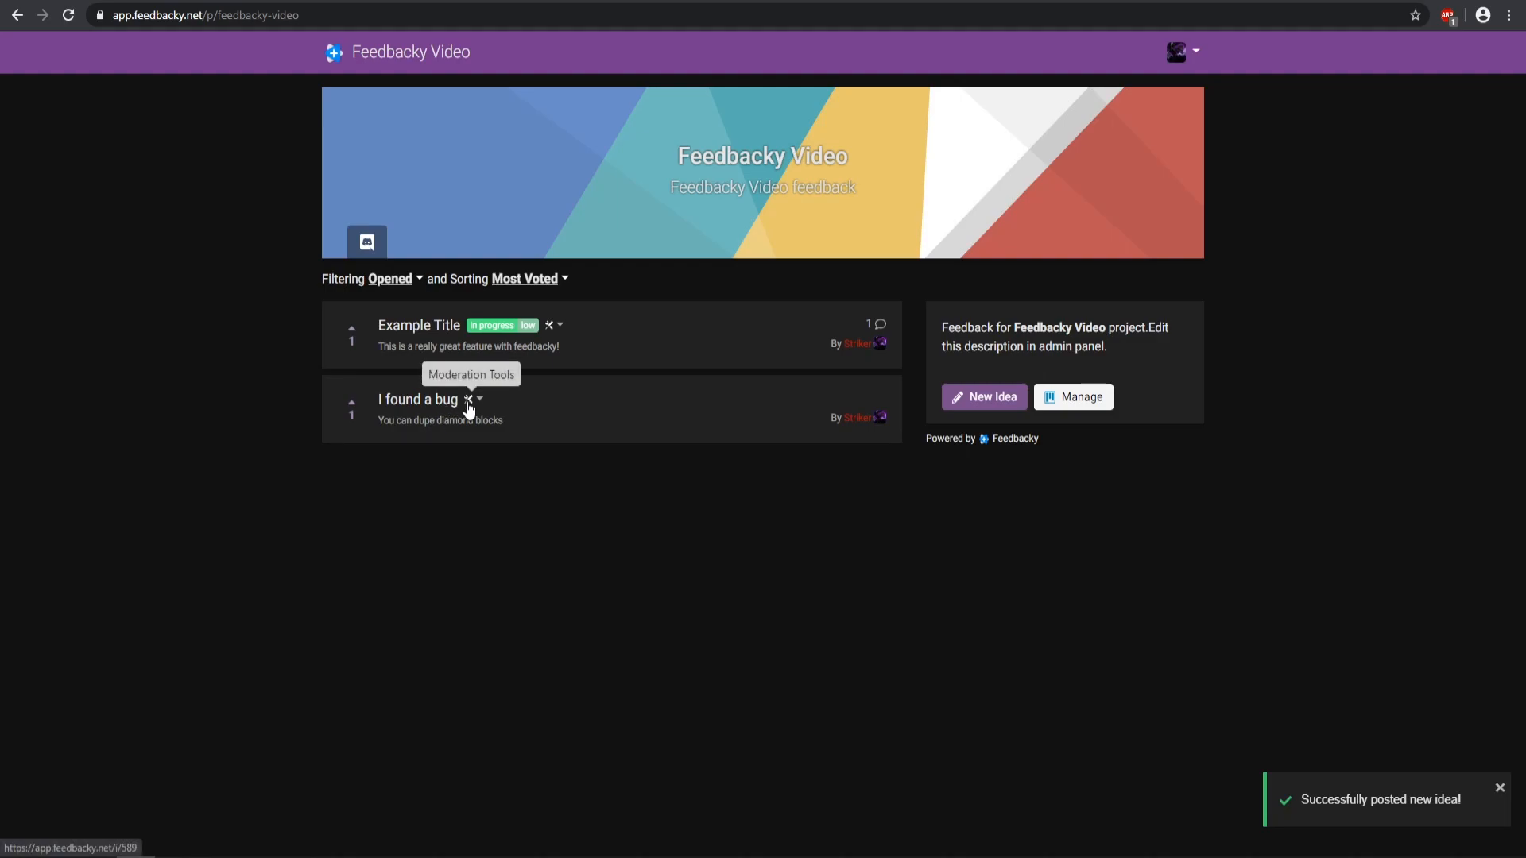
Step: Give the I found a bug idea the high and bug tags through Change Tags
click(477, 399)
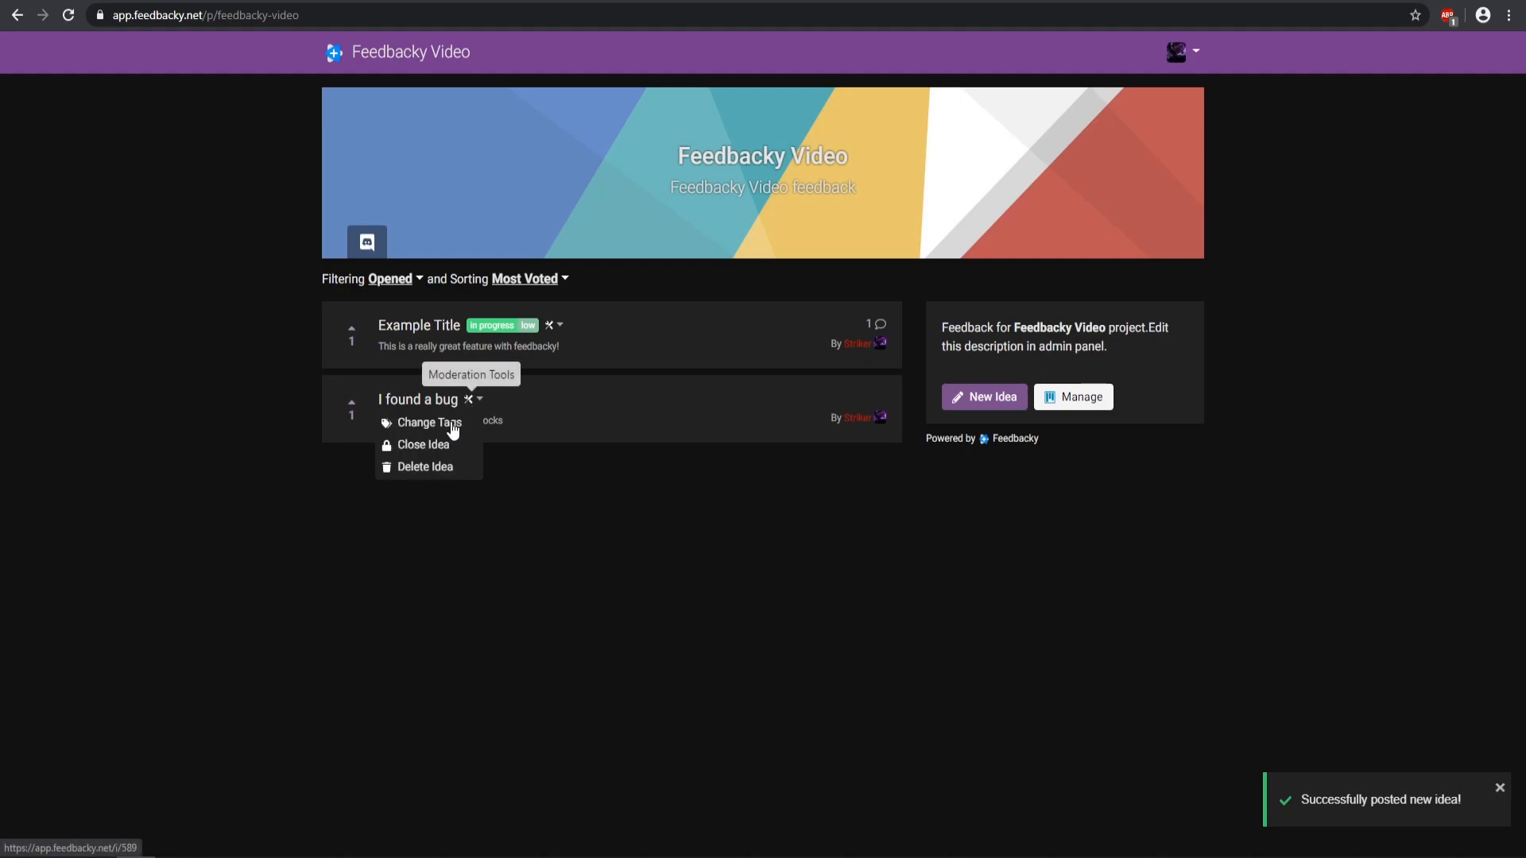
click(427, 423)
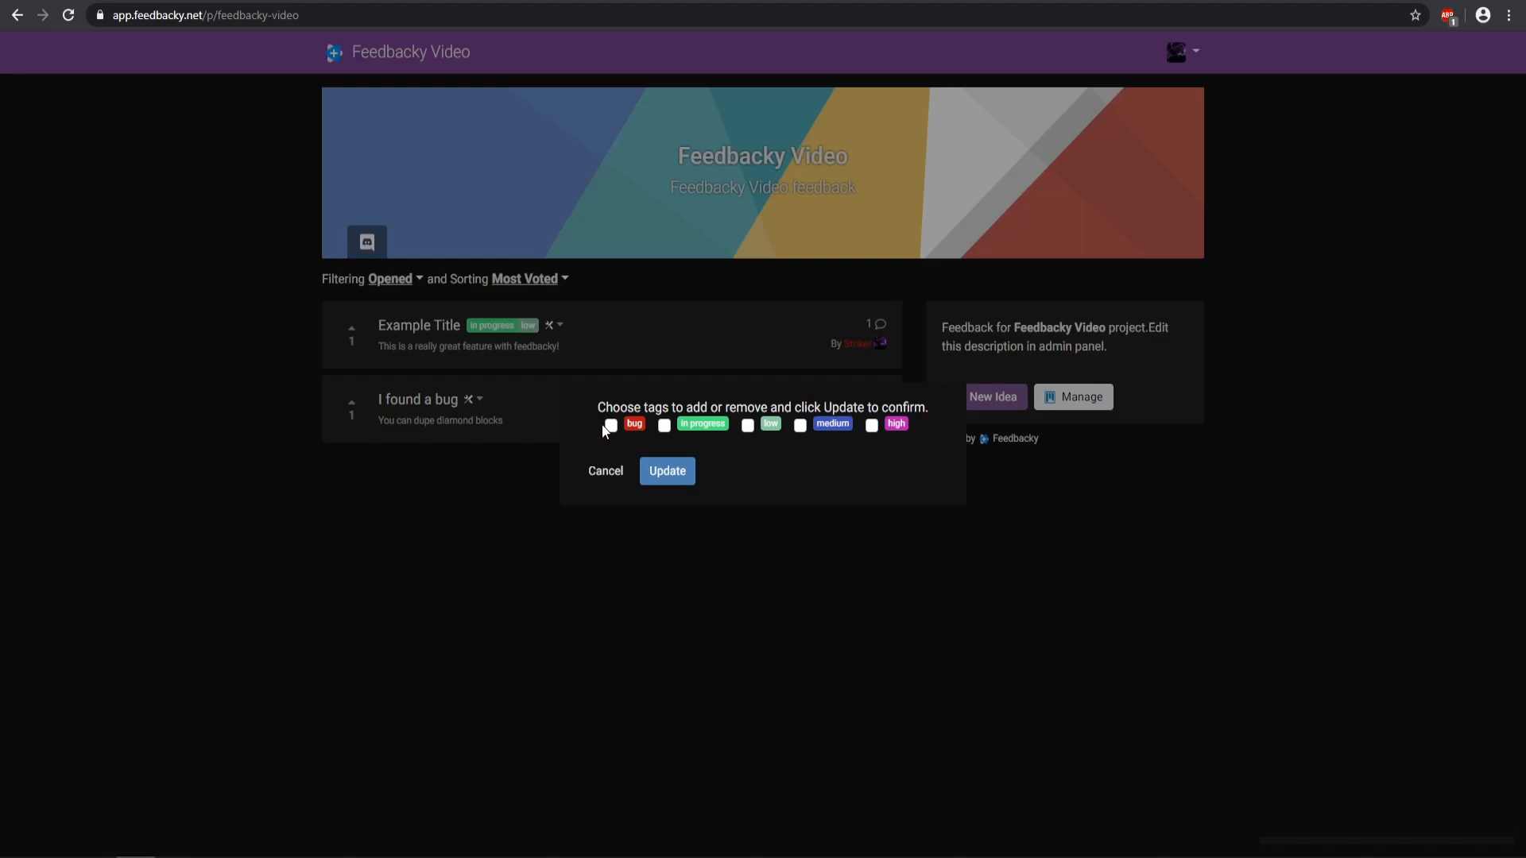
click(871, 426)
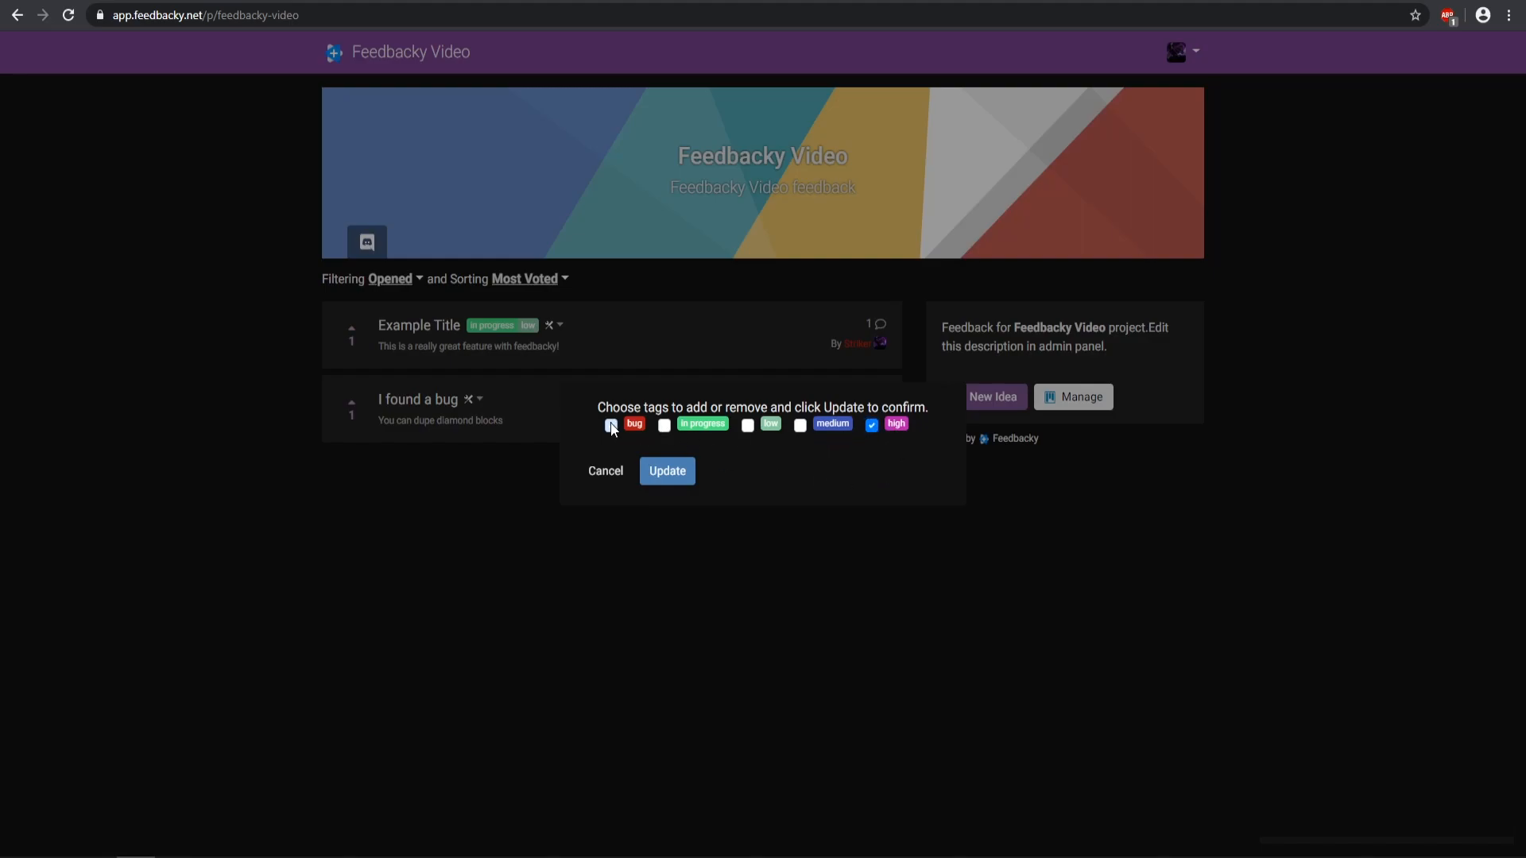
click(665, 470)
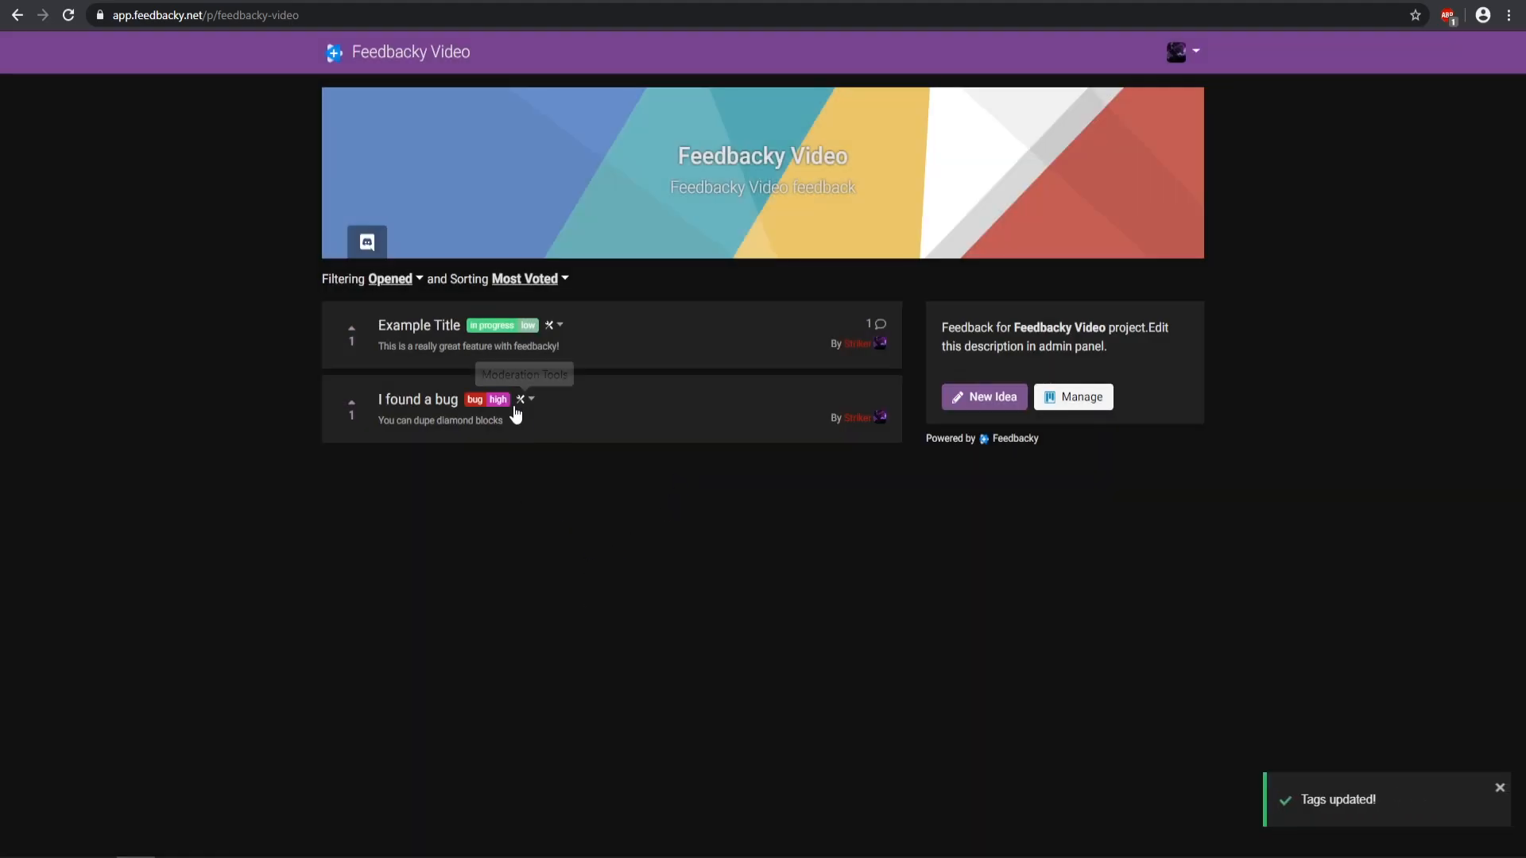
mouse_move(476, 410)
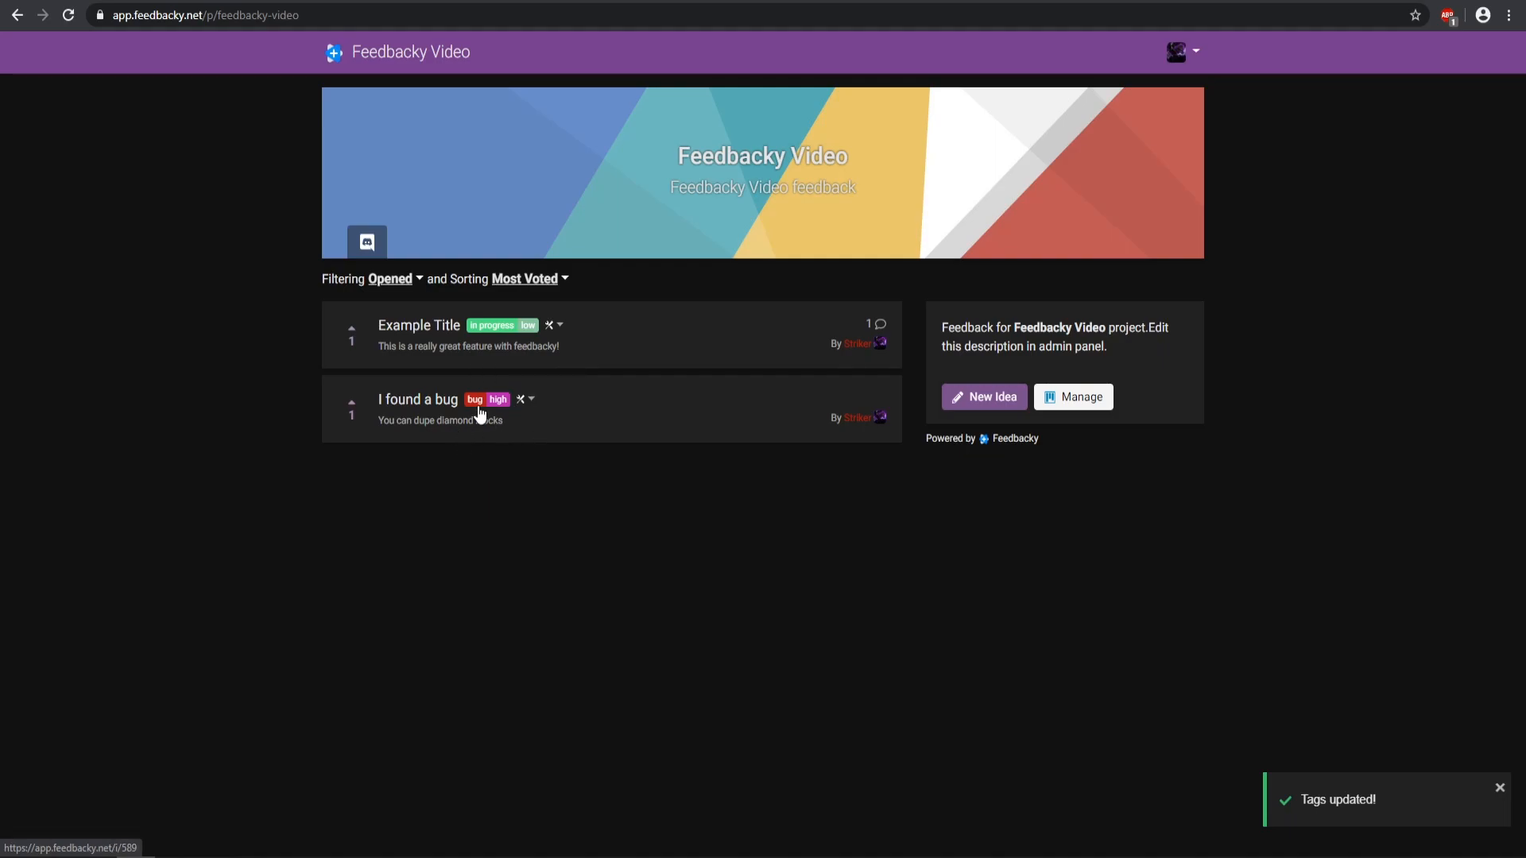
click(417, 398)
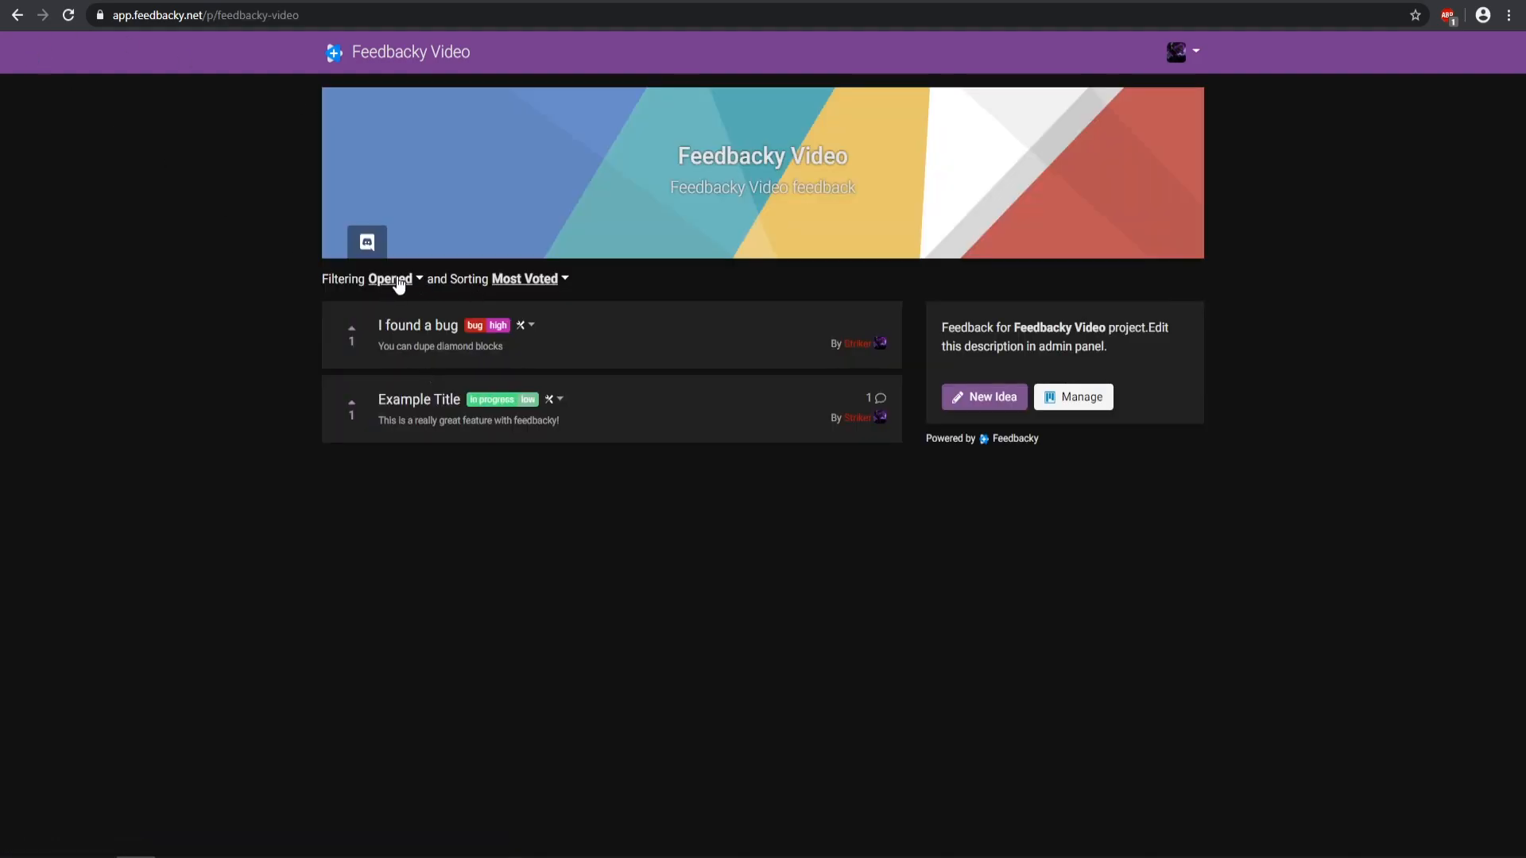
Step: Keep the Opened filter and close the Example Title idea via Moderation Tools
click(391, 278)
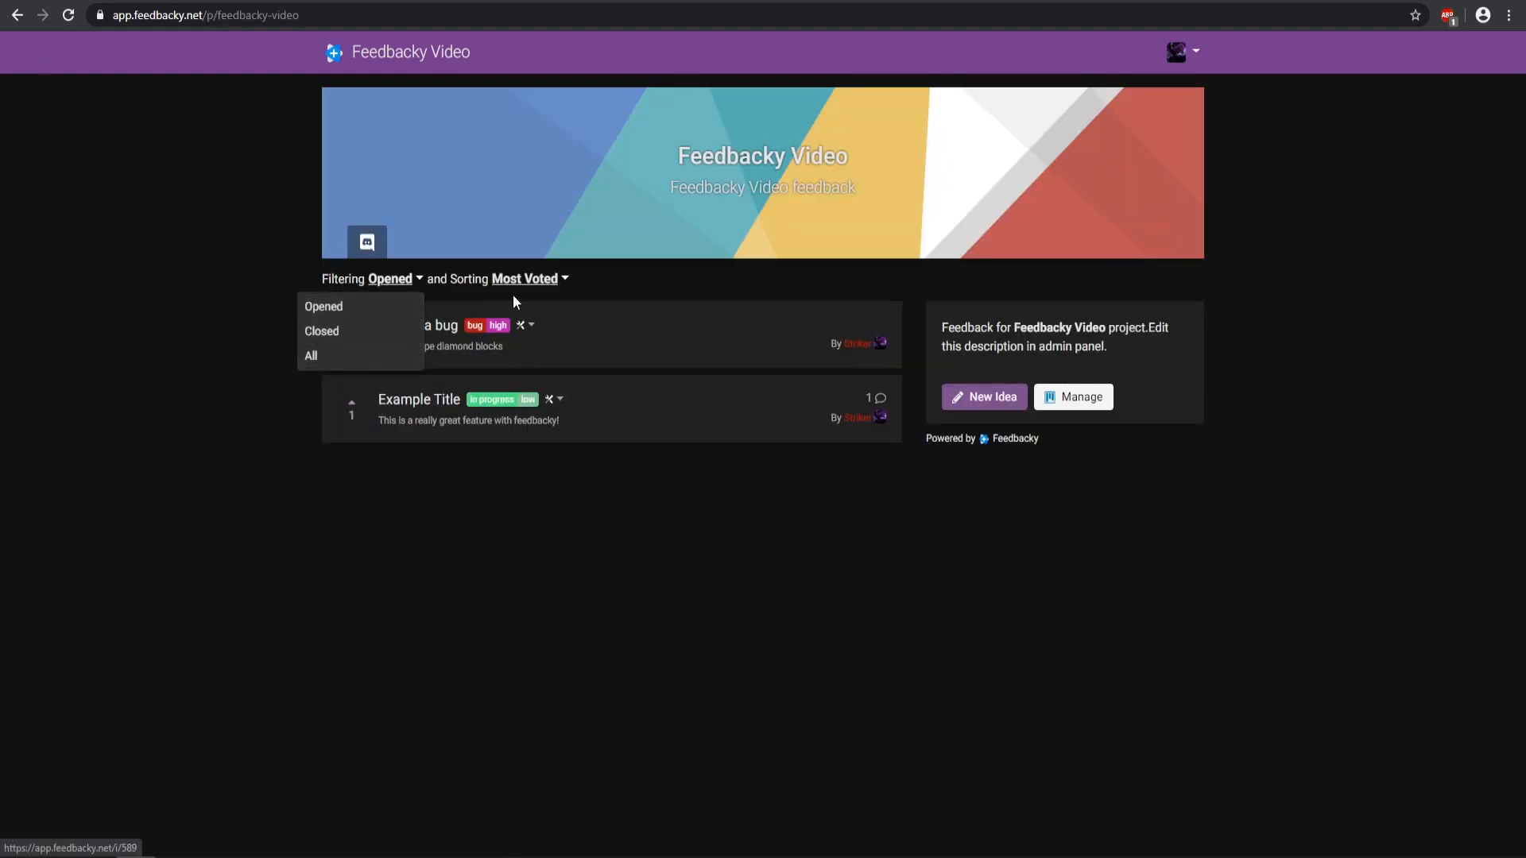
click(531, 278)
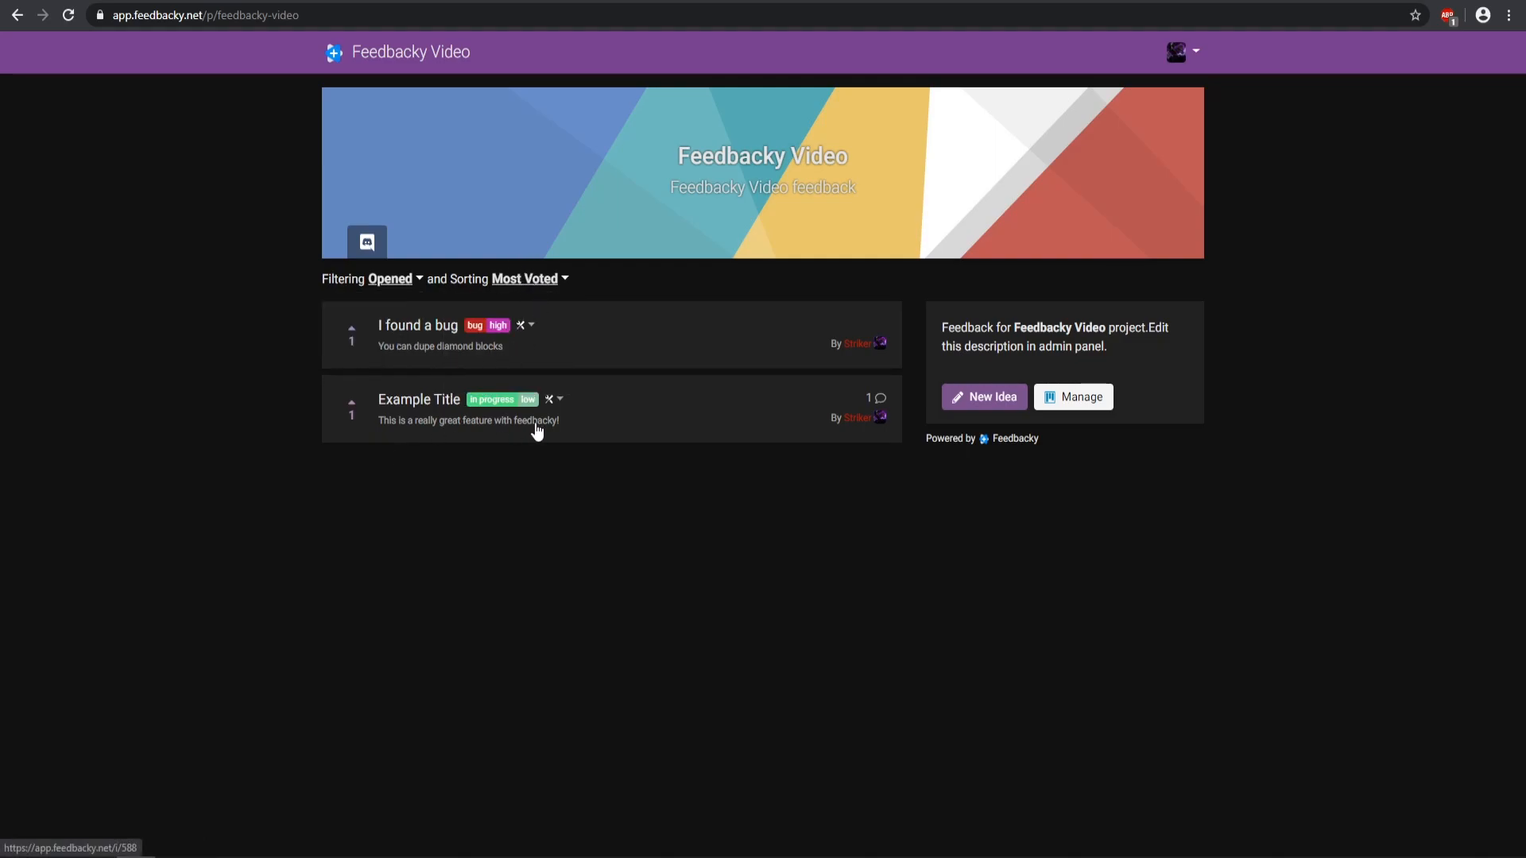
mouse_move(558, 405)
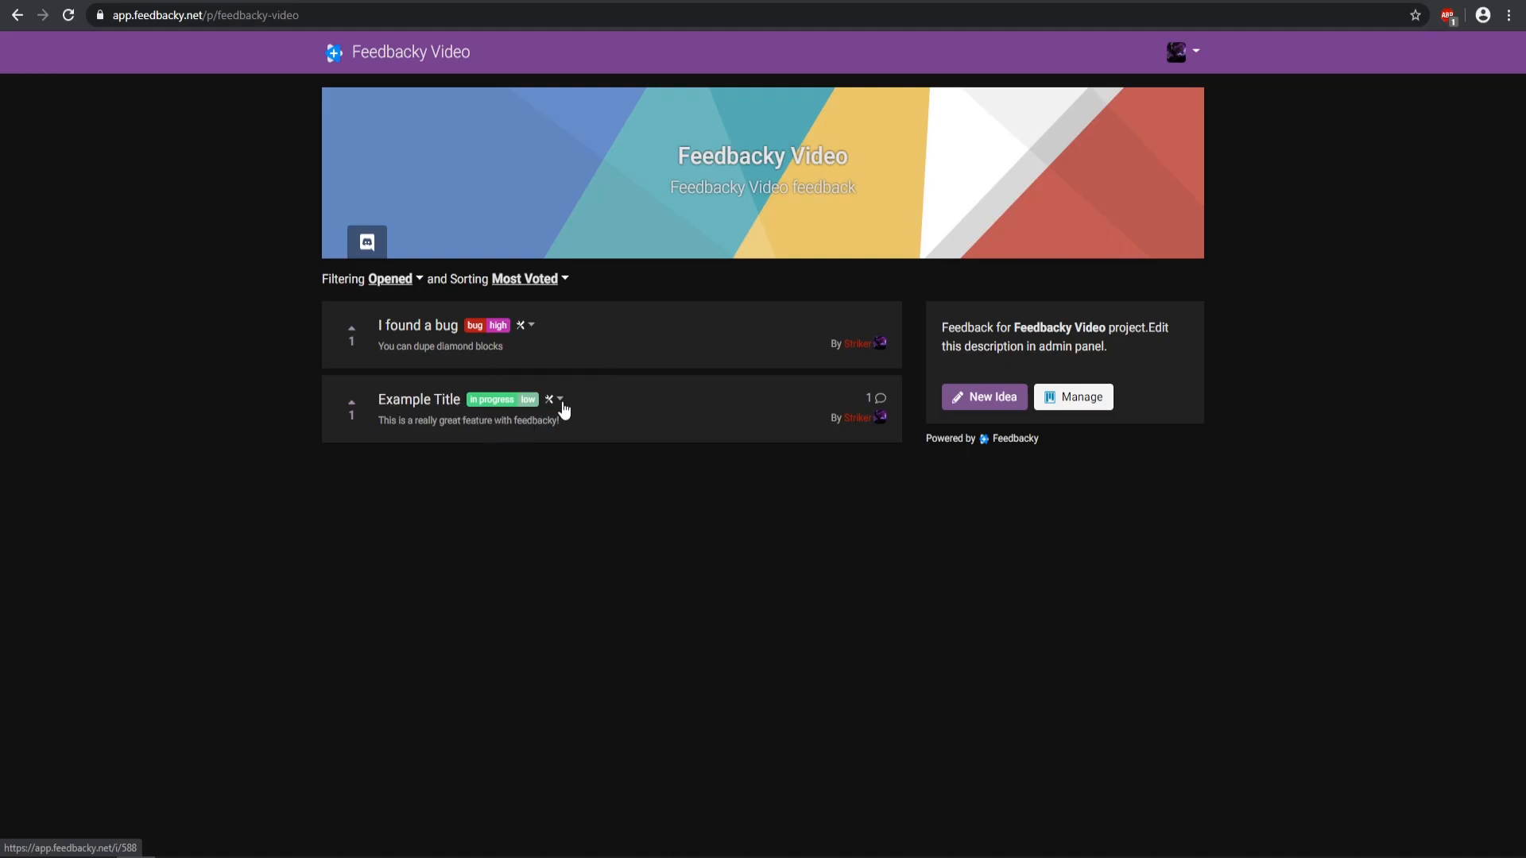
click(548, 399)
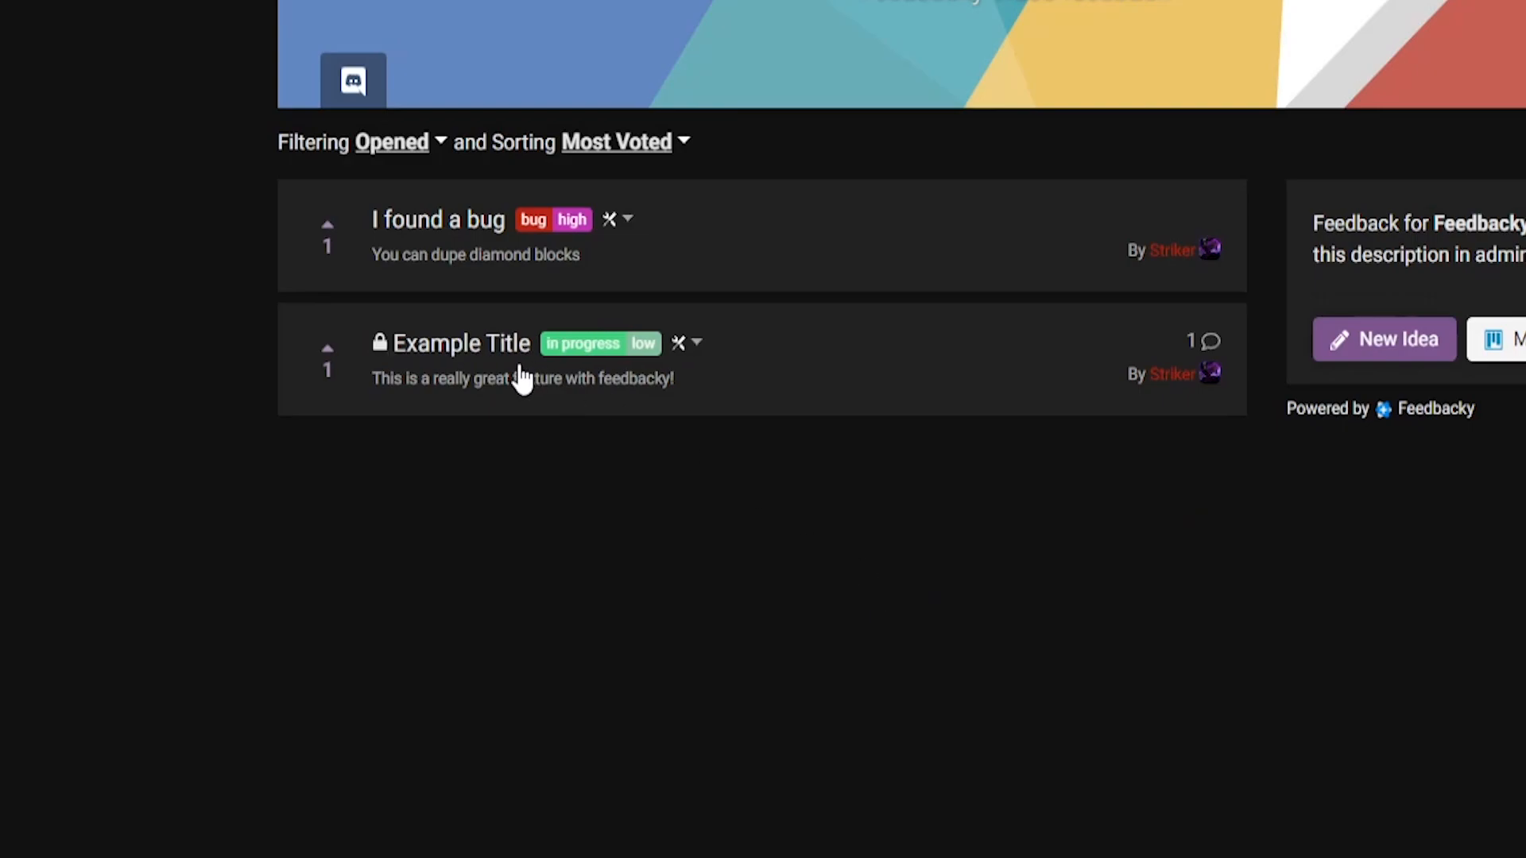
mouse_move(541, 302)
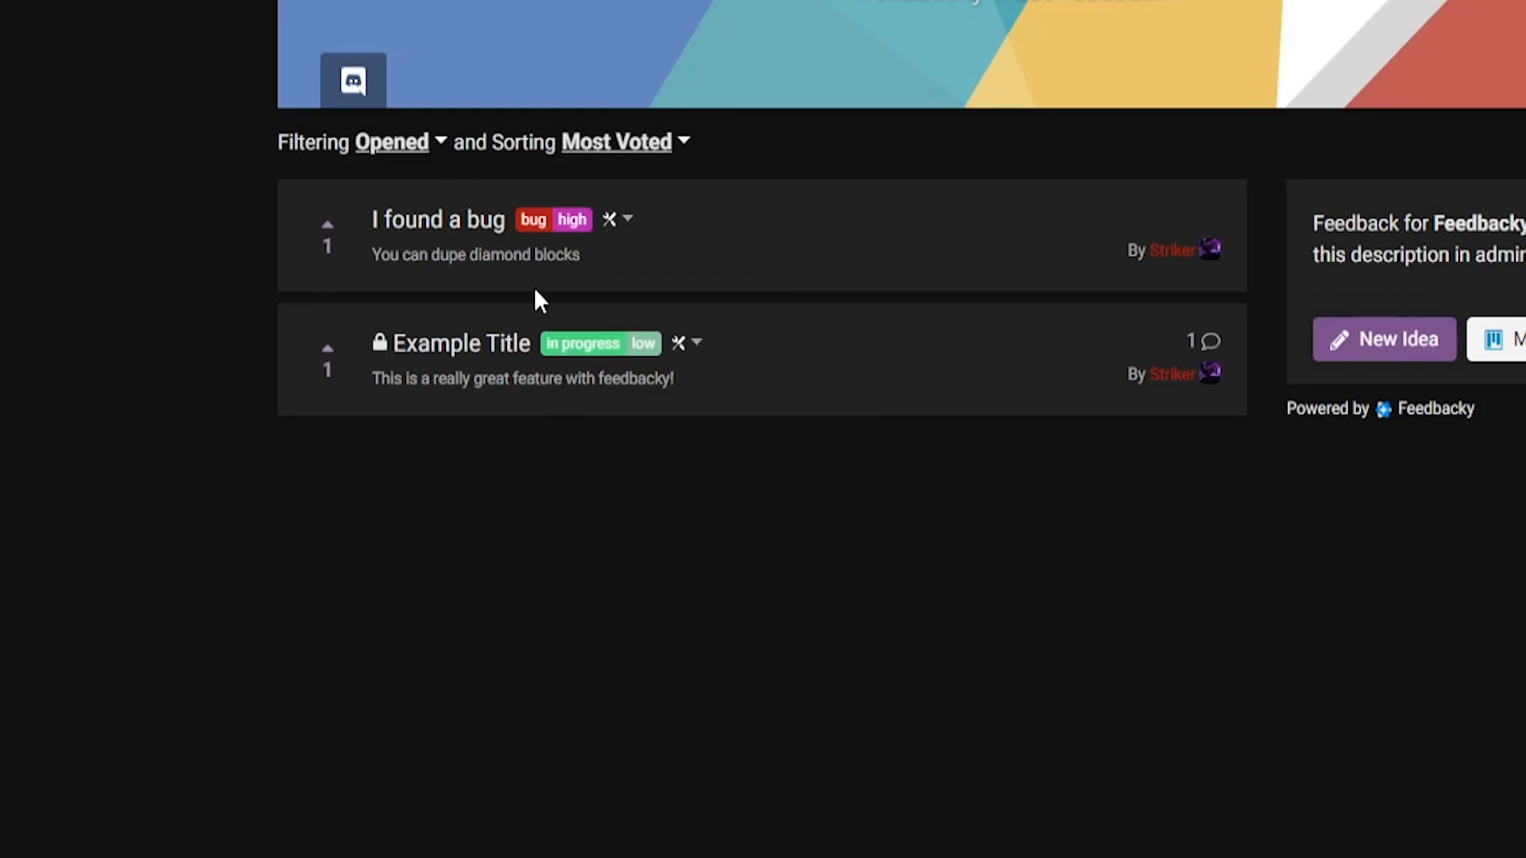
Step: Switch the filter to Closed to review, then back to Opened showing only I found a bug
click(391, 141)
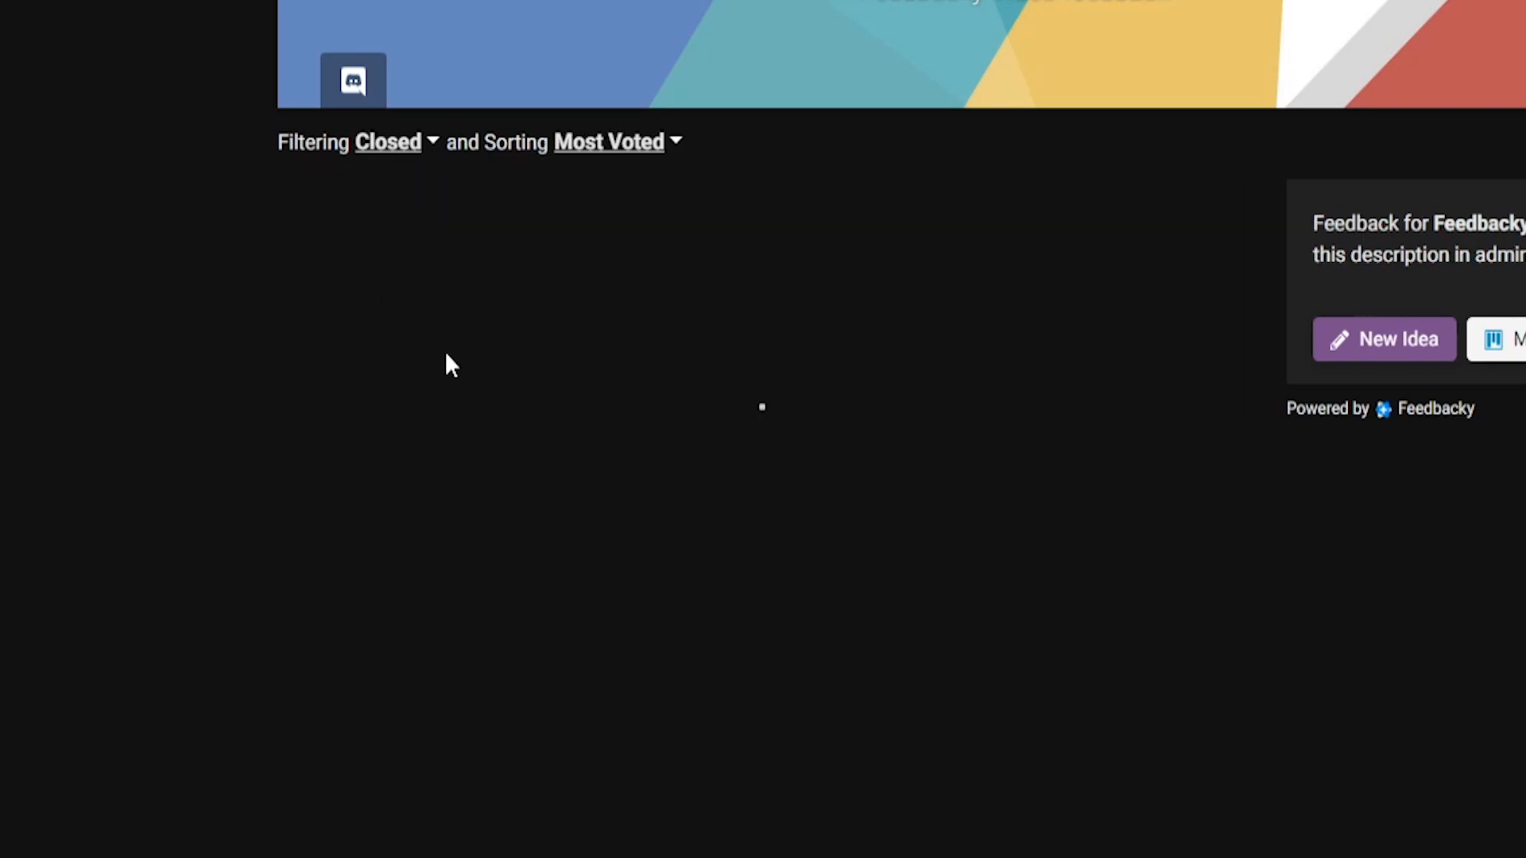
click(388, 142)
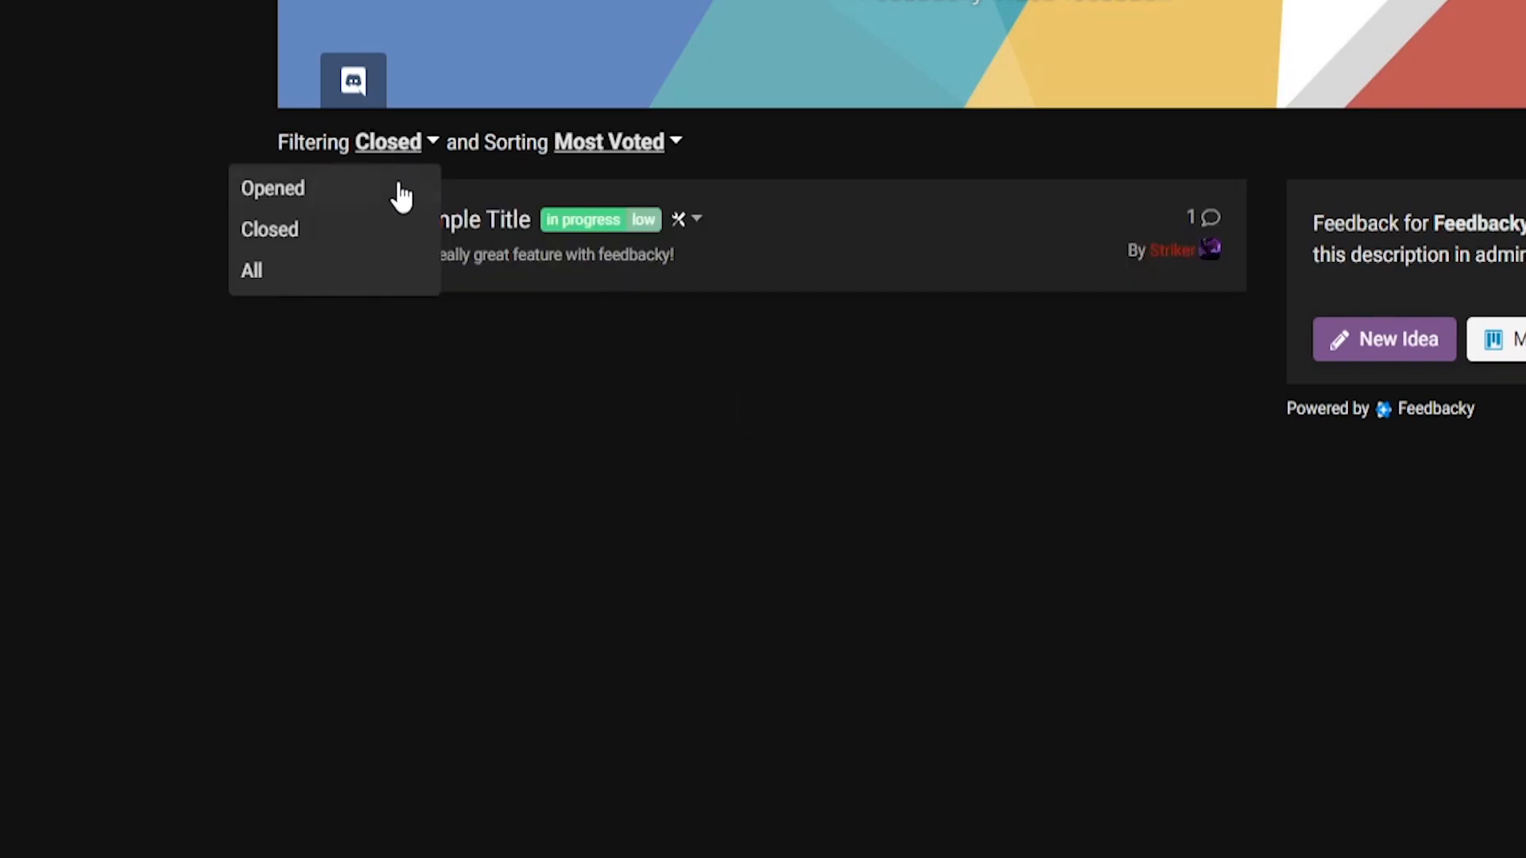
click(272, 187)
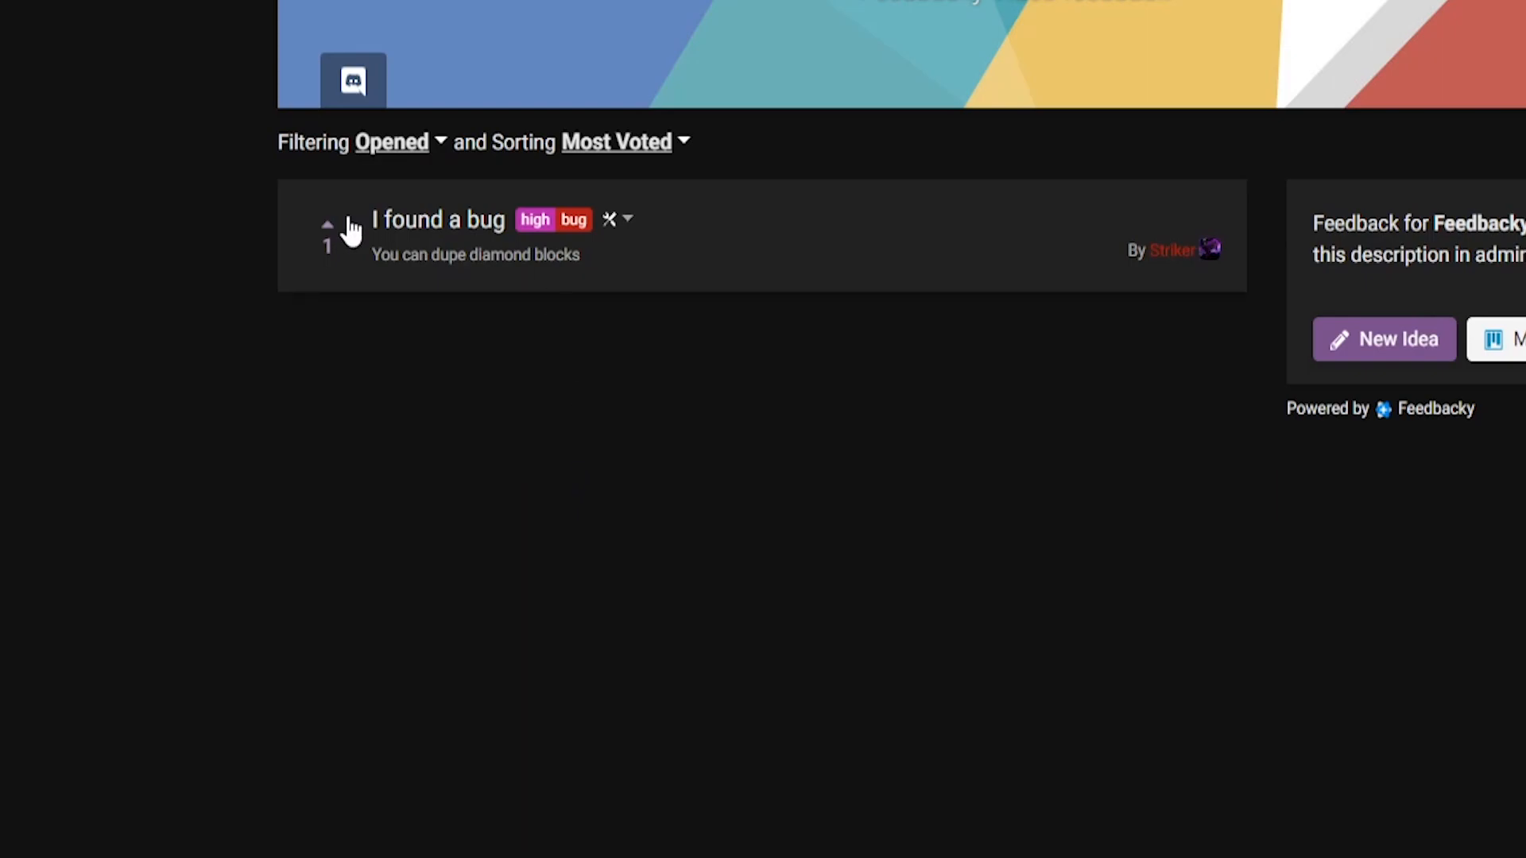